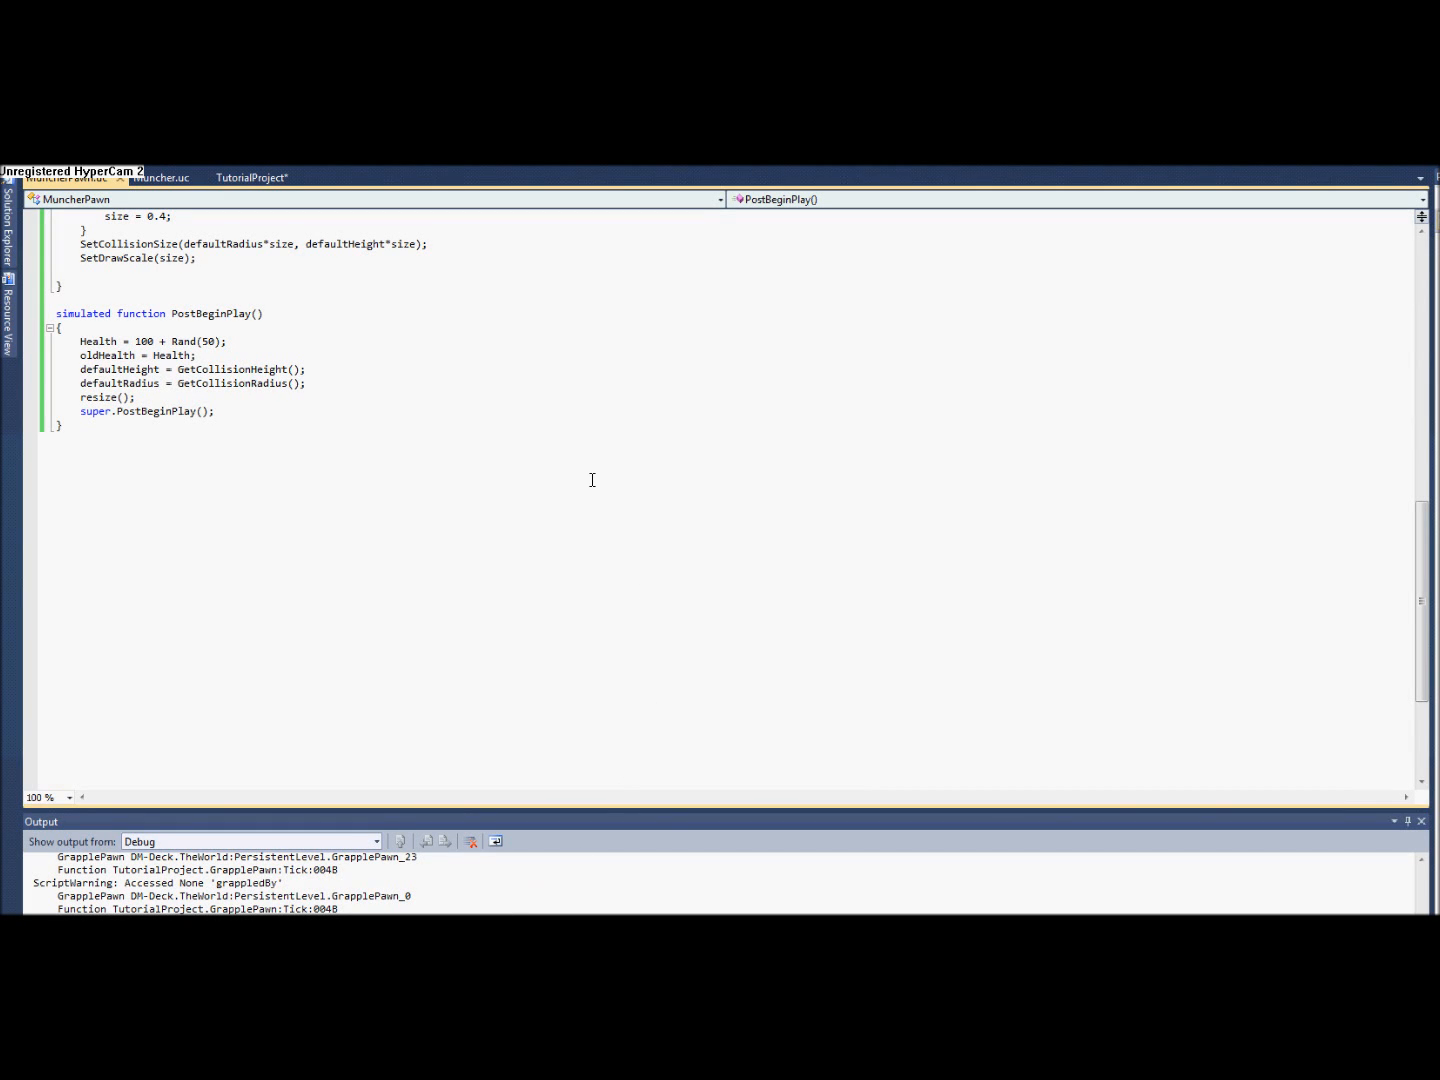
mouse_move(552, 426)
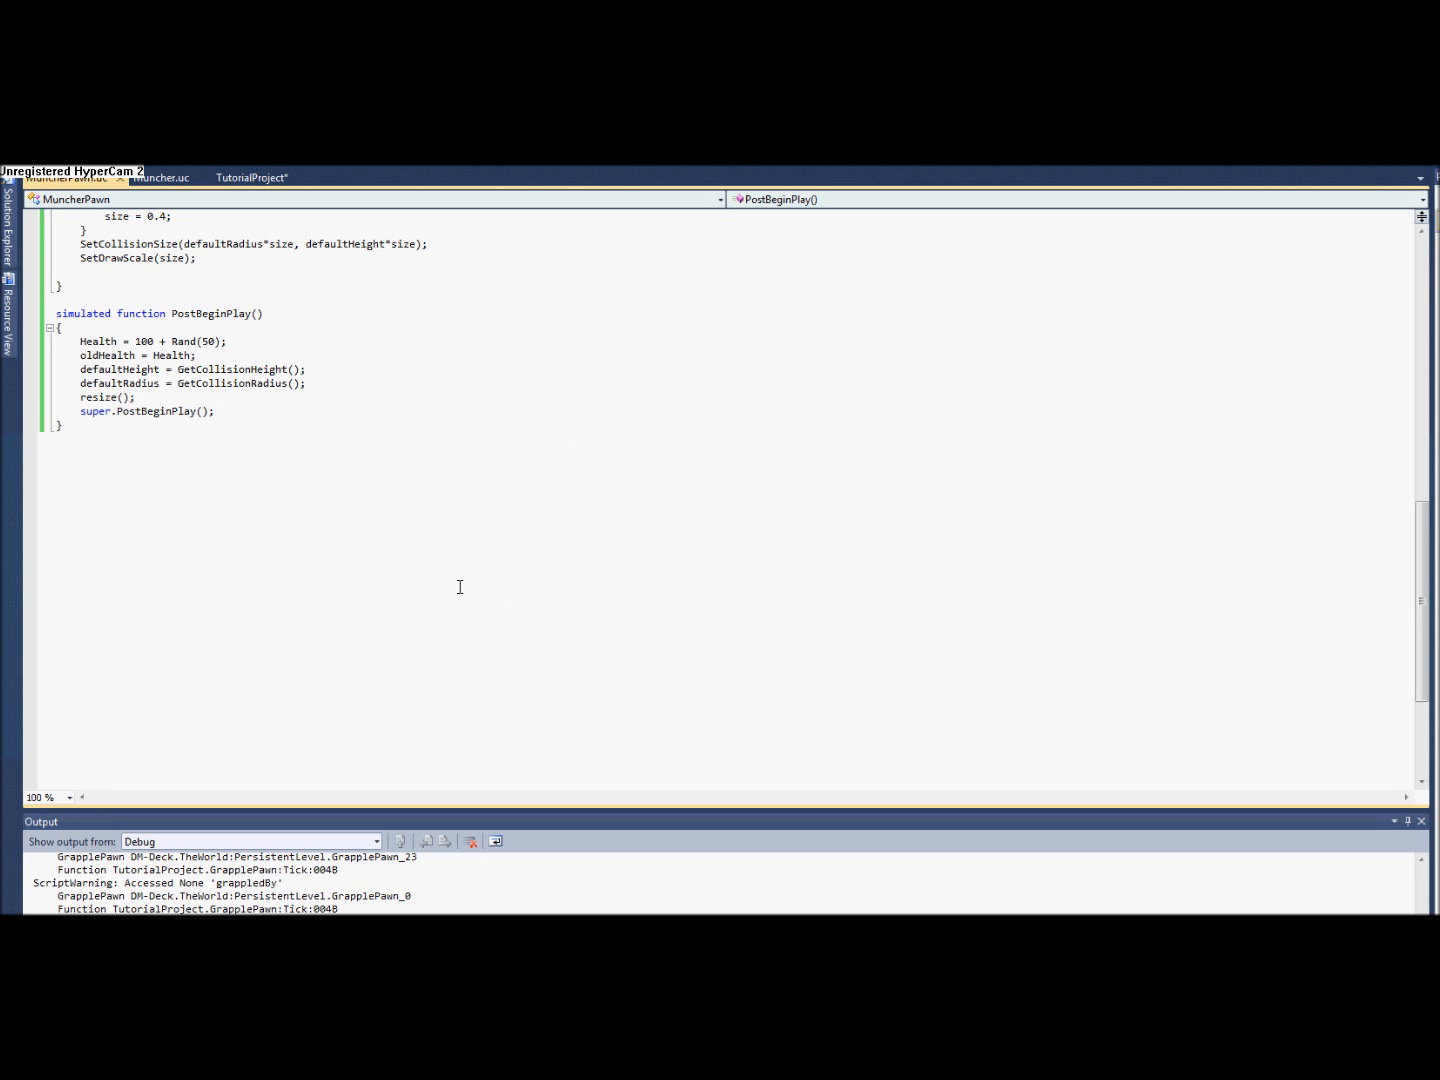
mouse_move(456, 588)
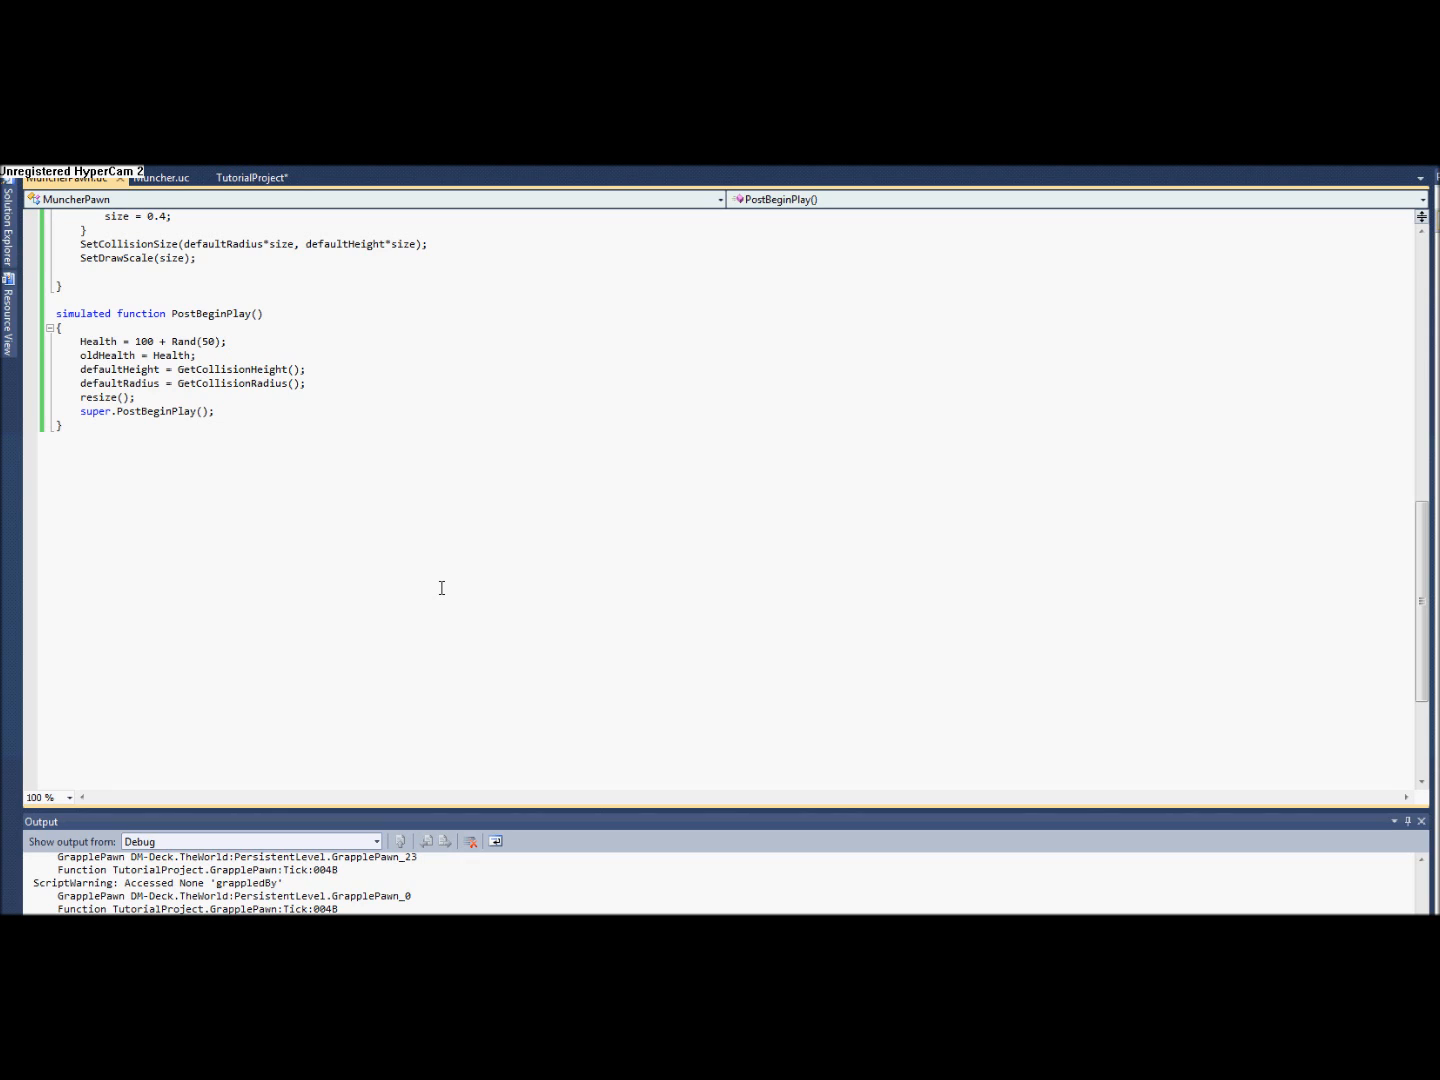
mouse_move(340, 432)
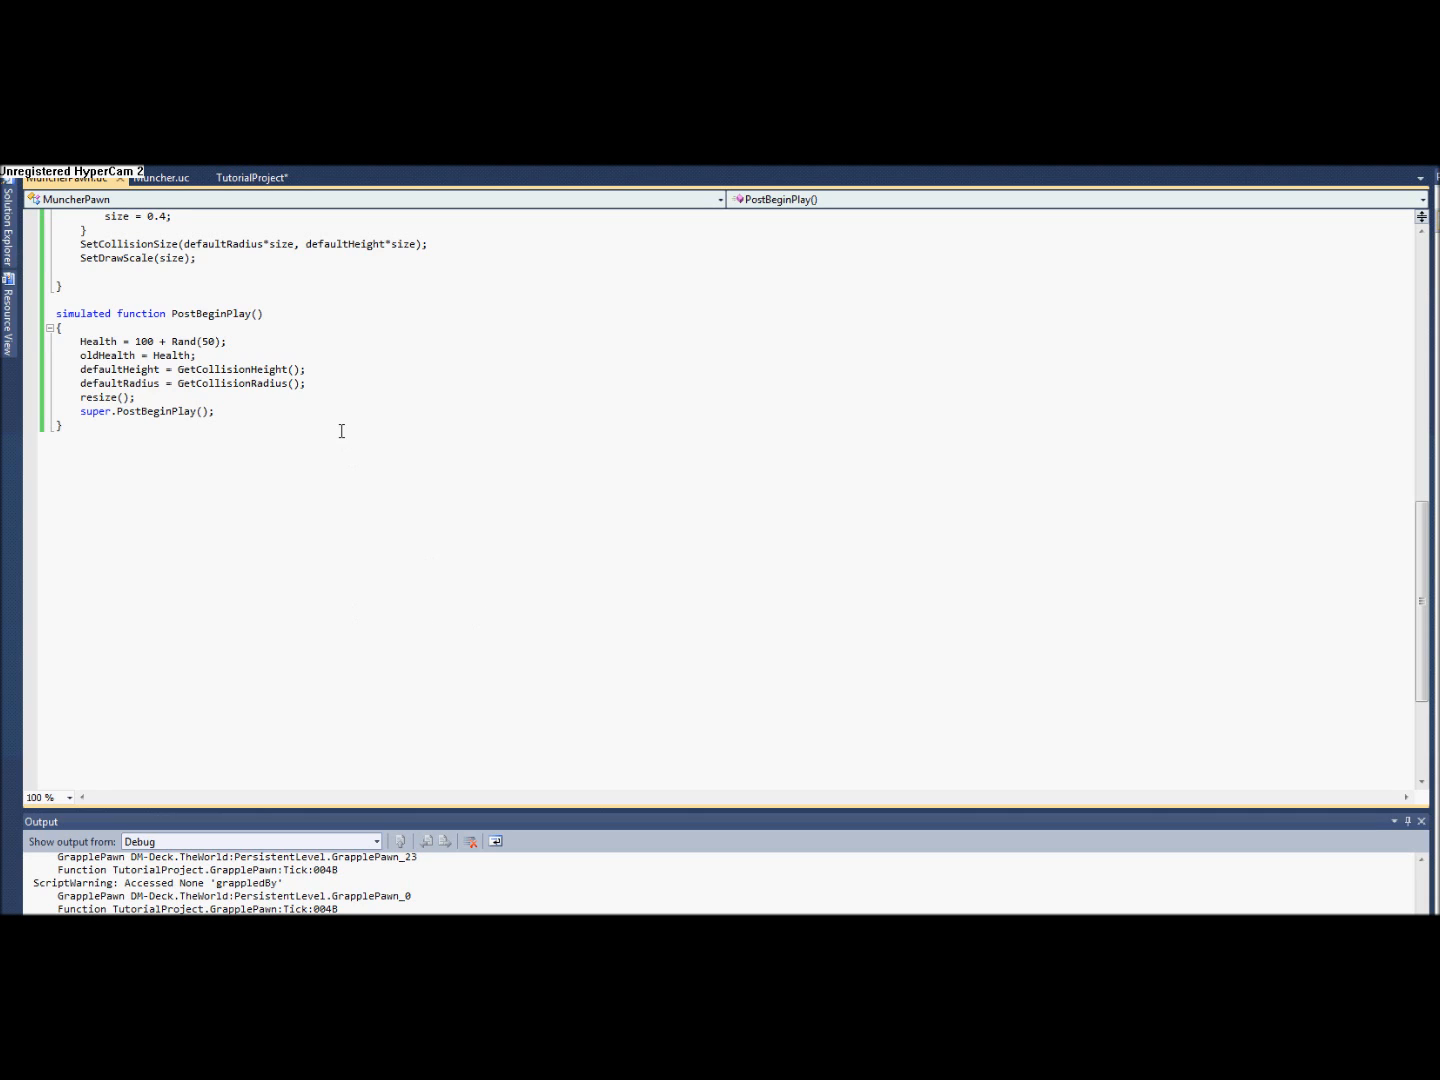
mouse_move(308, 418)
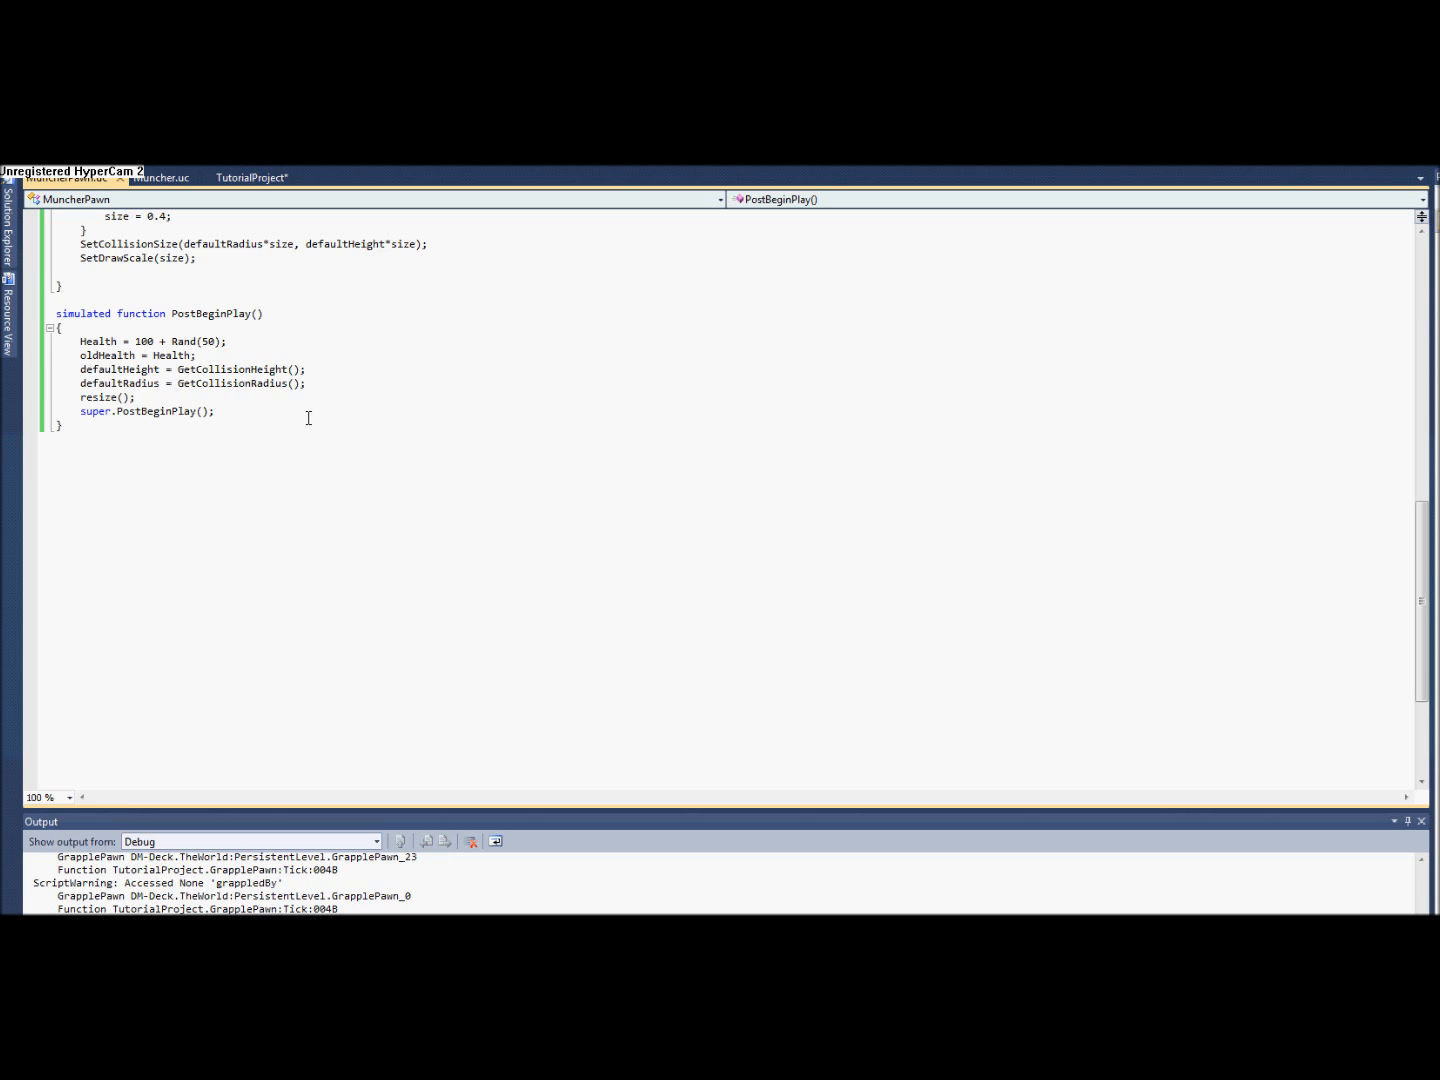
mouse_move(314, 416)
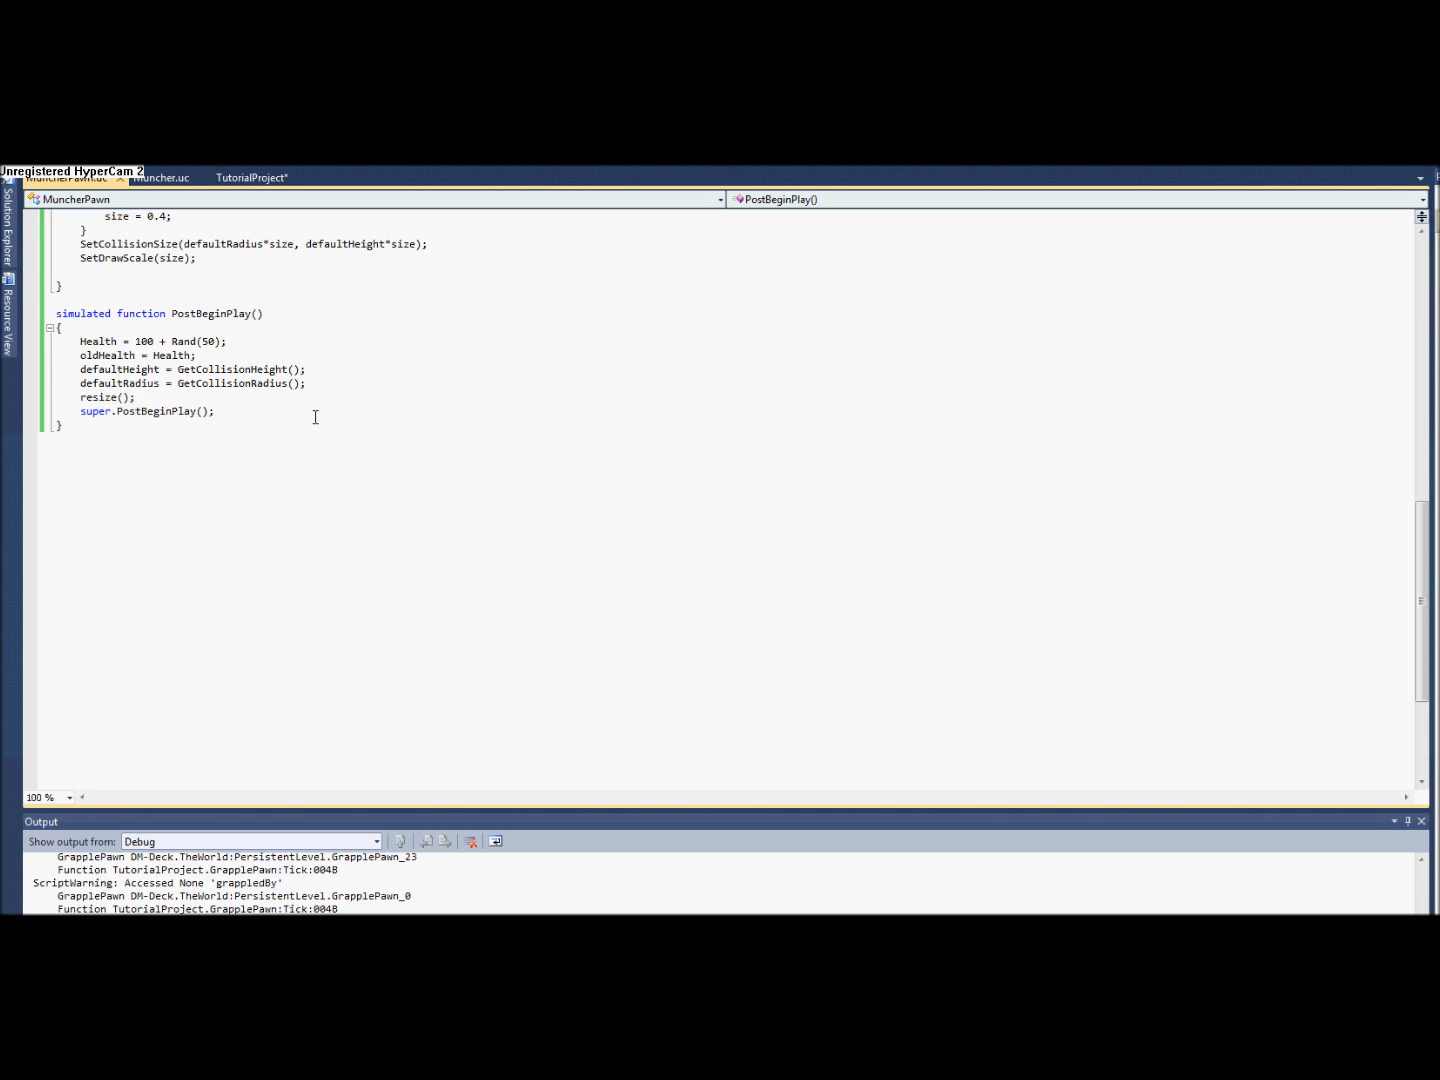
mouse_move(344, 392)
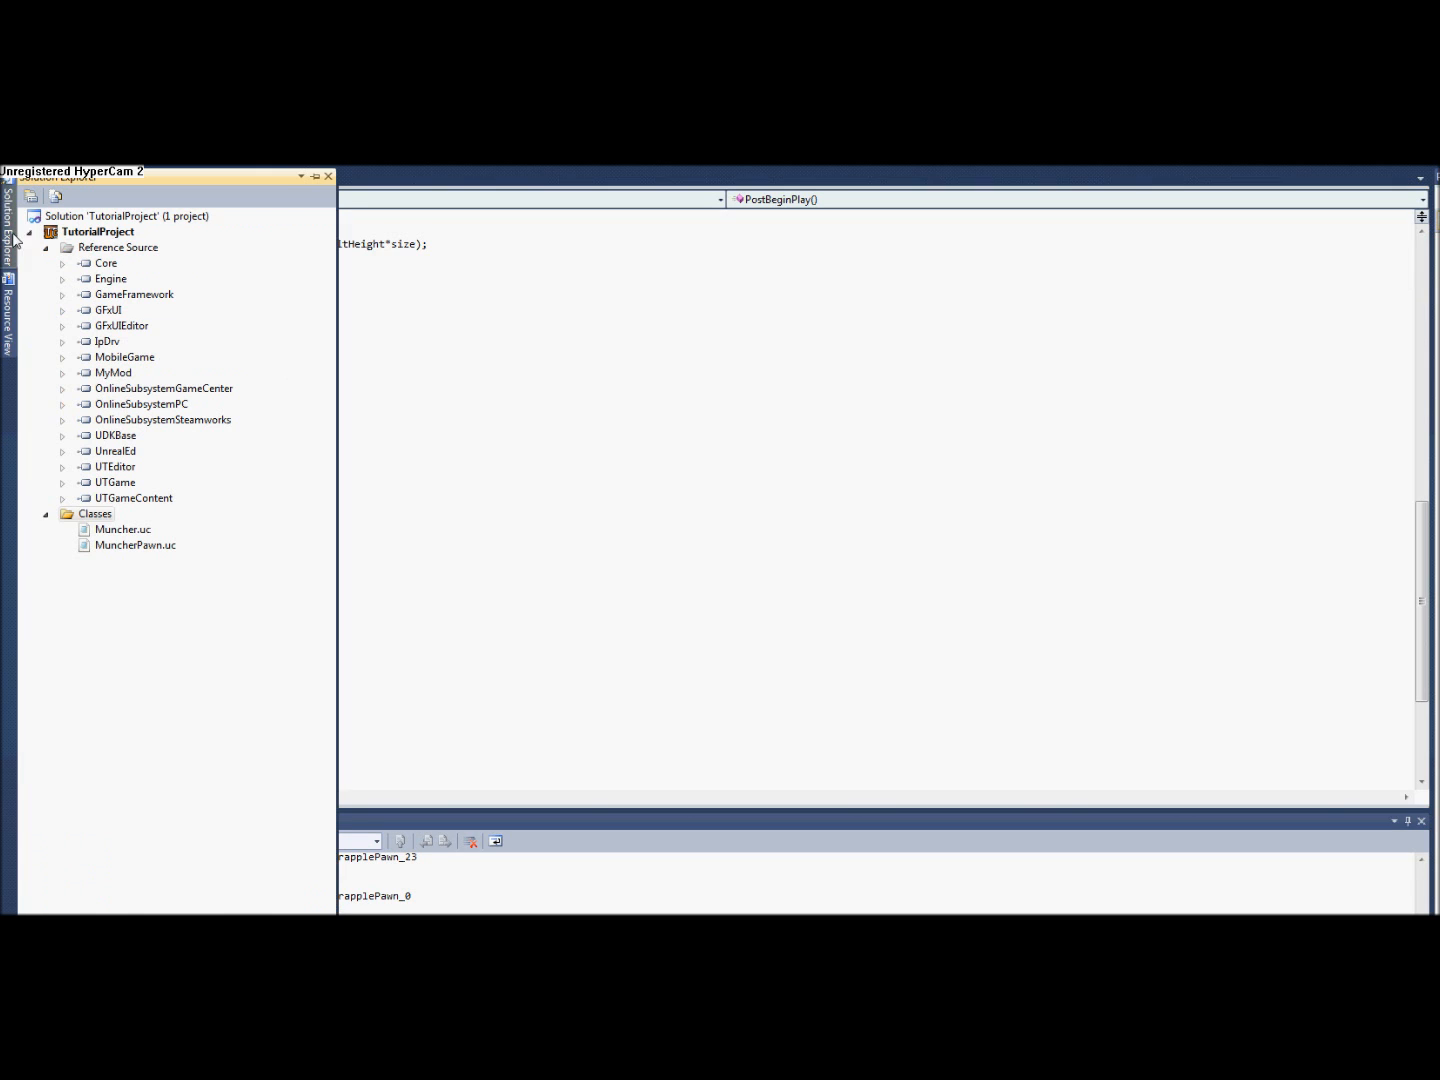
Add a new UnrealScript file named GrappleArena to the Classes folder.
click(96, 512)
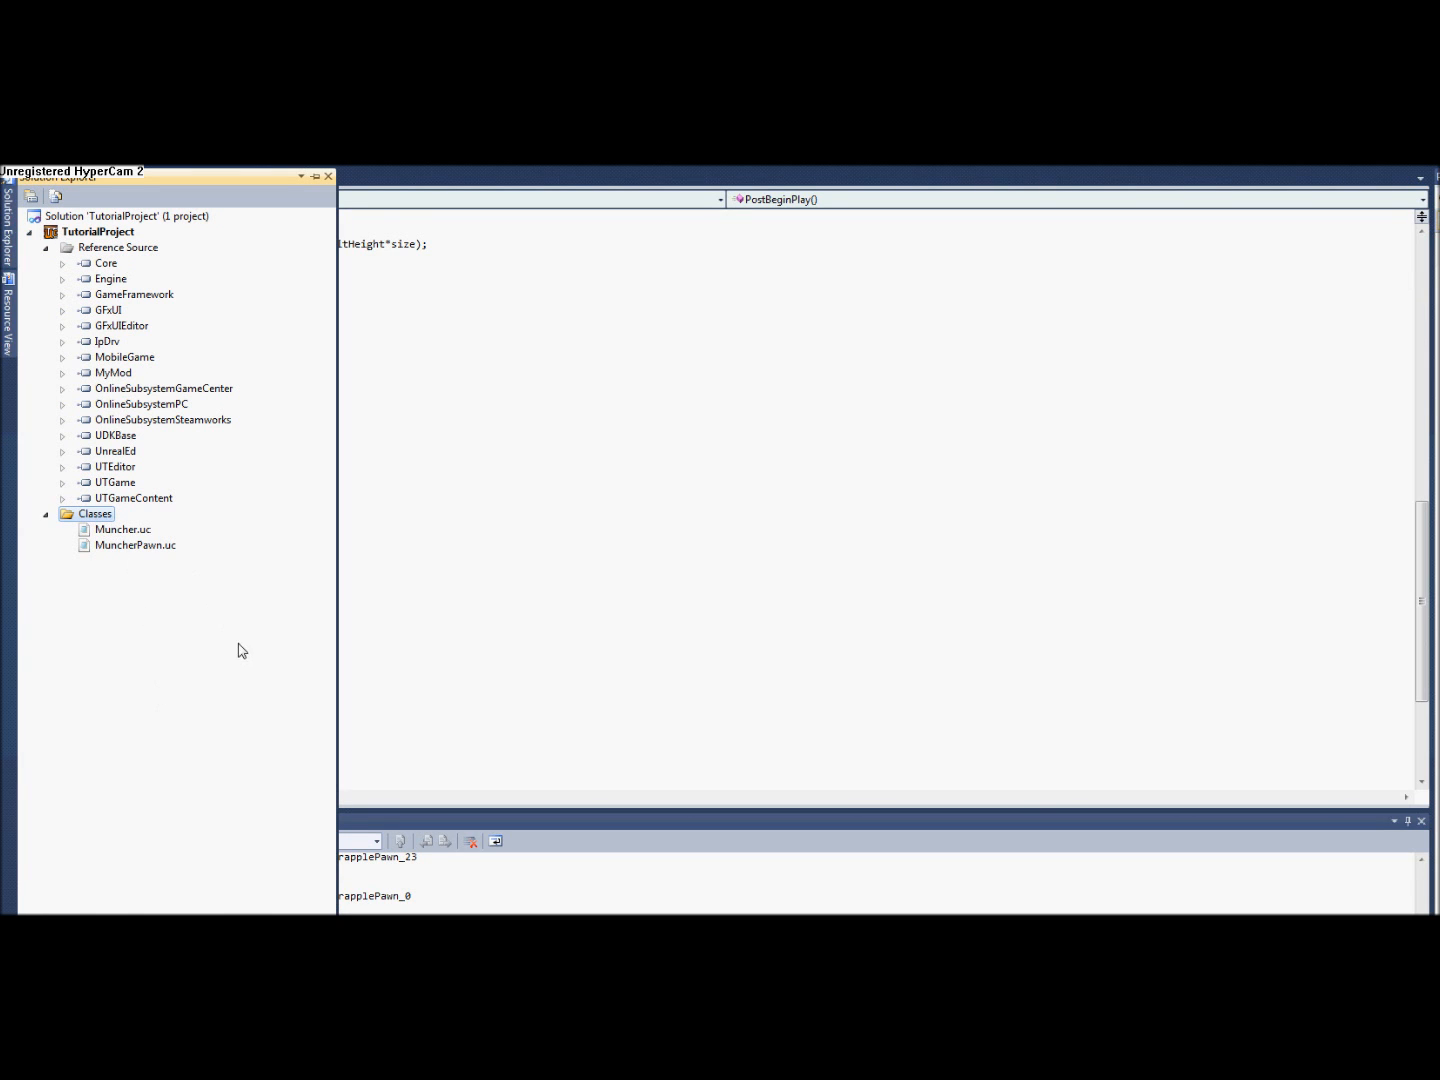
mouse_move(456, 538)
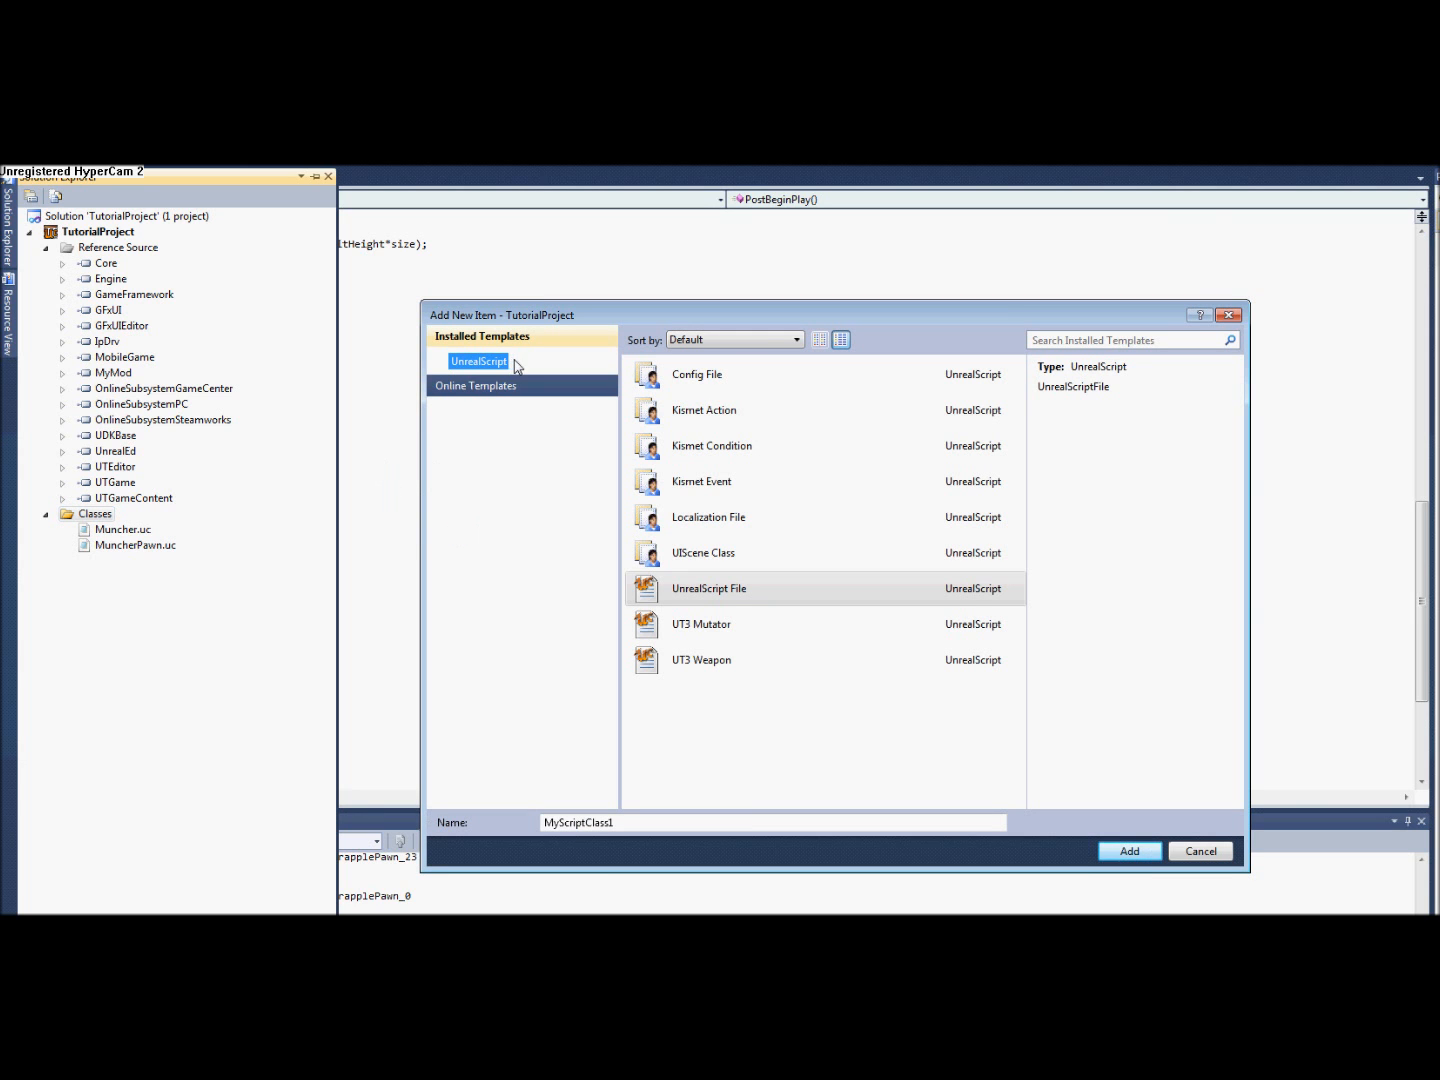
click(776, 822)
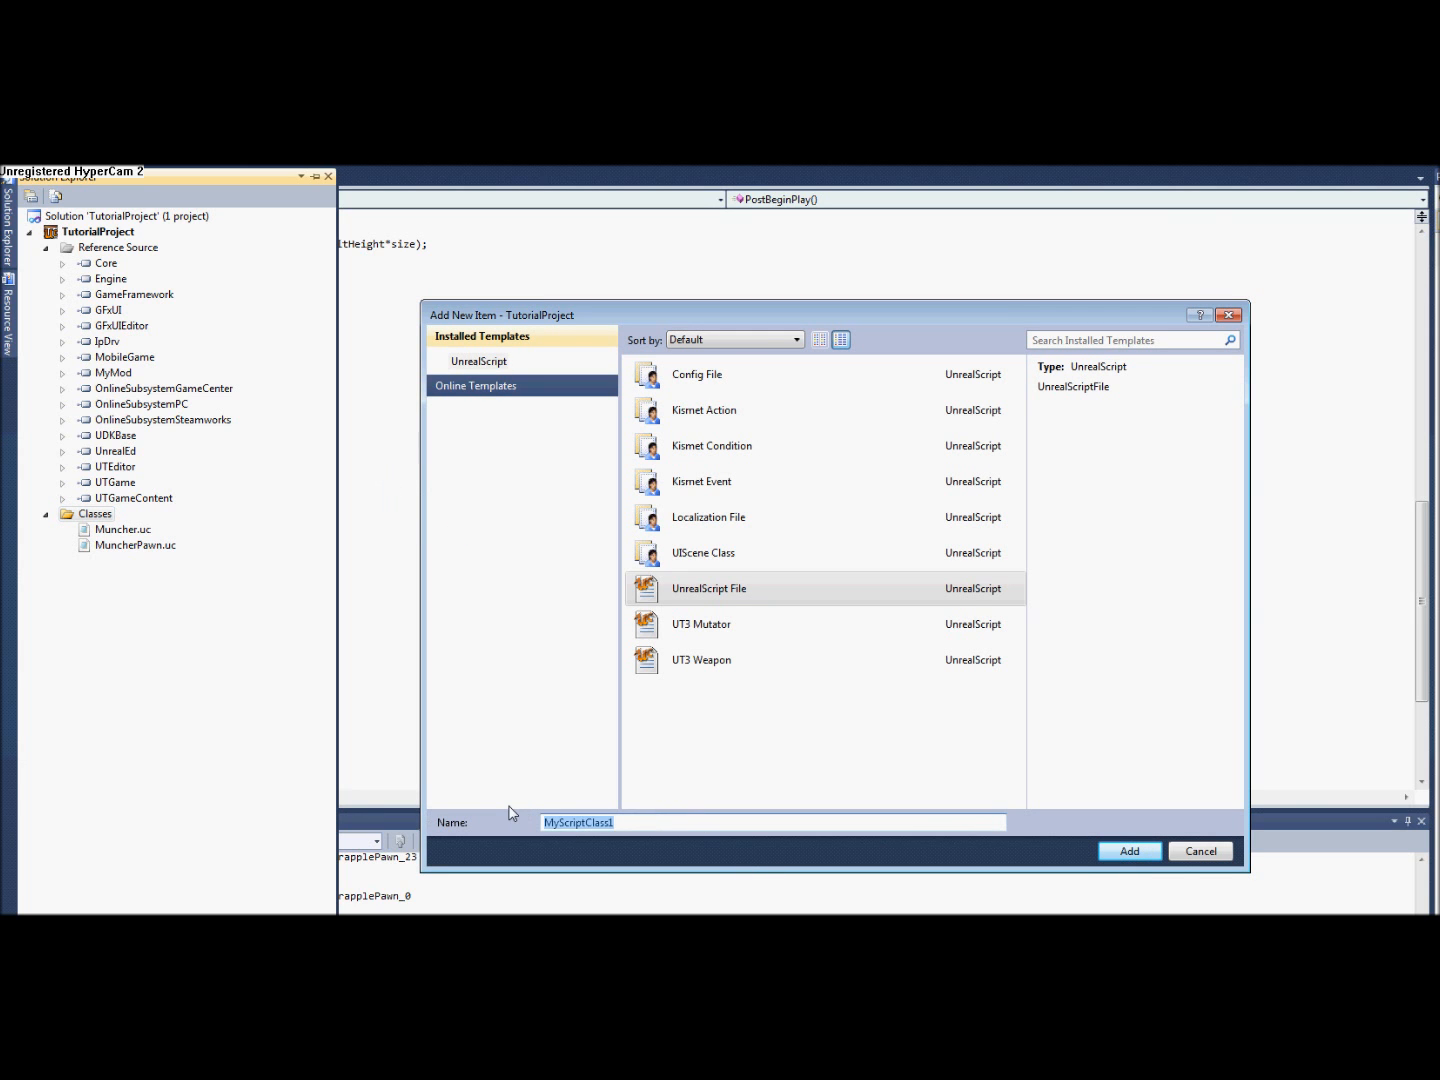
text(Gtap)
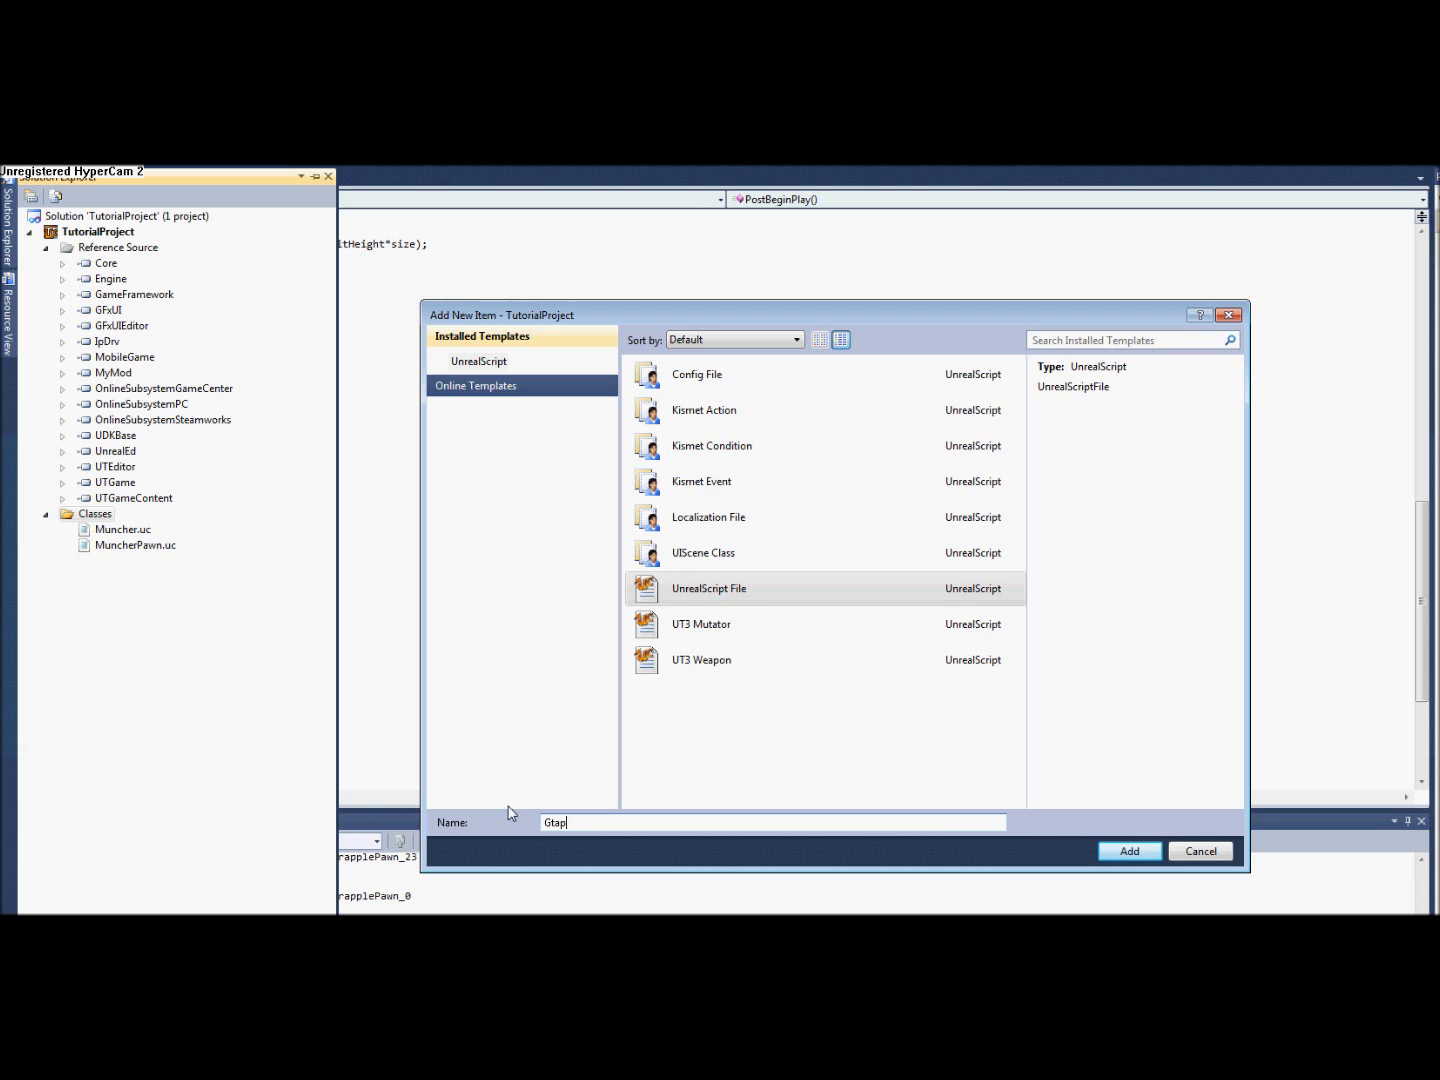
text(GrappleAren)
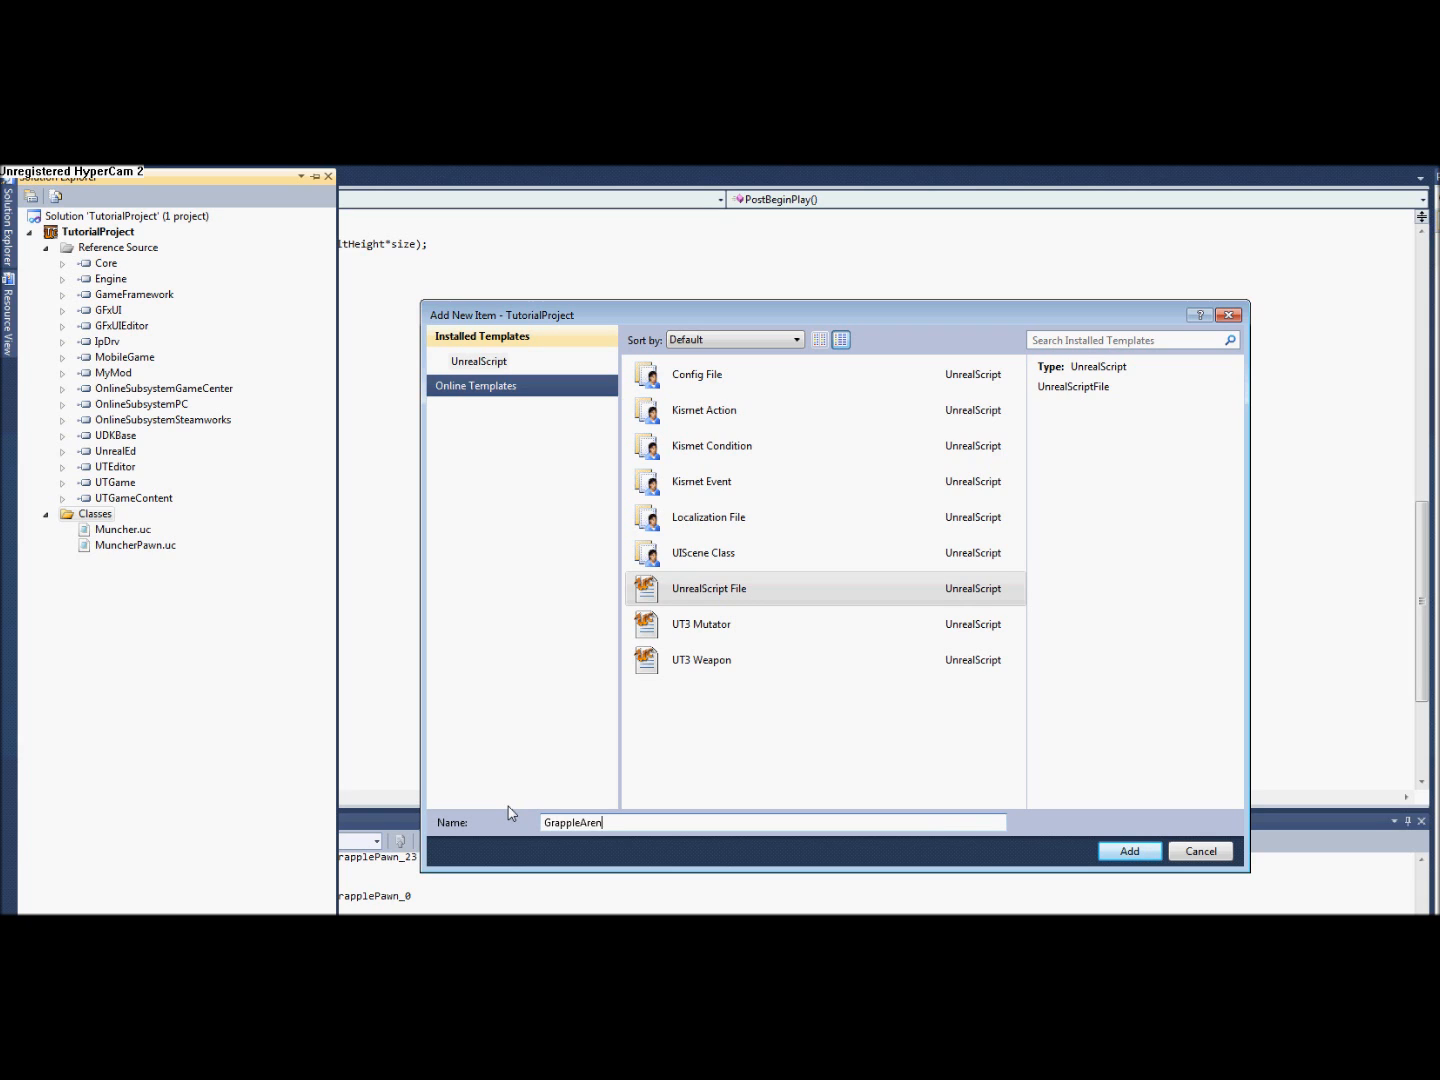
click(1128, 850)
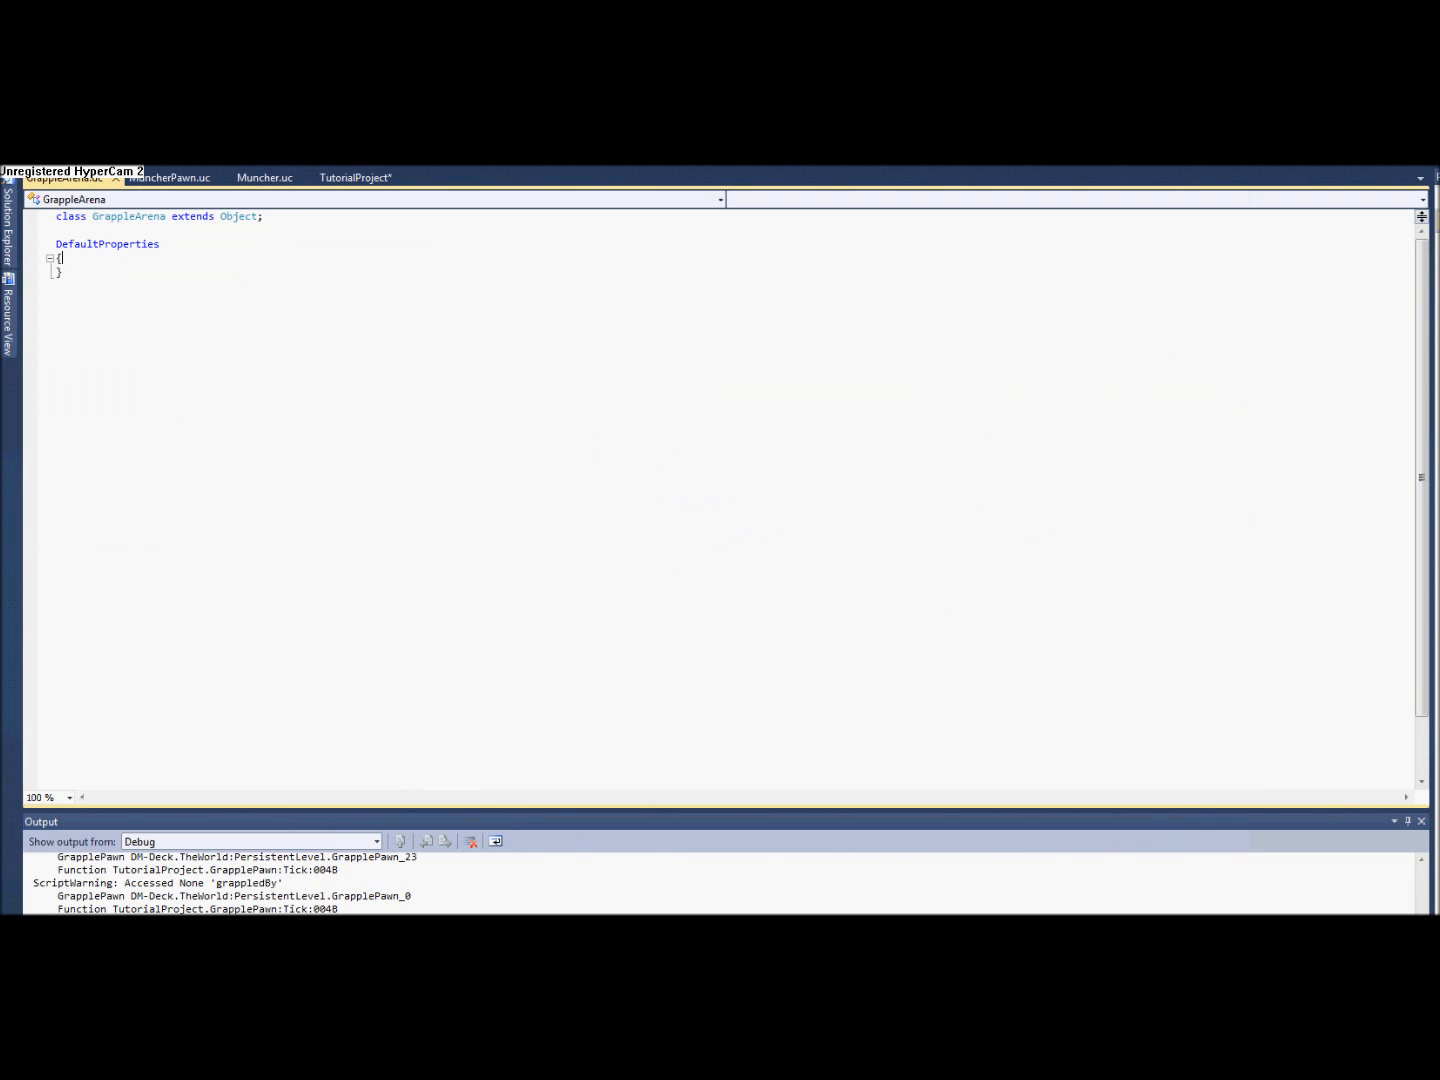
Start a DefaultPawnClass = entry inside GrappleArena's DefaultProperties block.
key(Enter)
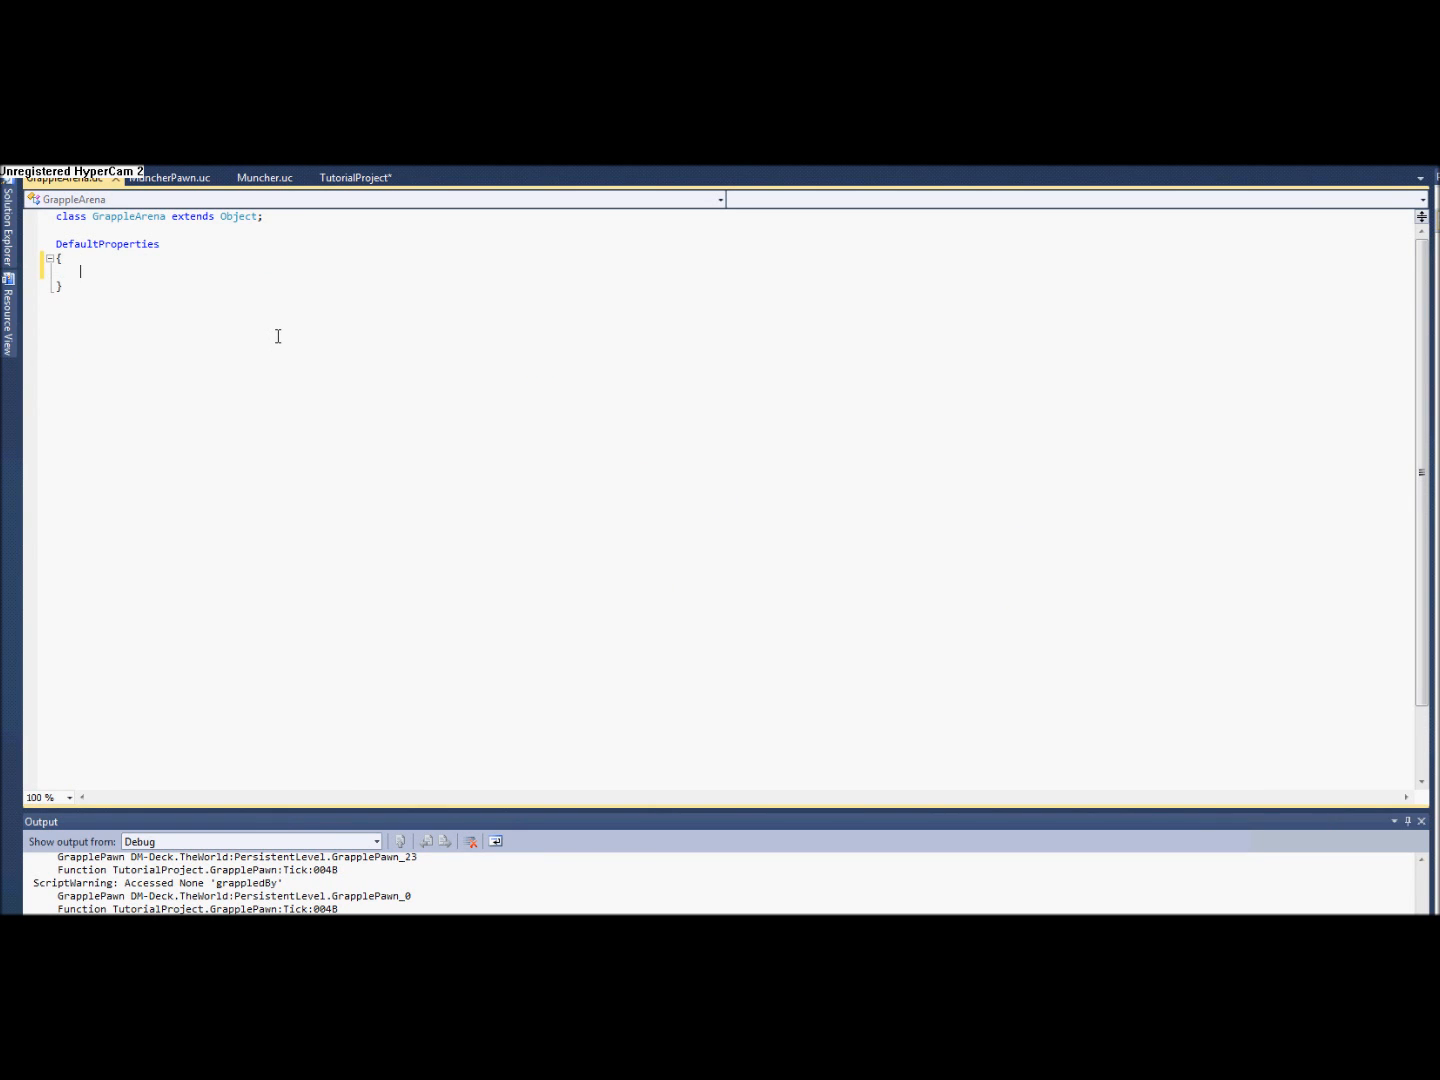
text(DefaultPa)
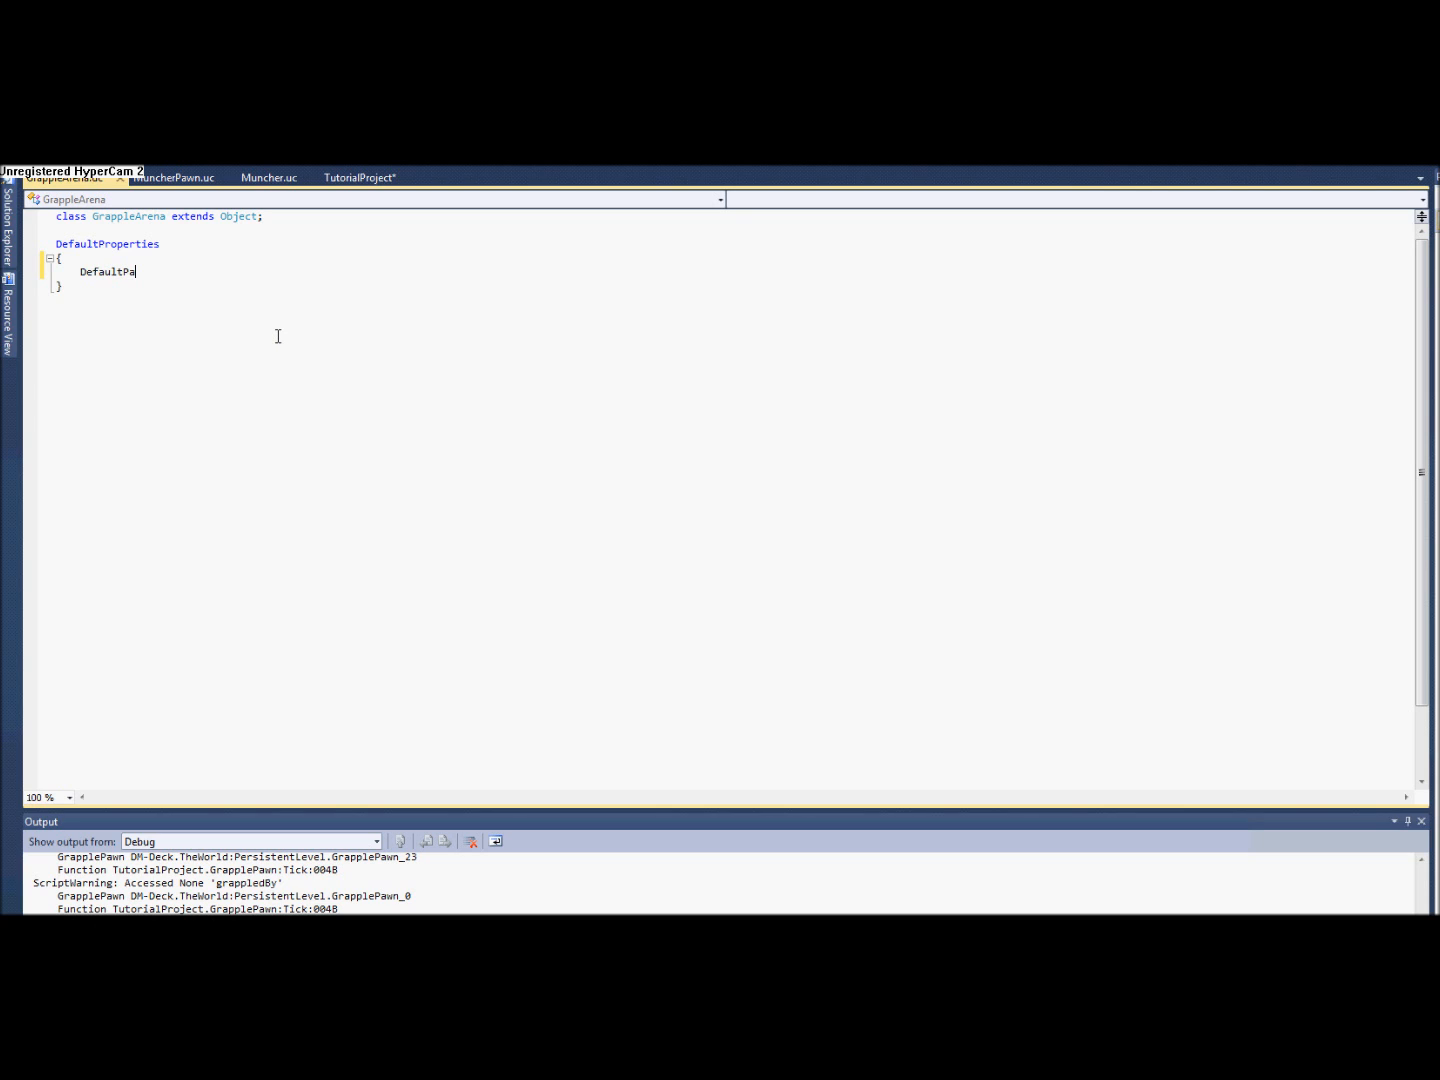
text(wnClass)
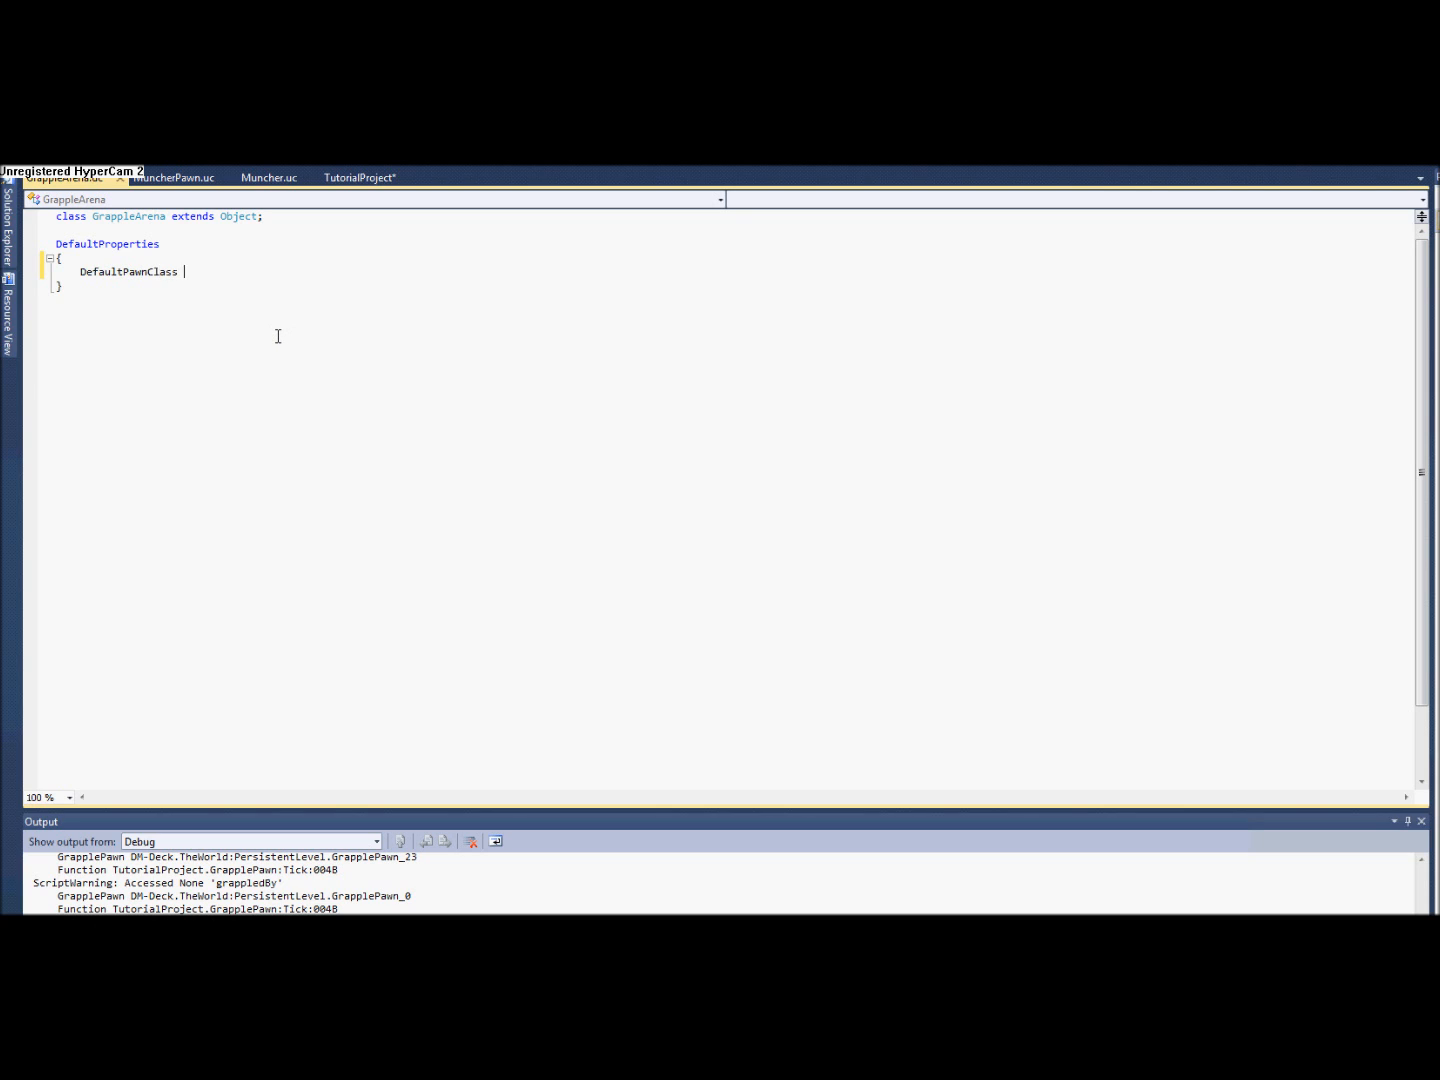
text(=)
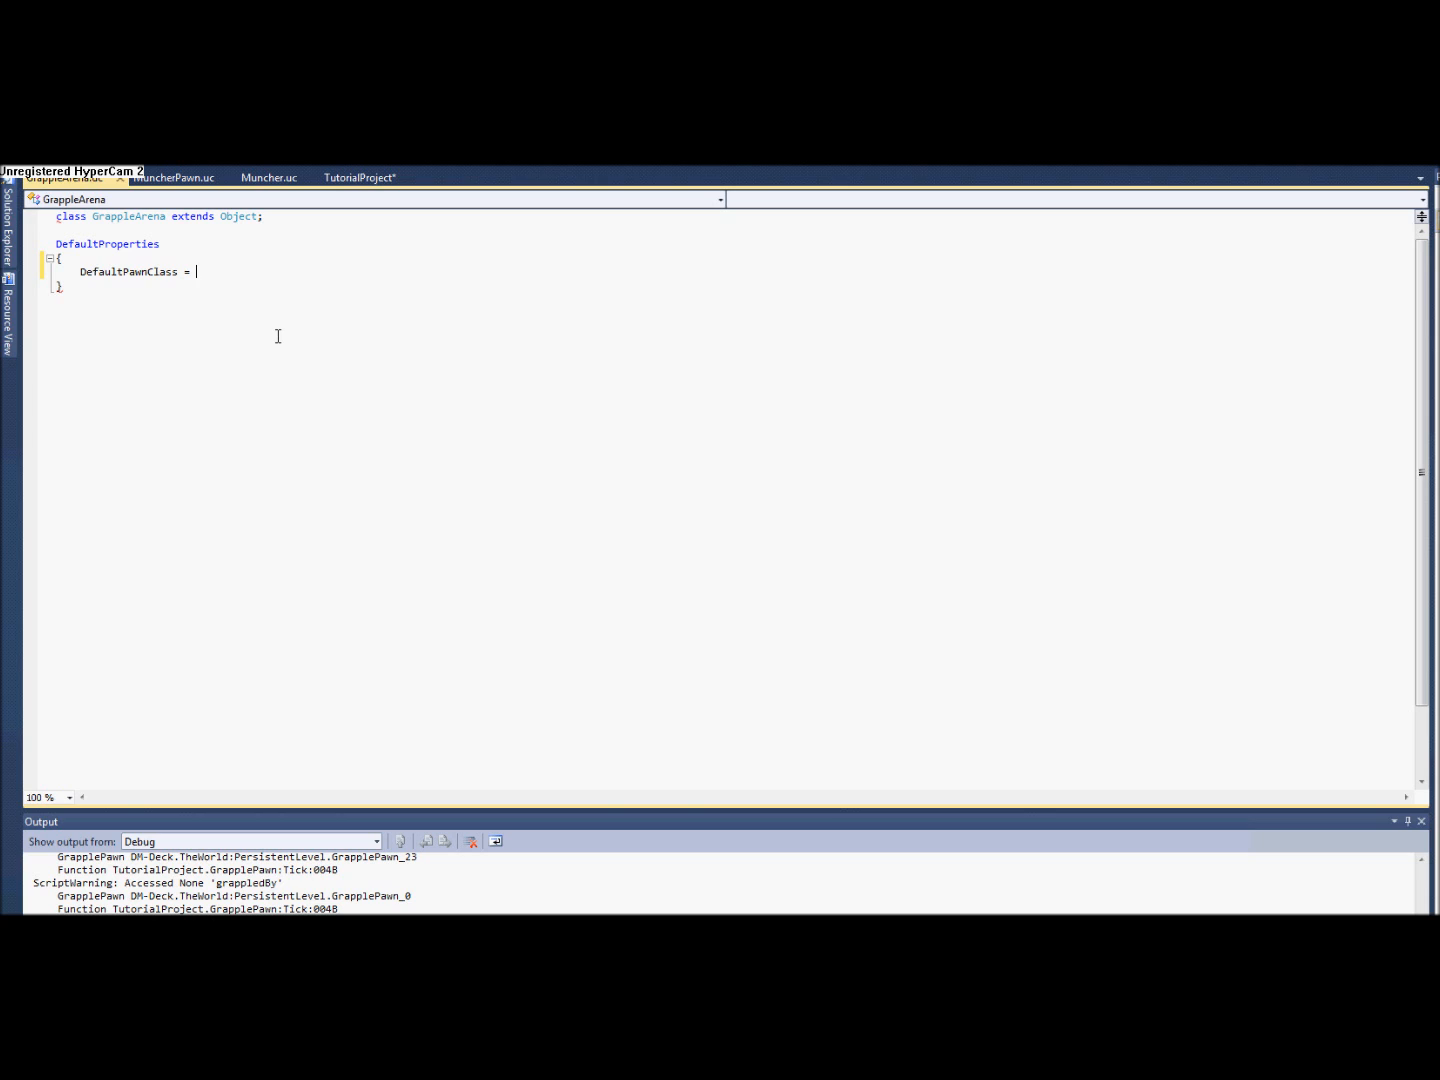
Change GrappleArena's parent class from Object to UTDeathmatch.
double_click(238, 216)
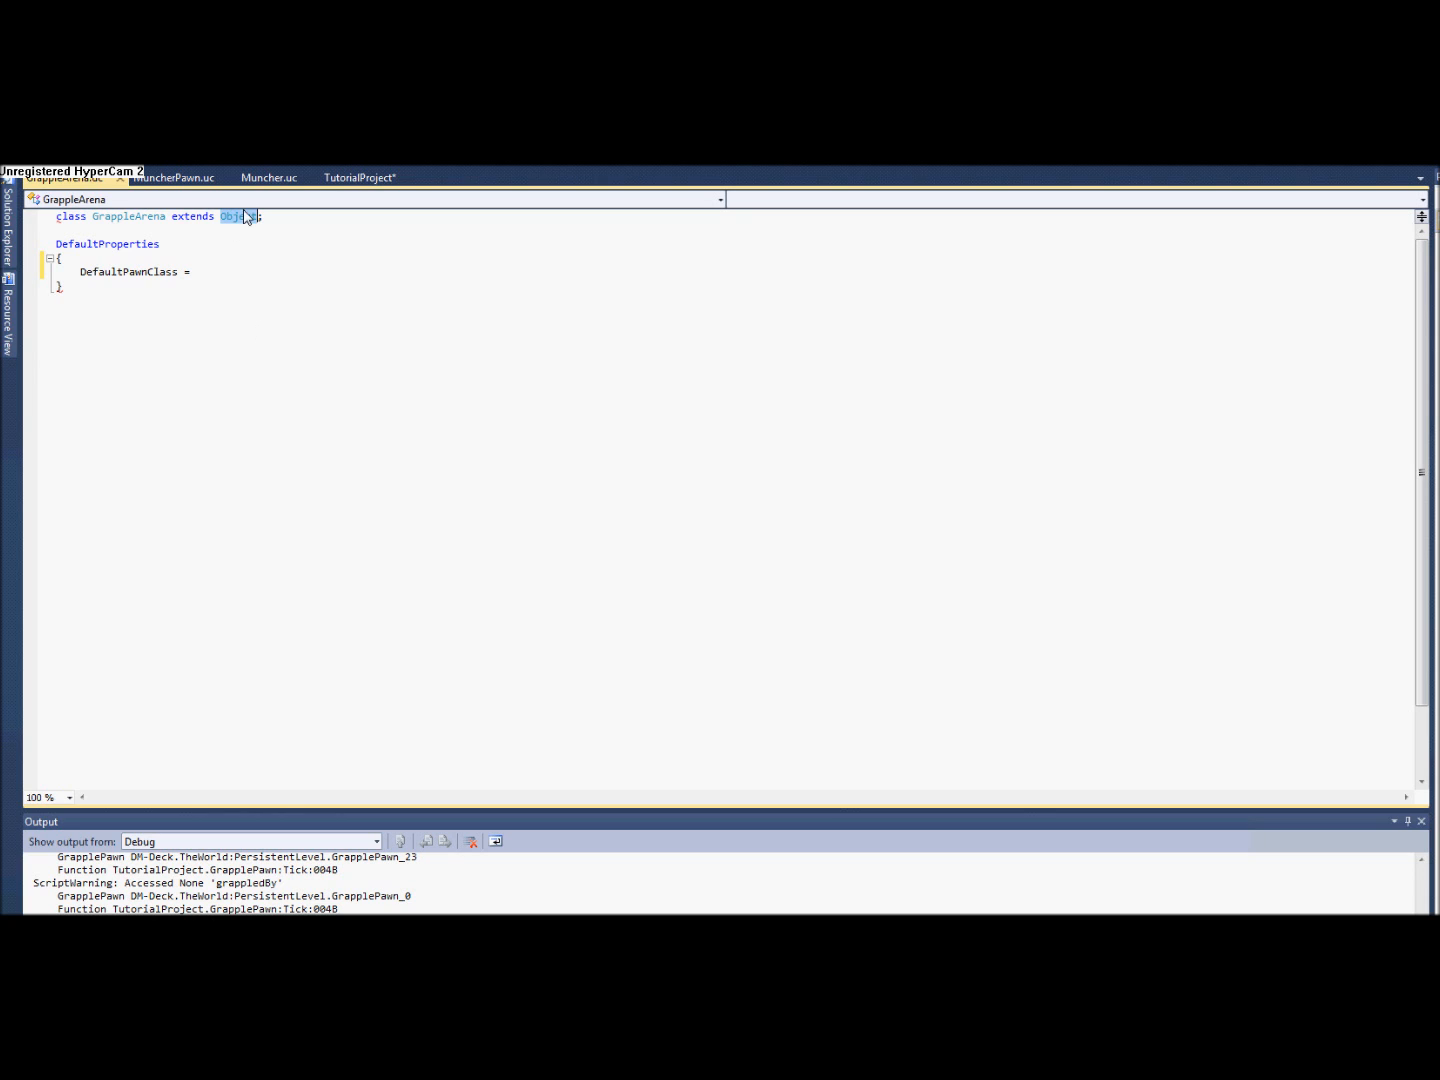
text(UTD)
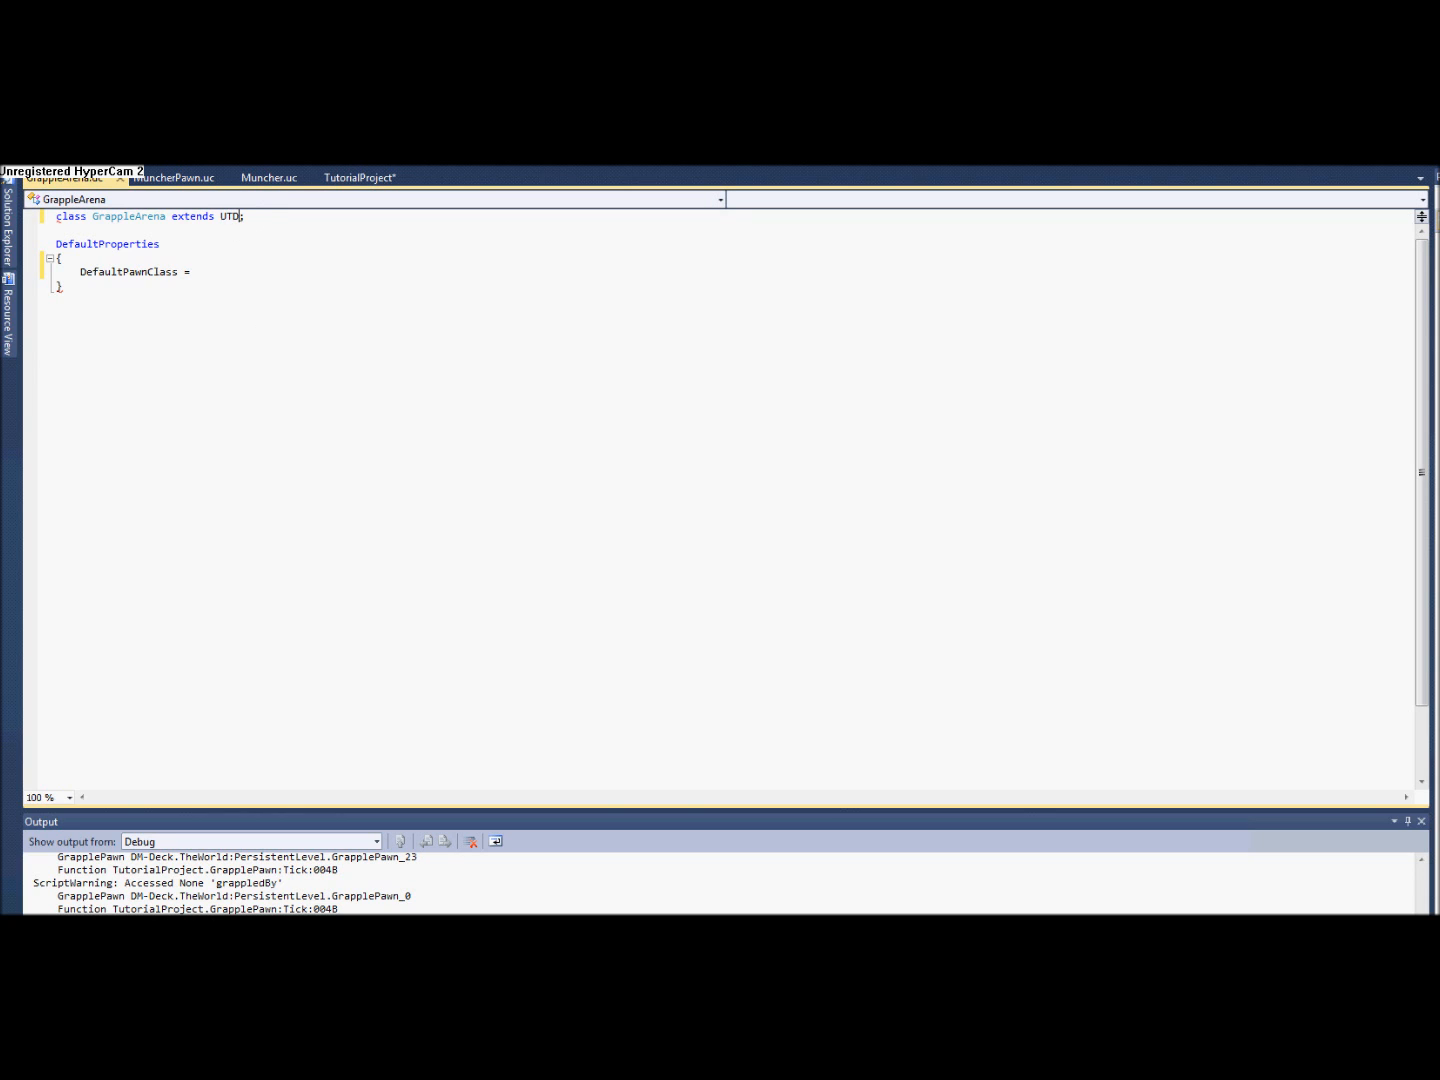
text(eathmatch)
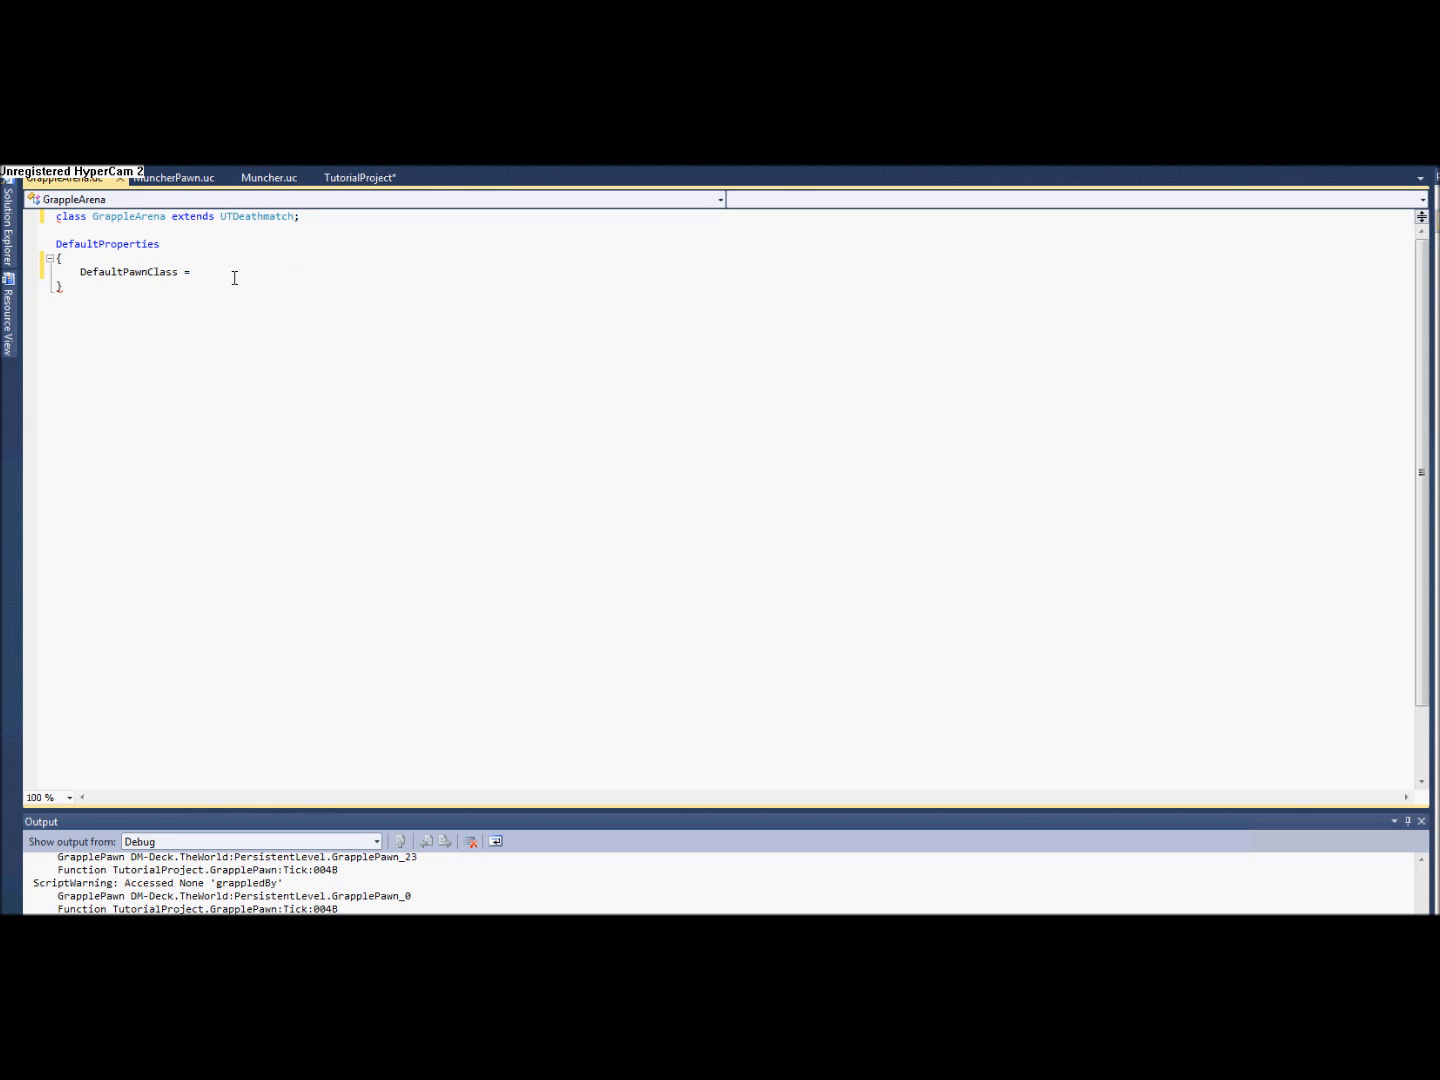
Finish DefaultPawnClass = class'GrapplePawn' and set the startup game type to TutorialProject.GrappleArena.
text(class')
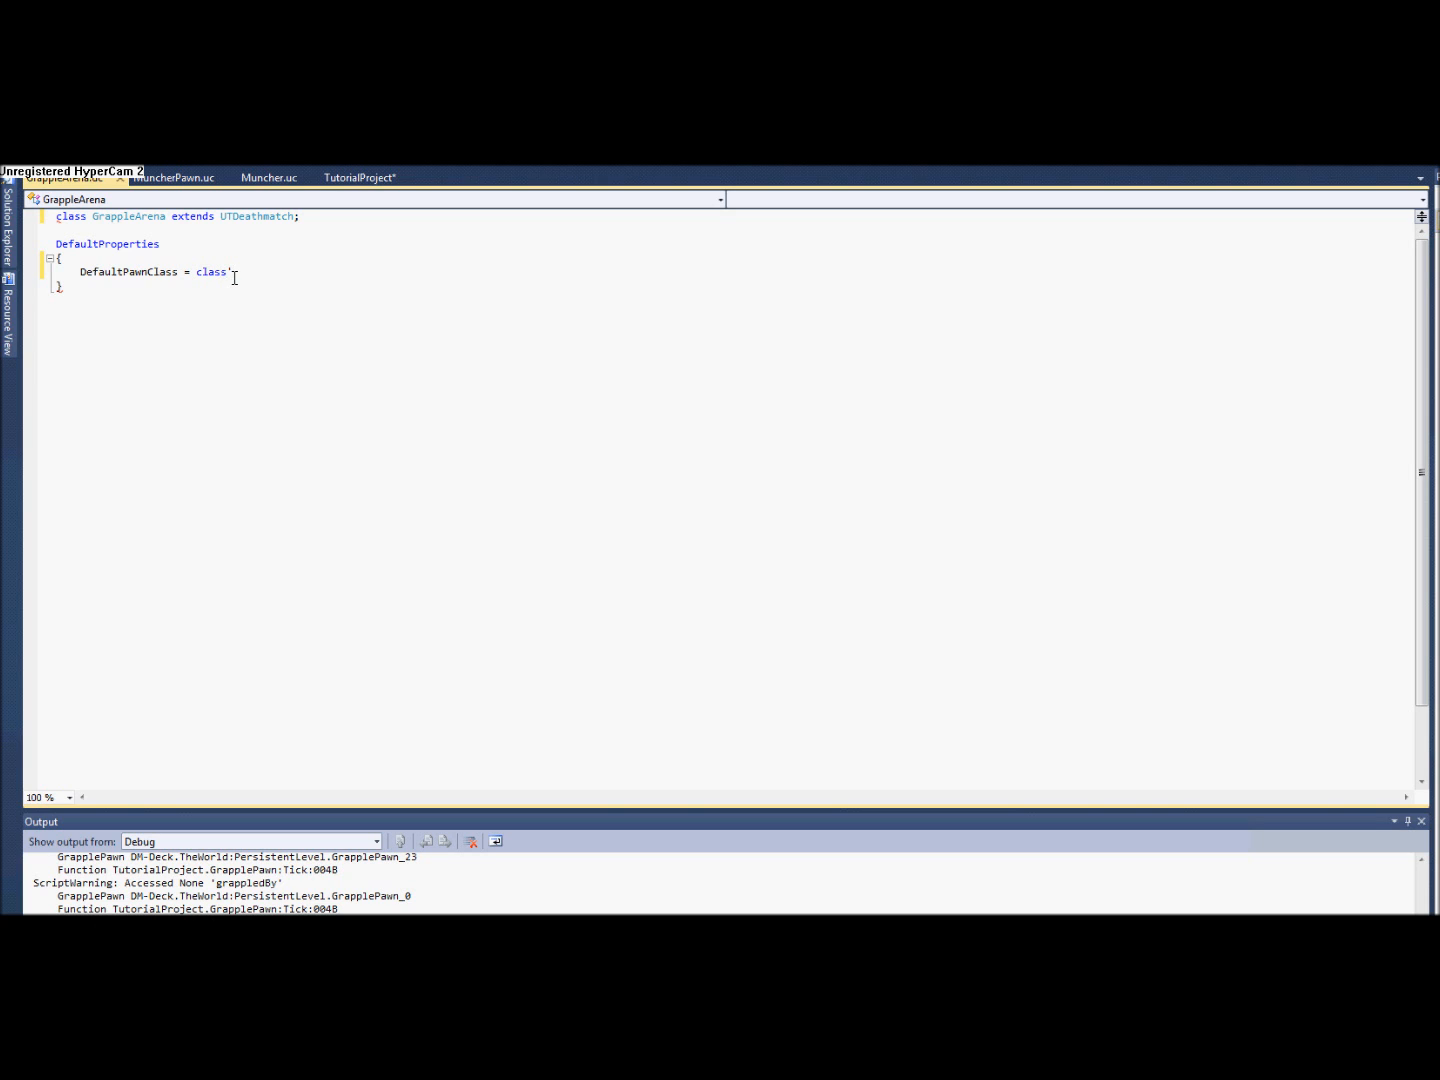
text(GrappleP)
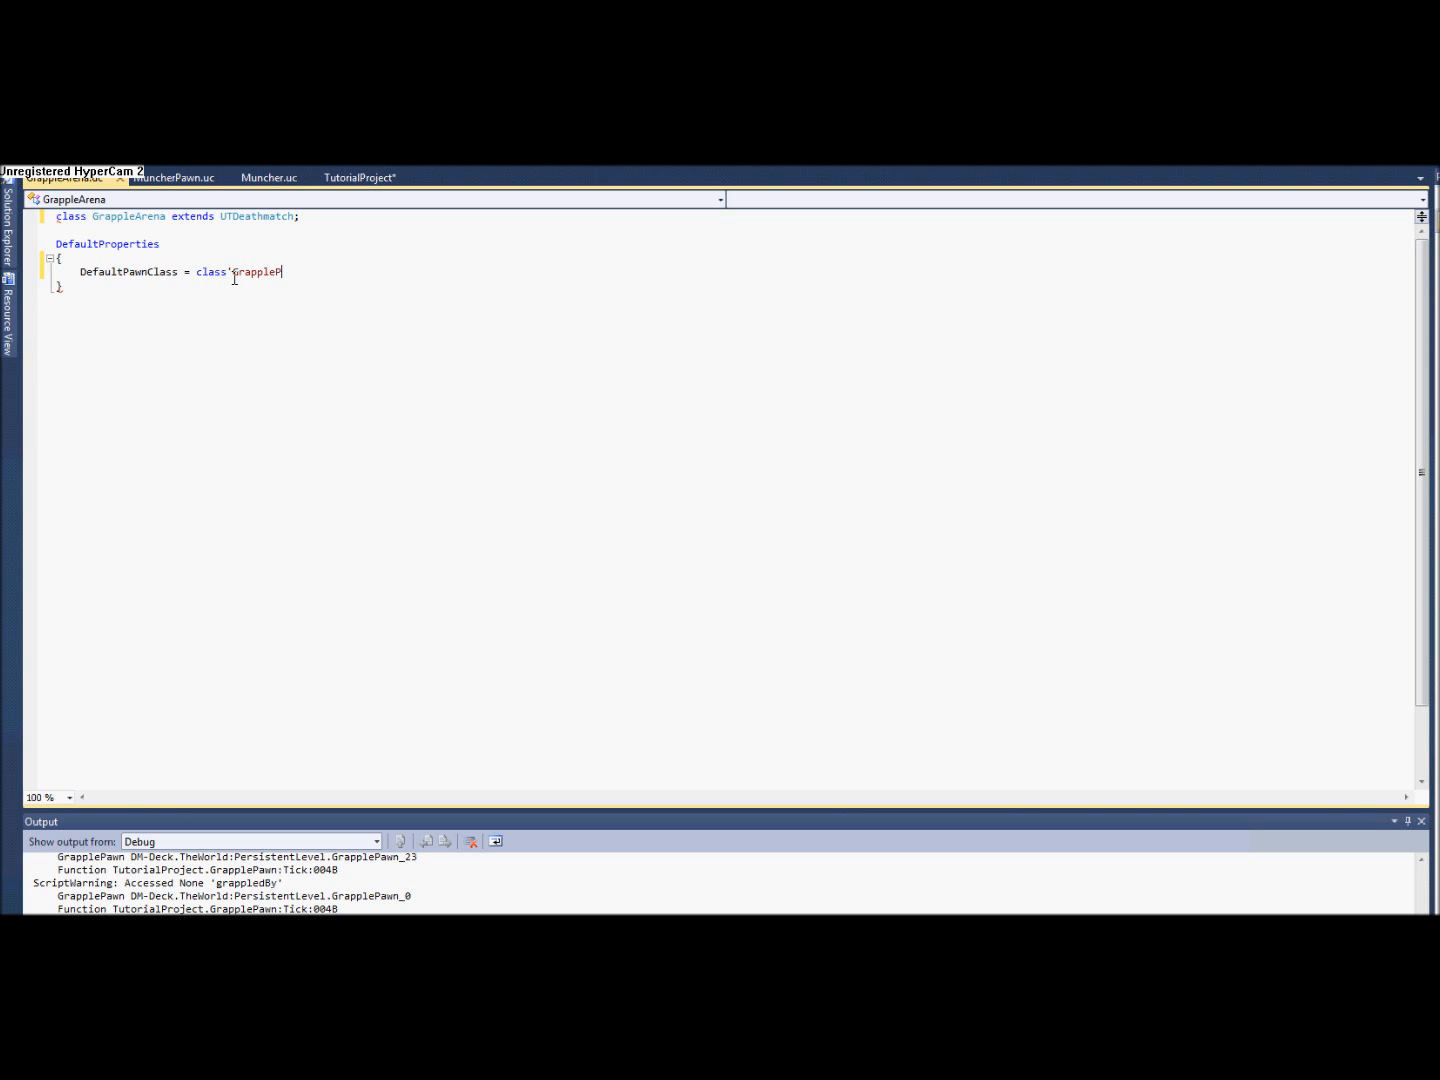
text(awn')
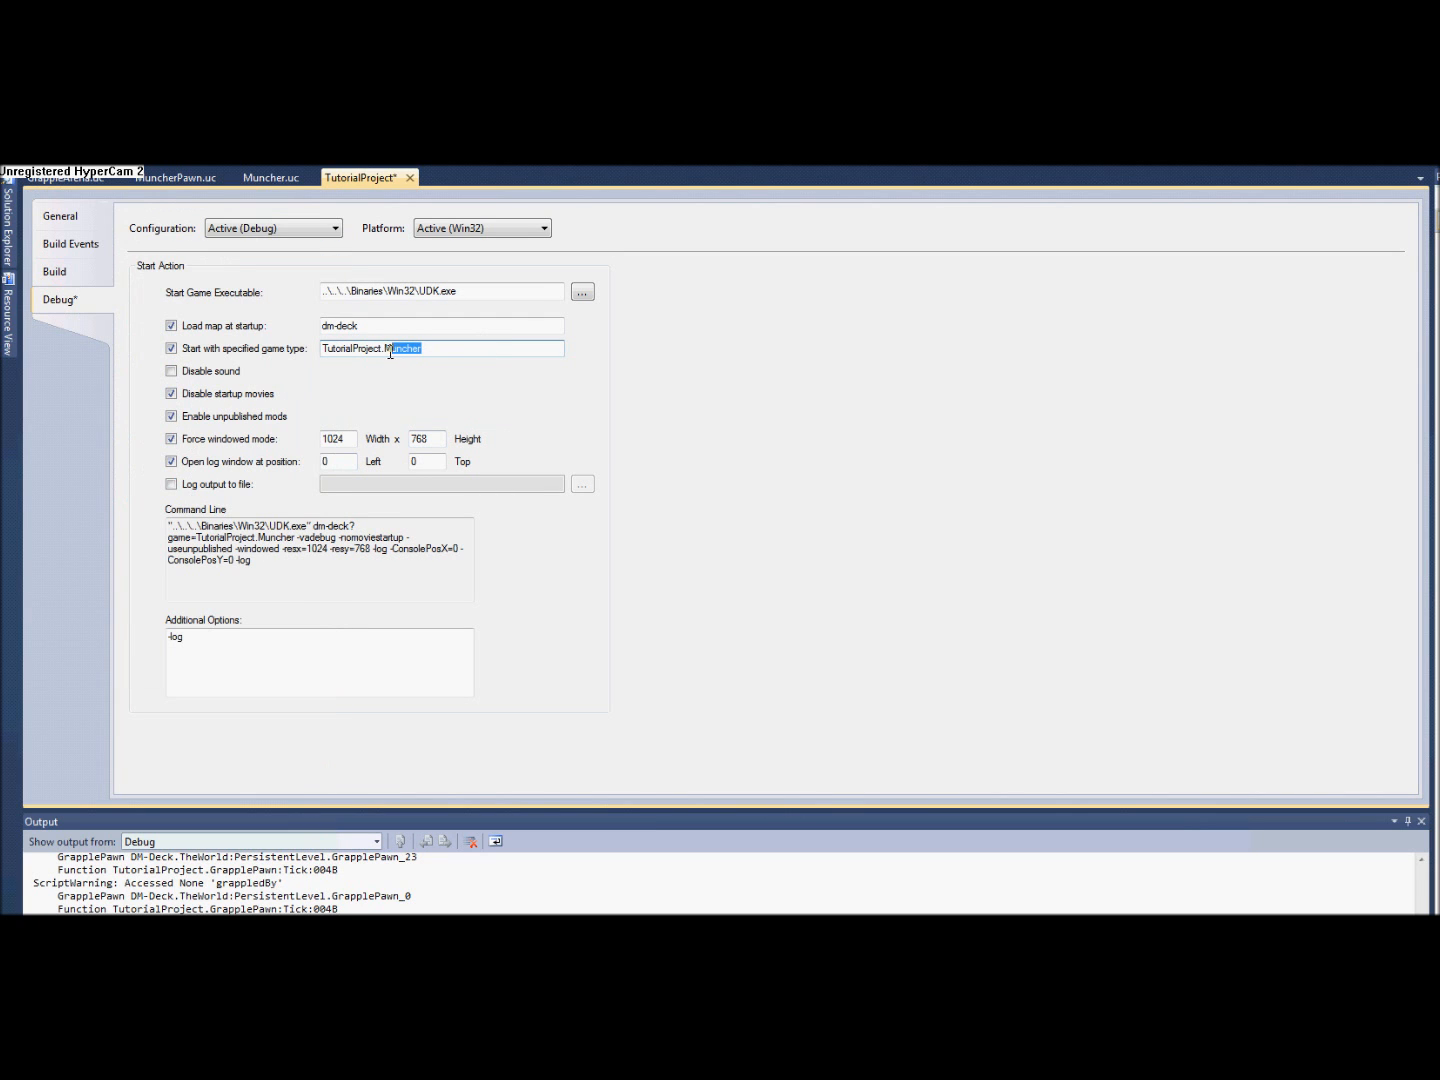
text(Grappl)
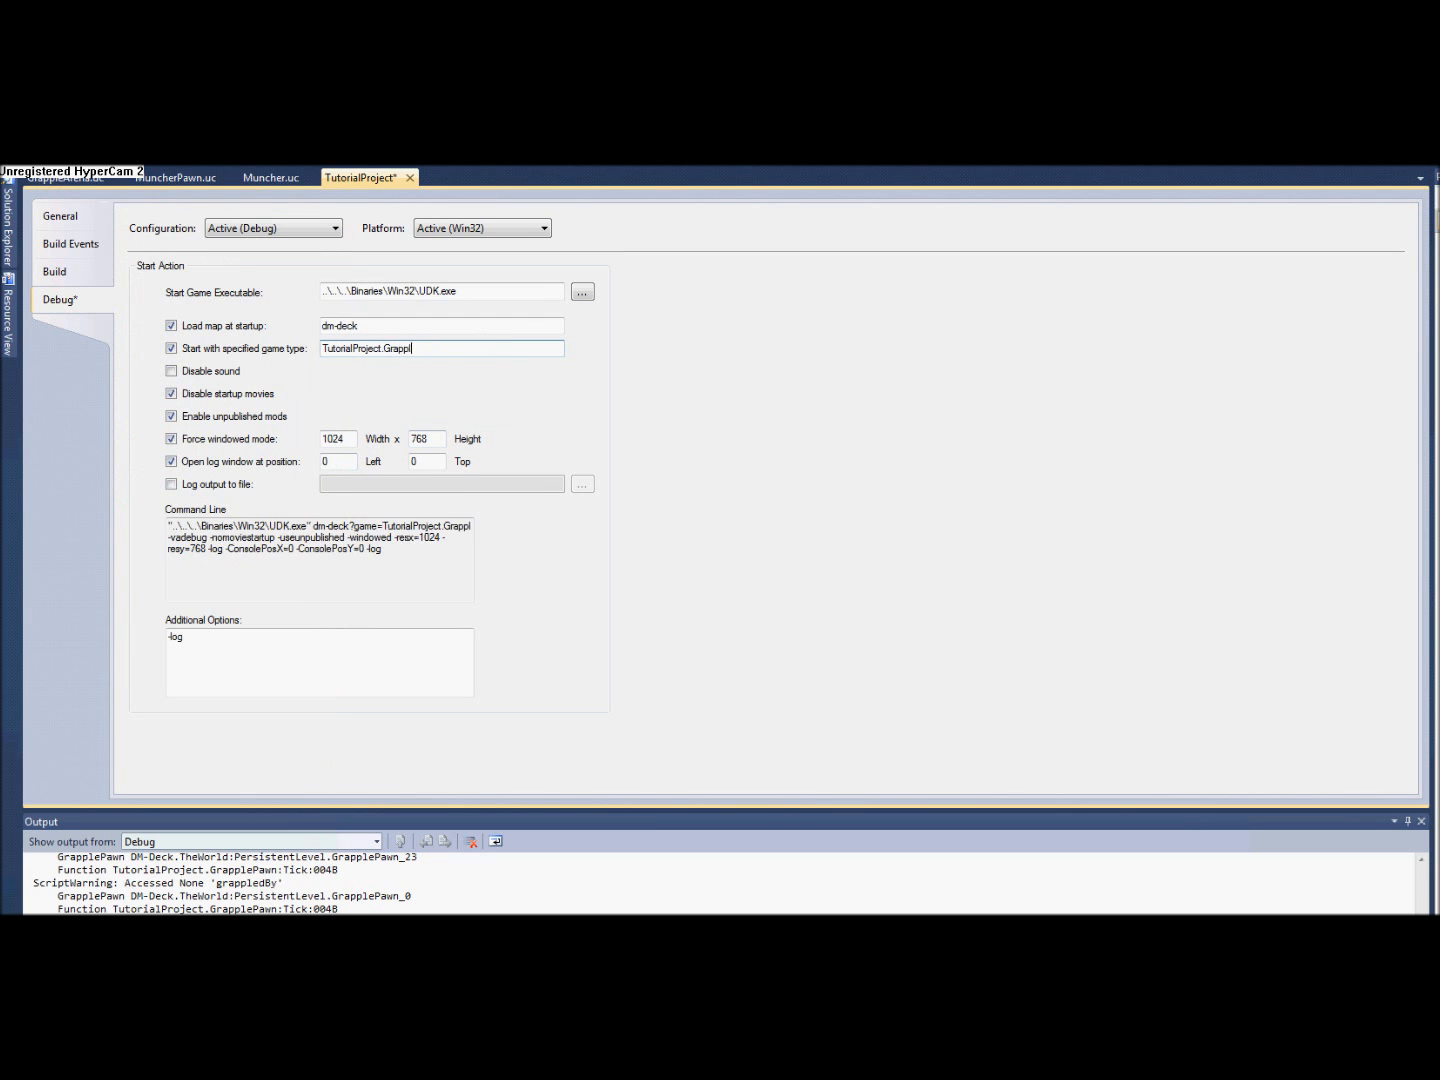
text(Arena)
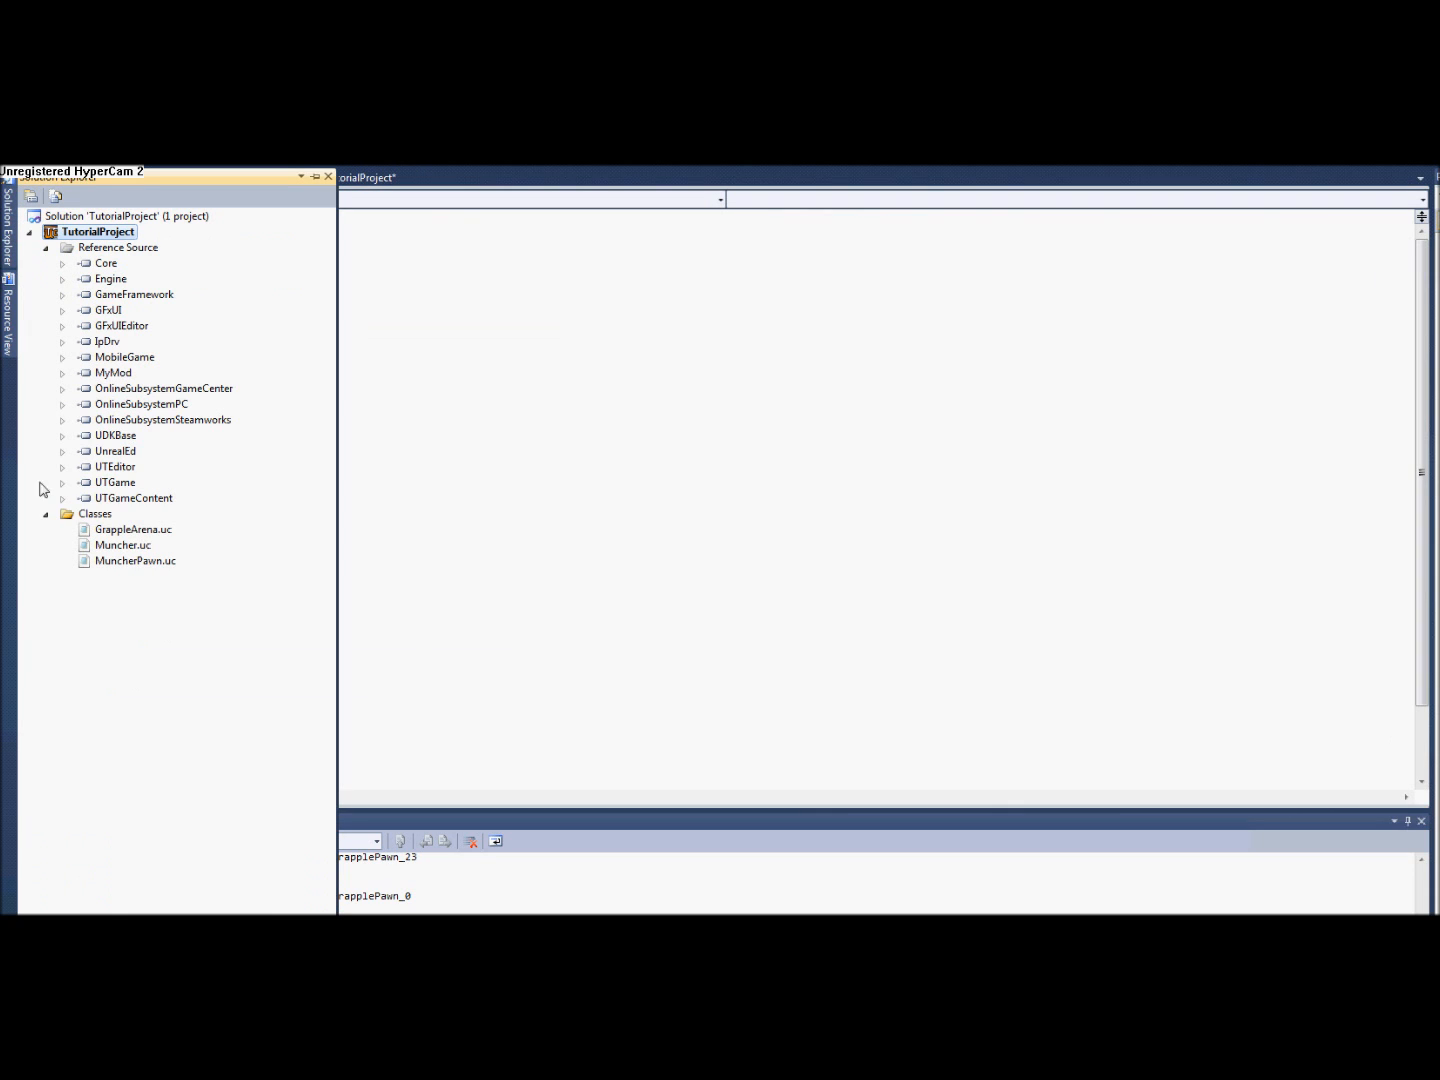
Run Add New Item on the Classes folder with name 'Grap' and return to GrappleArena.uc.
click(96, 512)
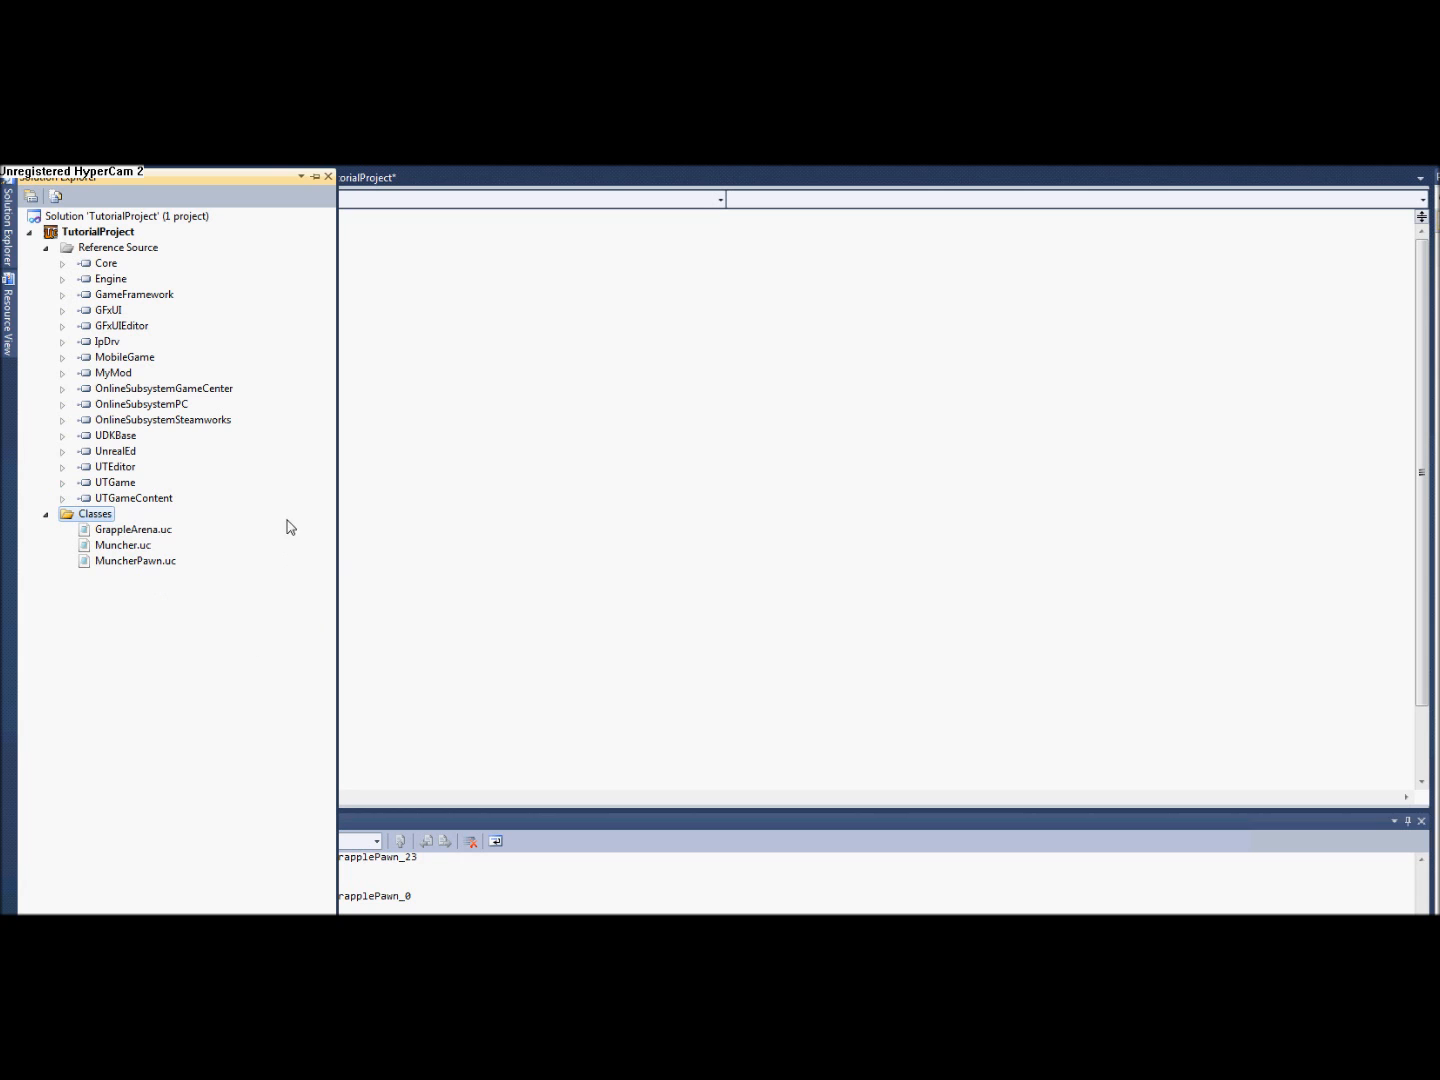
mouse_move(466, 540)
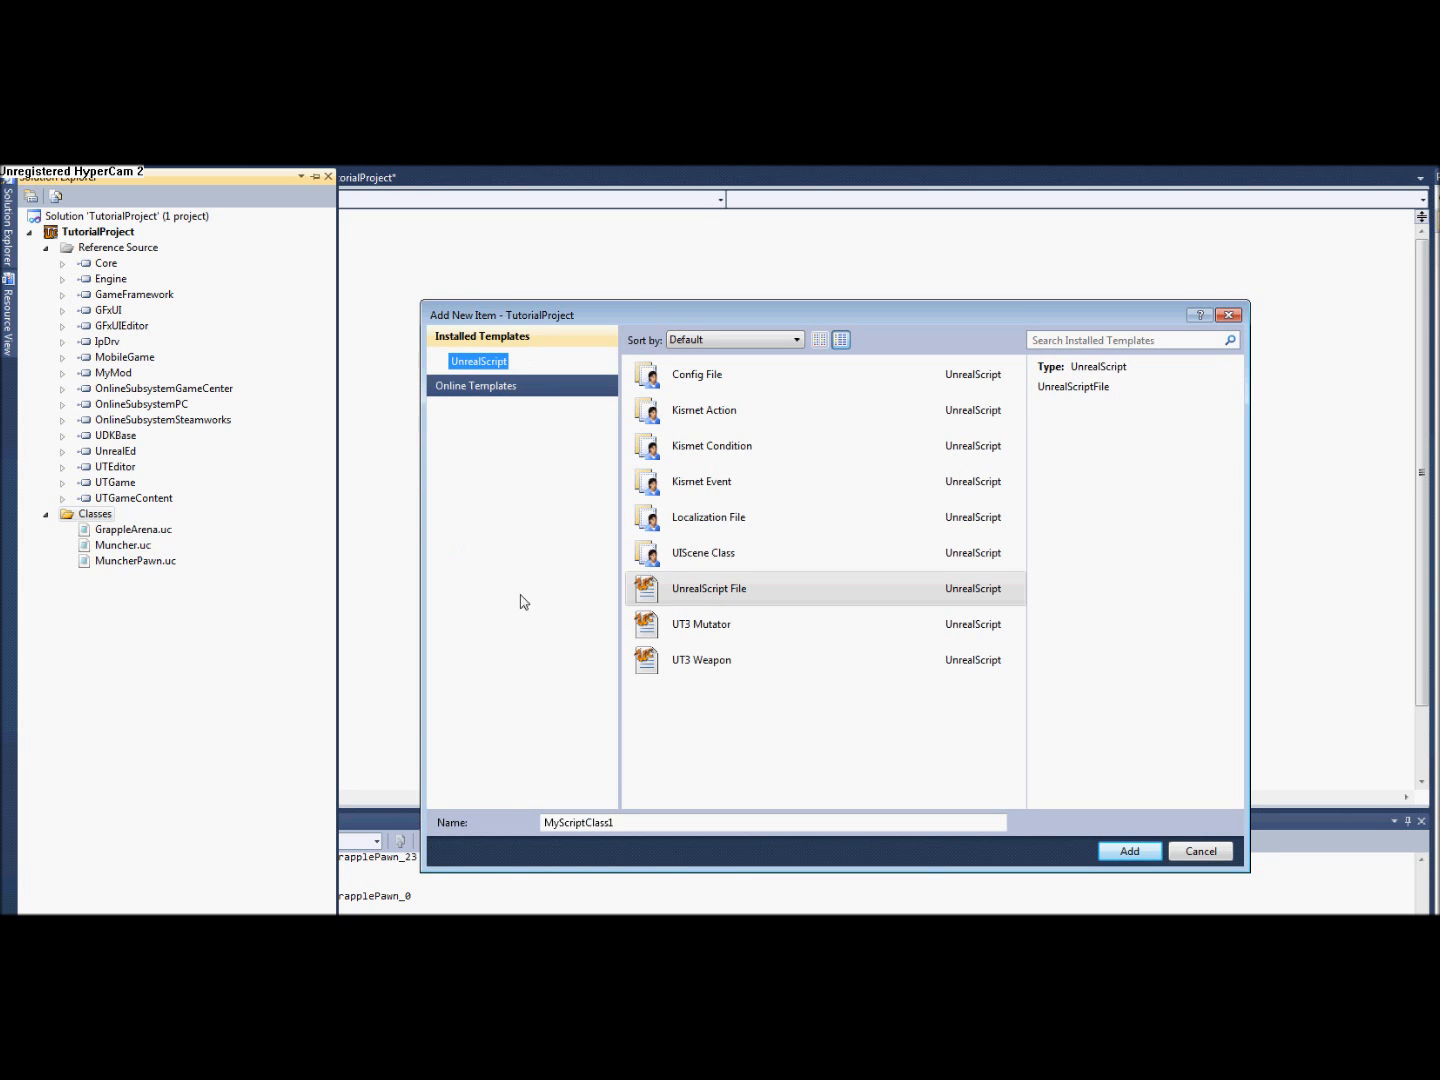
text(Grap)
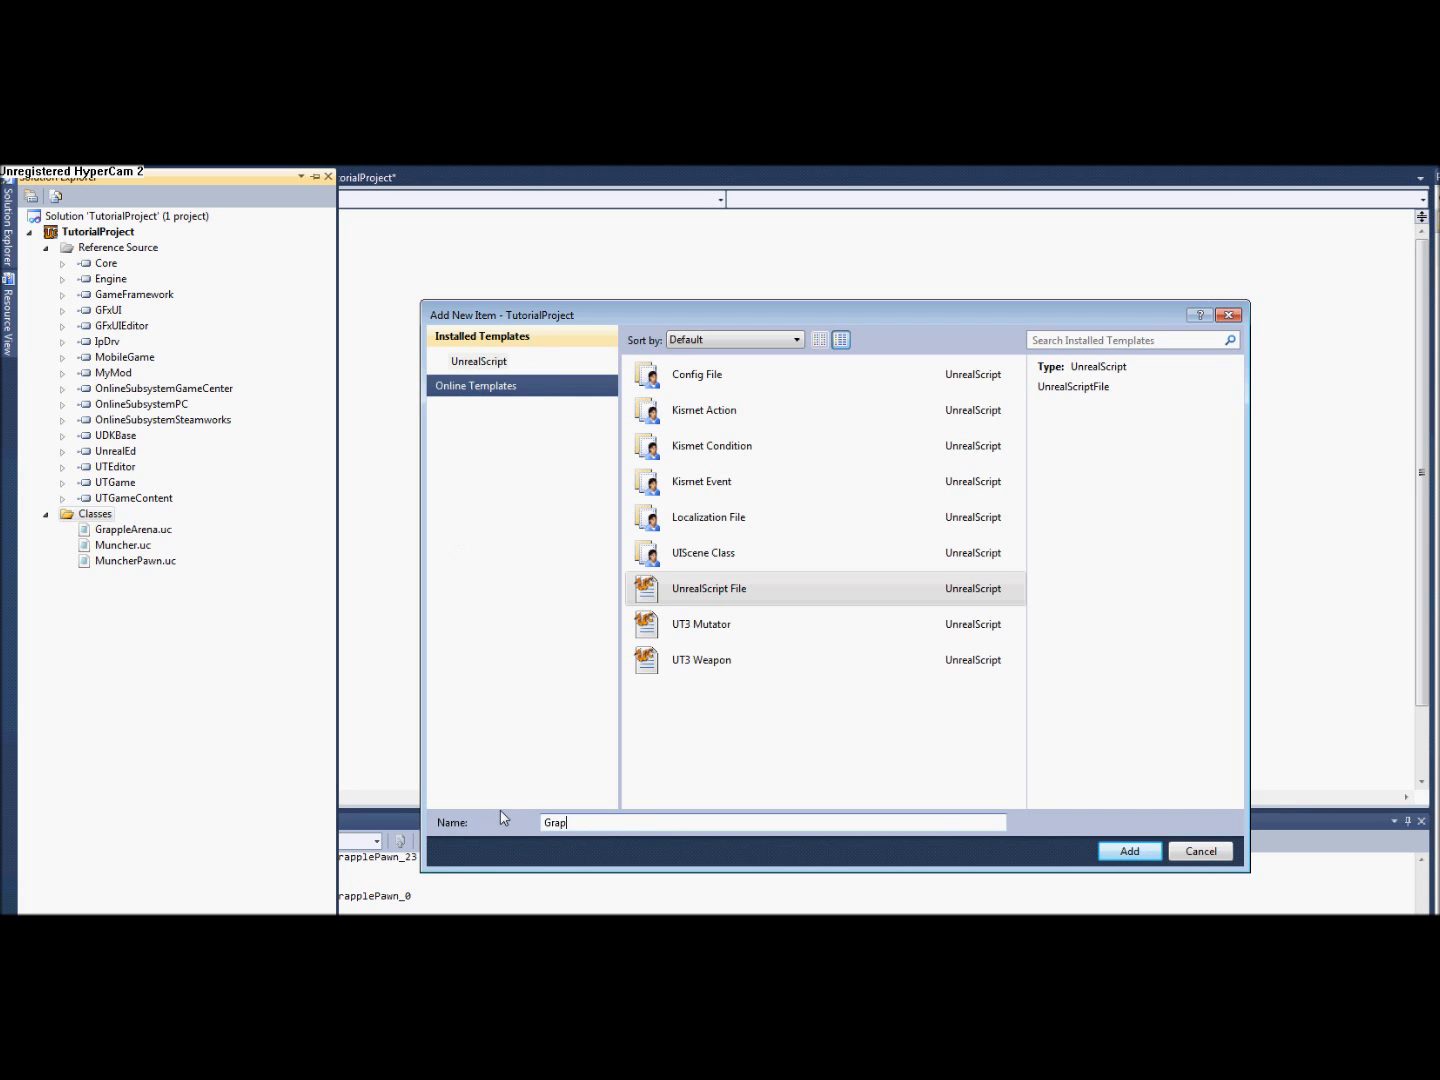
click(1128, 852)
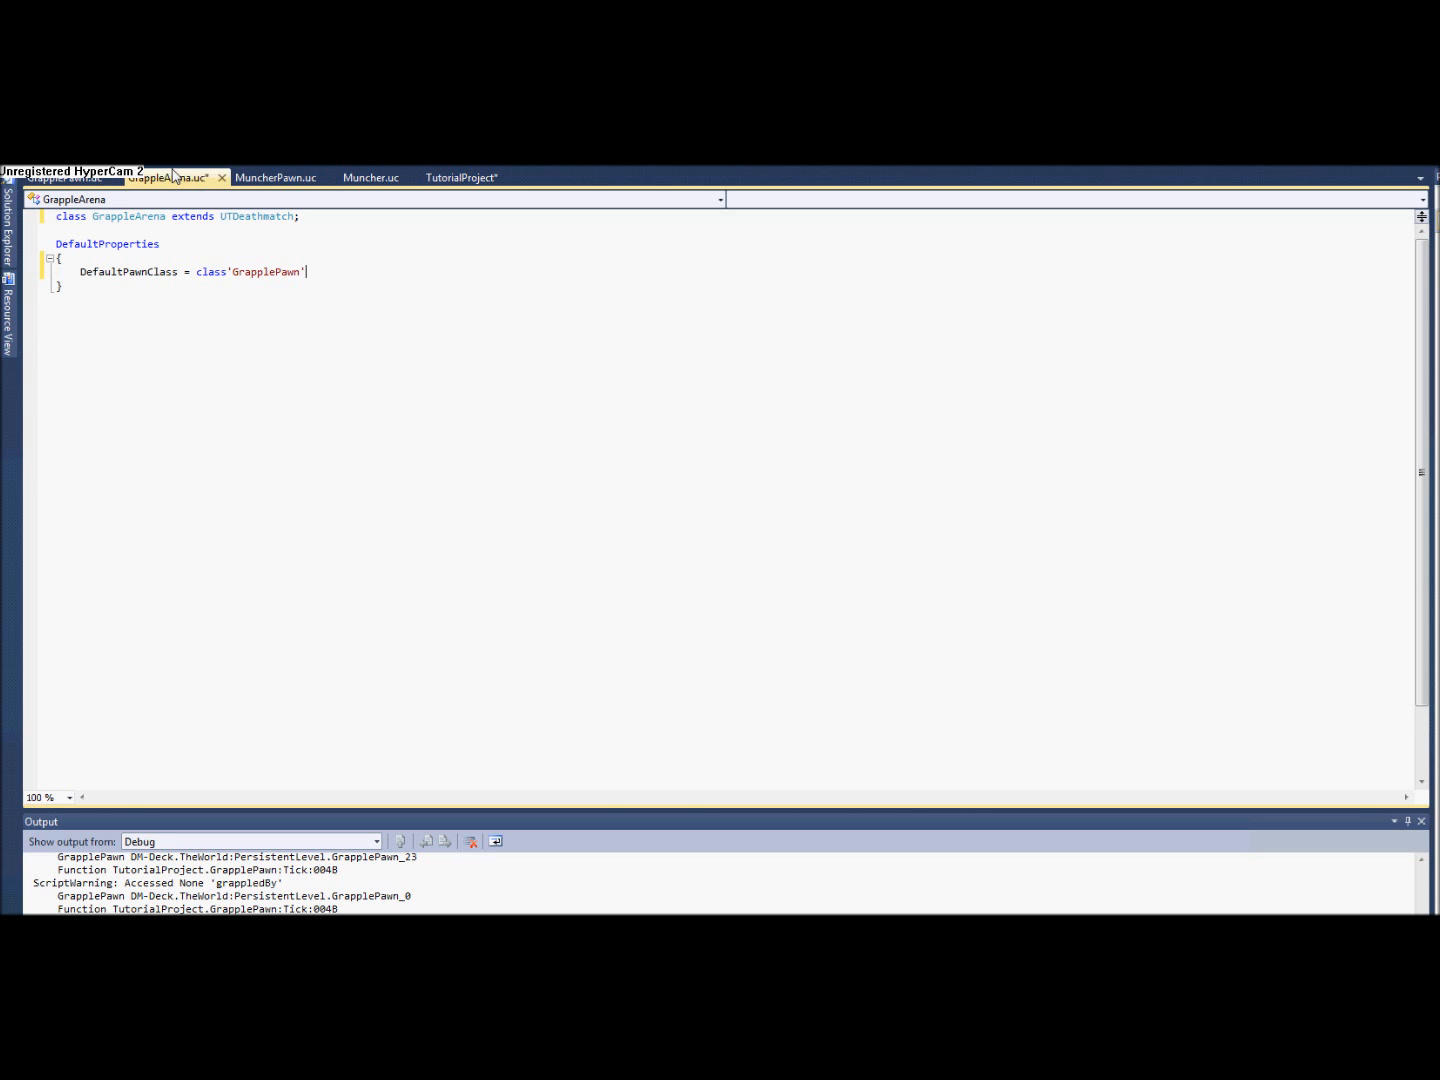
Declare simulated function initGame(string Options, out string ErrorMessage) below the class line.
key(enter)
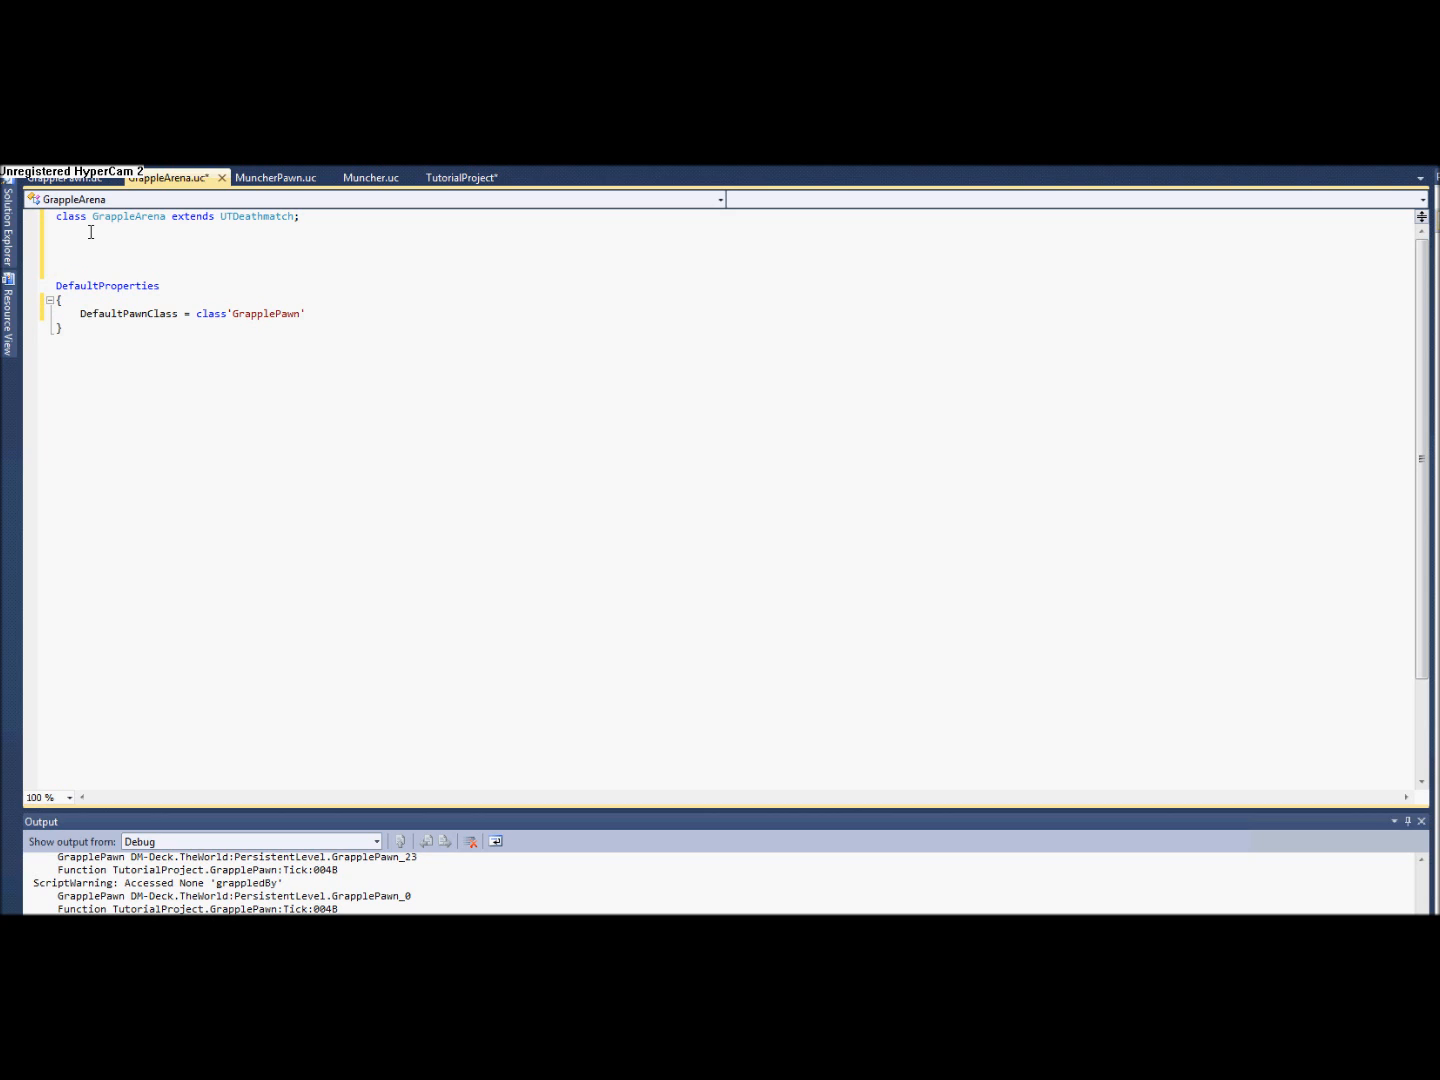
text(s)
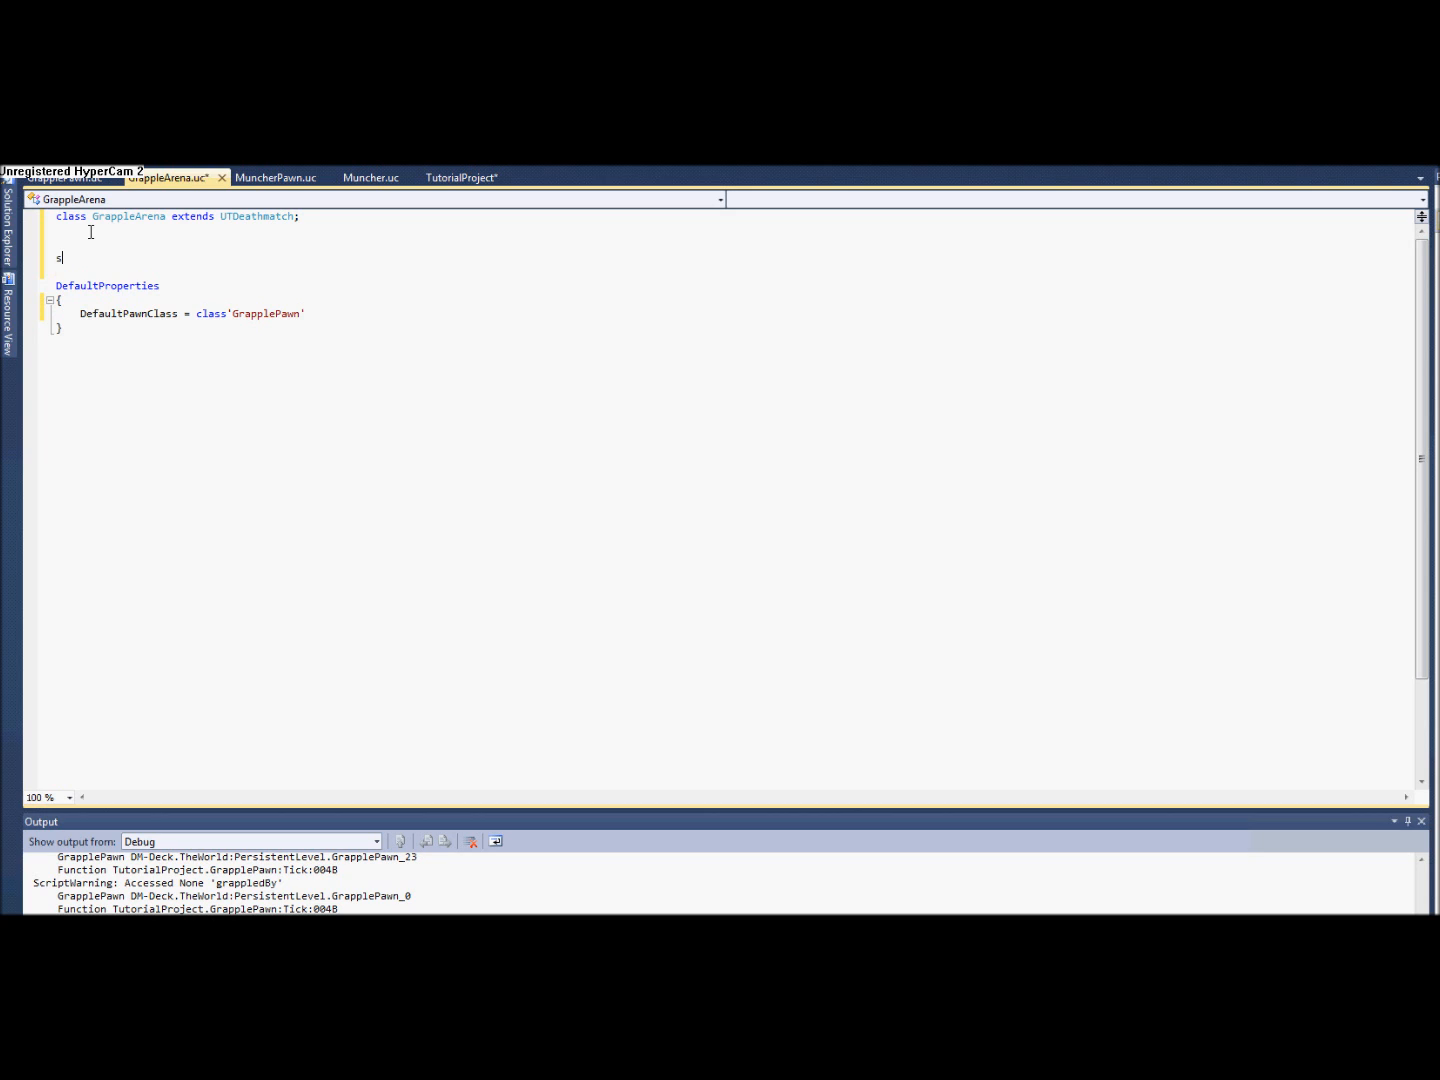
text(imulated)
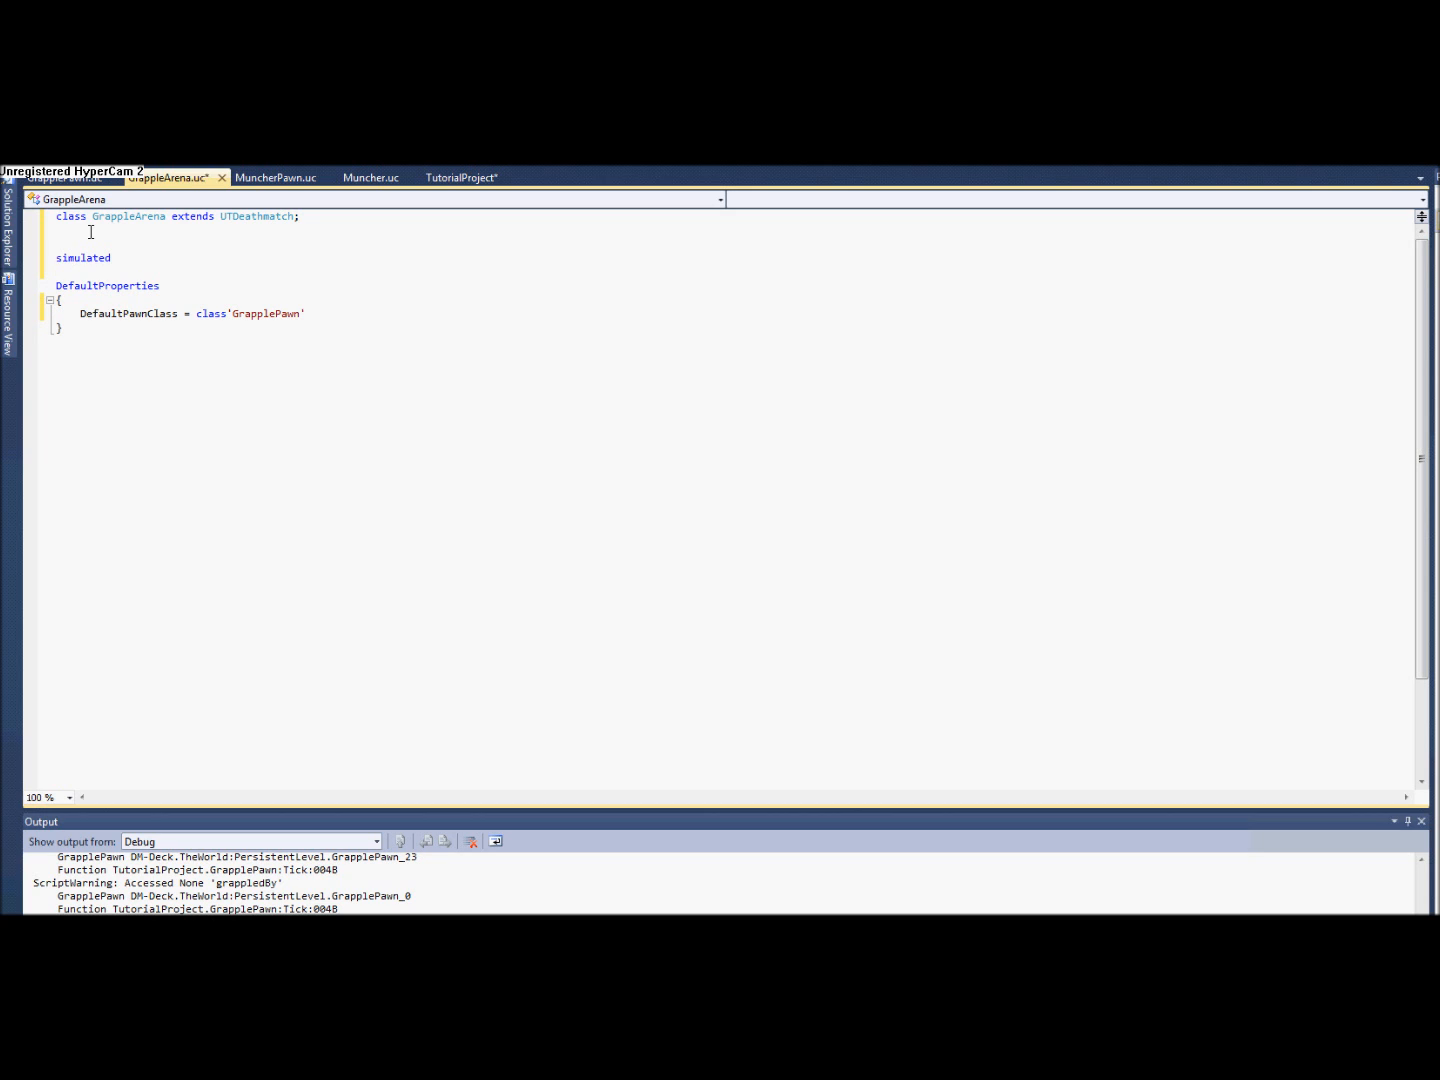
text(function)
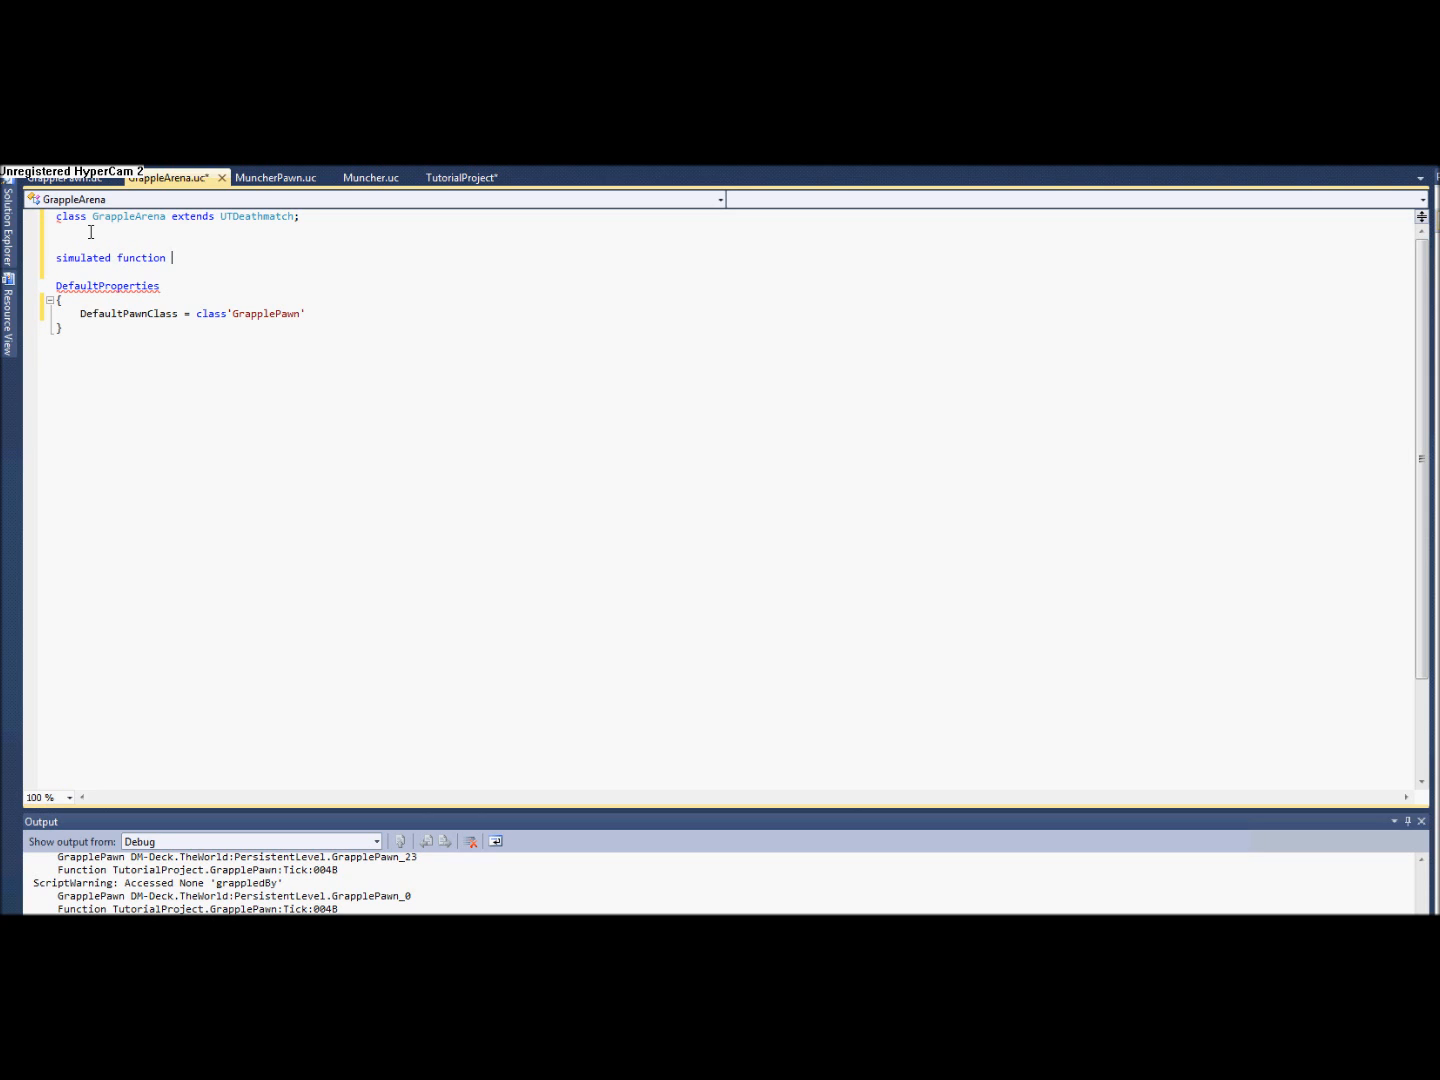
text(initGa)
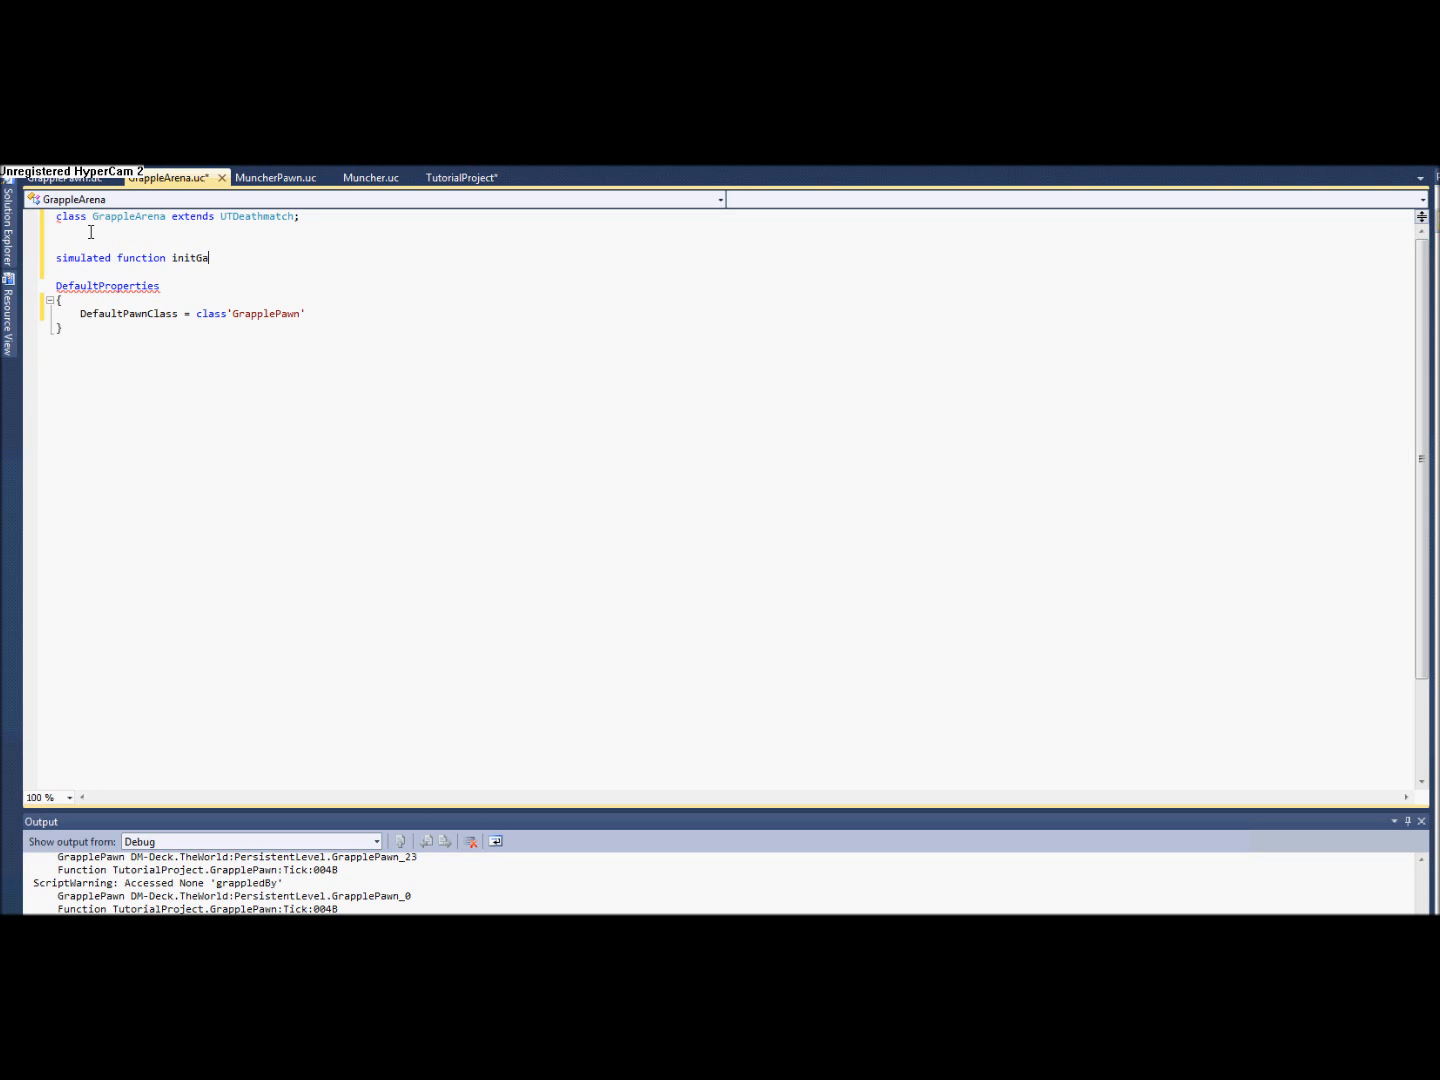
text(me(string Option)
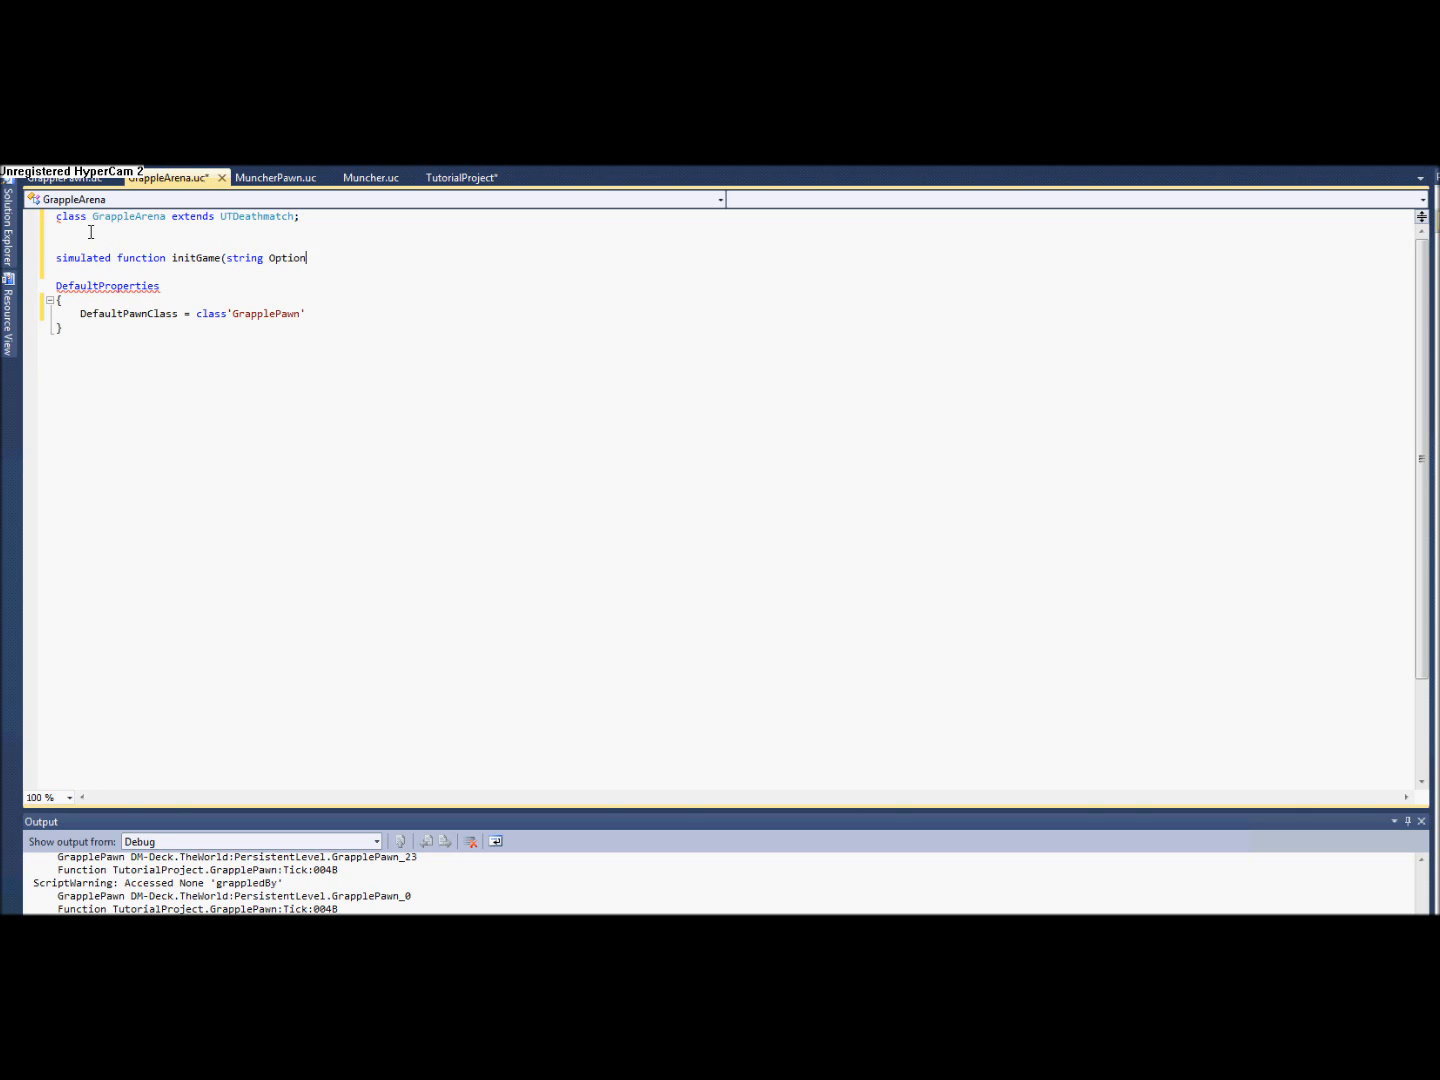
text(s,)
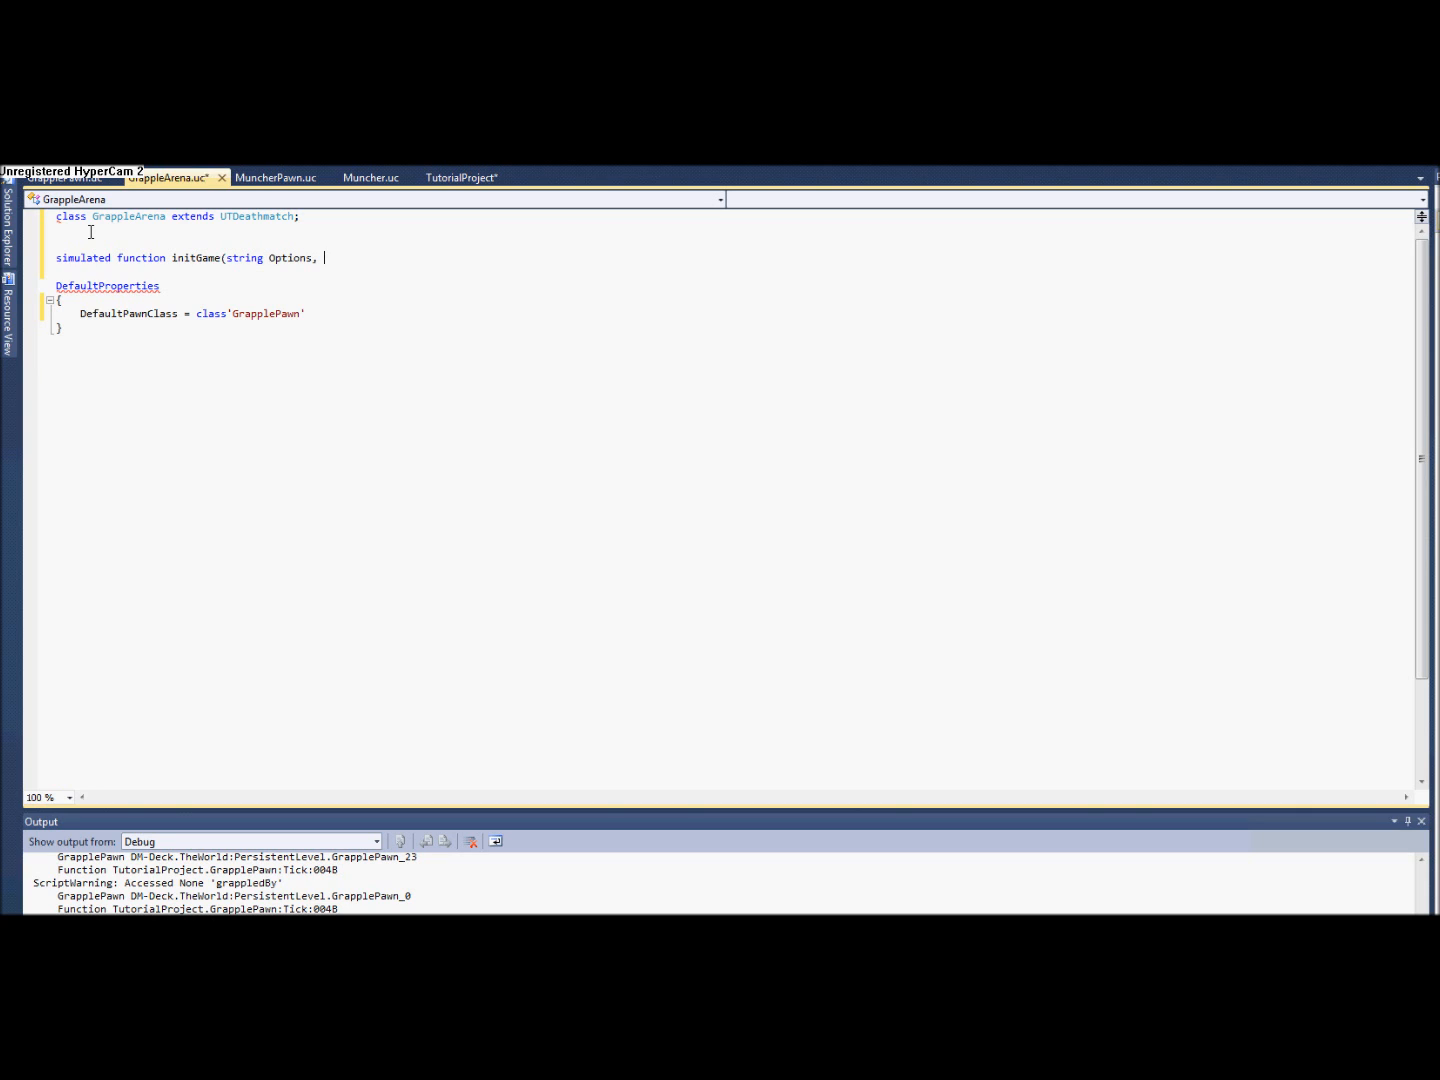
text(out string)
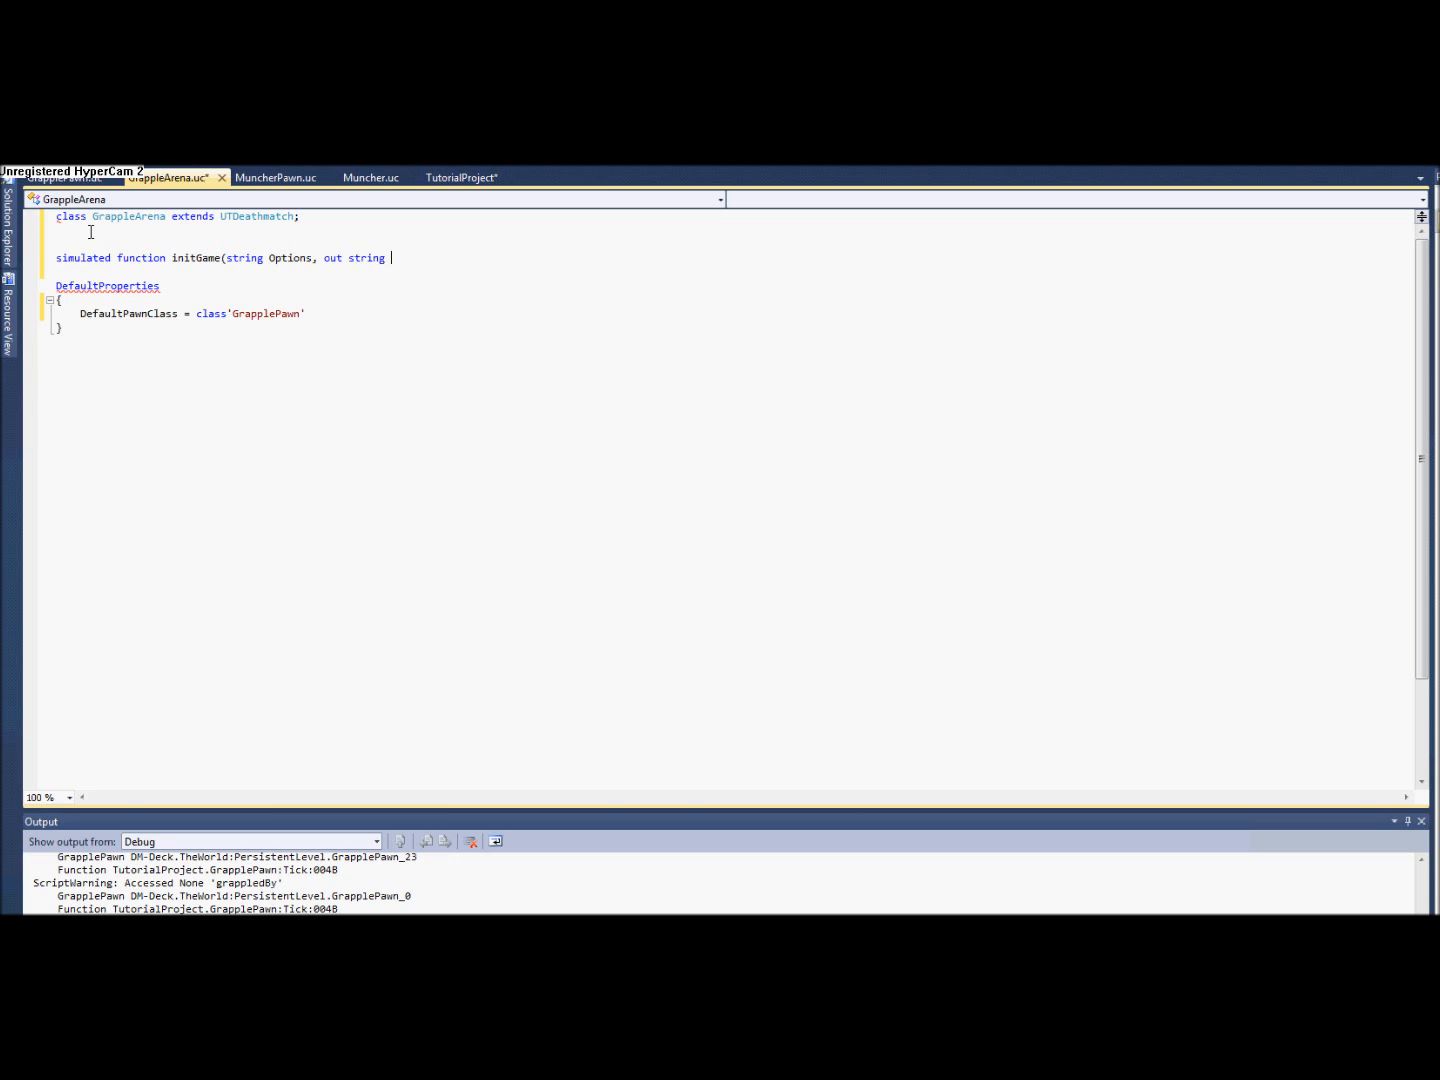
text(ErrorMessage)
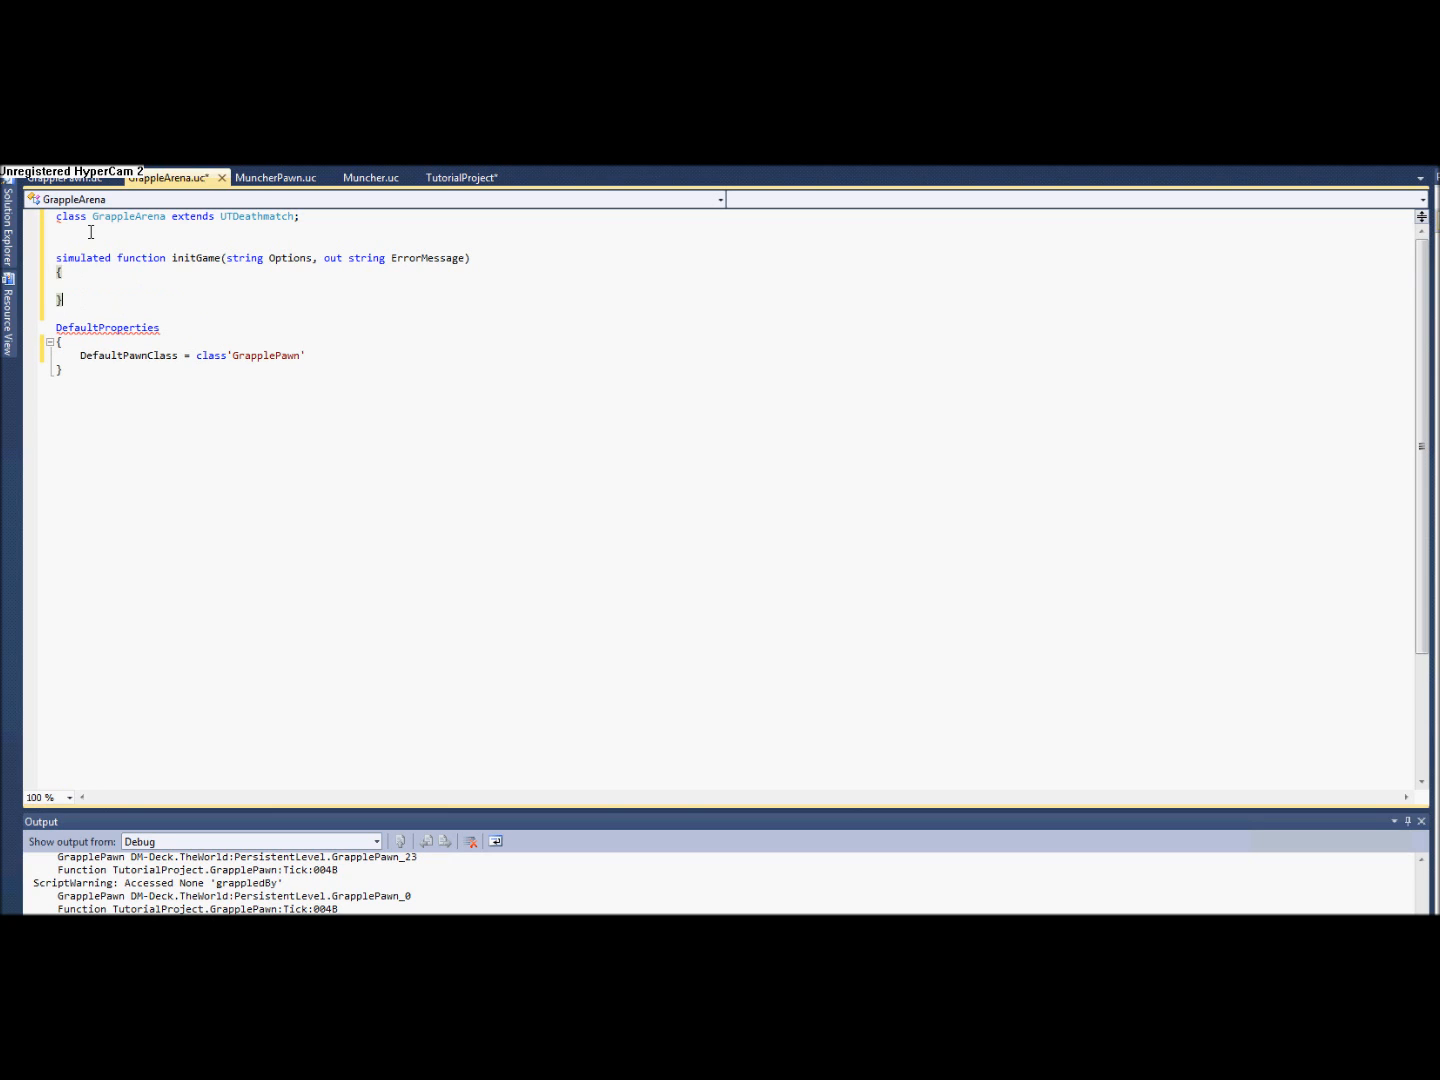
Call super.InitGame(Options, ErrorMessage) inside the initGame body.
click(90, 288)
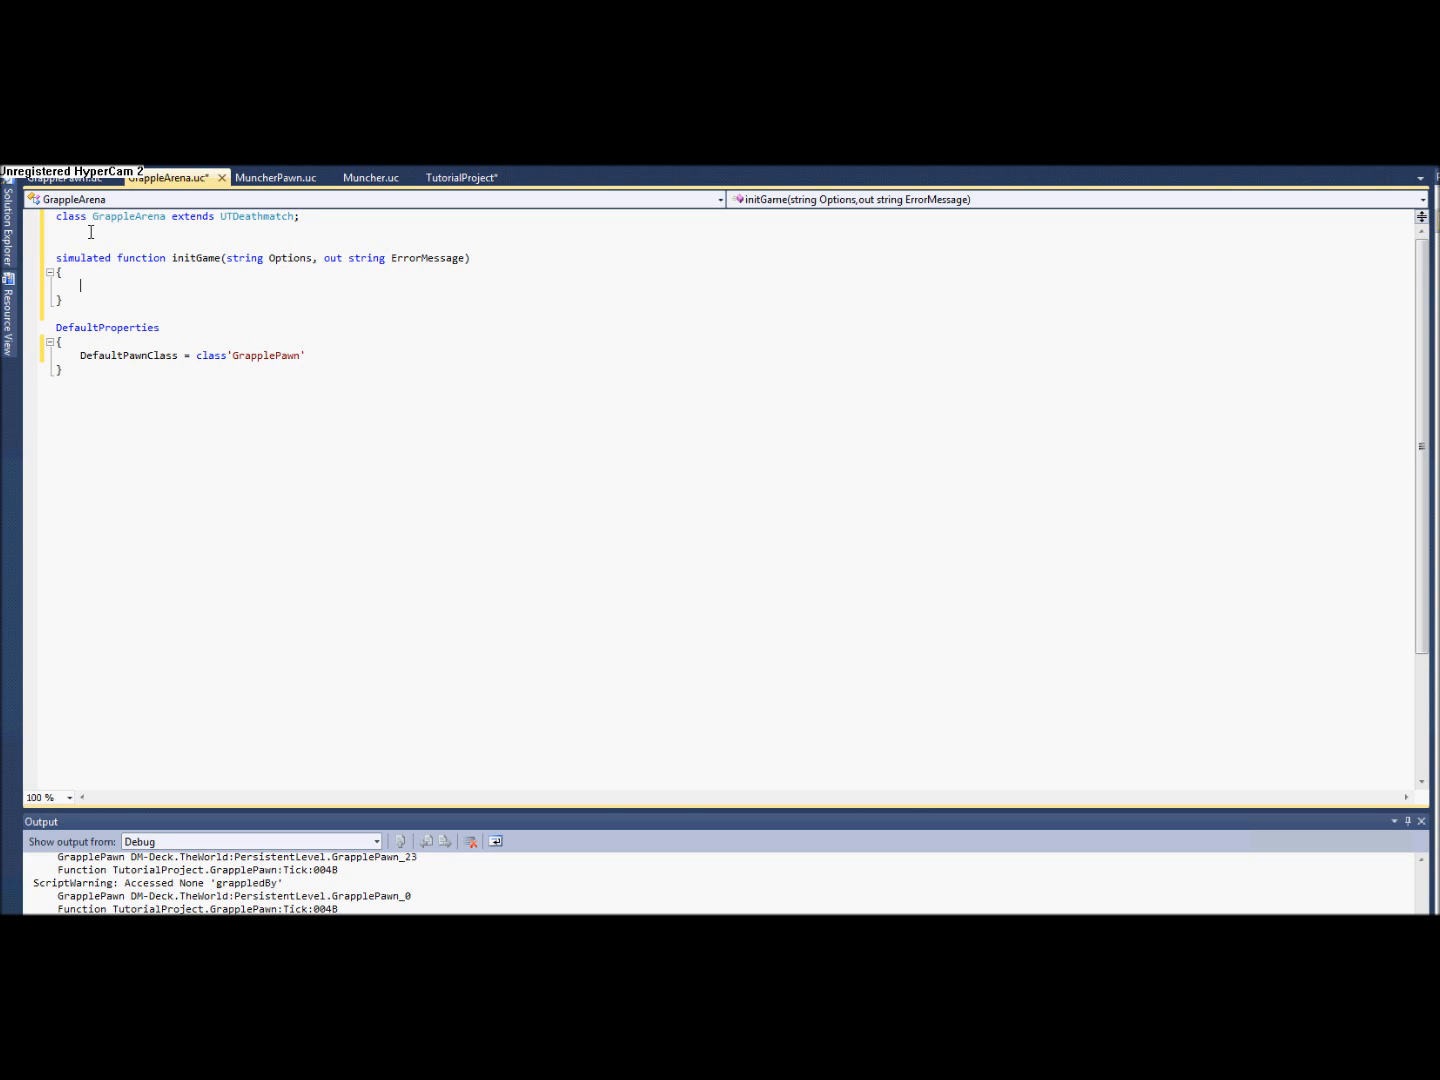
text(super.)
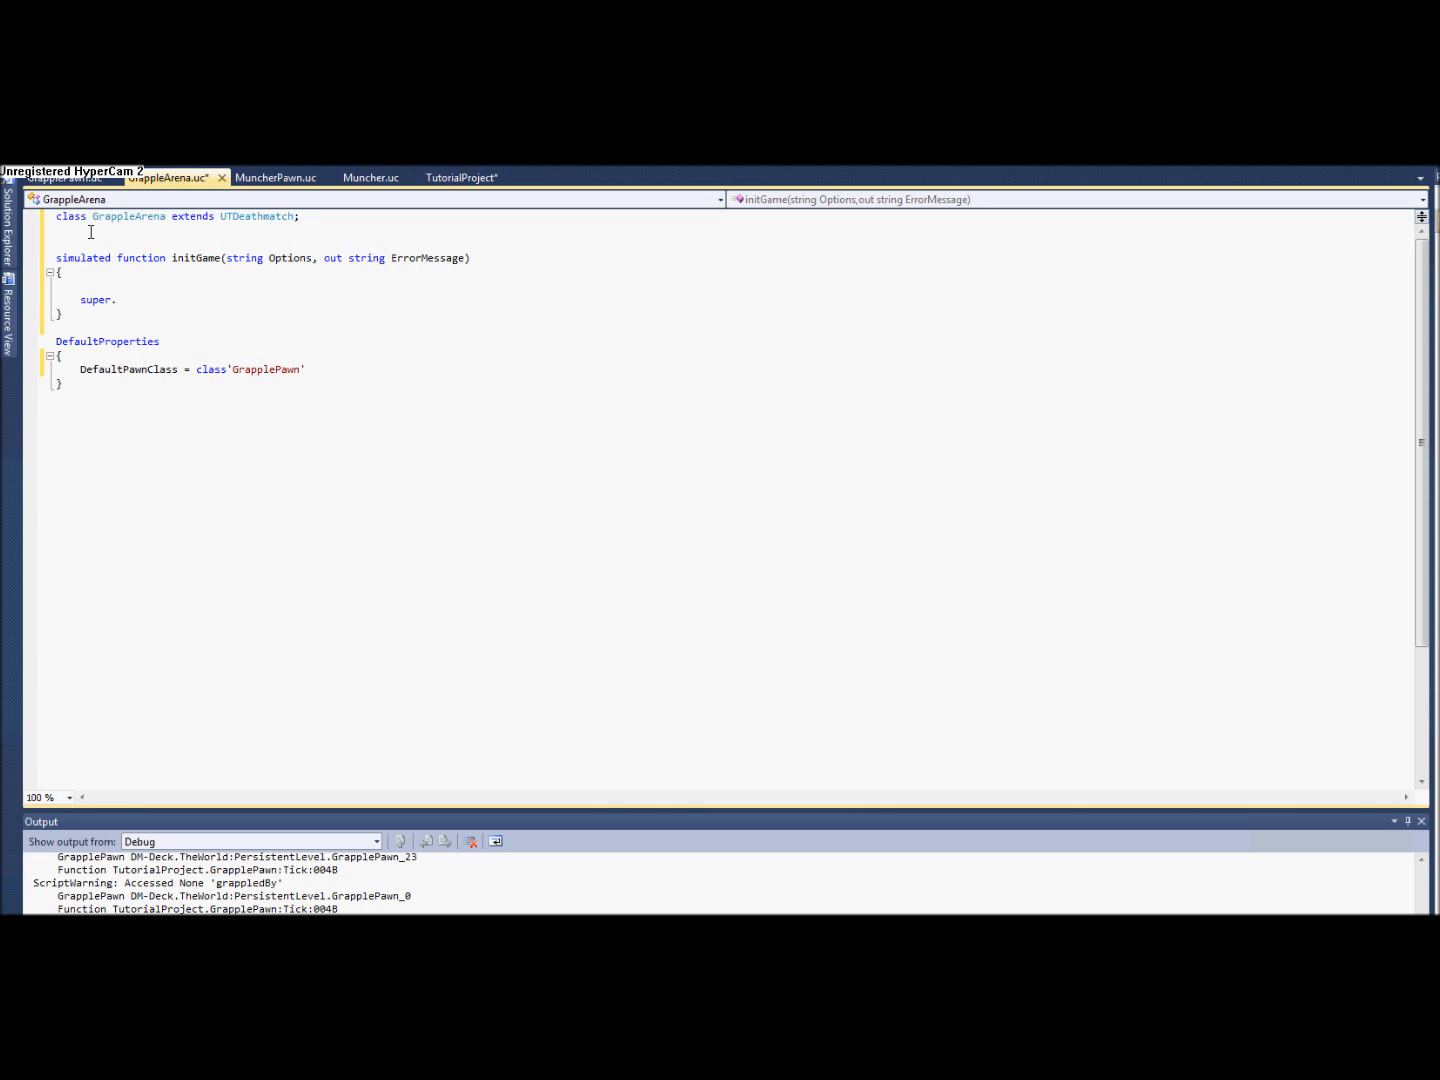
text(init)
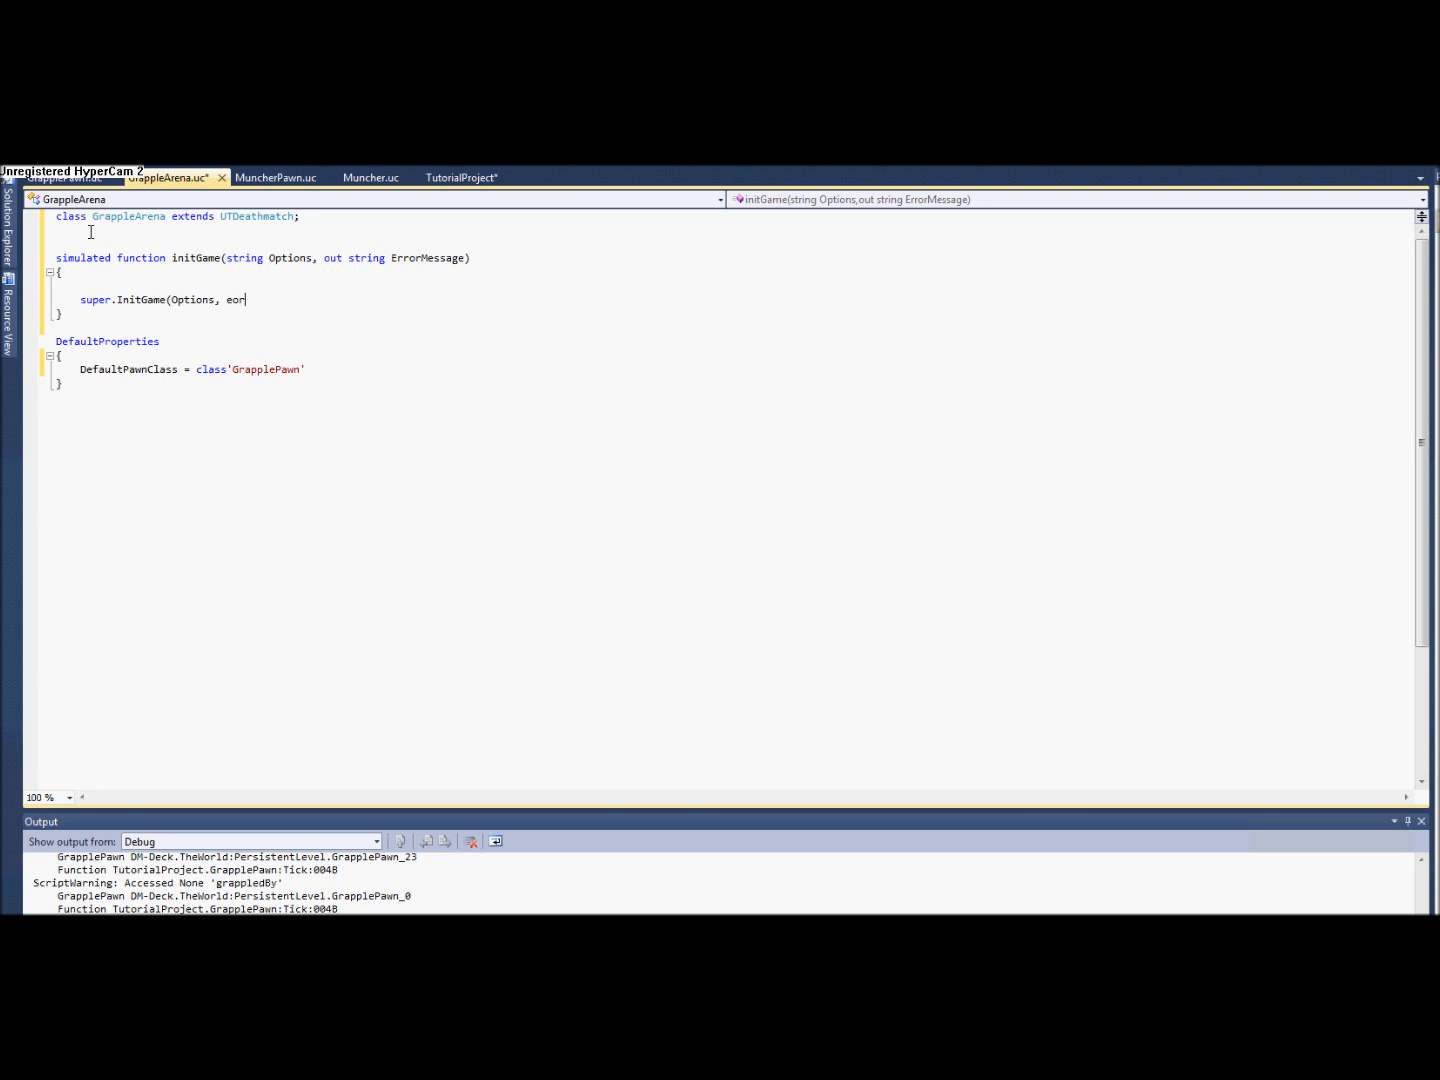
text(rrorMessage);)
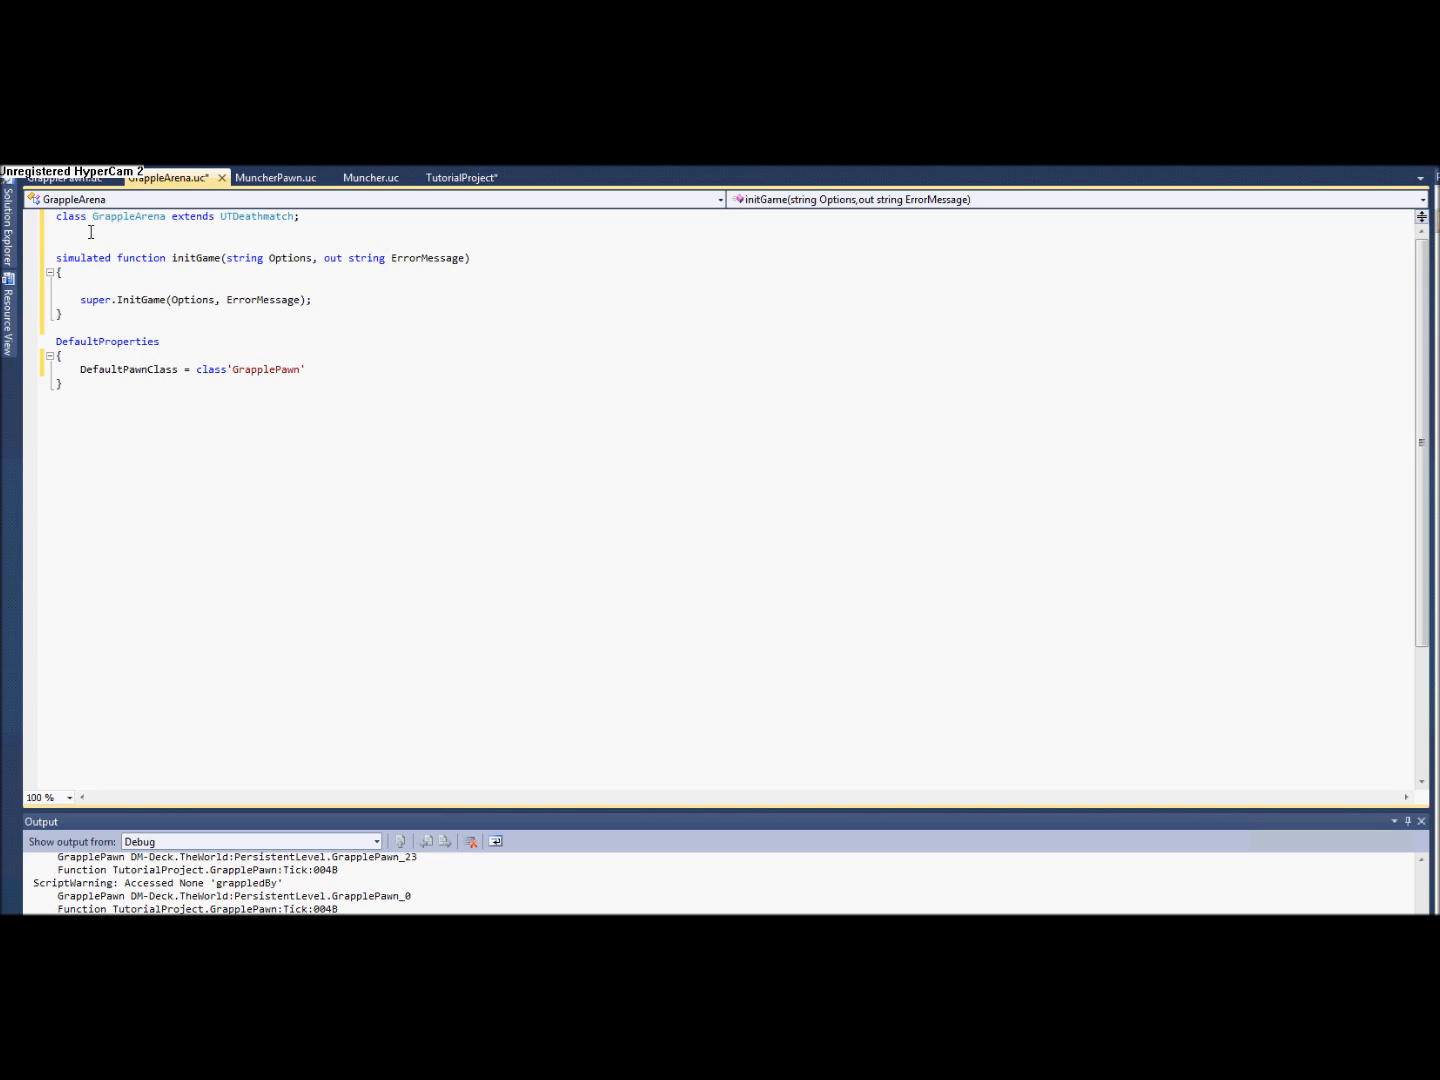
Set UTGame(WorldInfo.Game).DefaultInventory[0] = class'GrappleGun' in initGame.
text(UT)
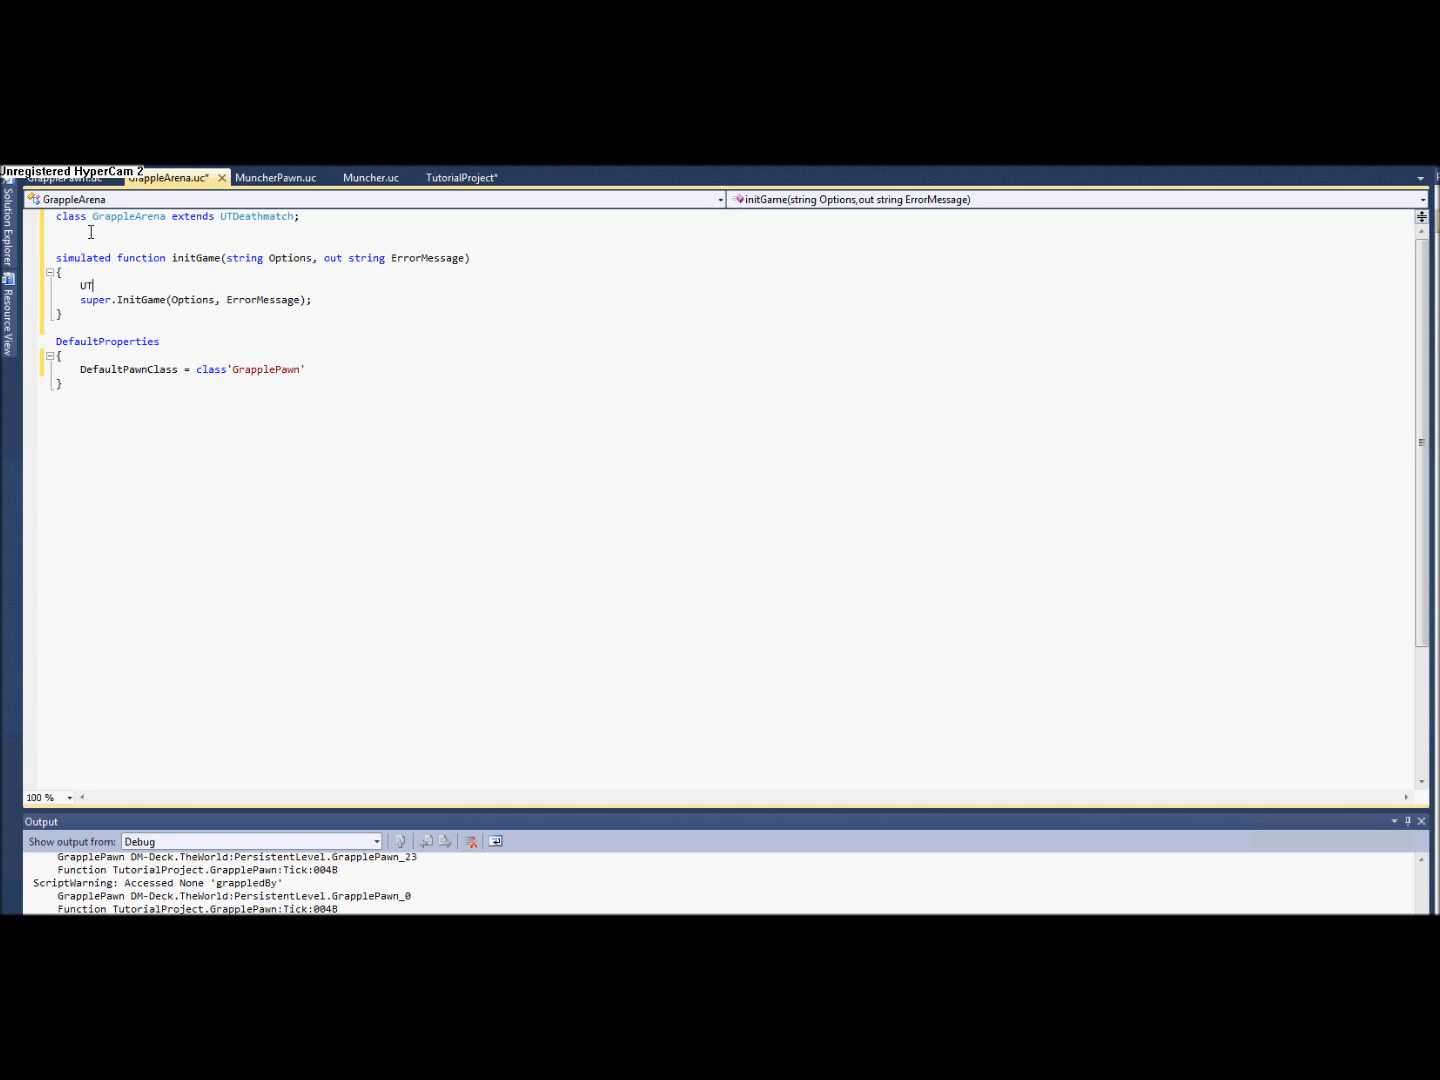
text(Gam)
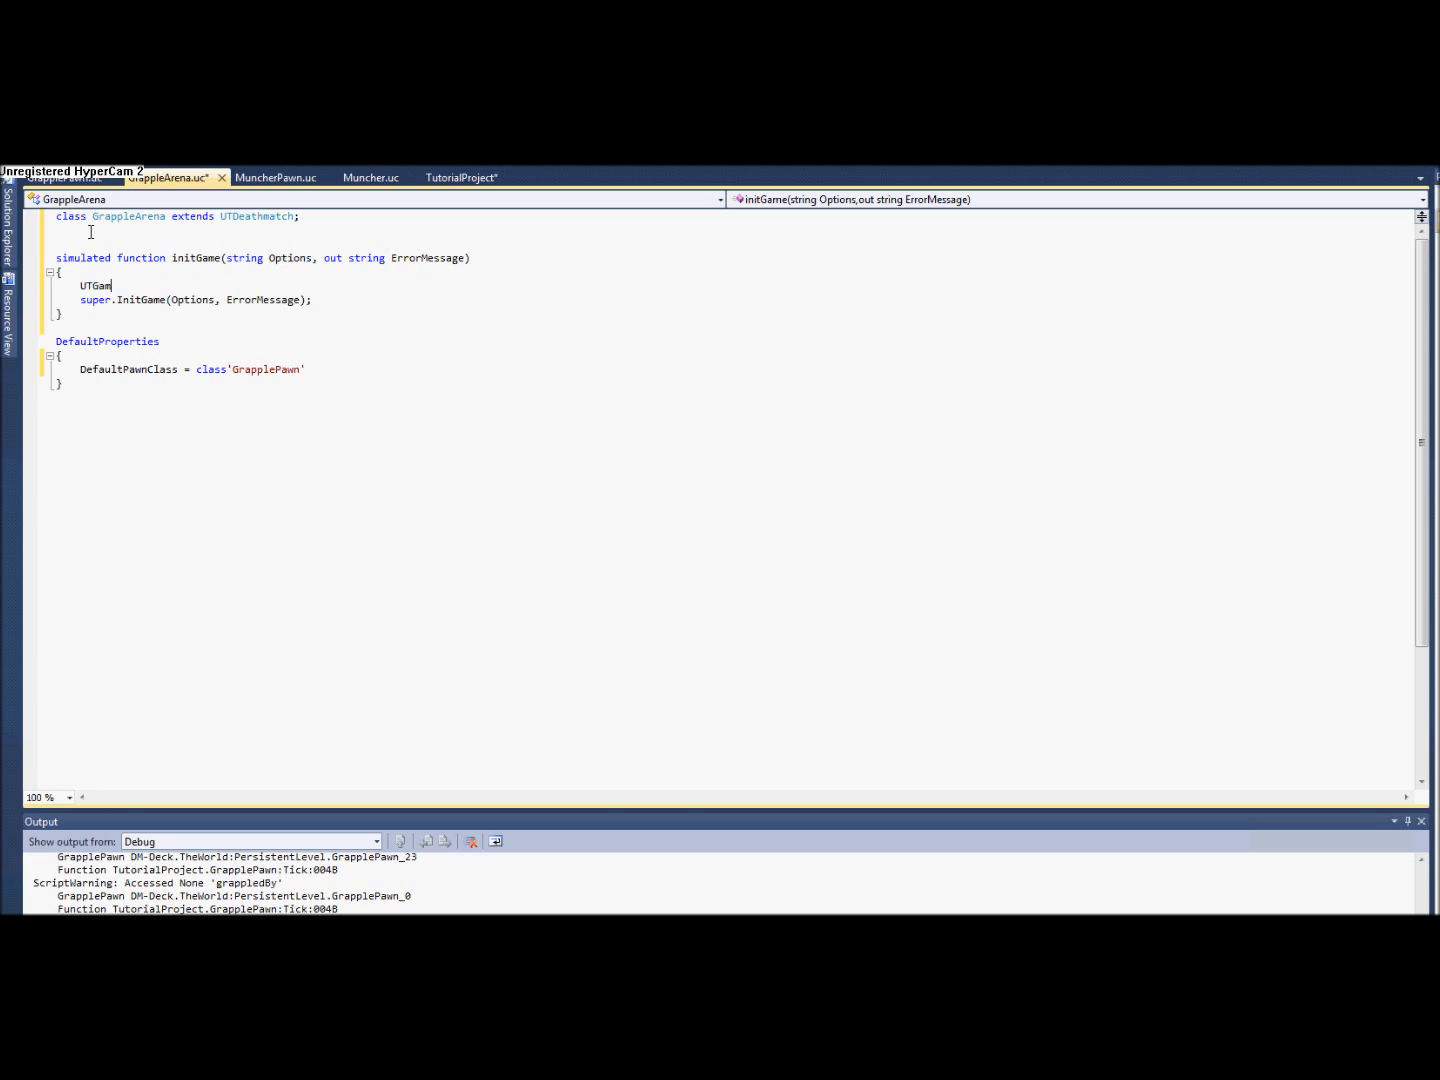
text(e()
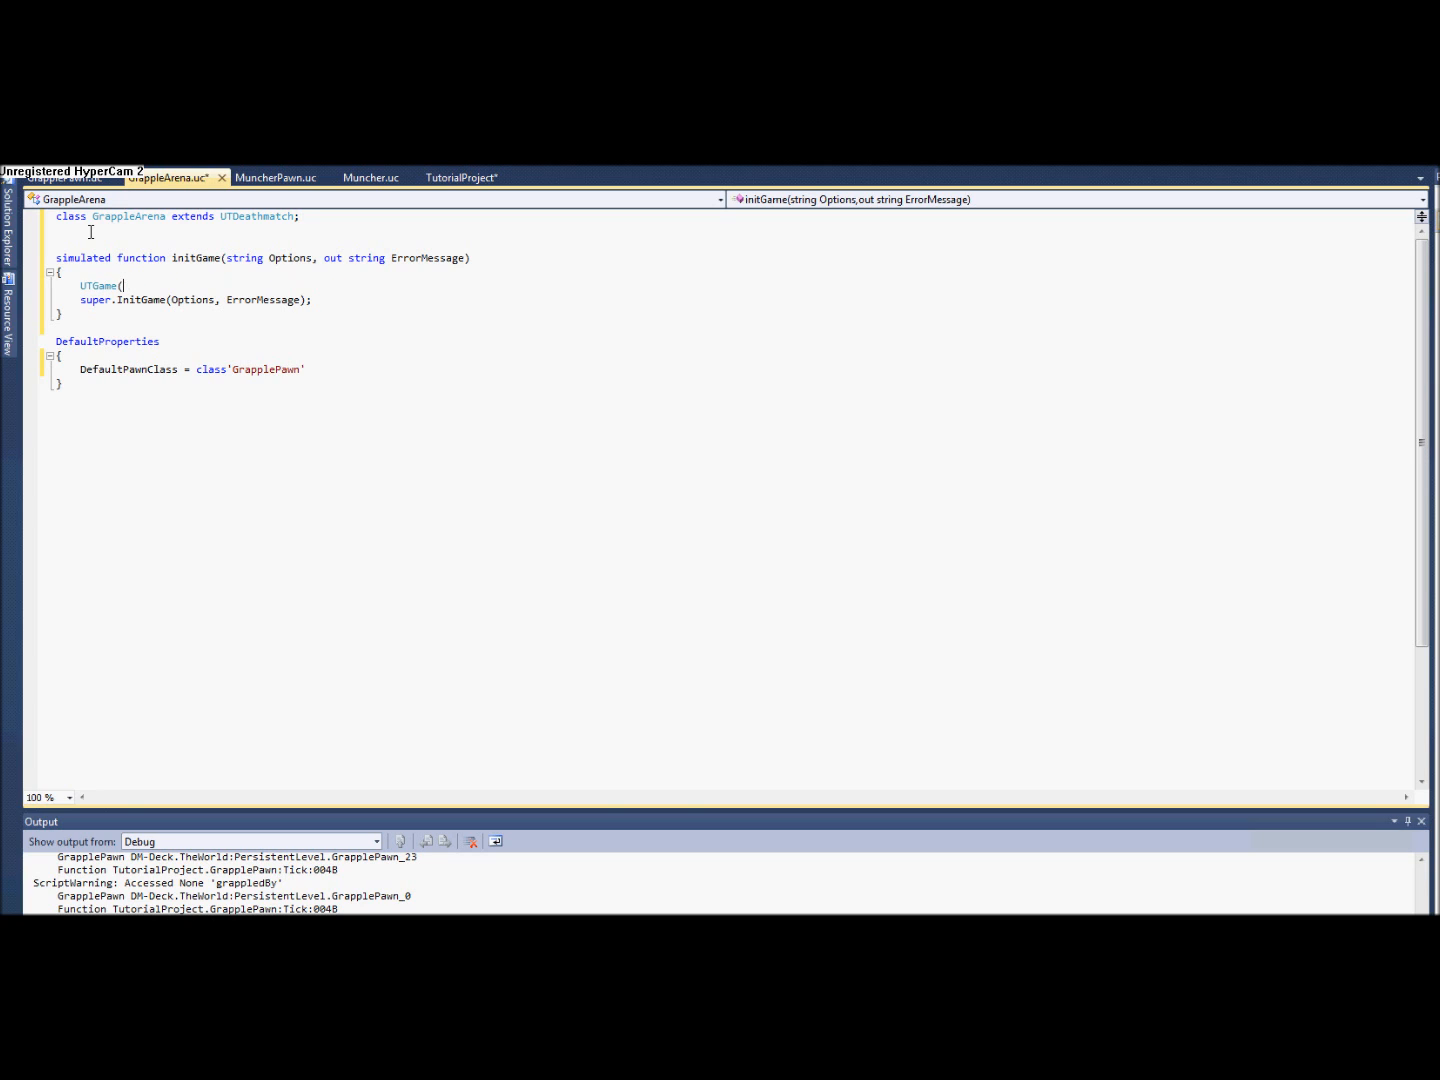
text(WorldInfo)
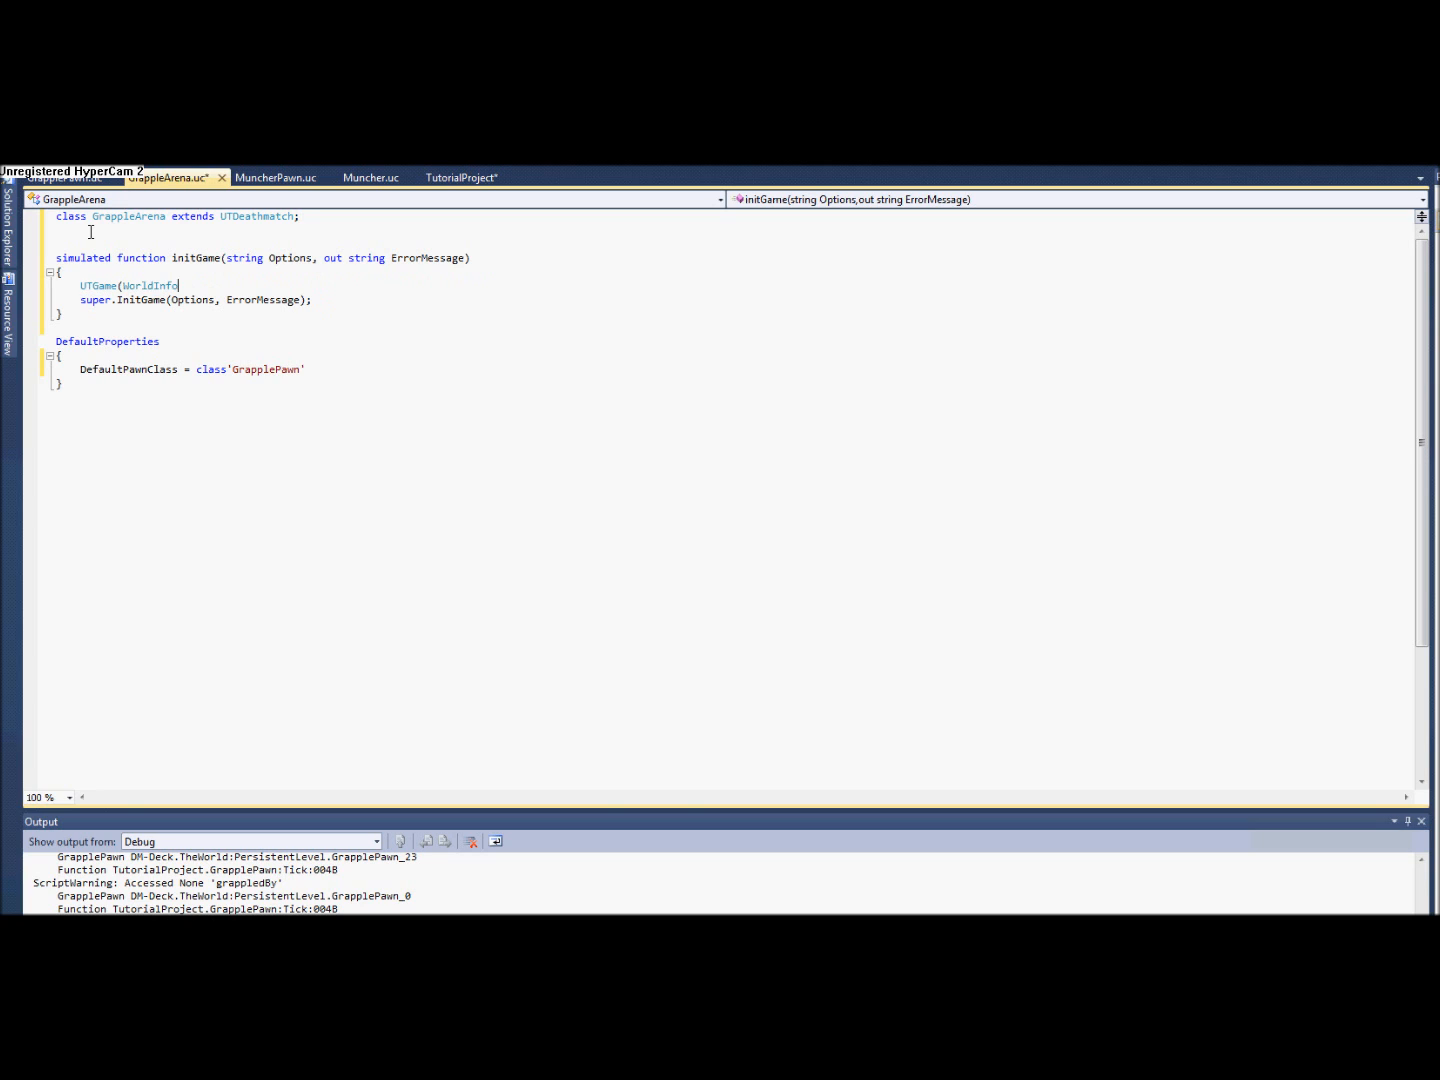
text(.Game))
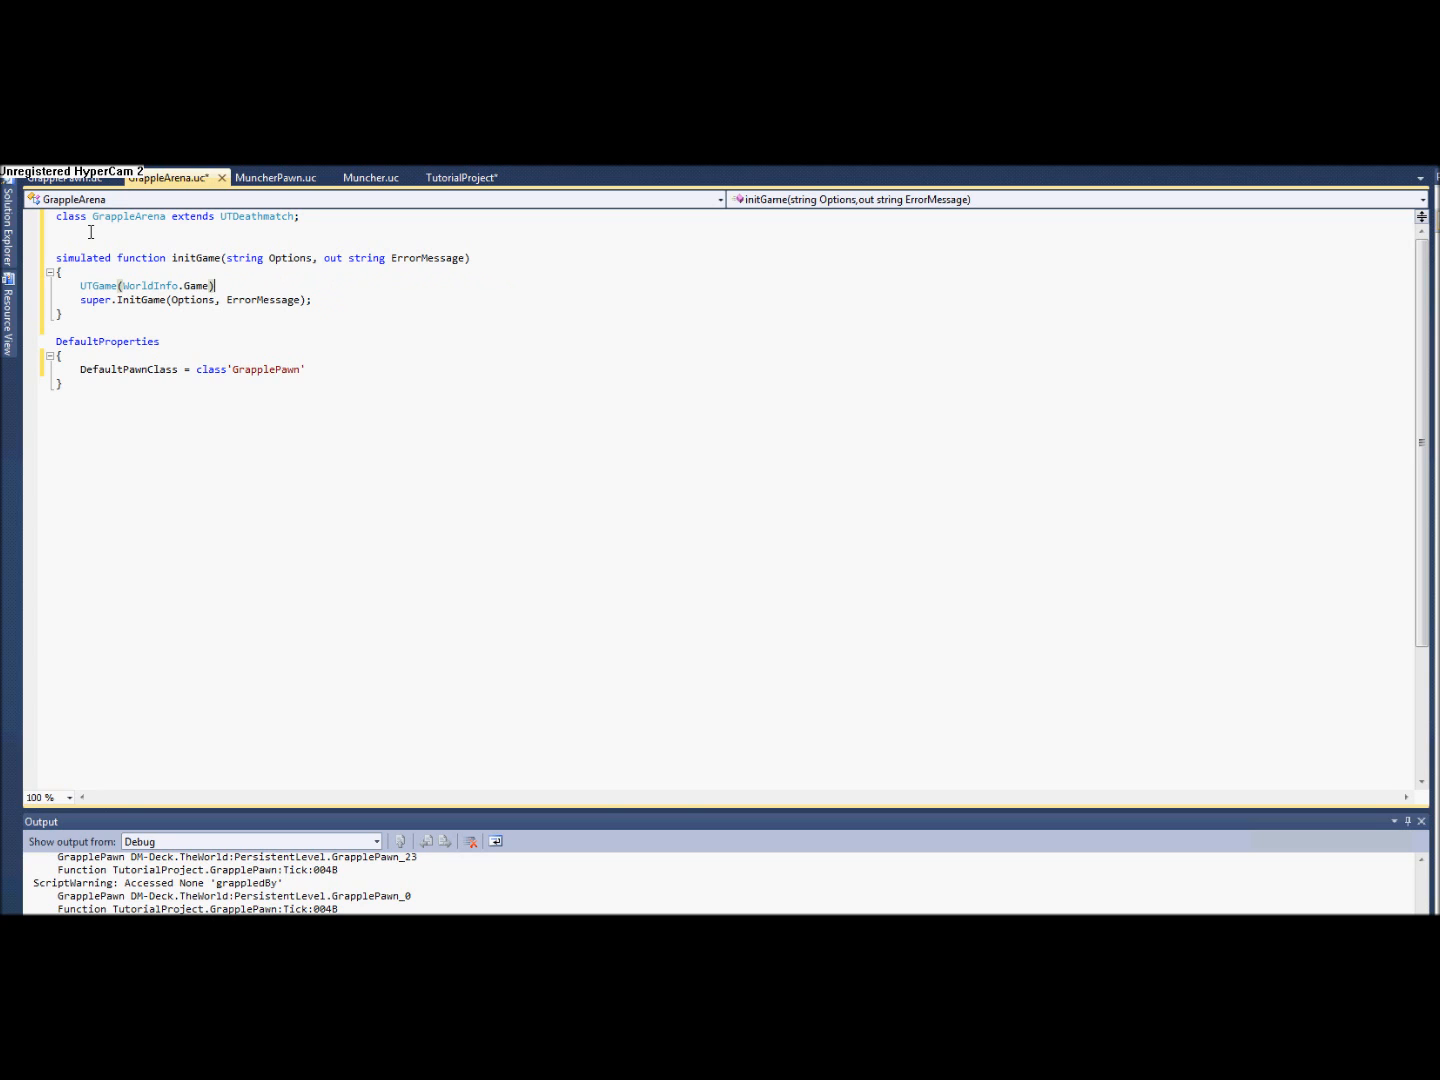
text(.)
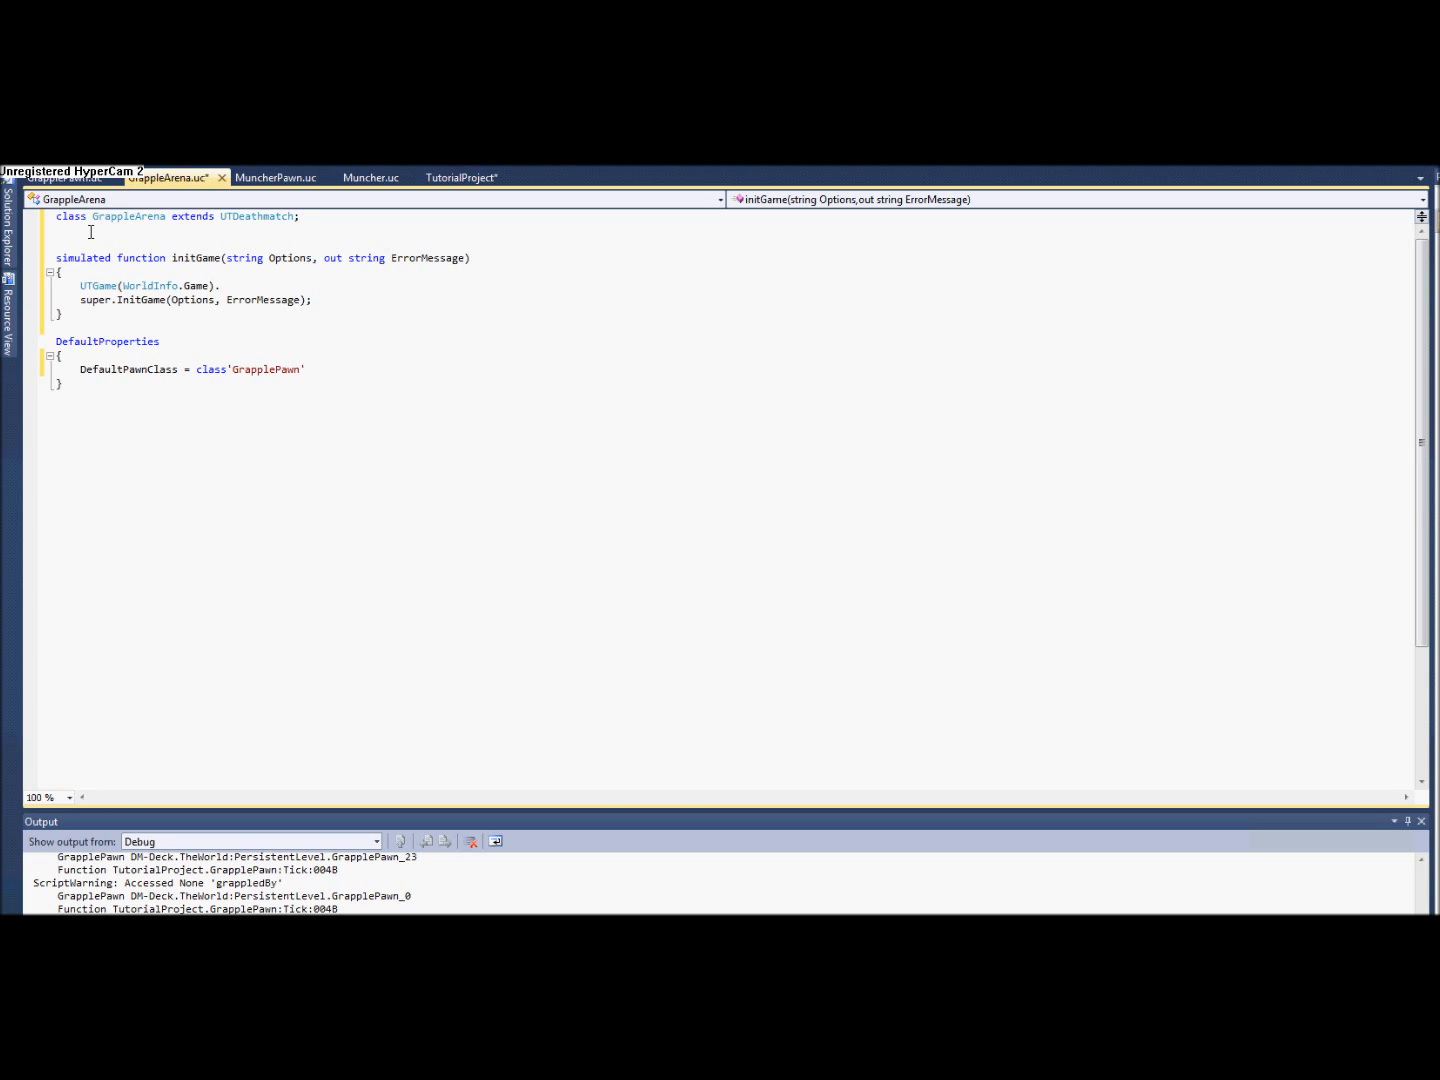
text(DefaultInventory)
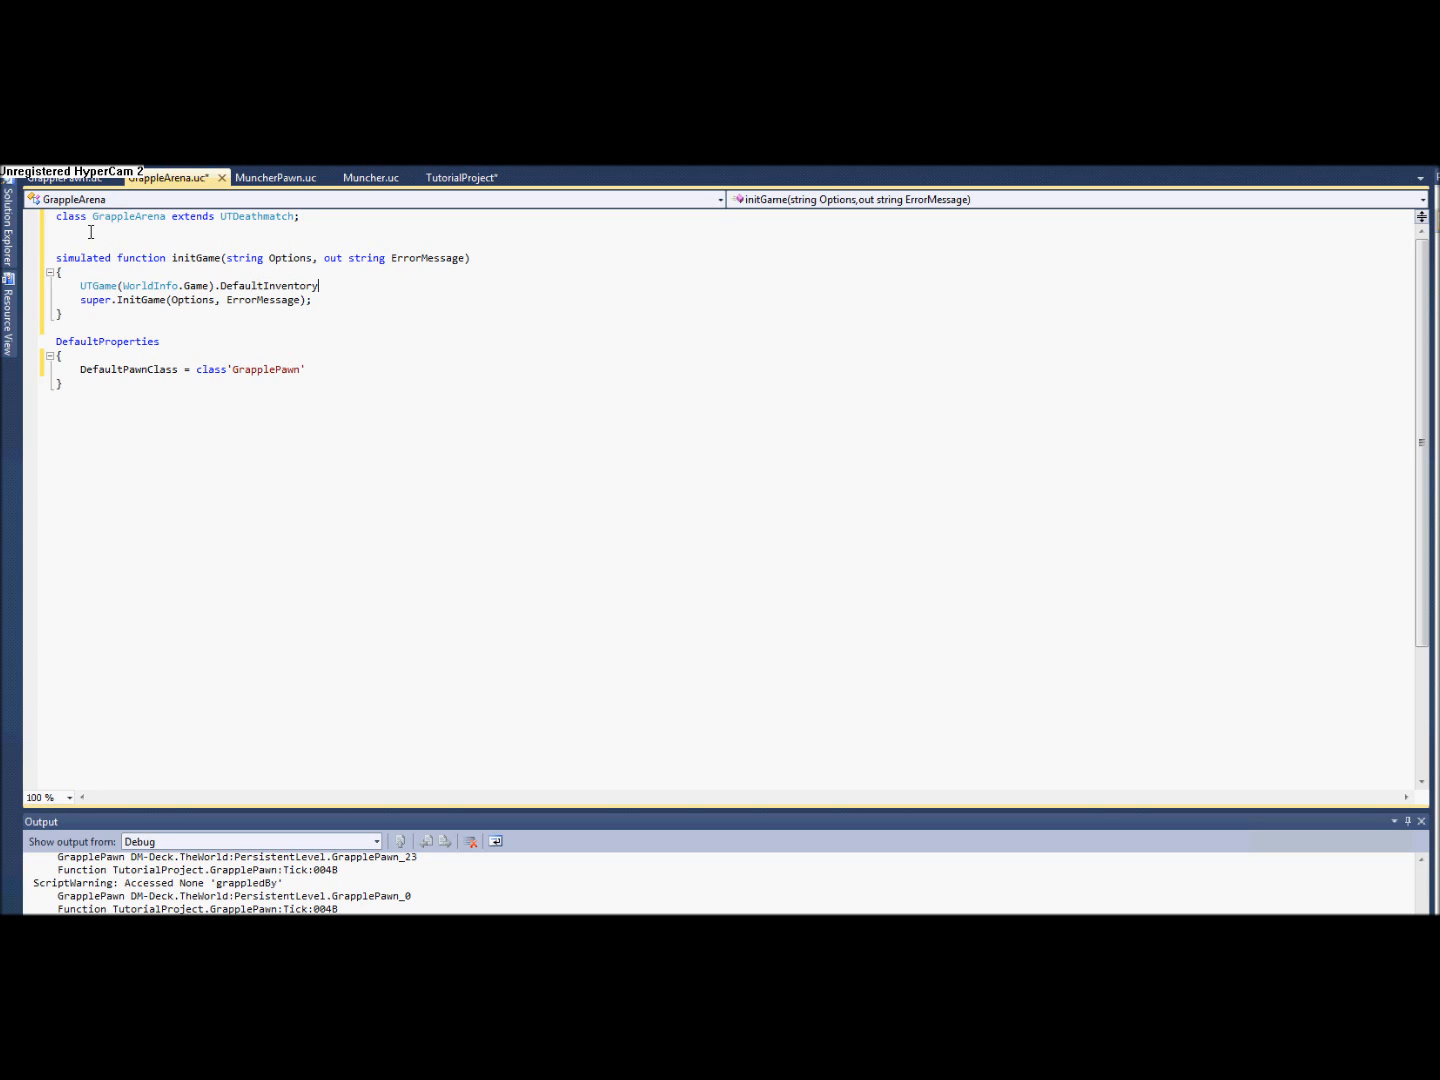
text([0] =)
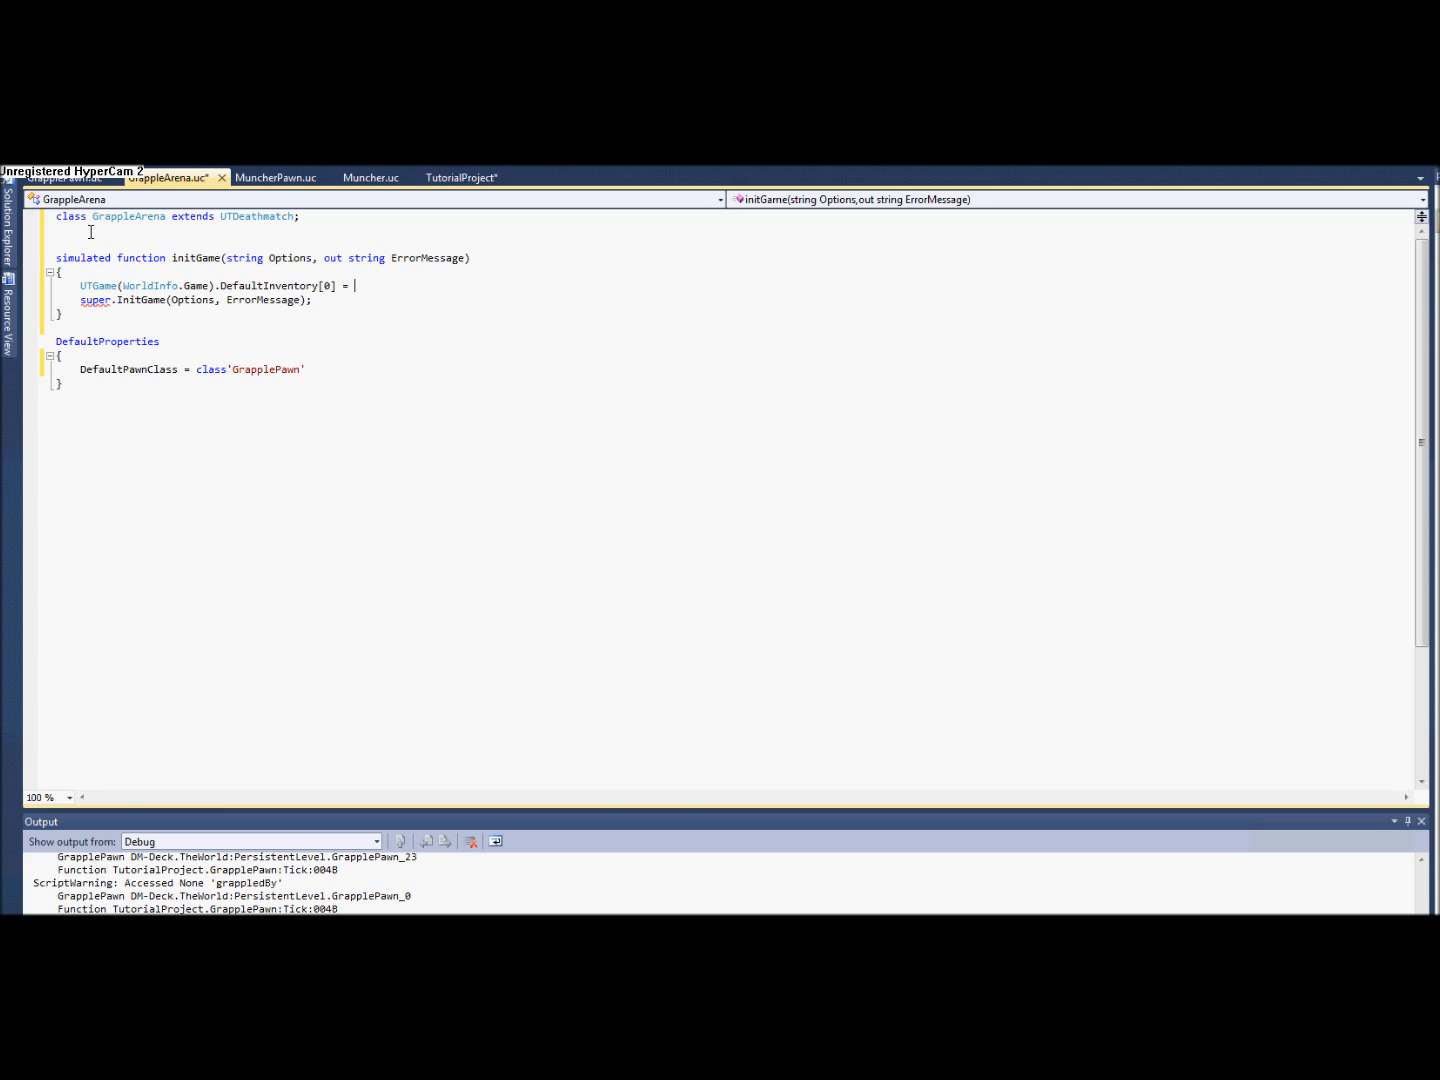
text(class')
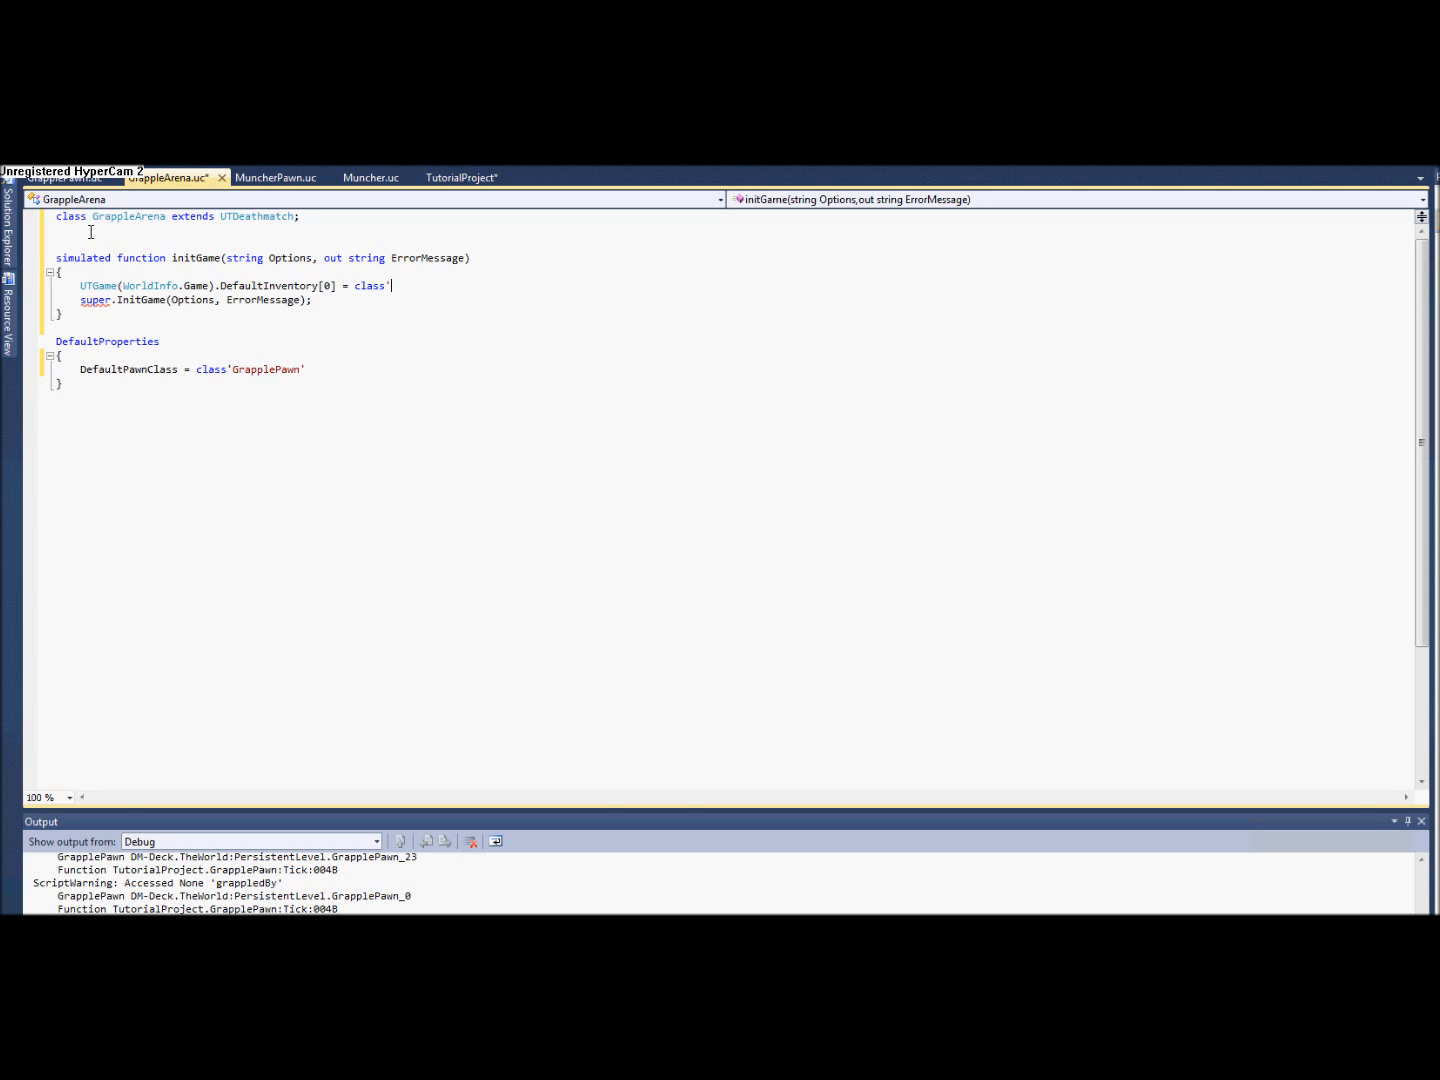
text(Grapple)
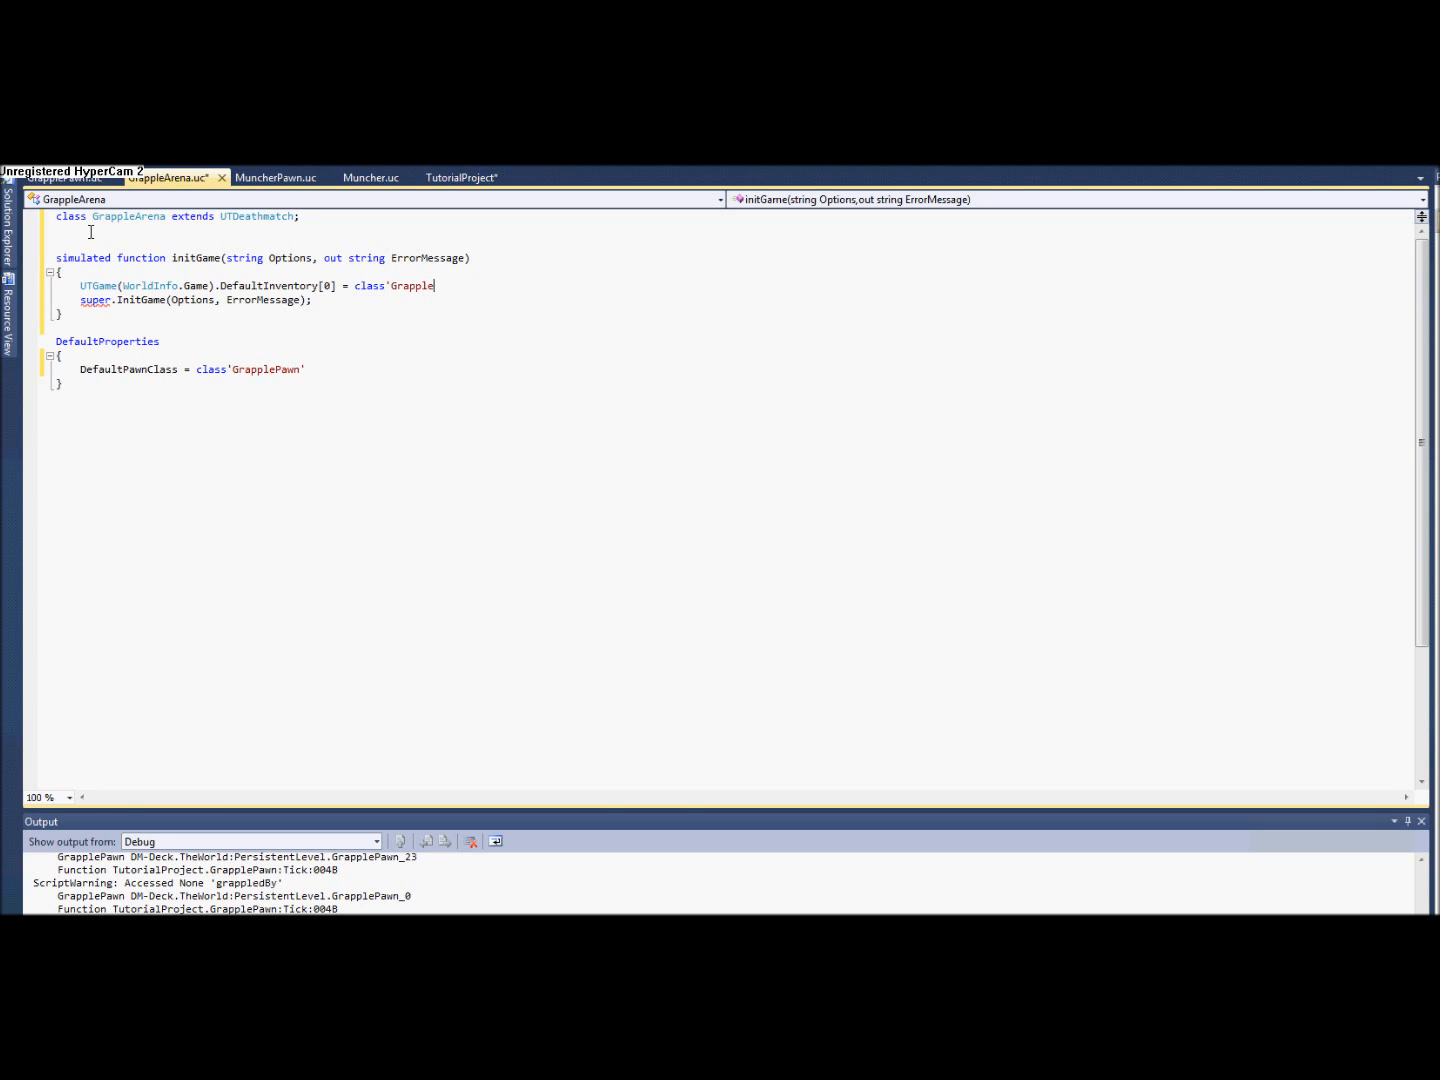
text(Gun';)
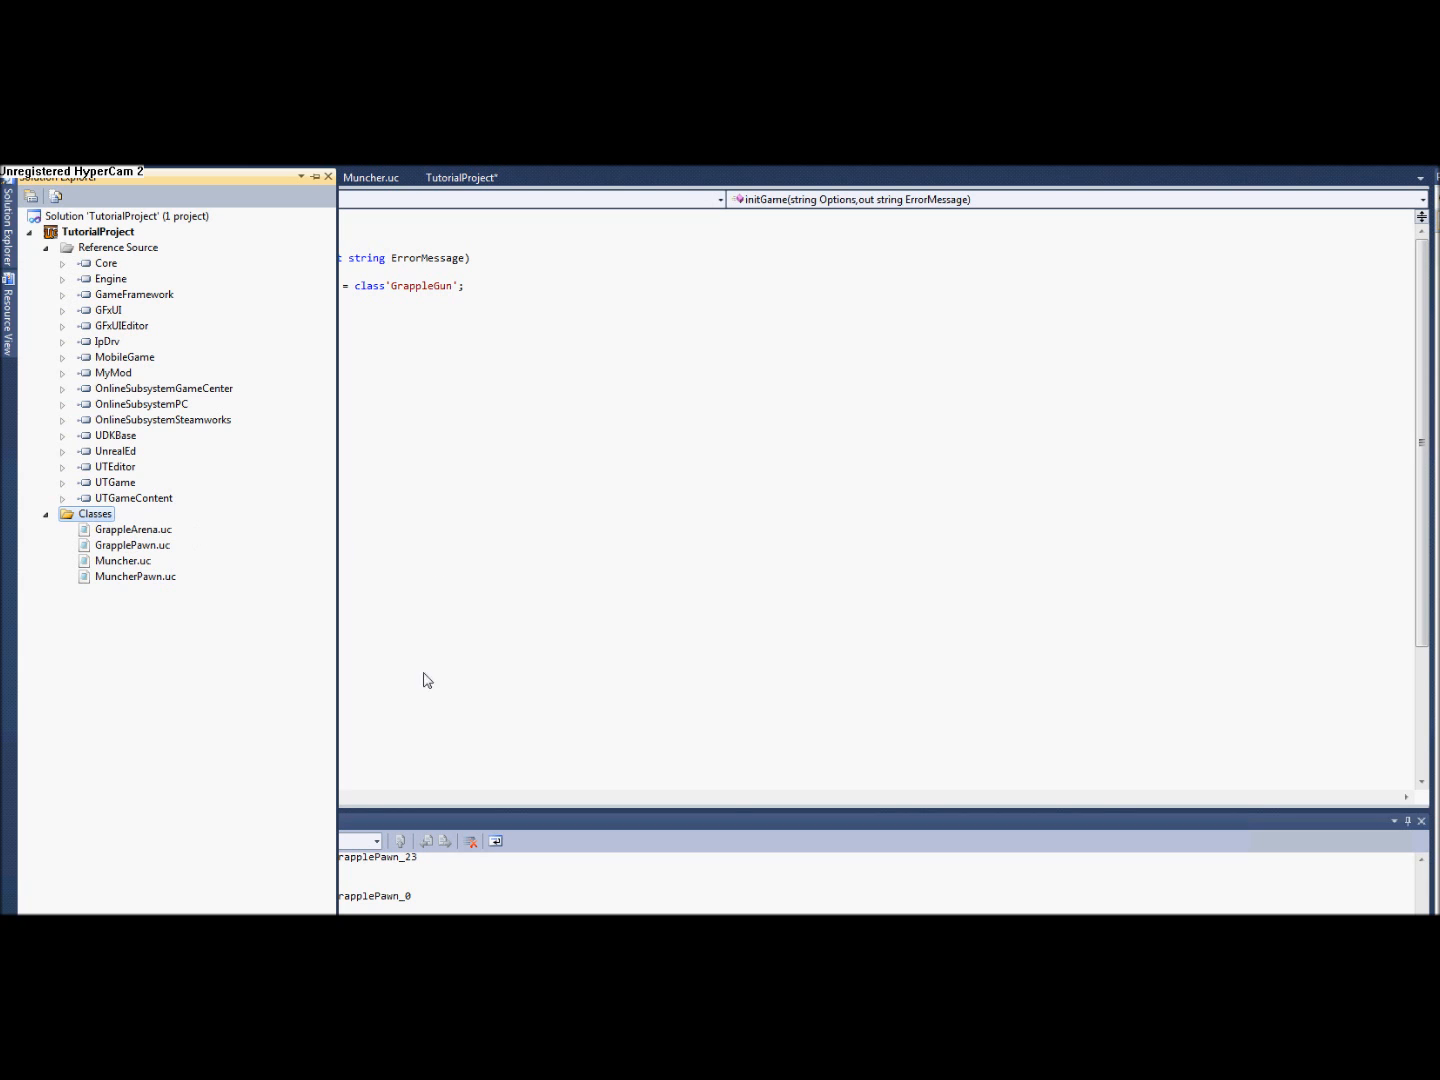
mouse_move(528, 536)
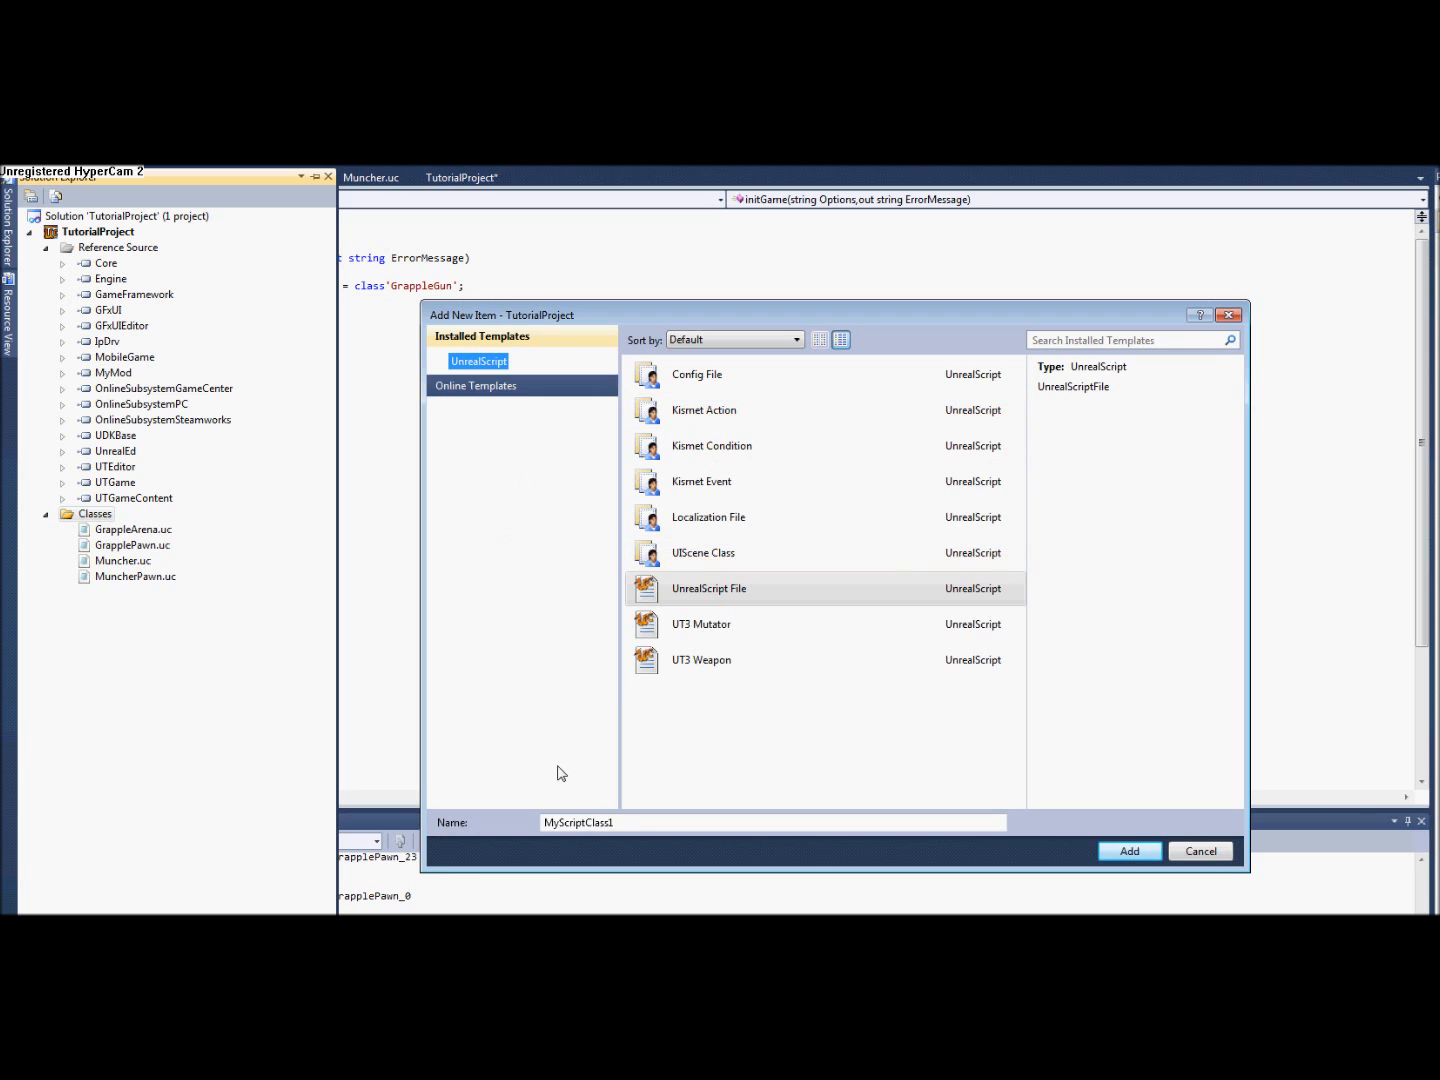
Add a new UnrealScript file named GrappleGun to the project.
text(Grapp)
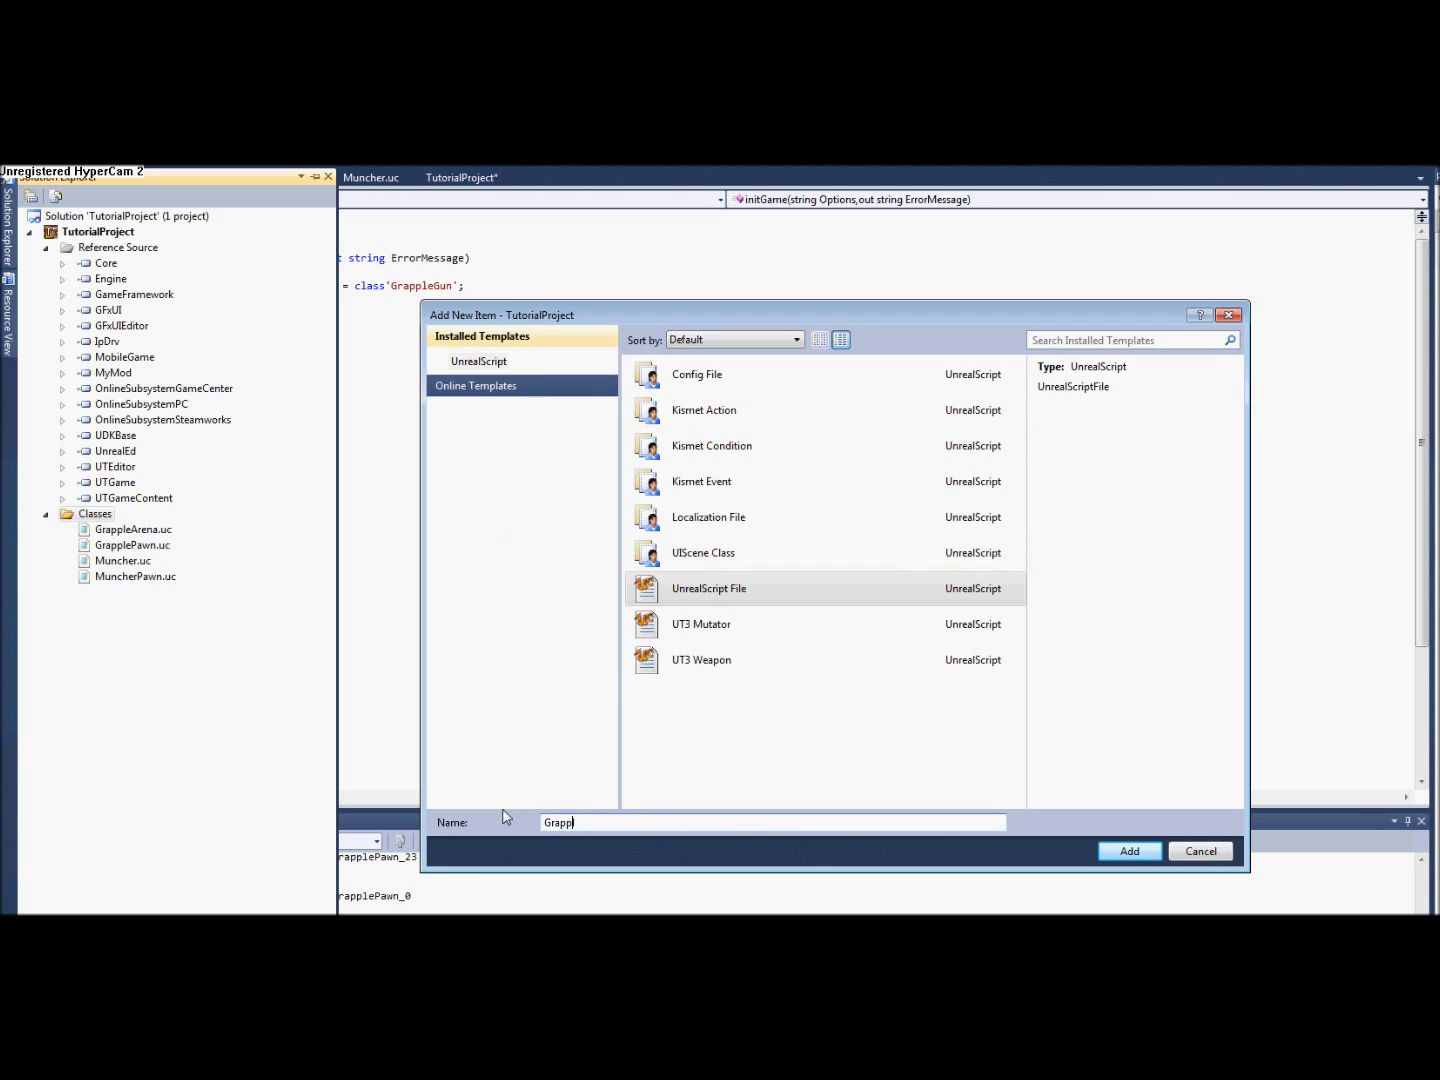
click(1128, 852)
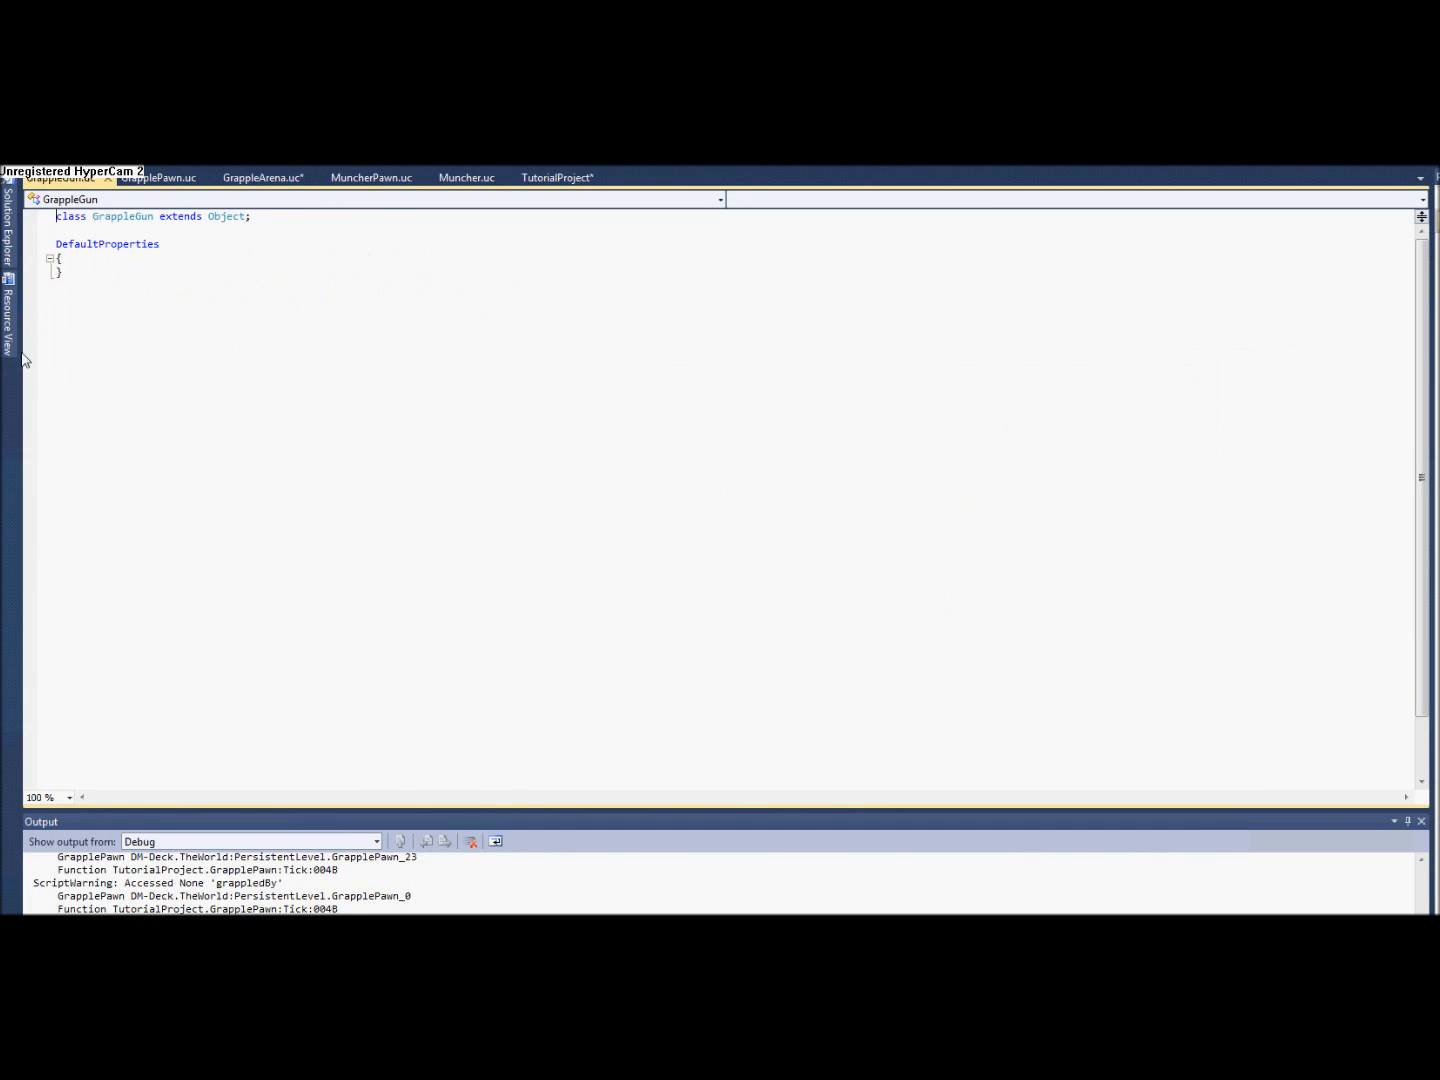
Make the GrappleGun class extend UTWeap_ShockRifle instead of Object.
text(UTd)
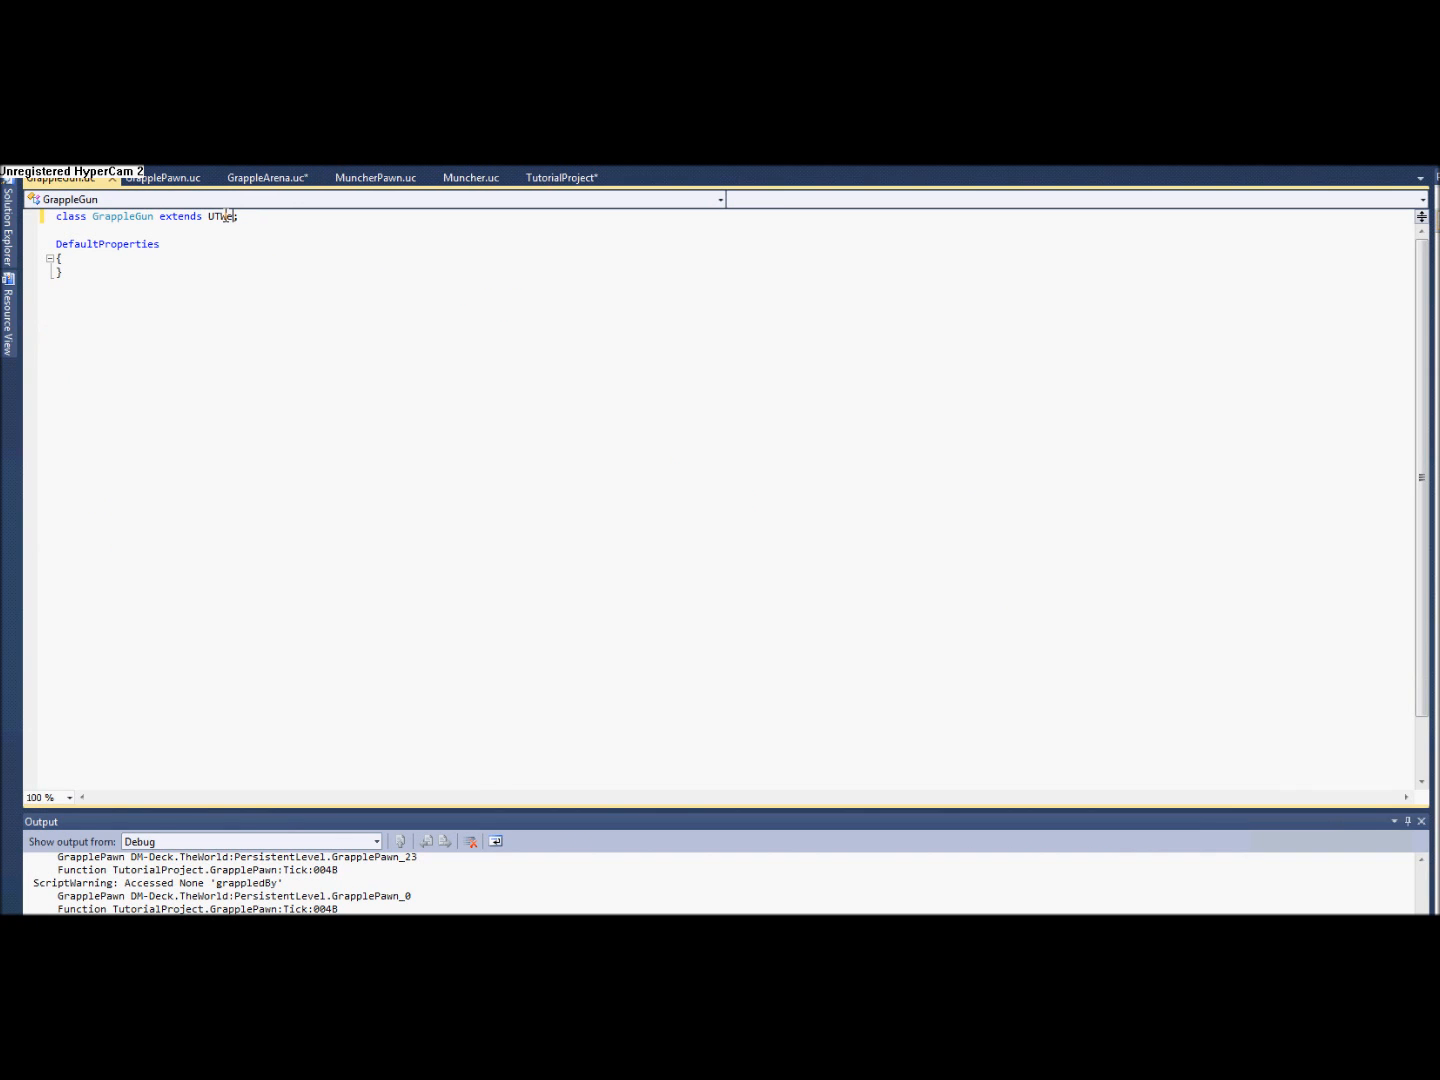
text(eap_)
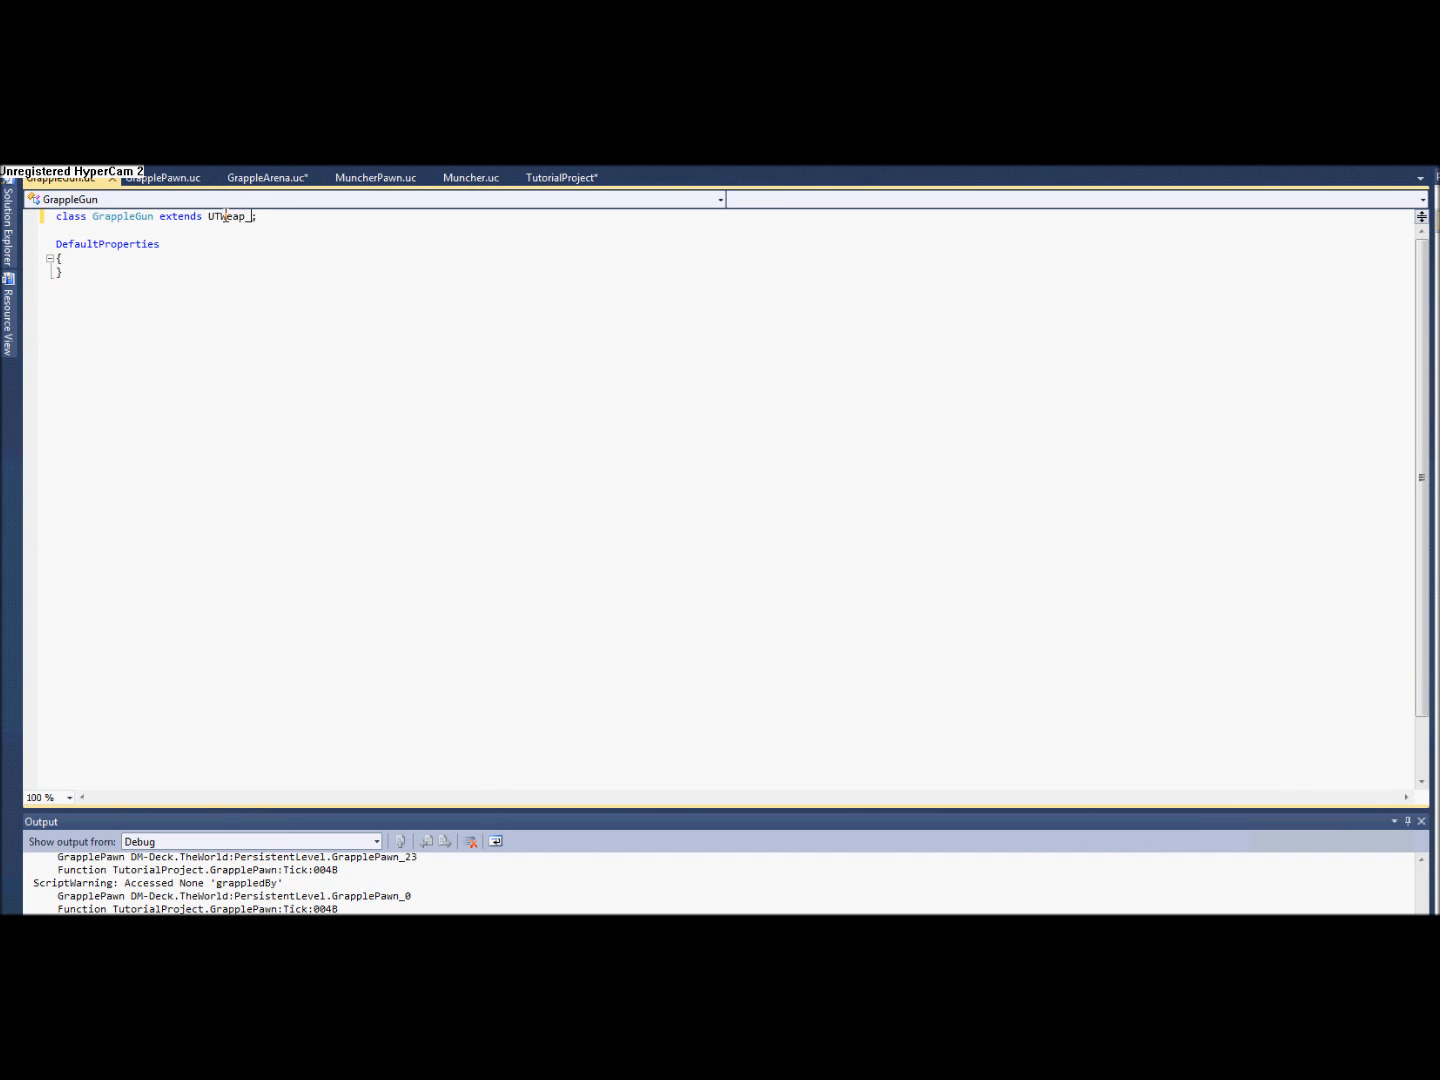
text(Sh)
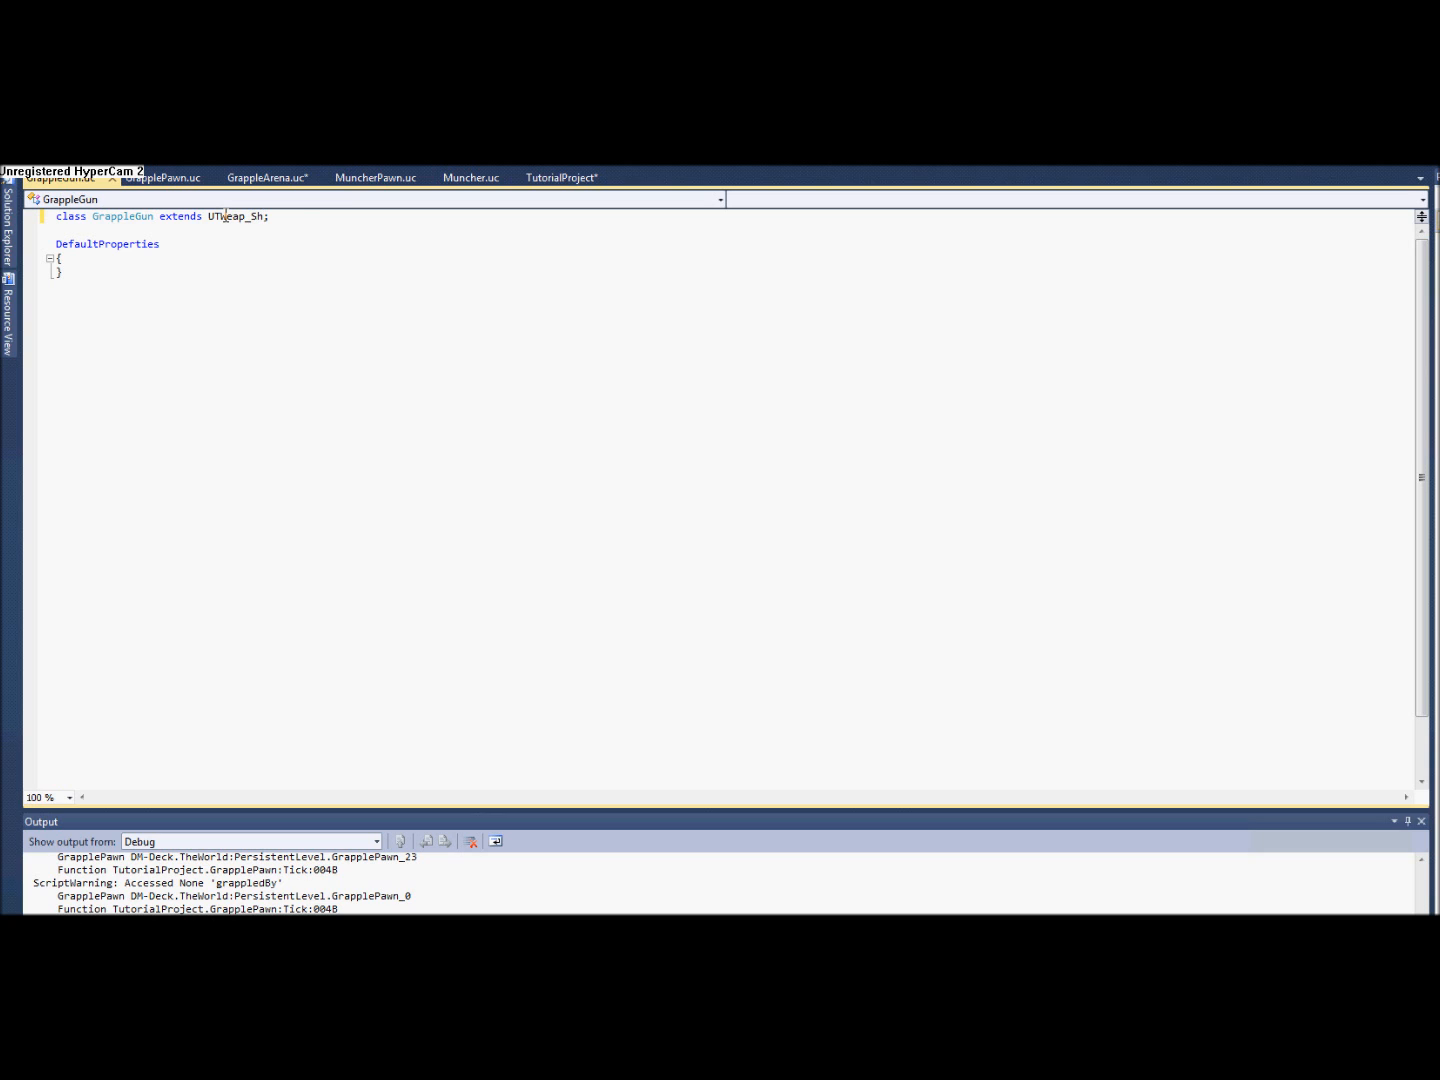
text(ockRifle)
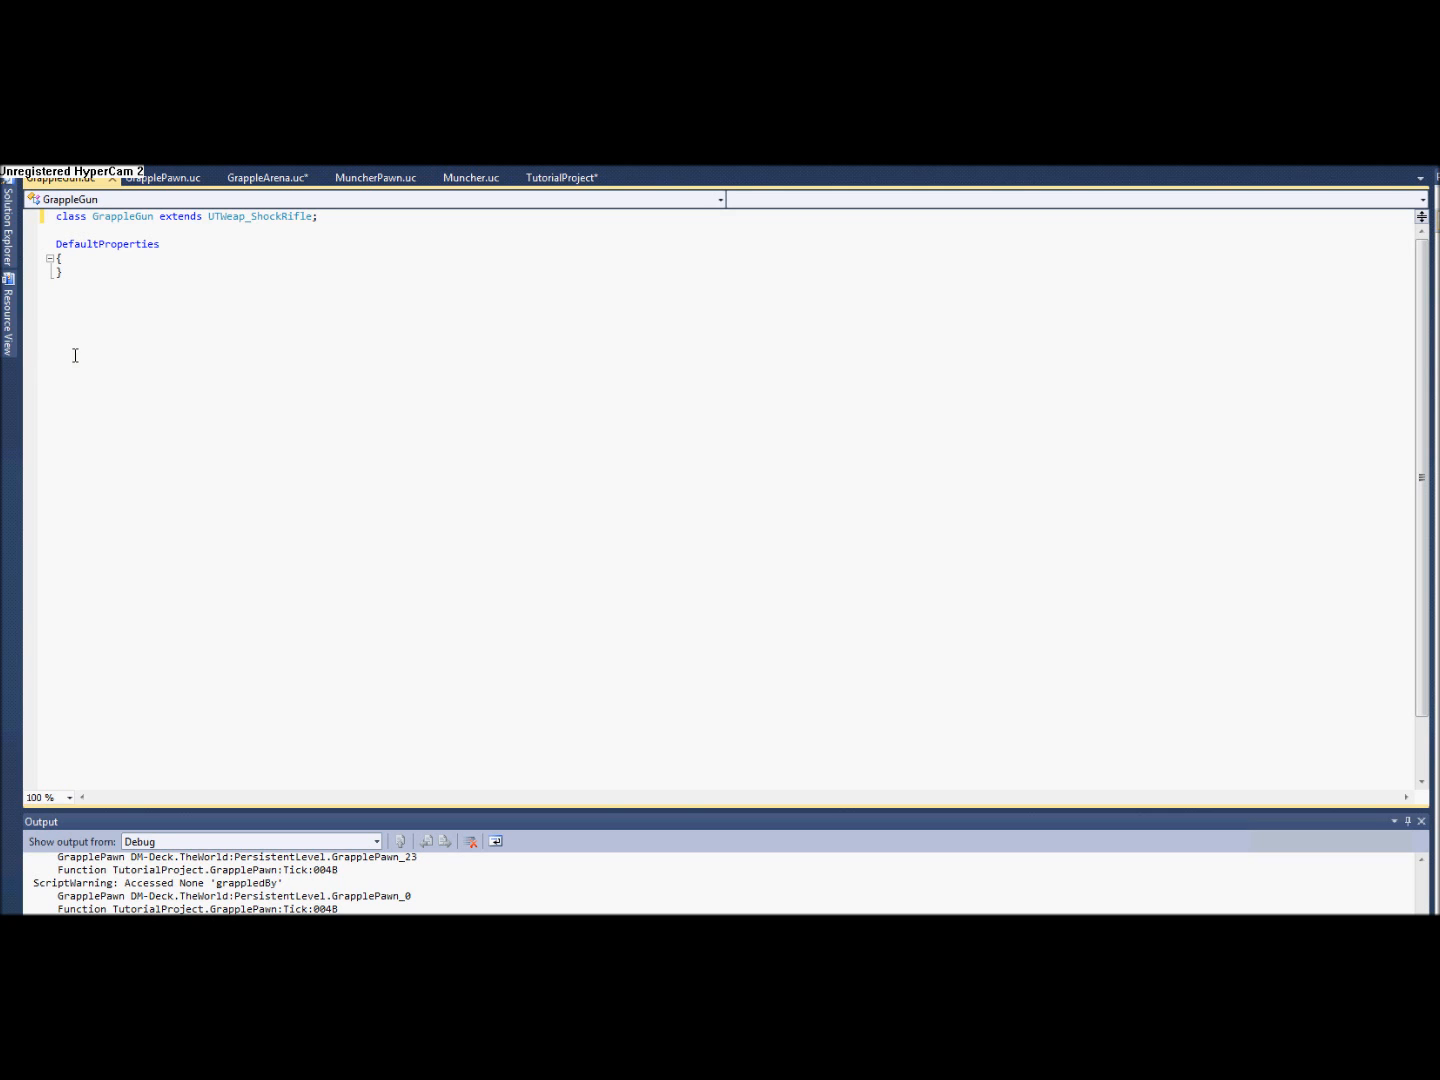
mouse_move(184, 324)
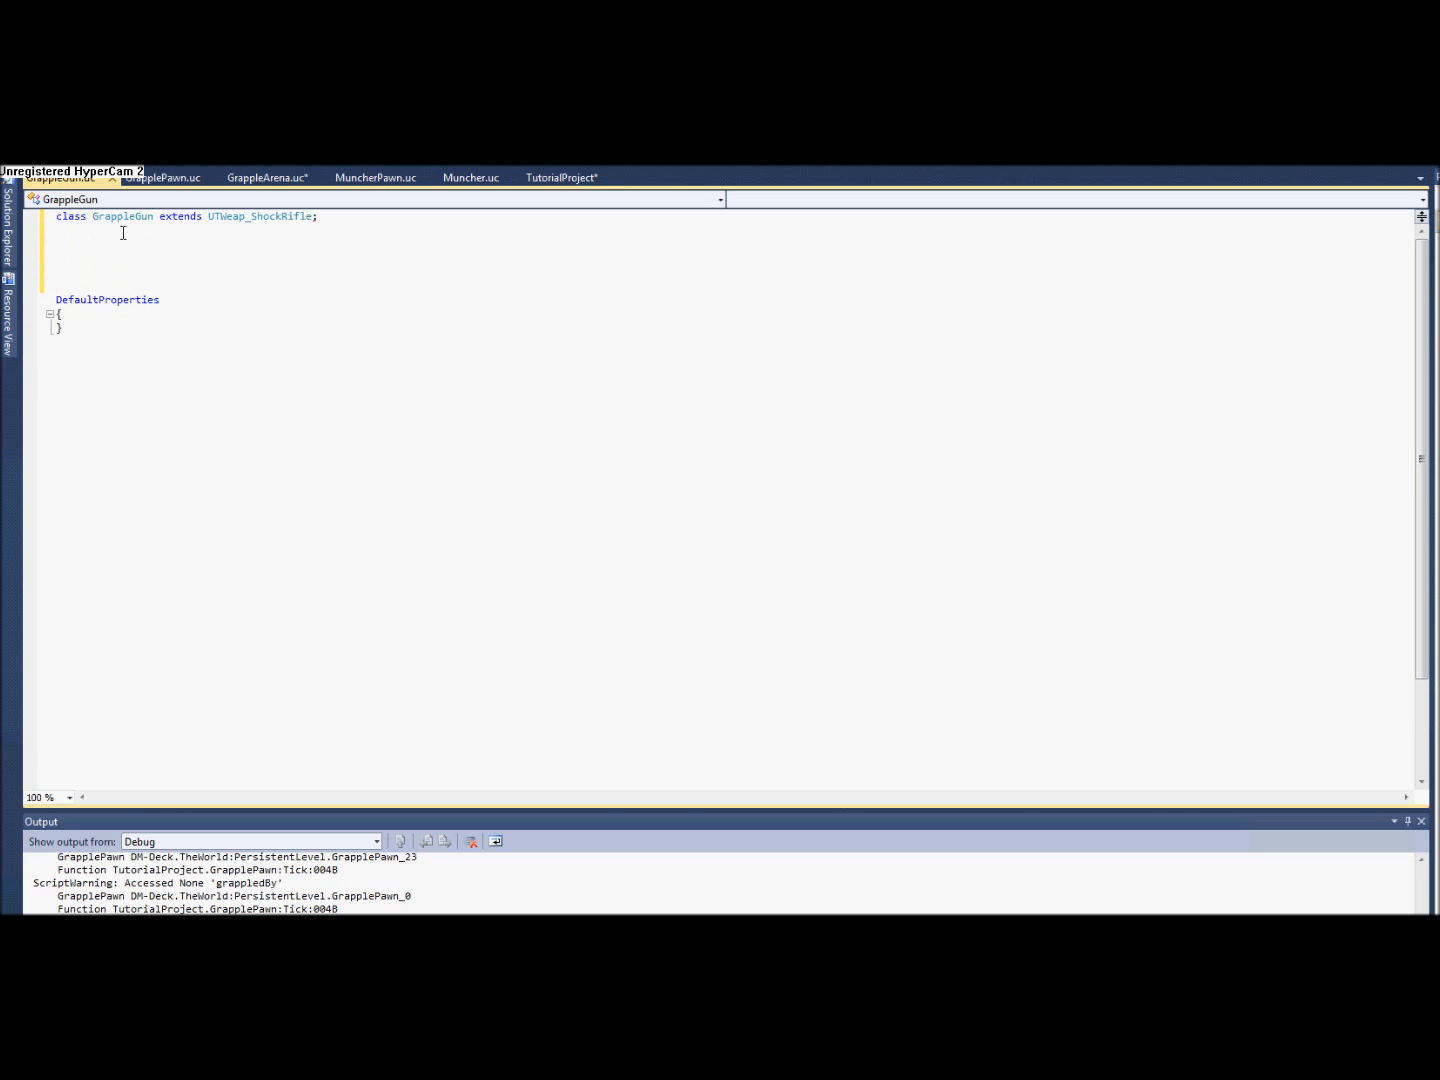
Write an empty simulated function StartFire(byte FireModeNum) above DefaultProperties.
text(simulated f)
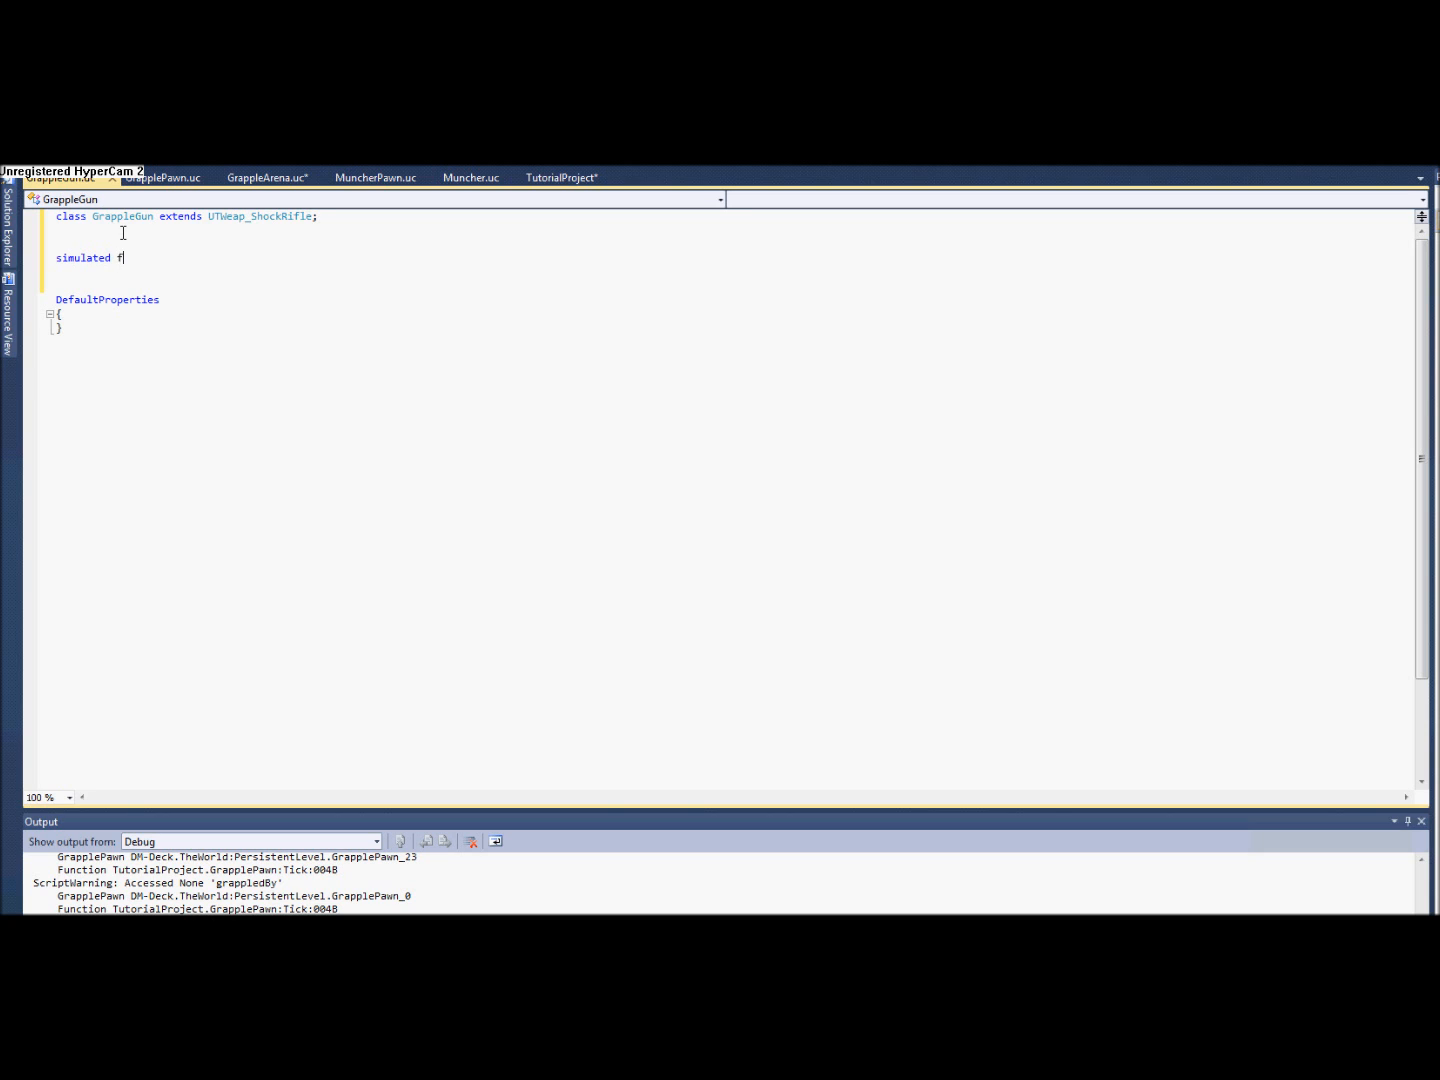
text(unction)
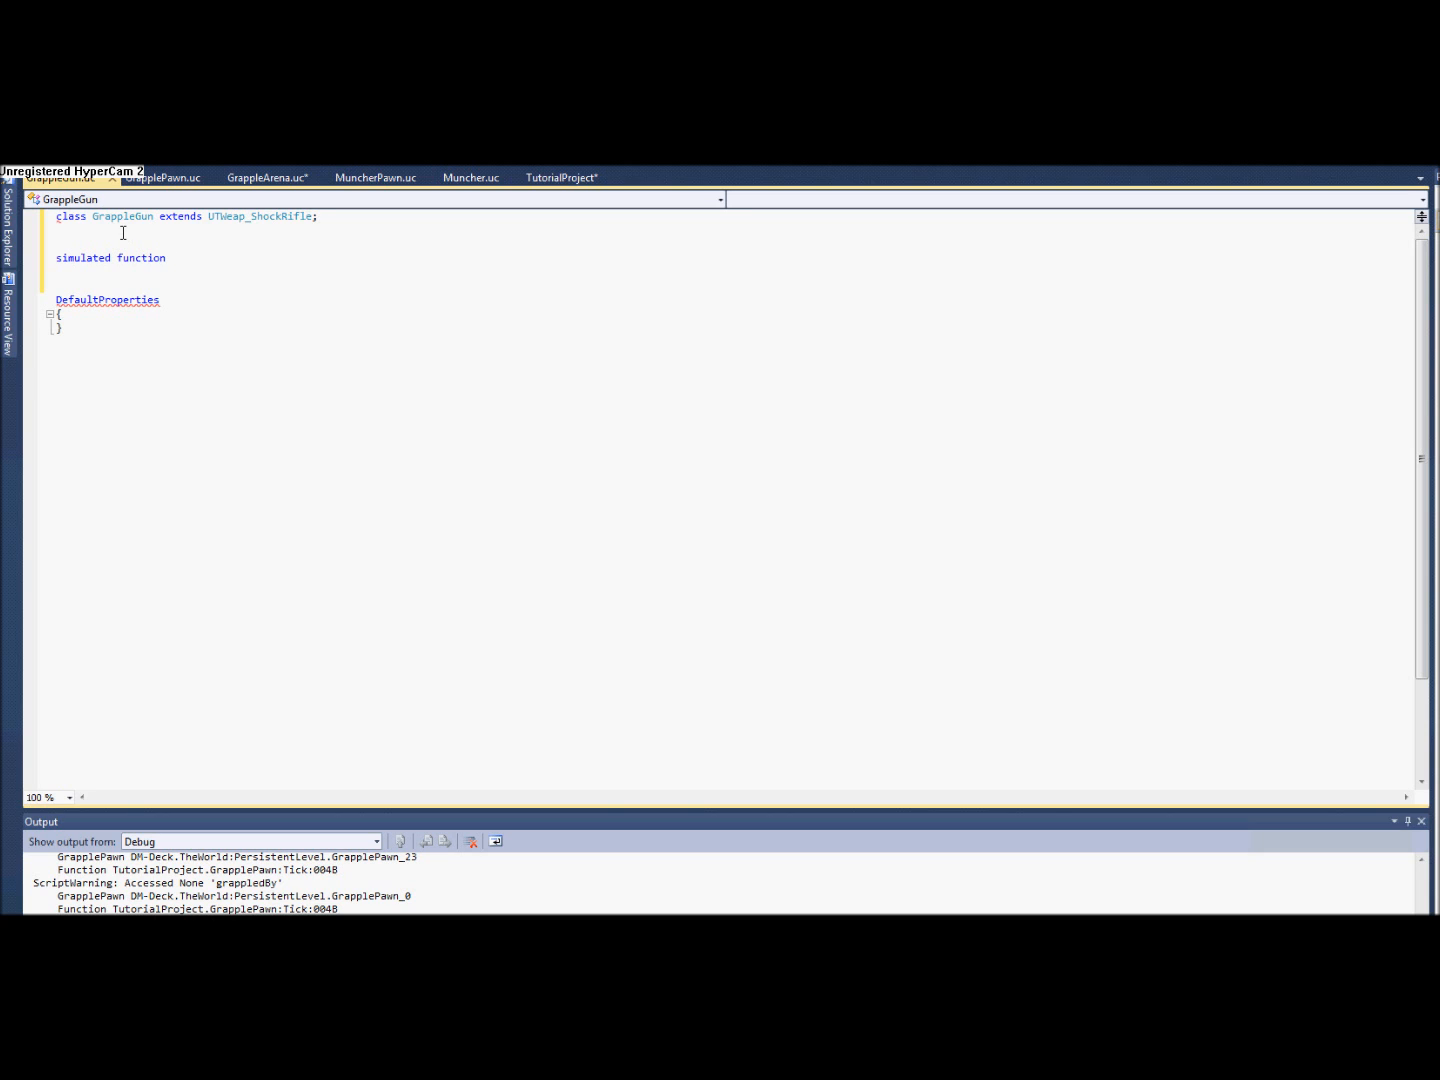
text(StartEf)
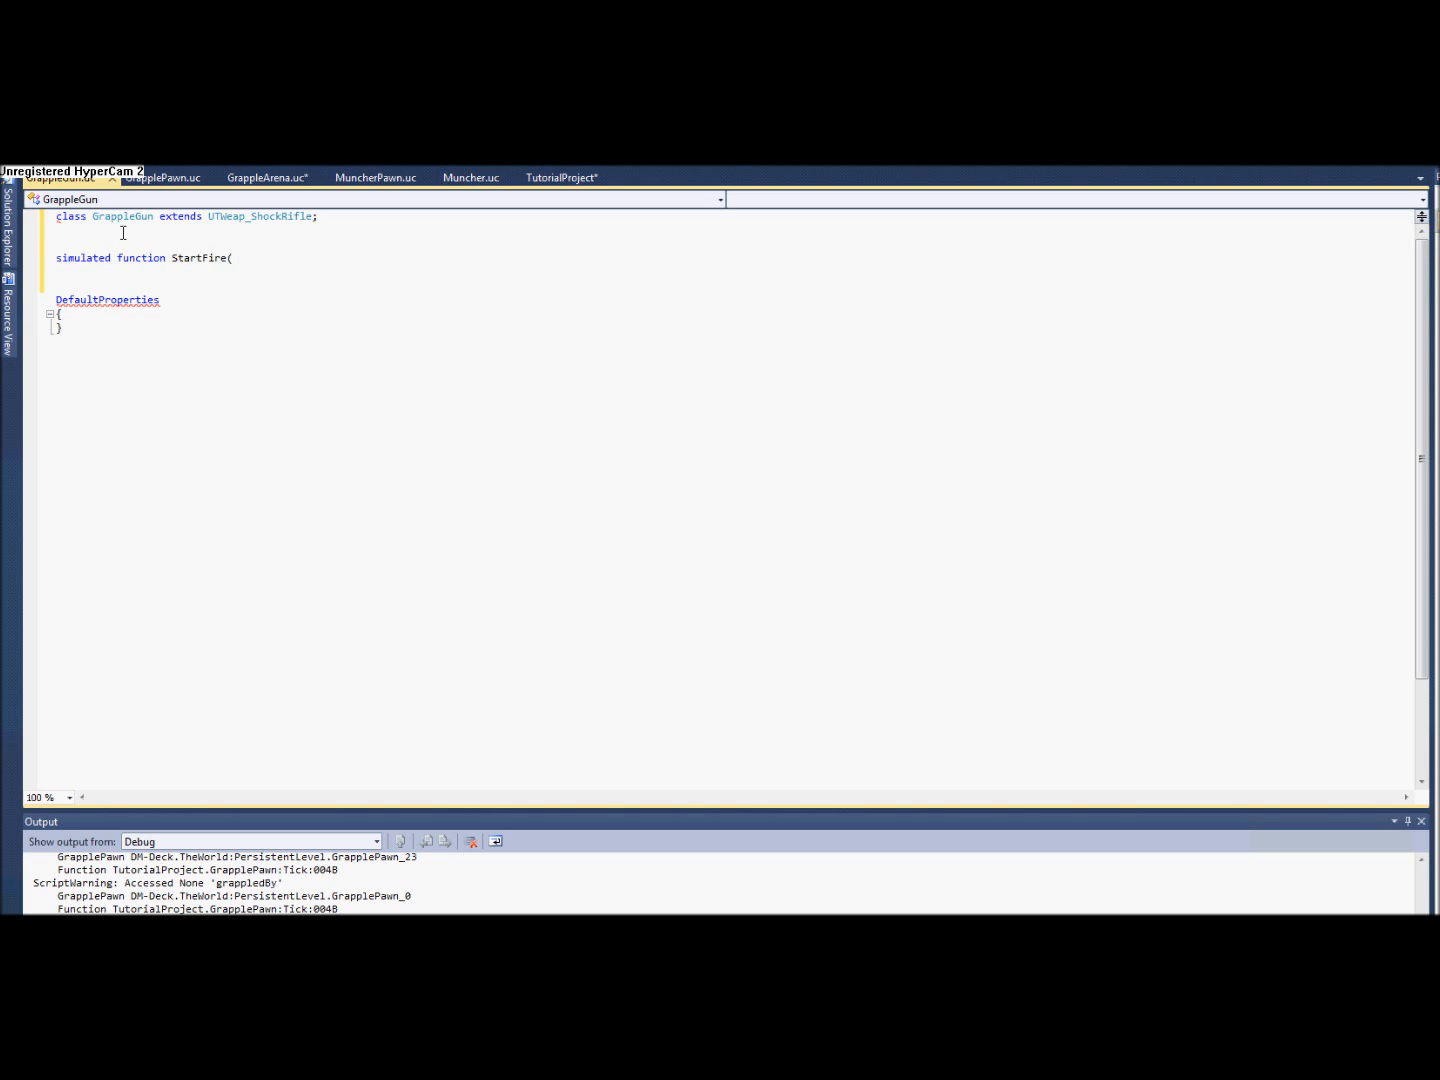
text(byte FireModeNum))
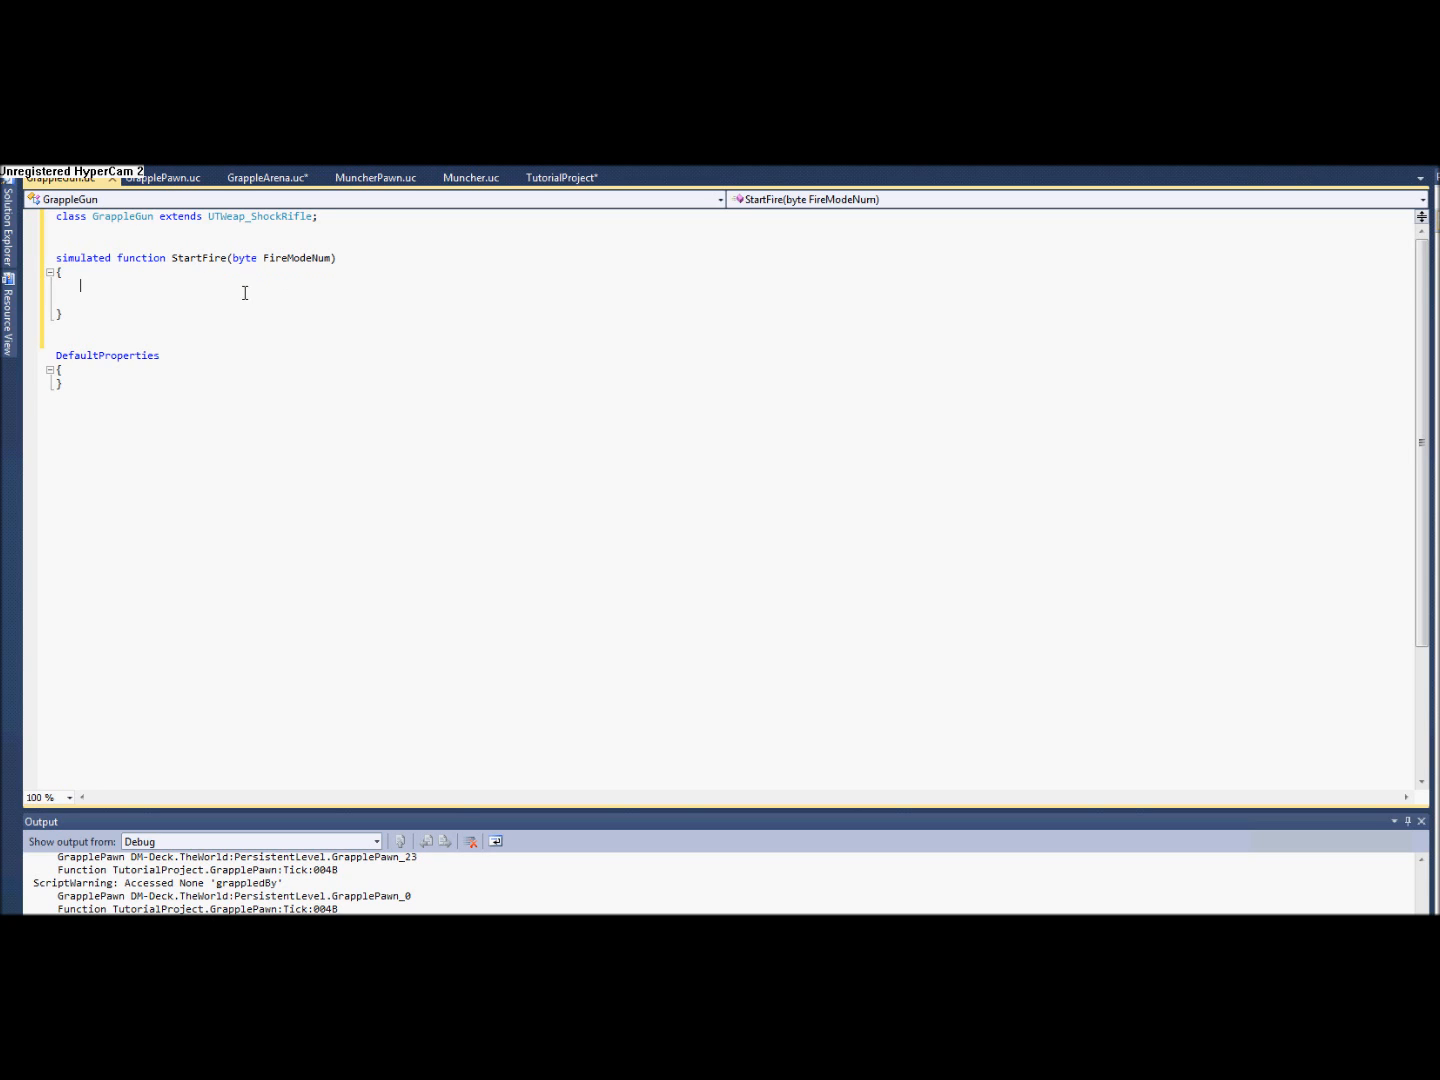
mouse_move(220, 292)
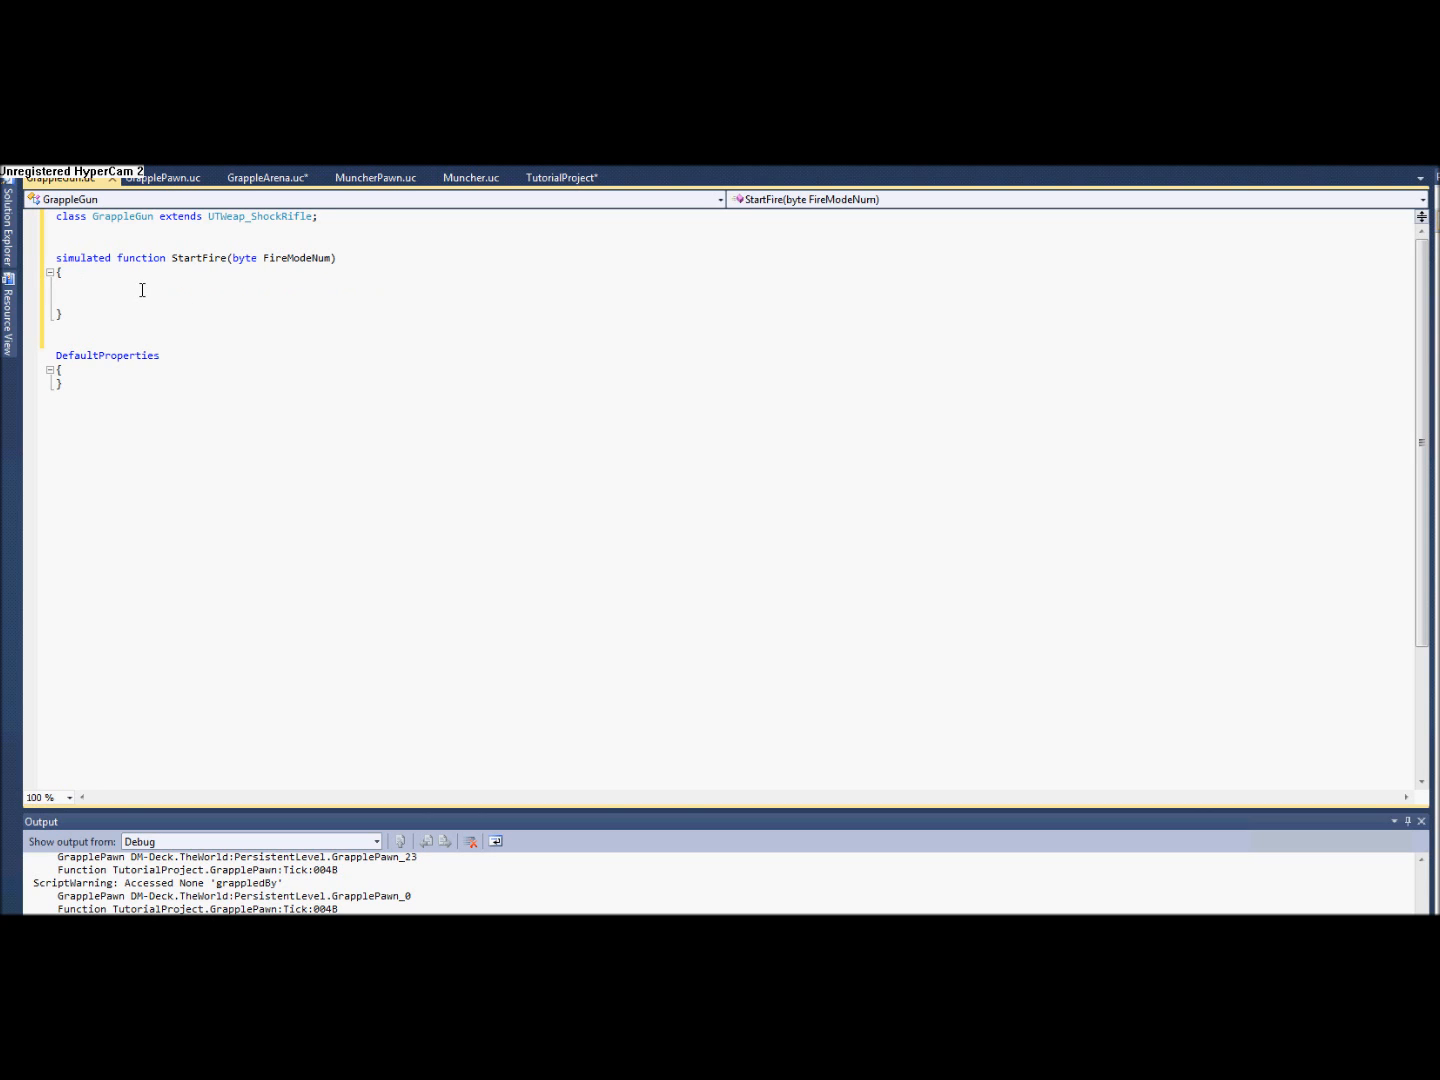
mouse_move(122, 284)
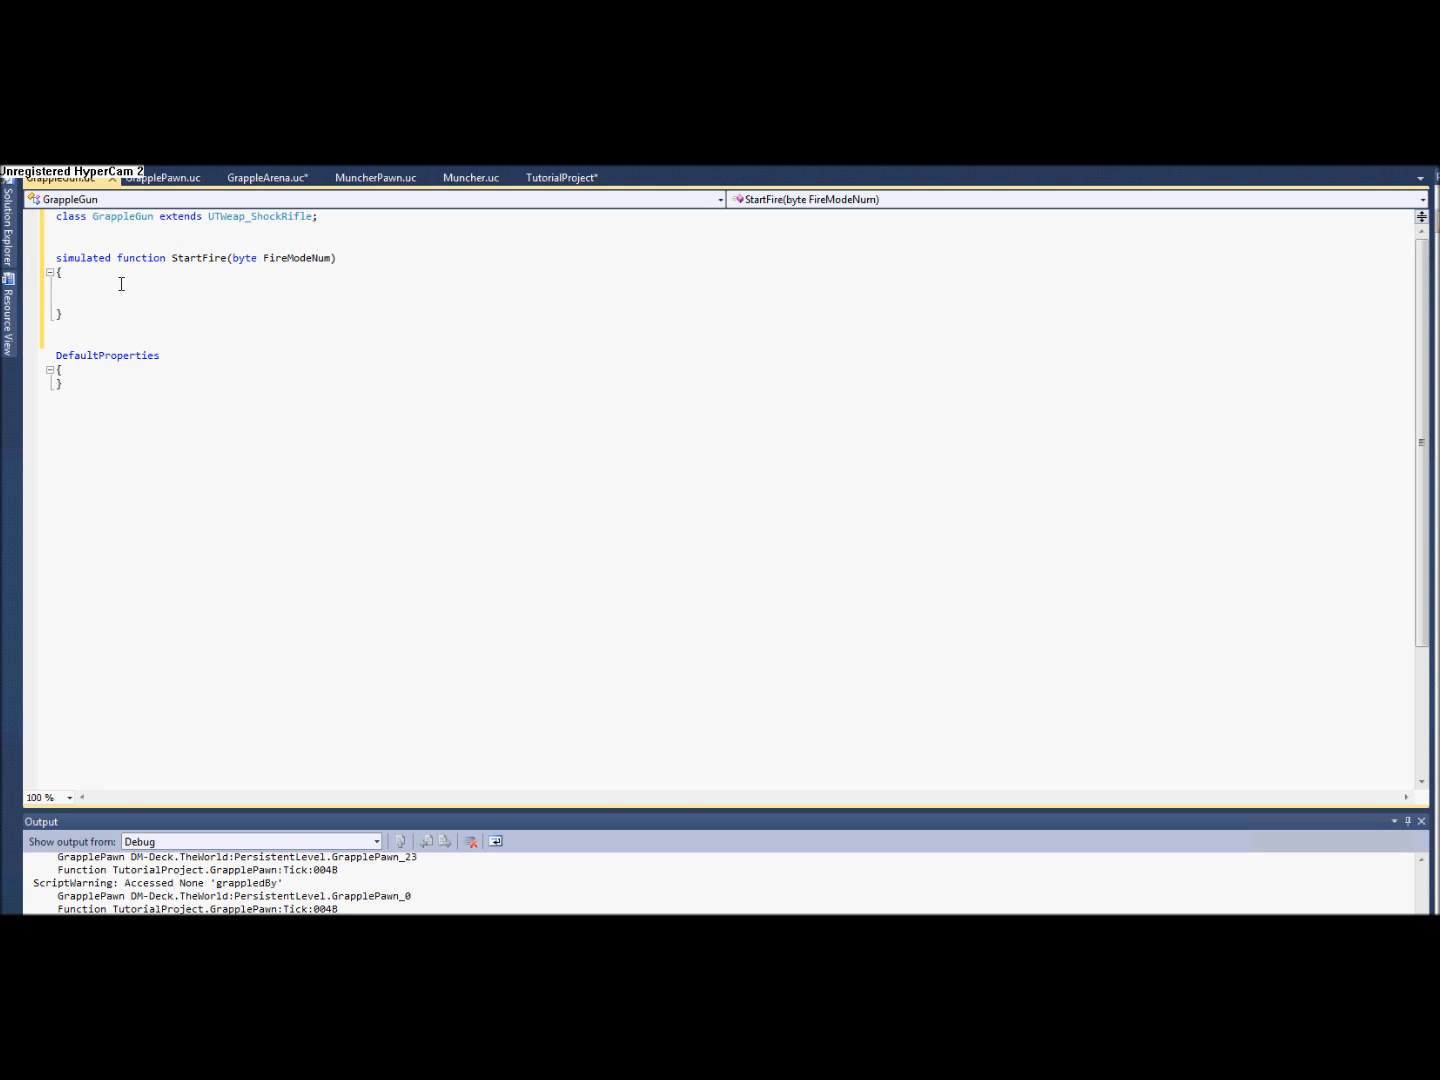
click(80, 300)
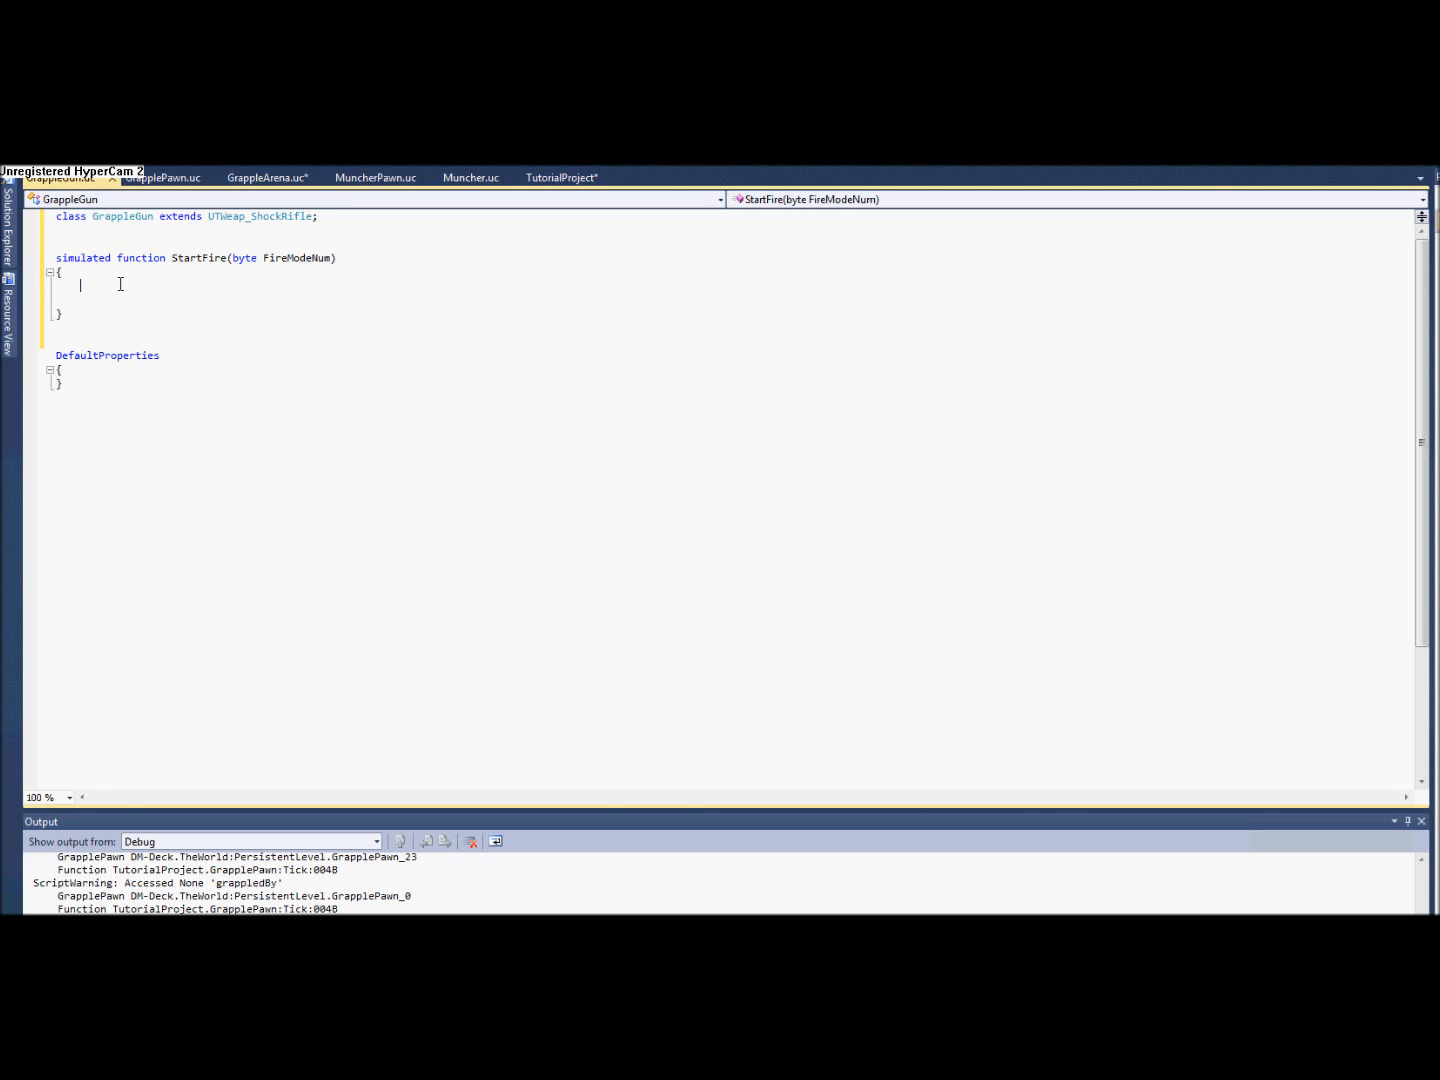
Declare local Vector hitLocation and local Vector aimVector in StartFire, then begin a Trace( call.
text(local Vector)
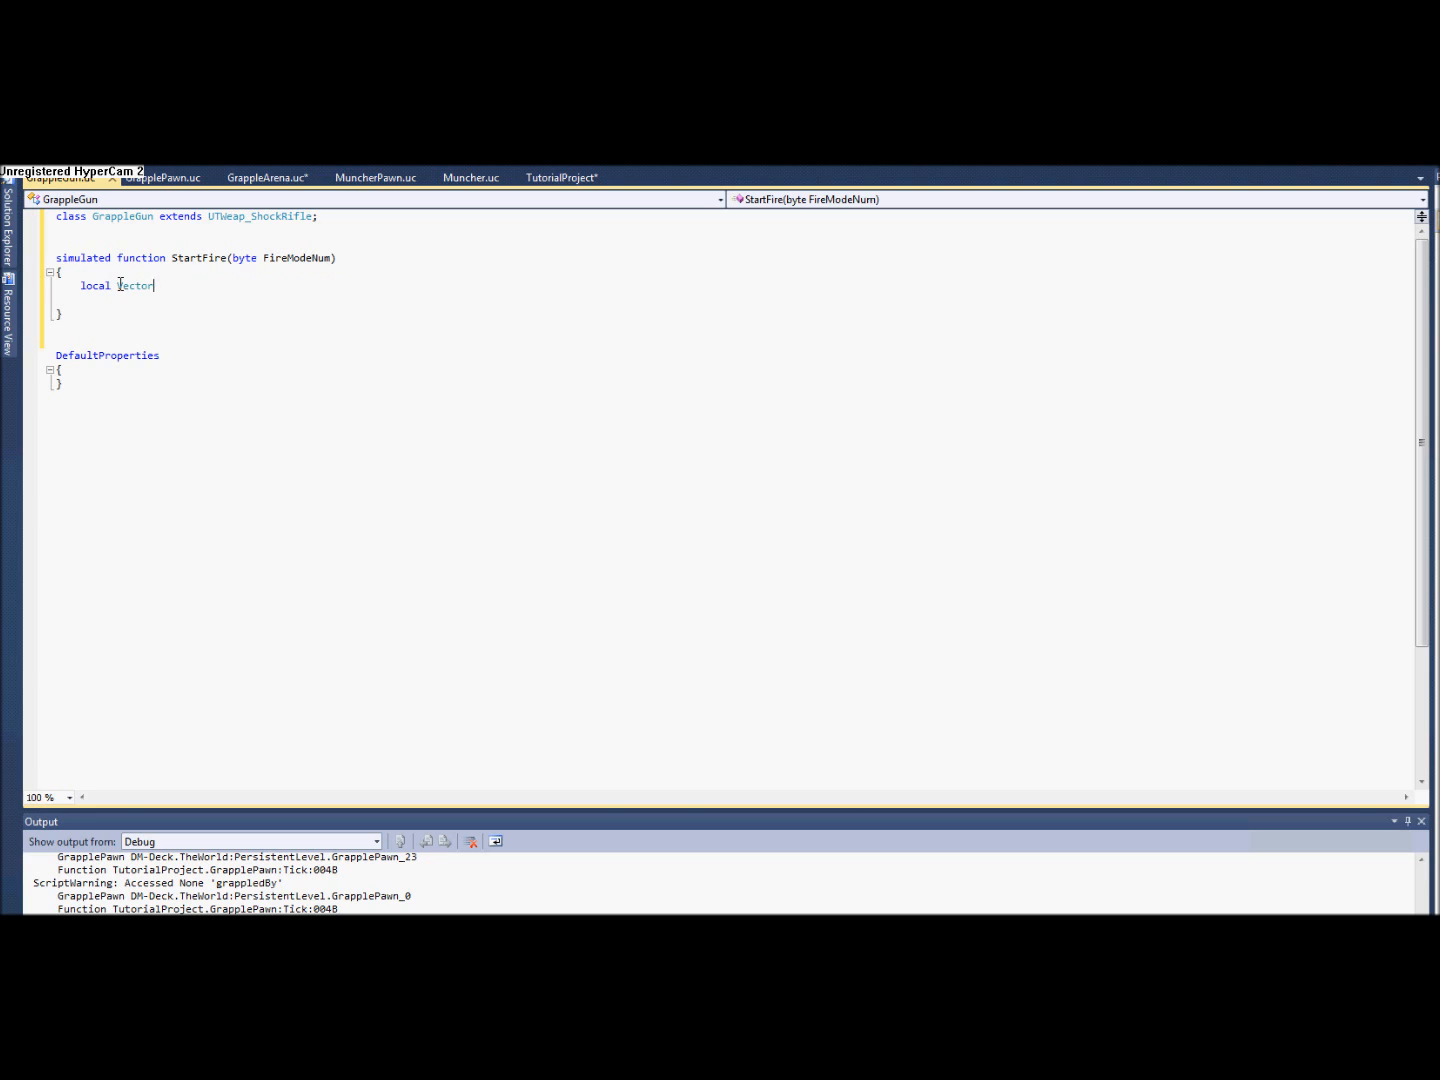
text(" ")
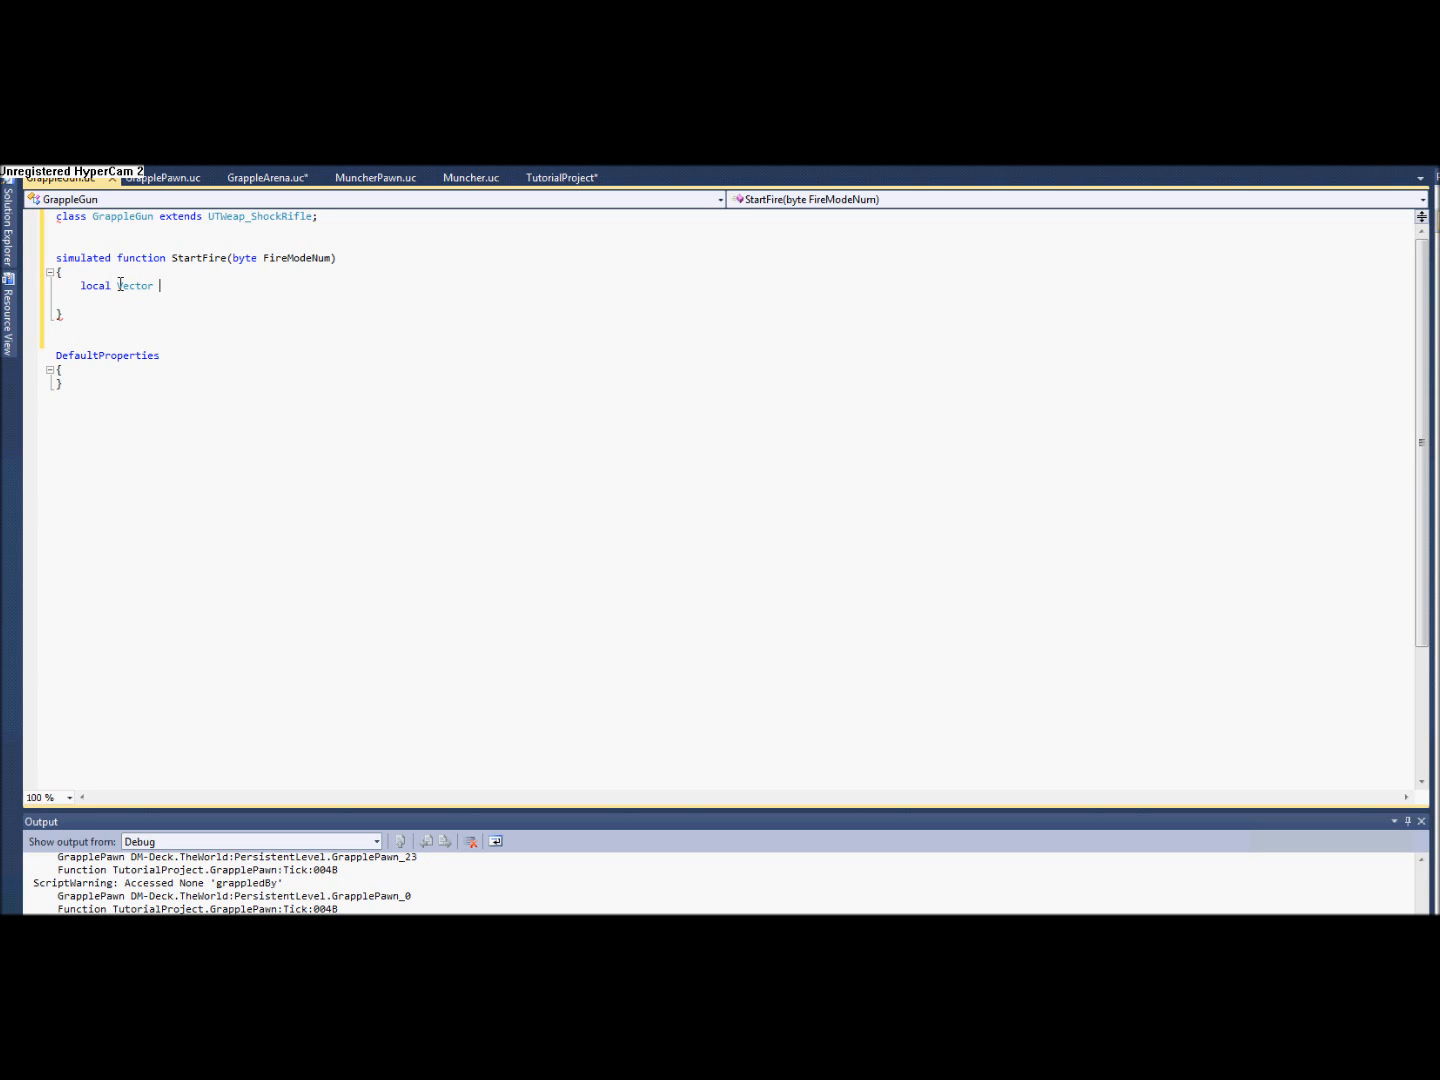
text(hitLocation)
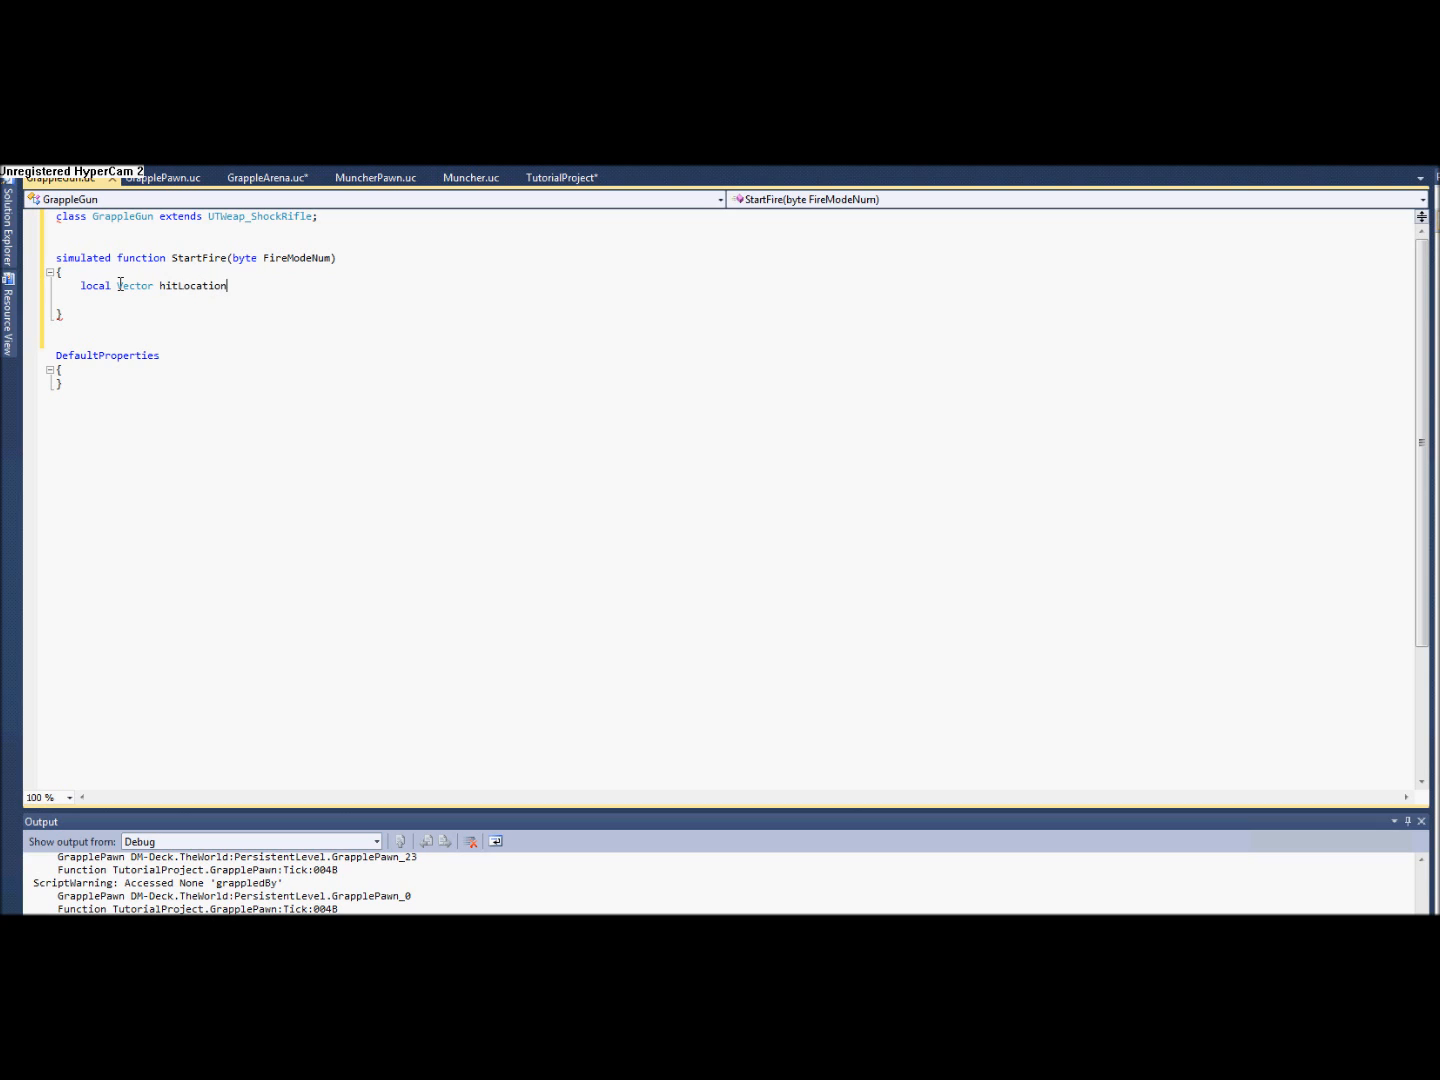
text(;)
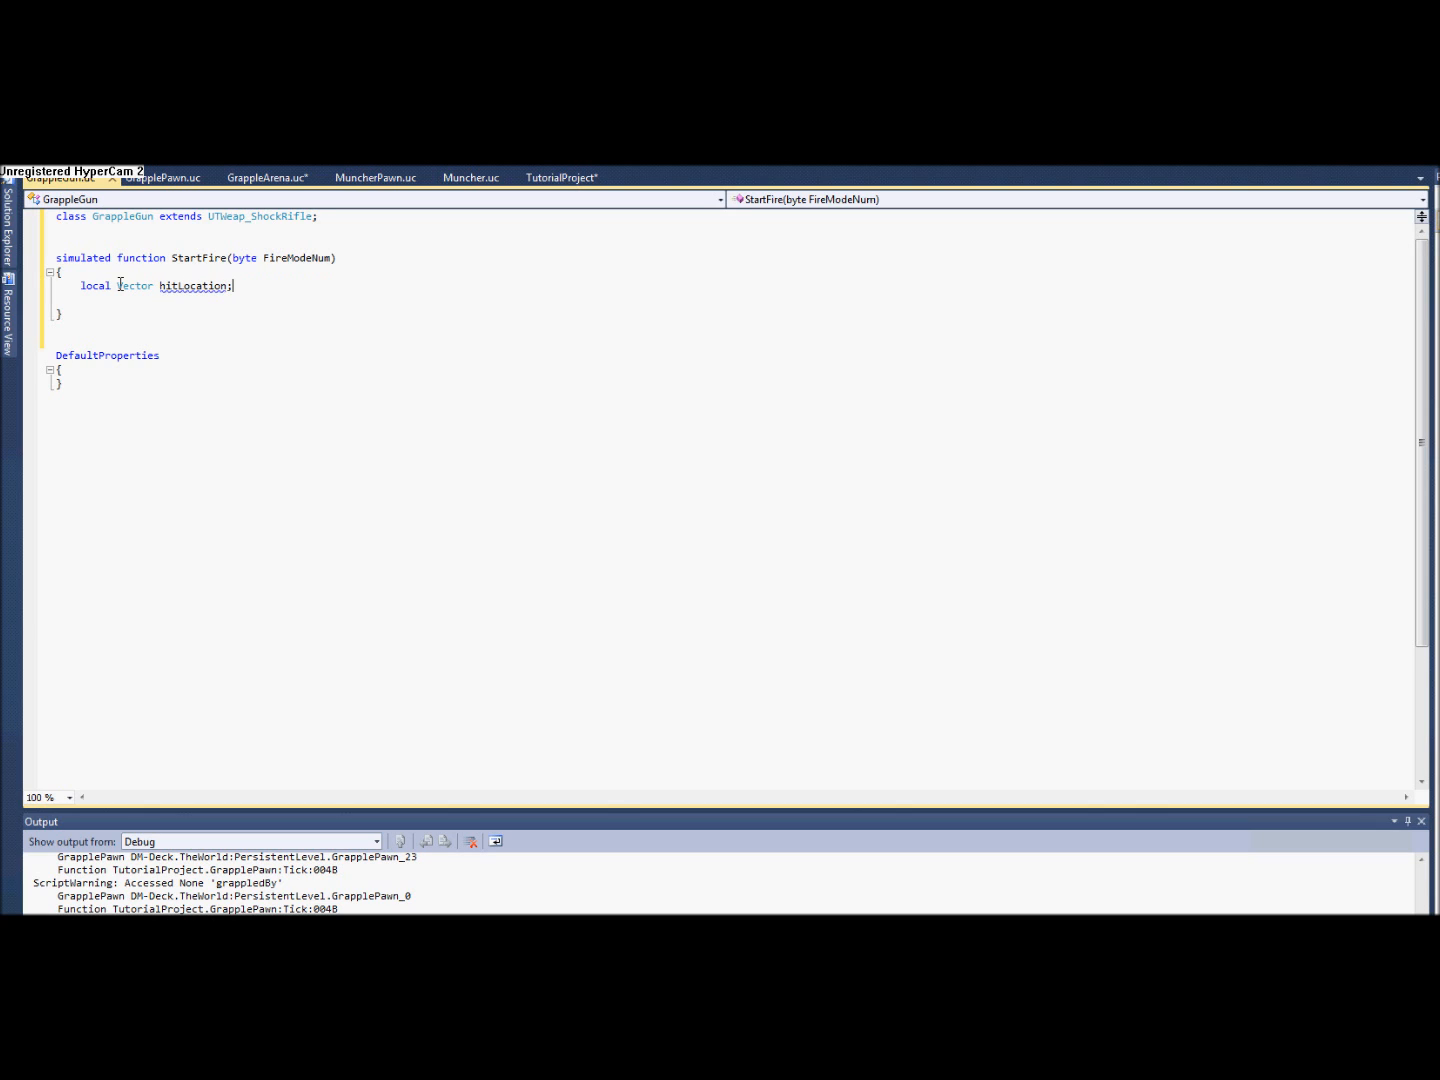
text(local V)
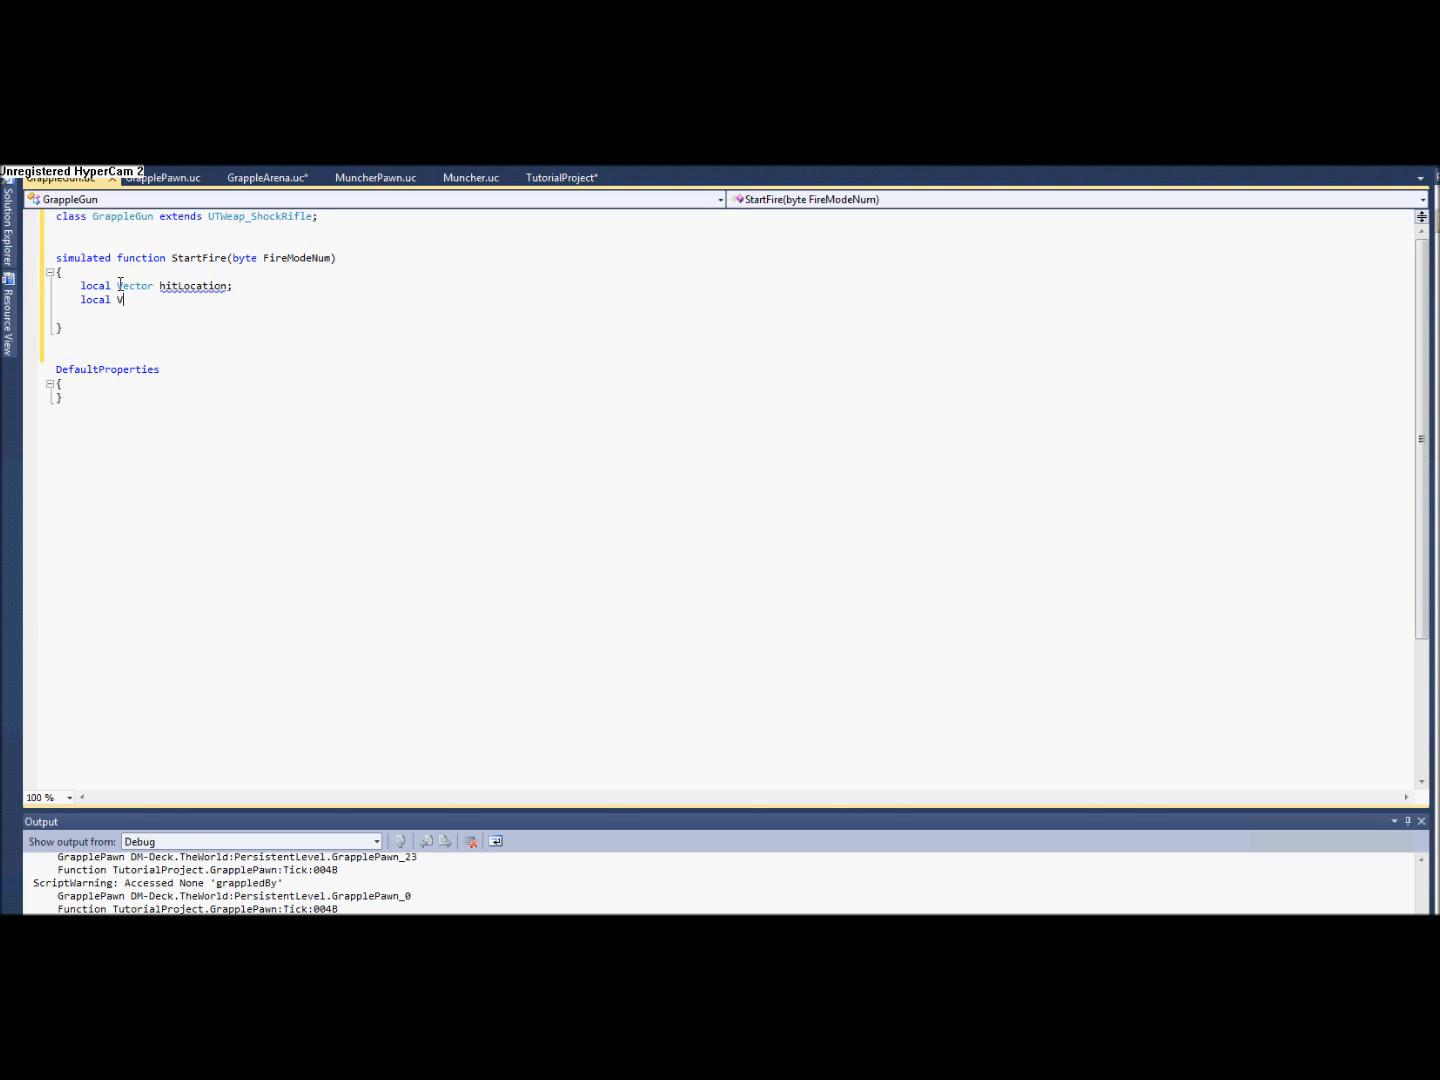
text(ector)
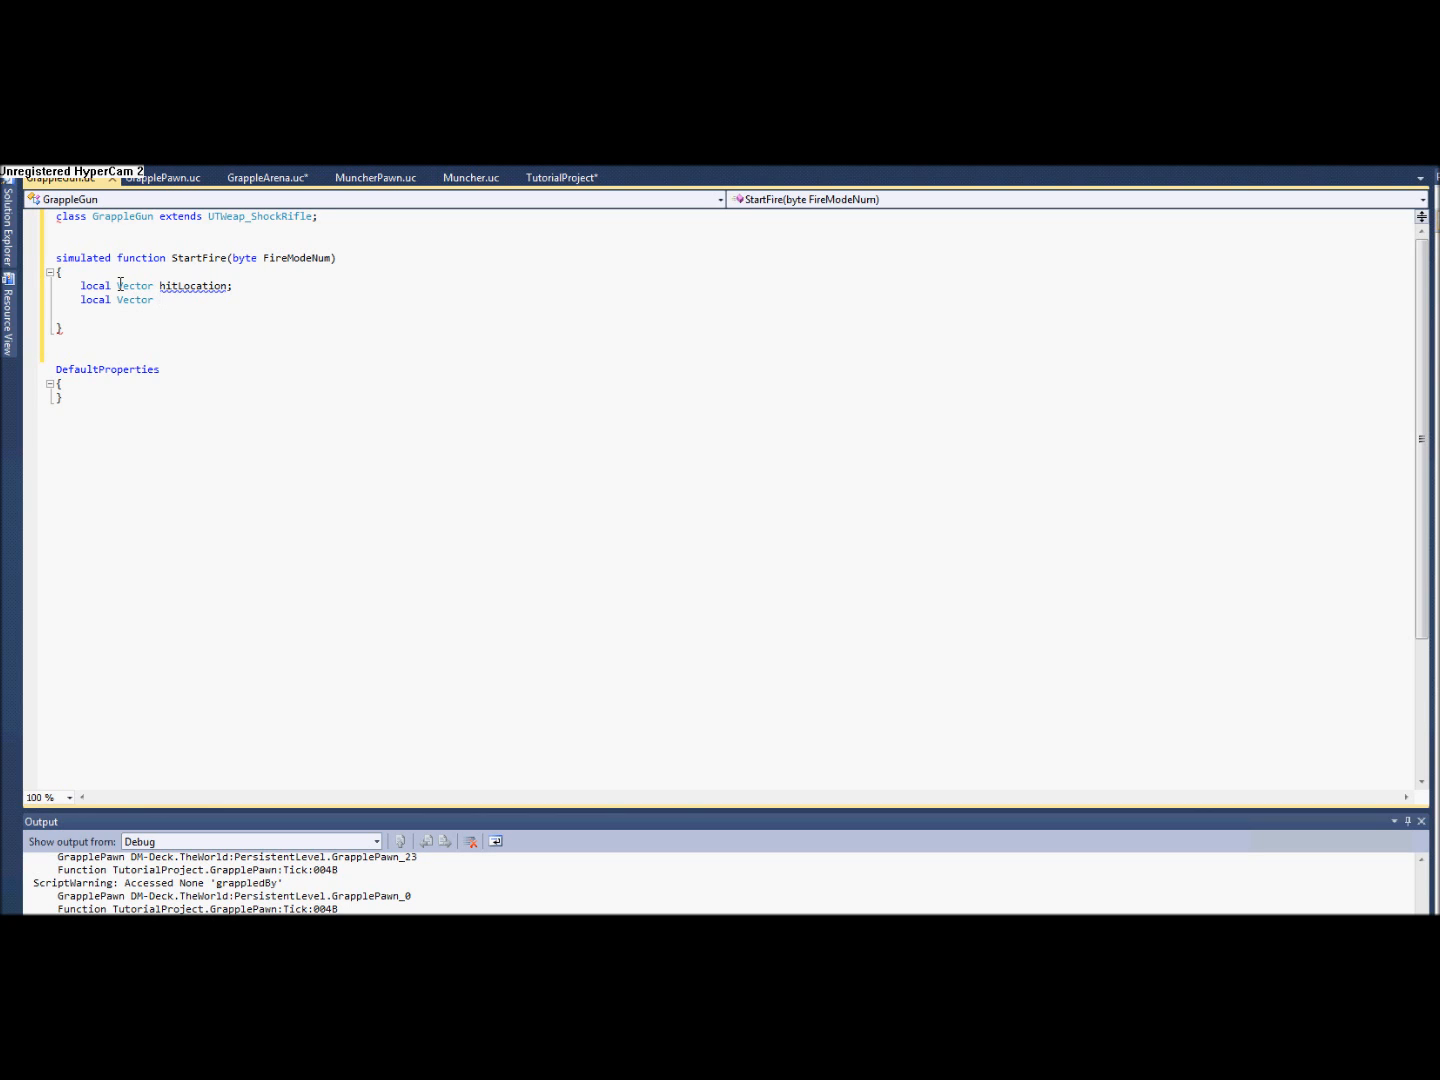
text(aimVector;)
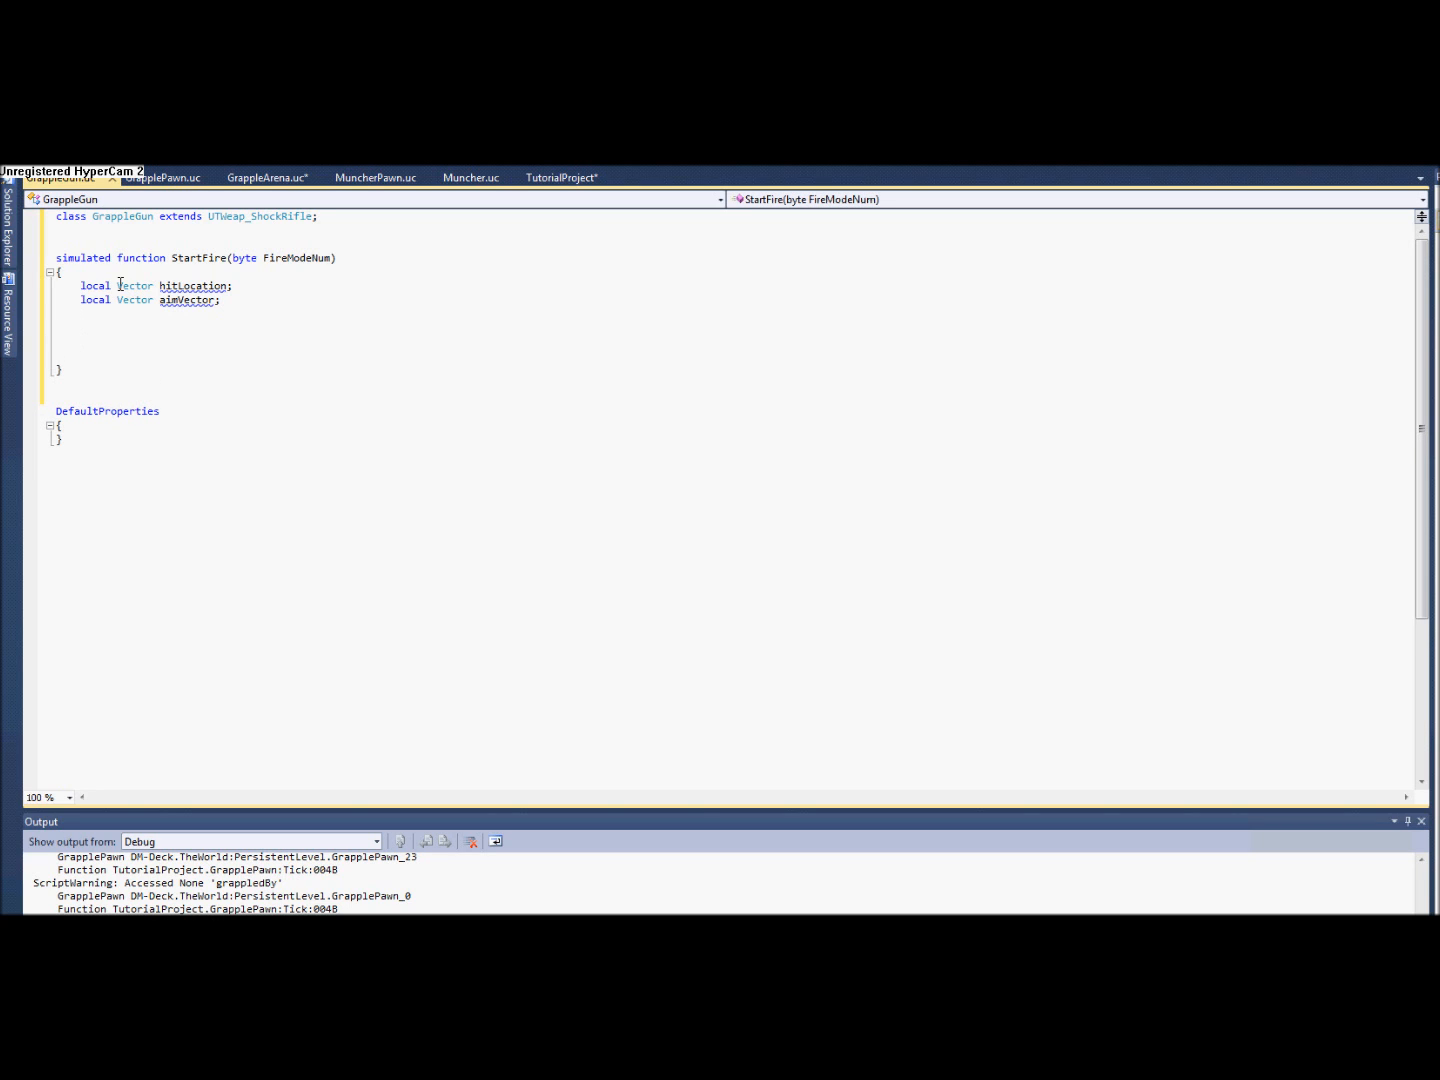
text(f)
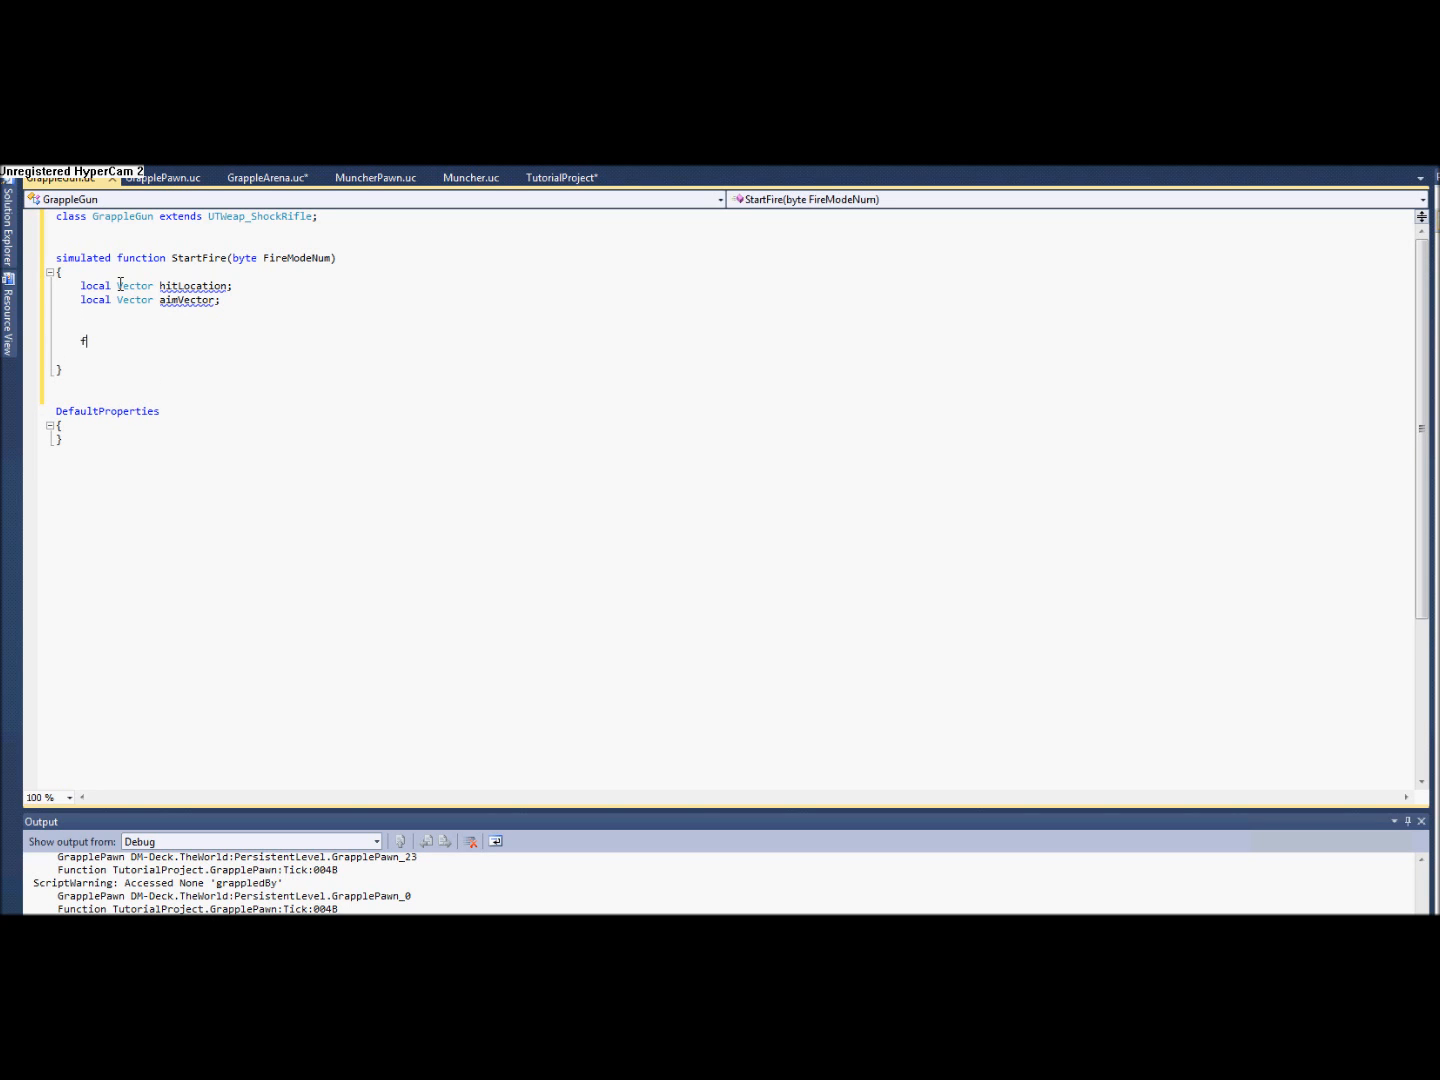
text(race()
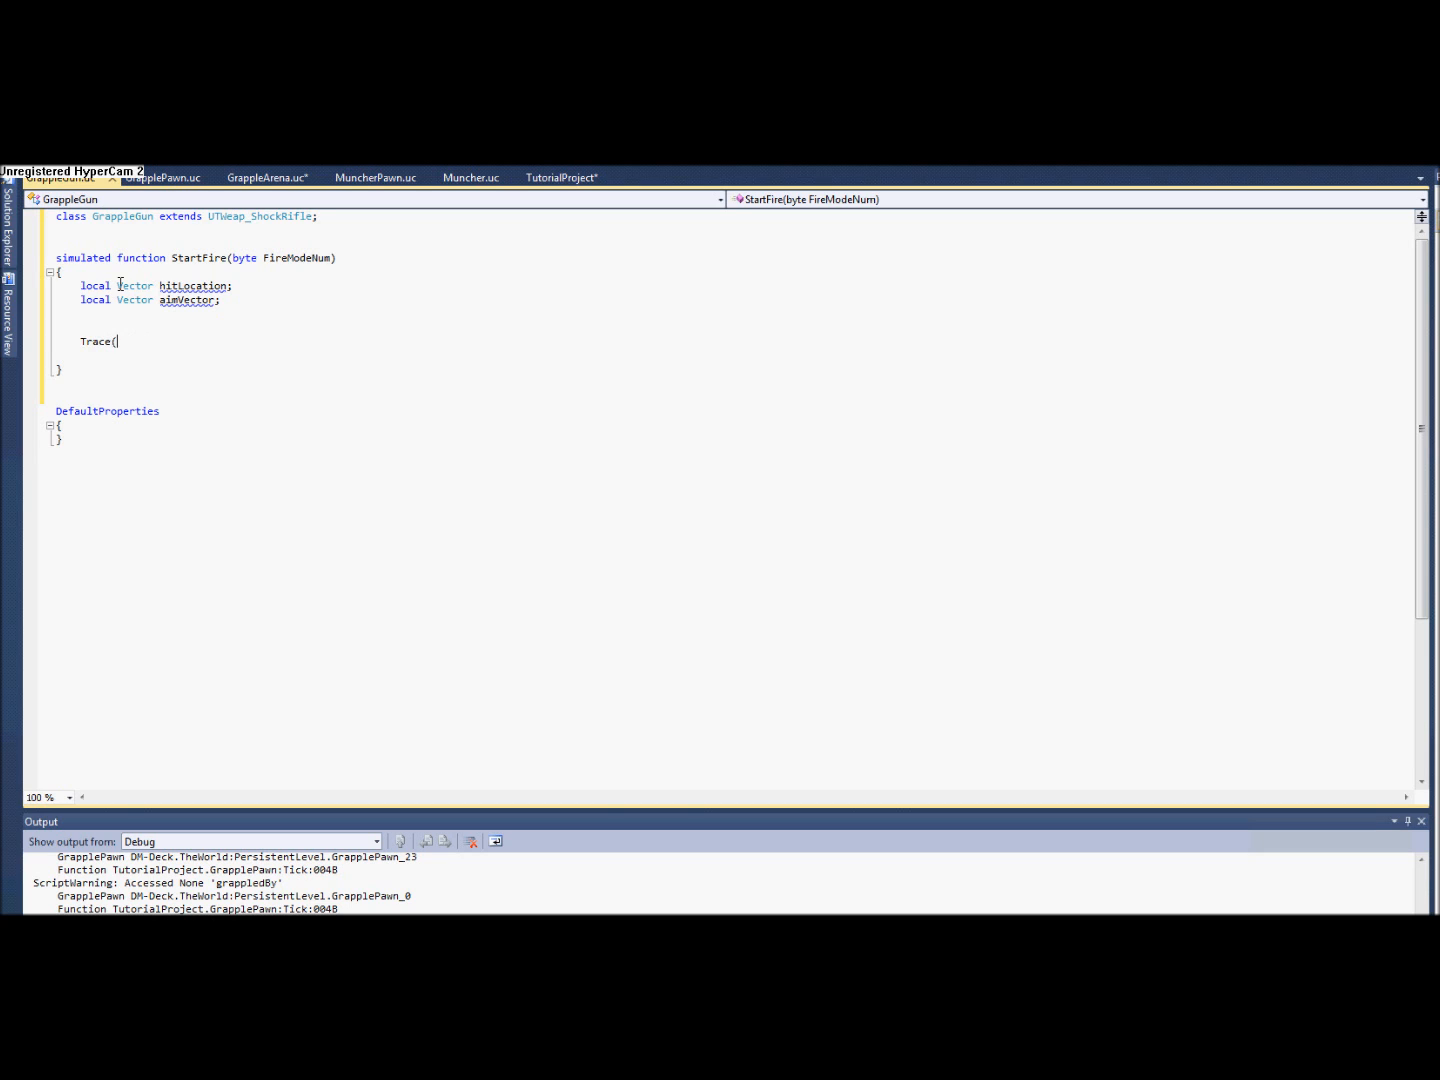
Write out Trace(hitLocation, hitNormal, aimVector, , true); in StartFire.
text(hit)
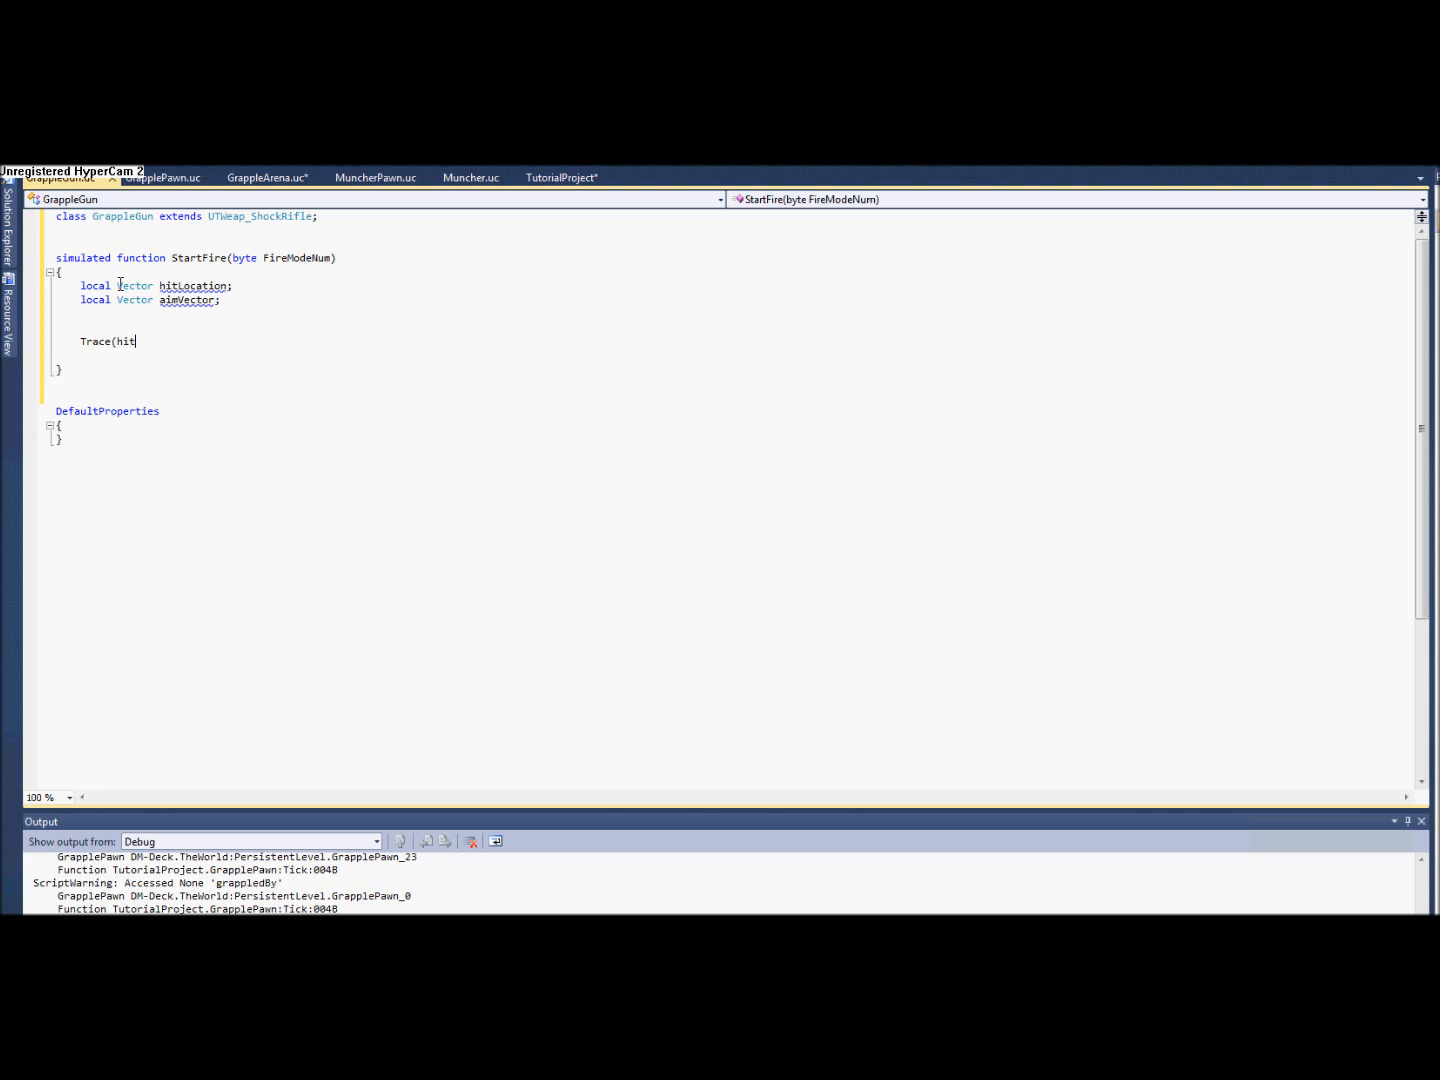
text(Locatio)
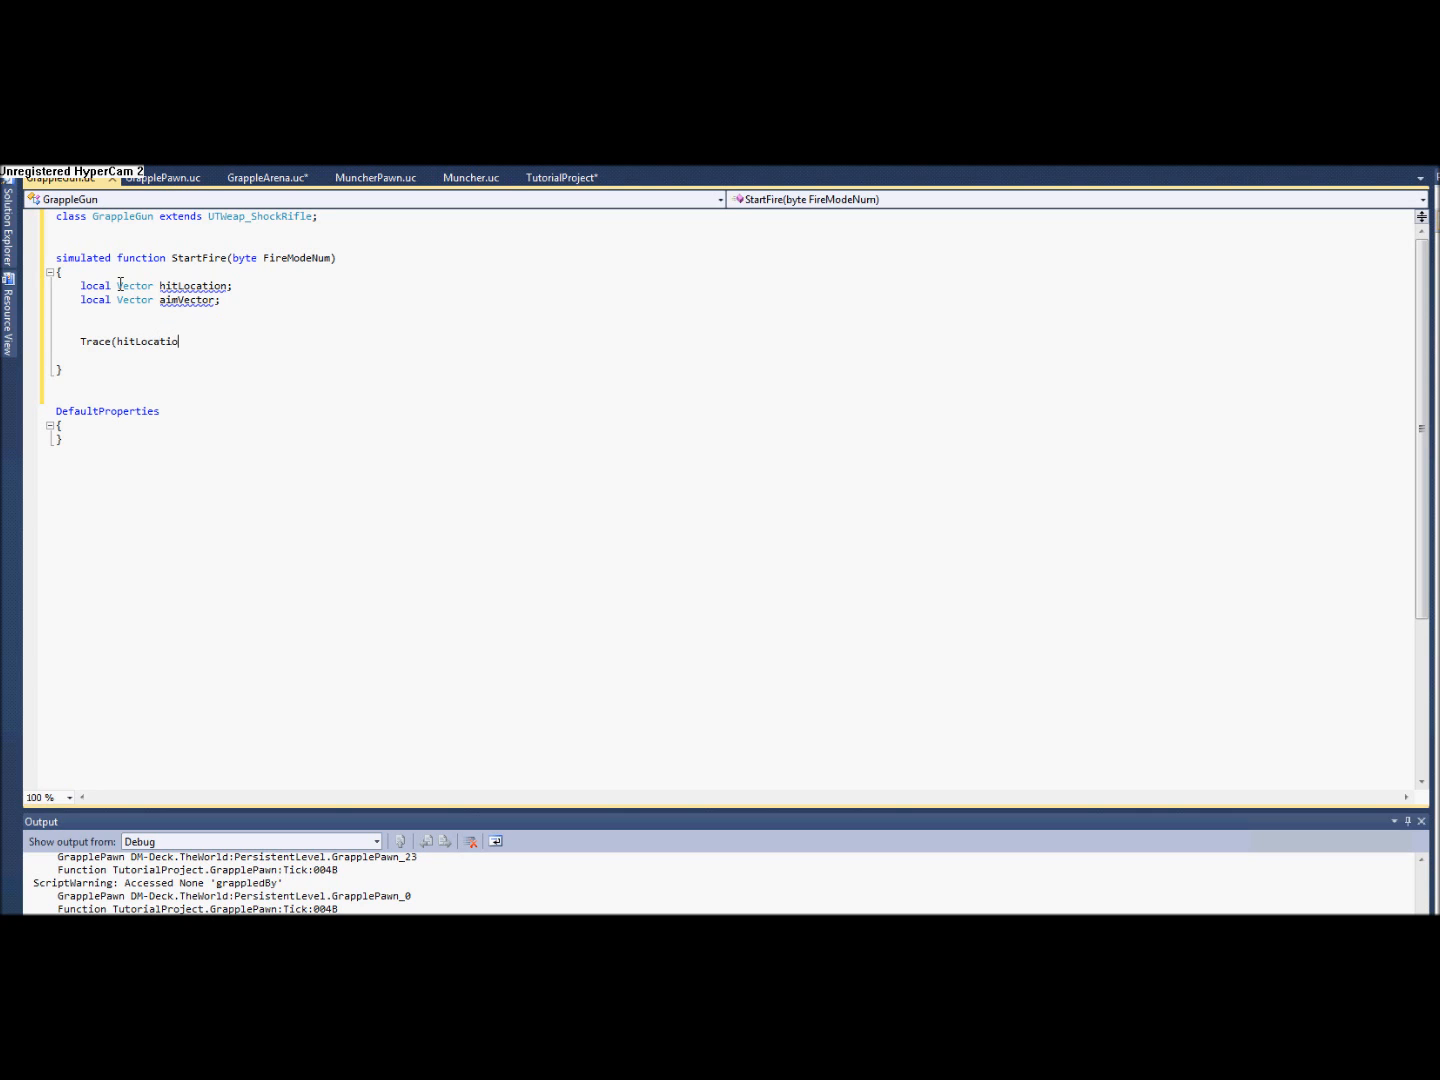
text(n,)
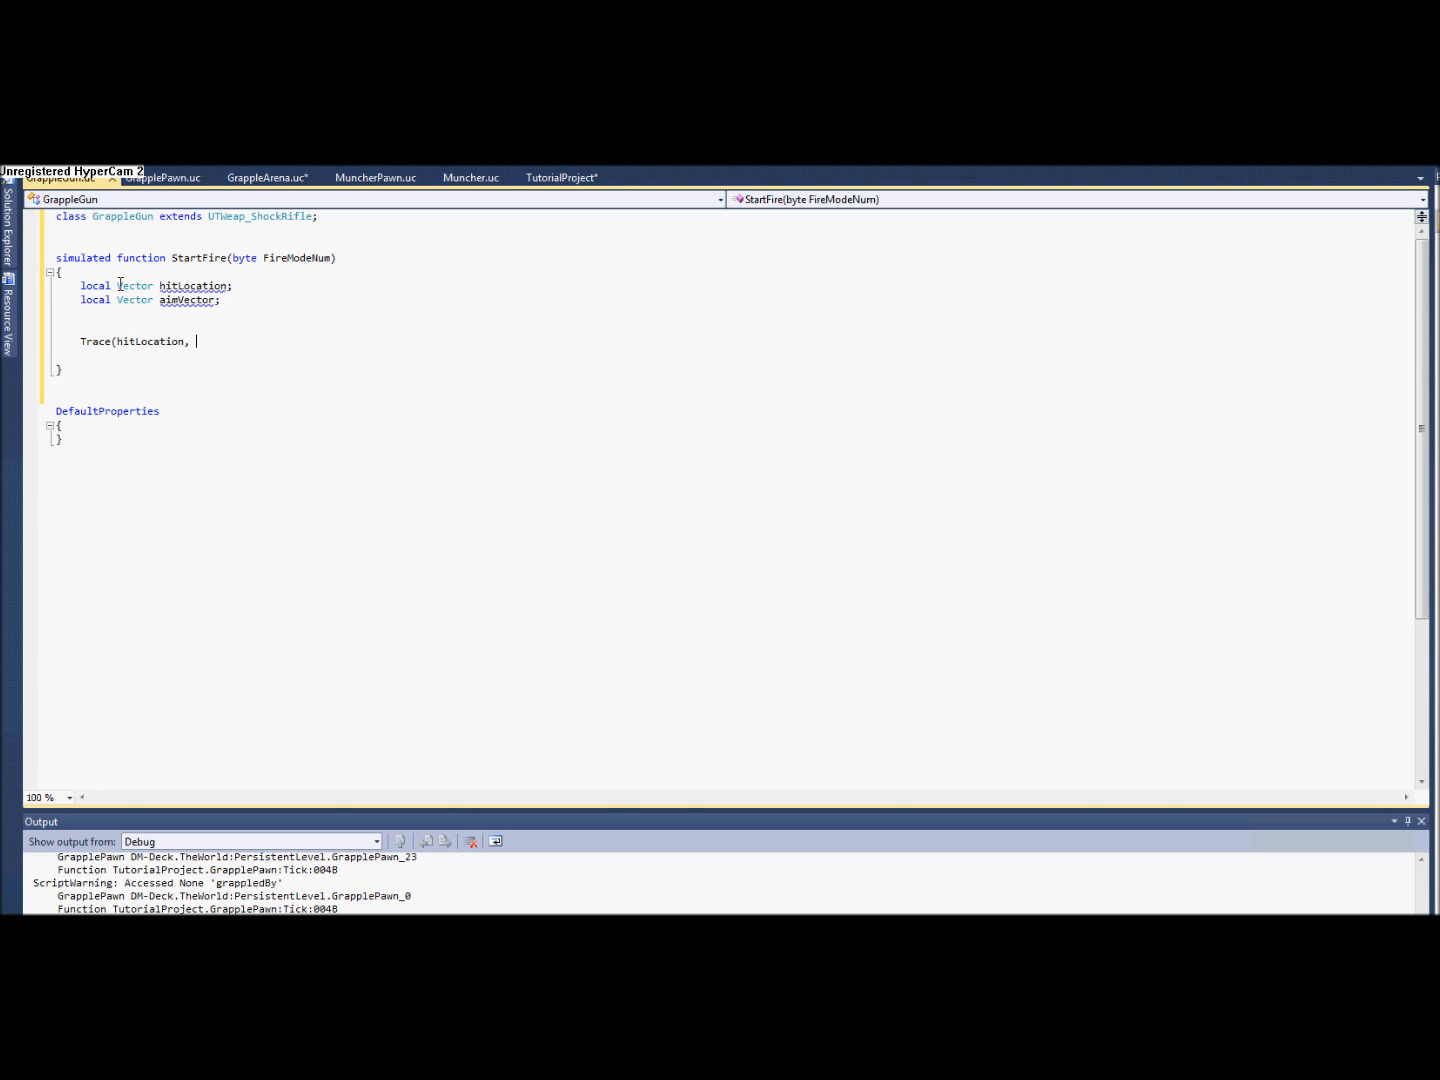
text(hitNo)
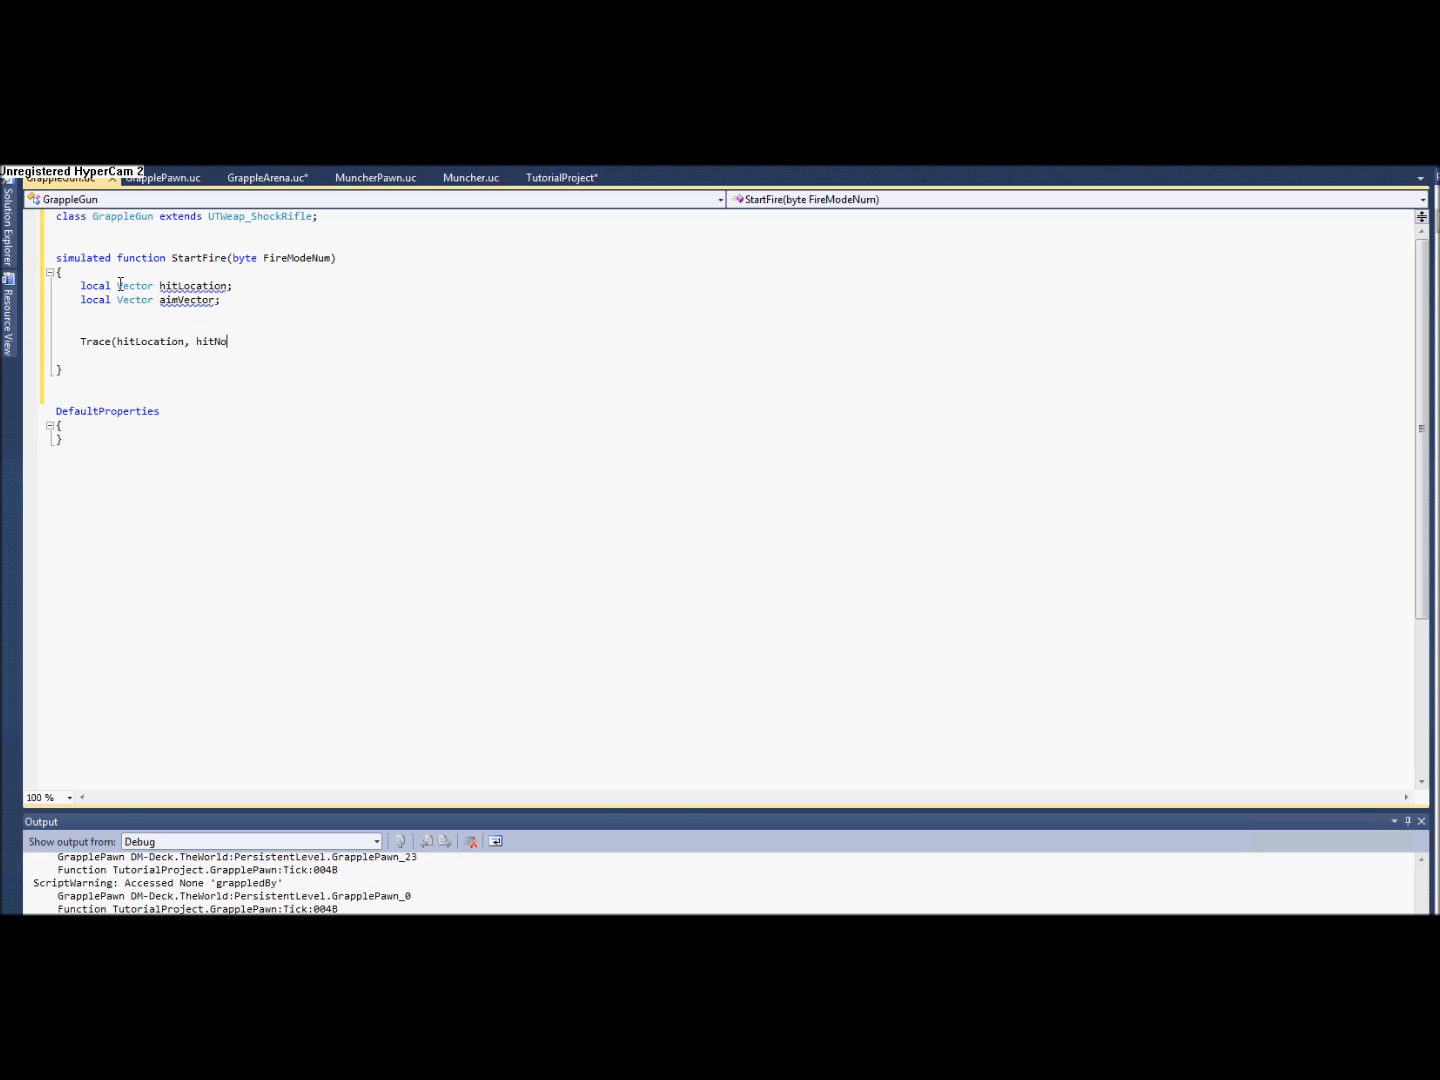
text(rmal,)
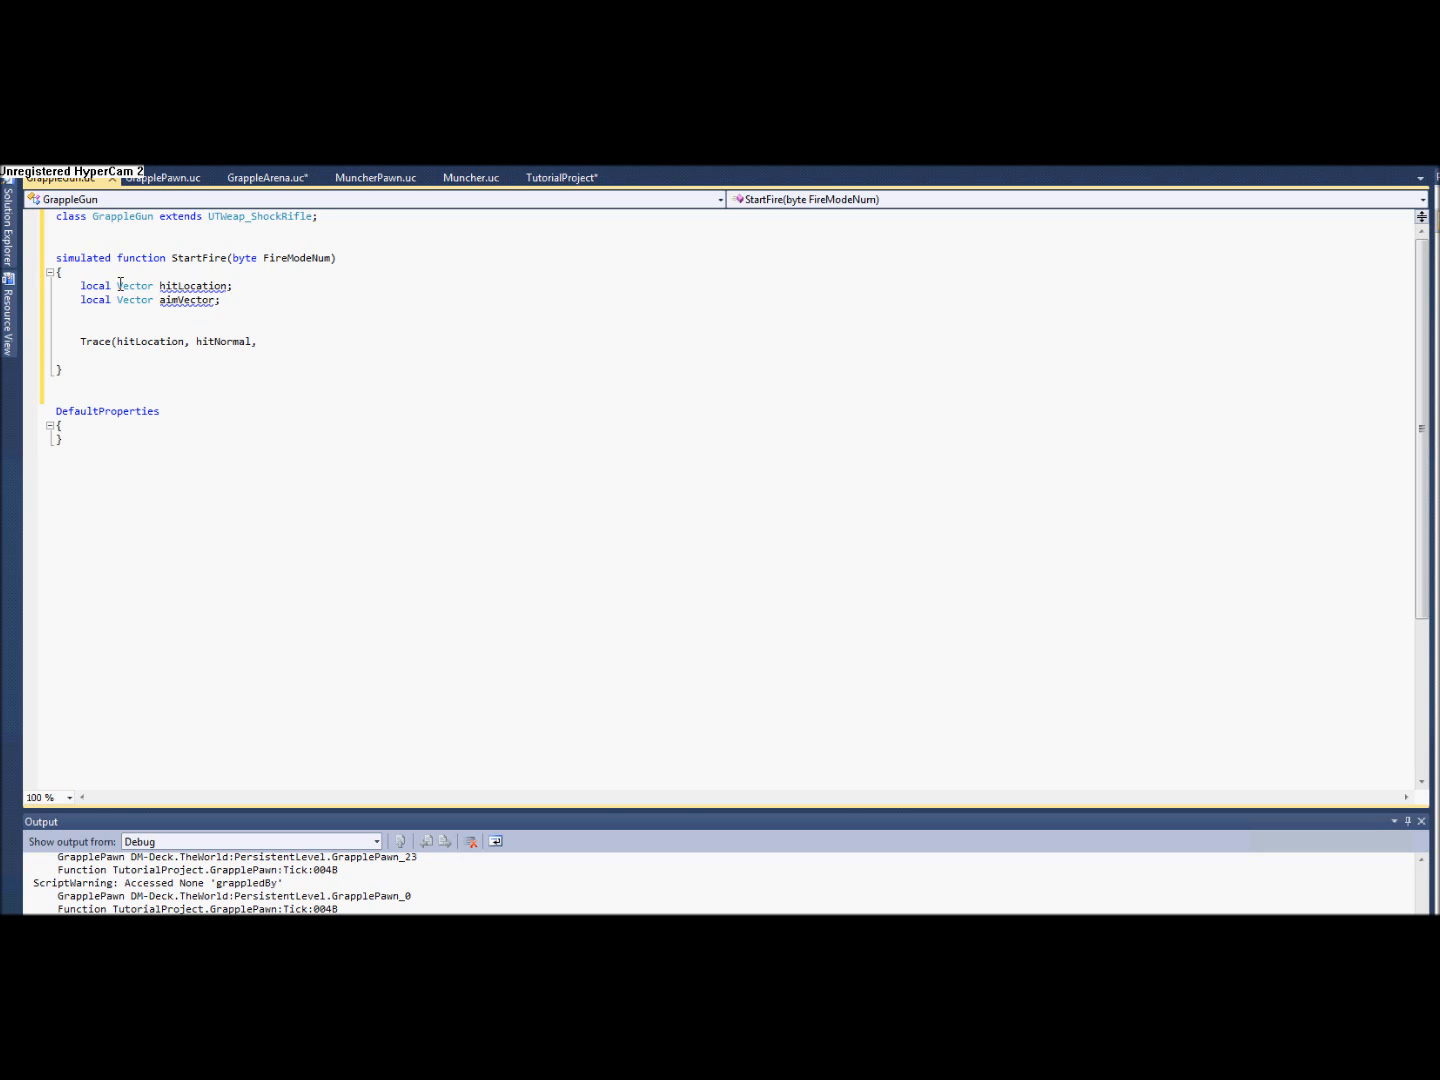
text(aimVc)
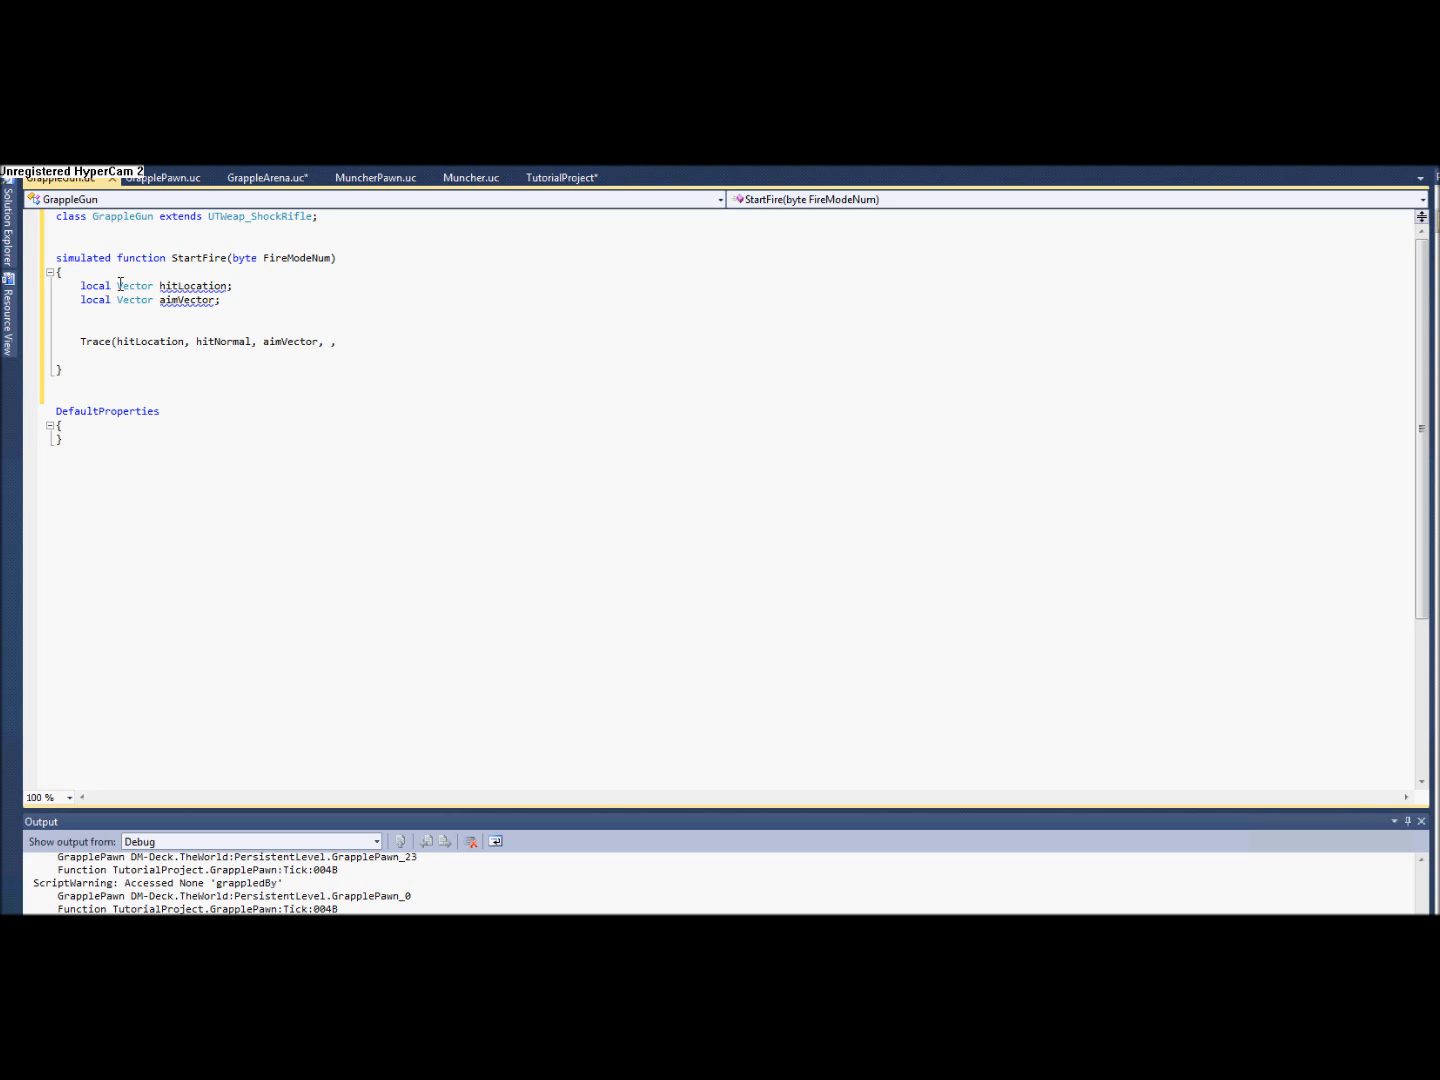
text(true);)
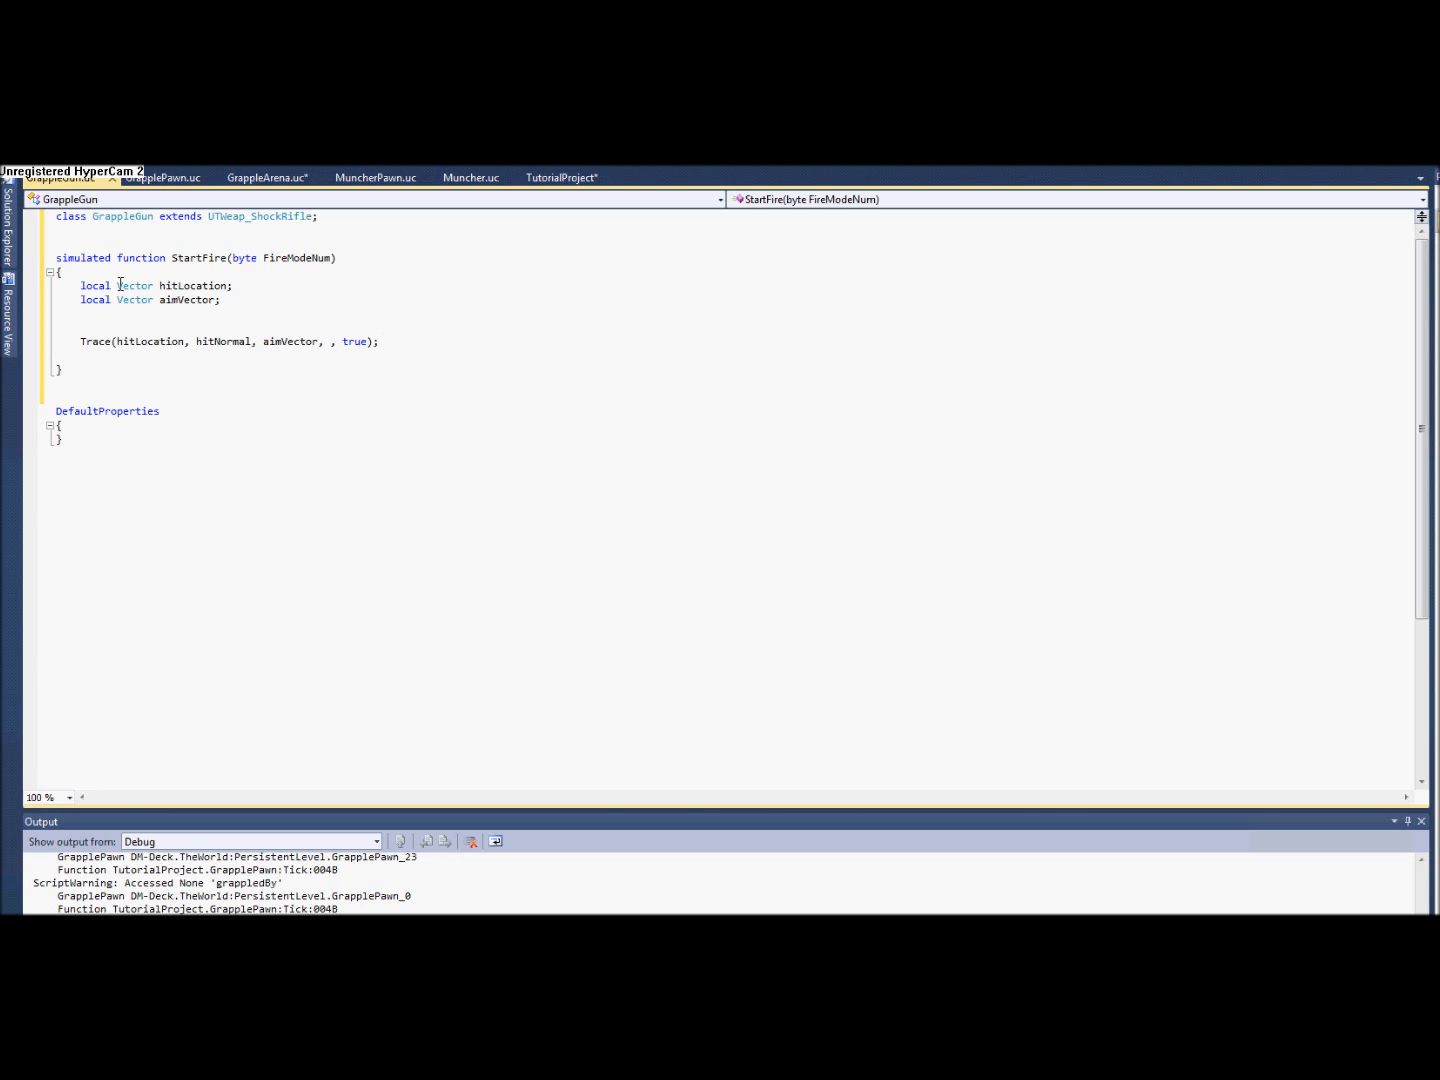
click(56, 312)
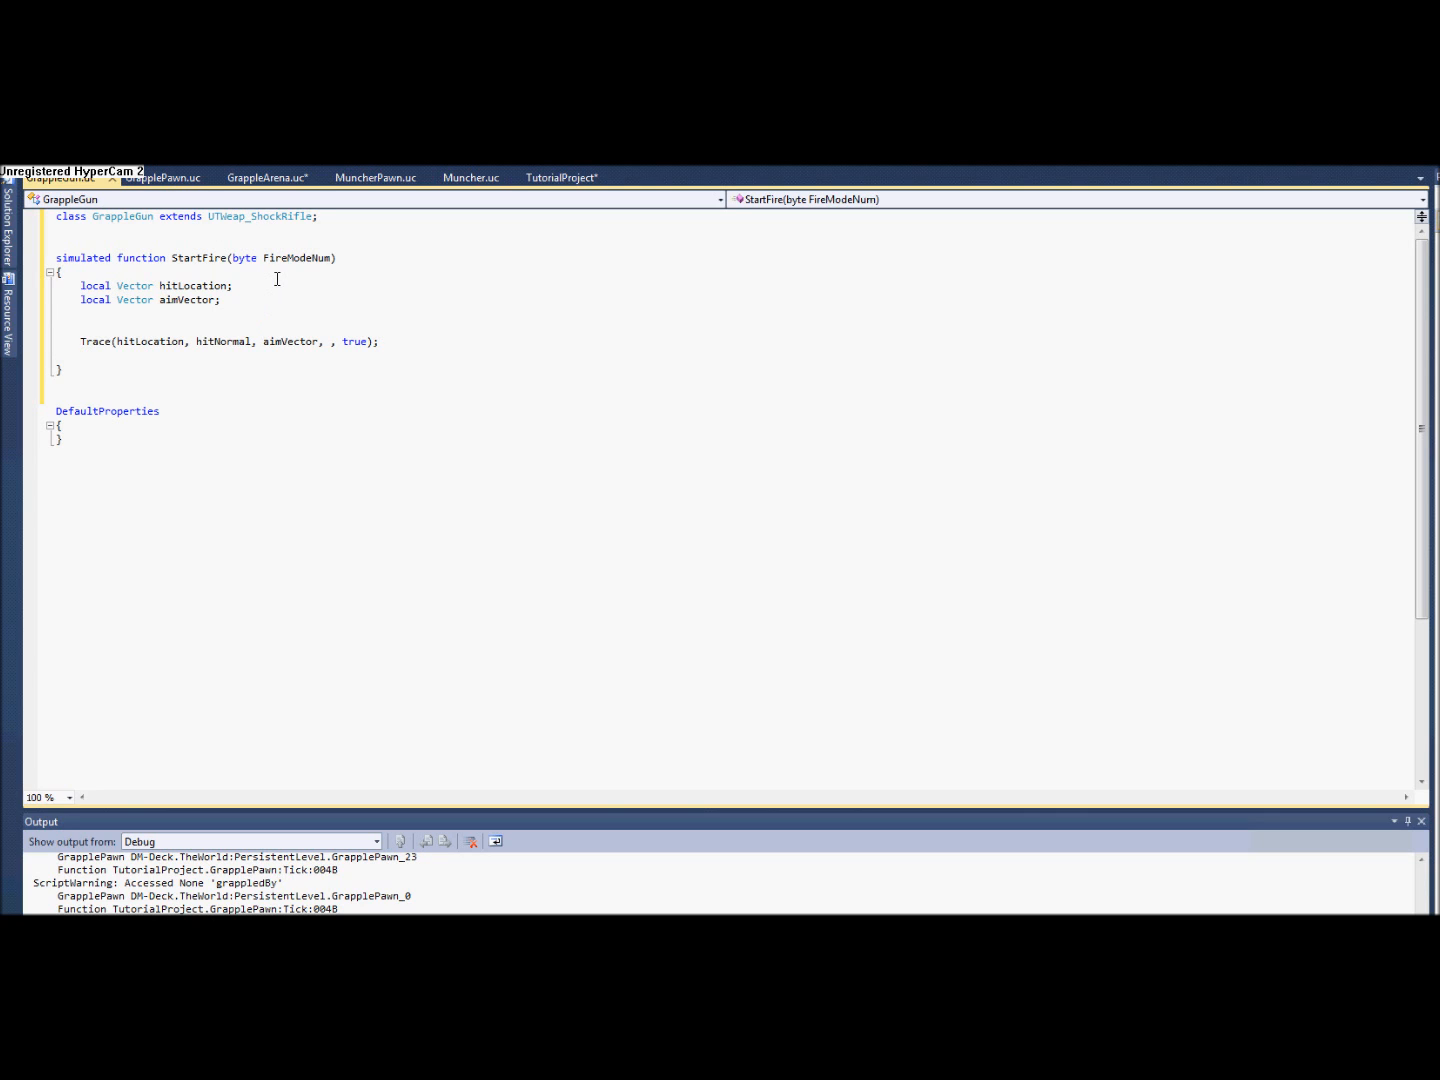
Declare local Vector hitNormal and local Actor tracedActor, and start a local GrapplePawn declaration.
text(local)
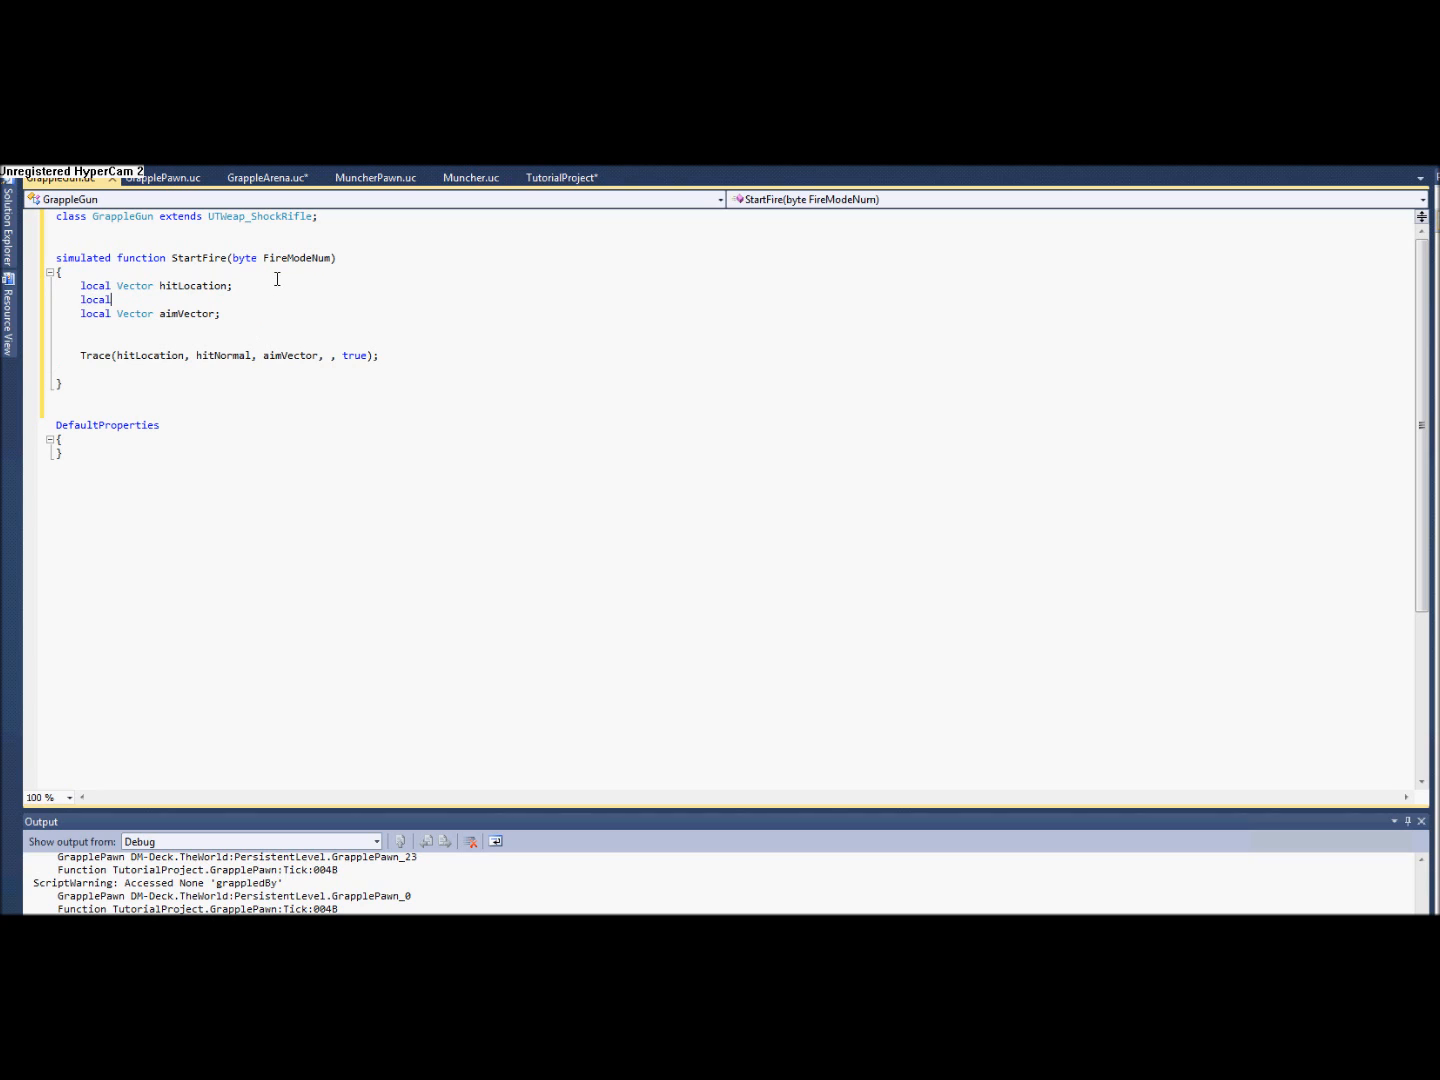
text(Vector)
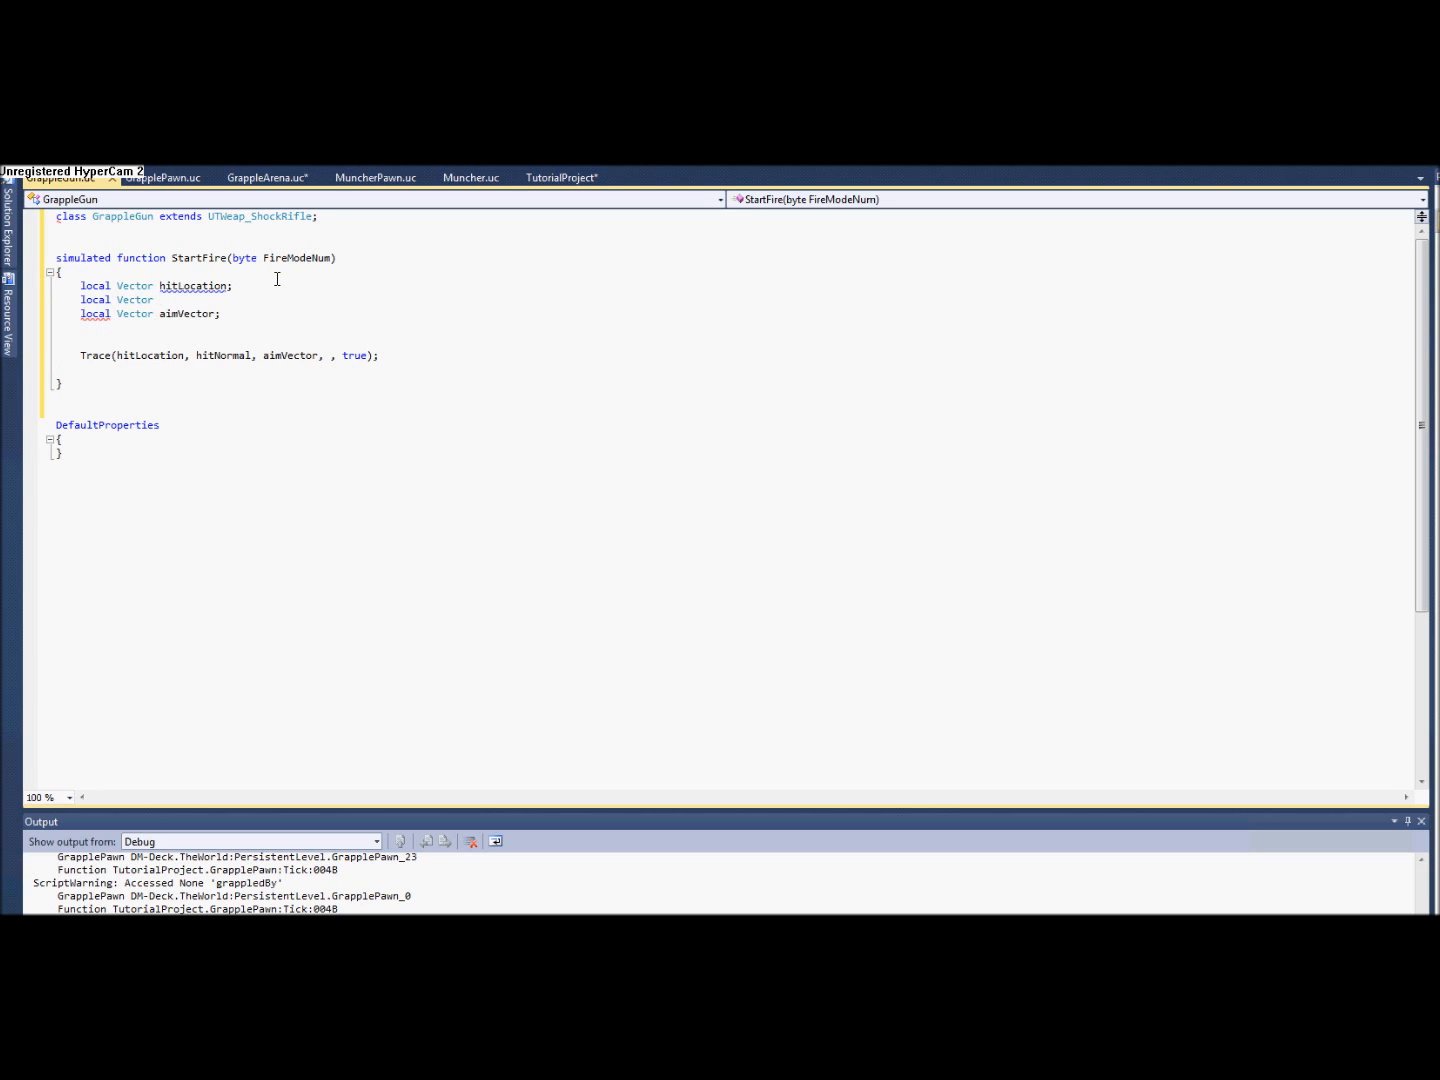
text(hit)
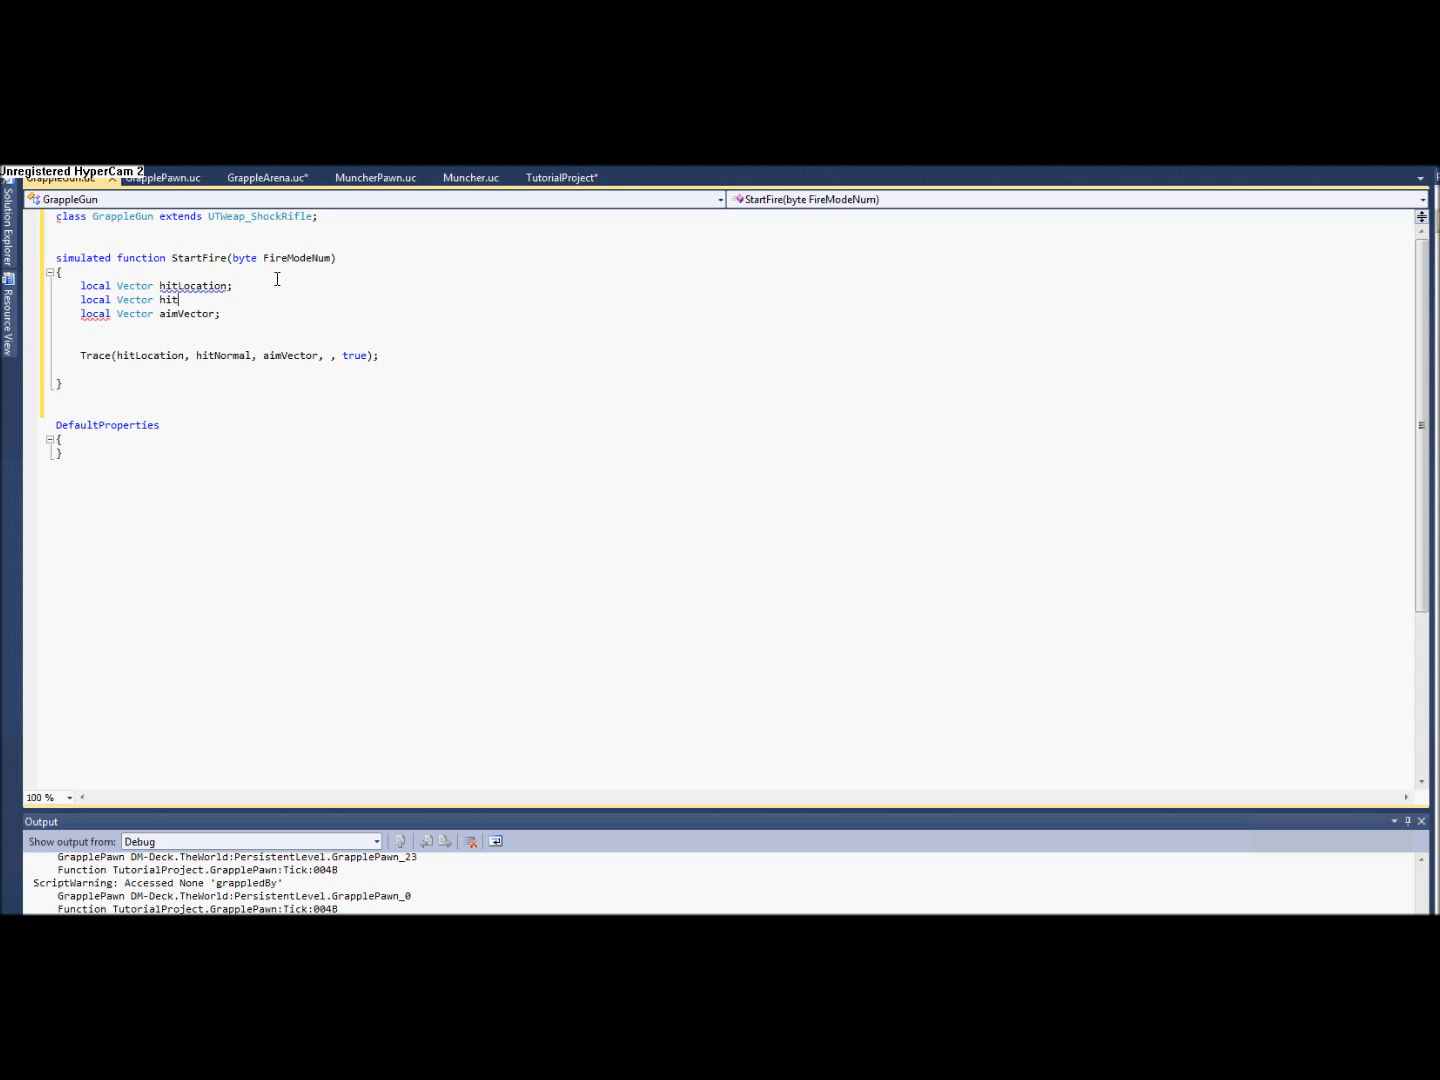
text(Normal;)
text(local A)
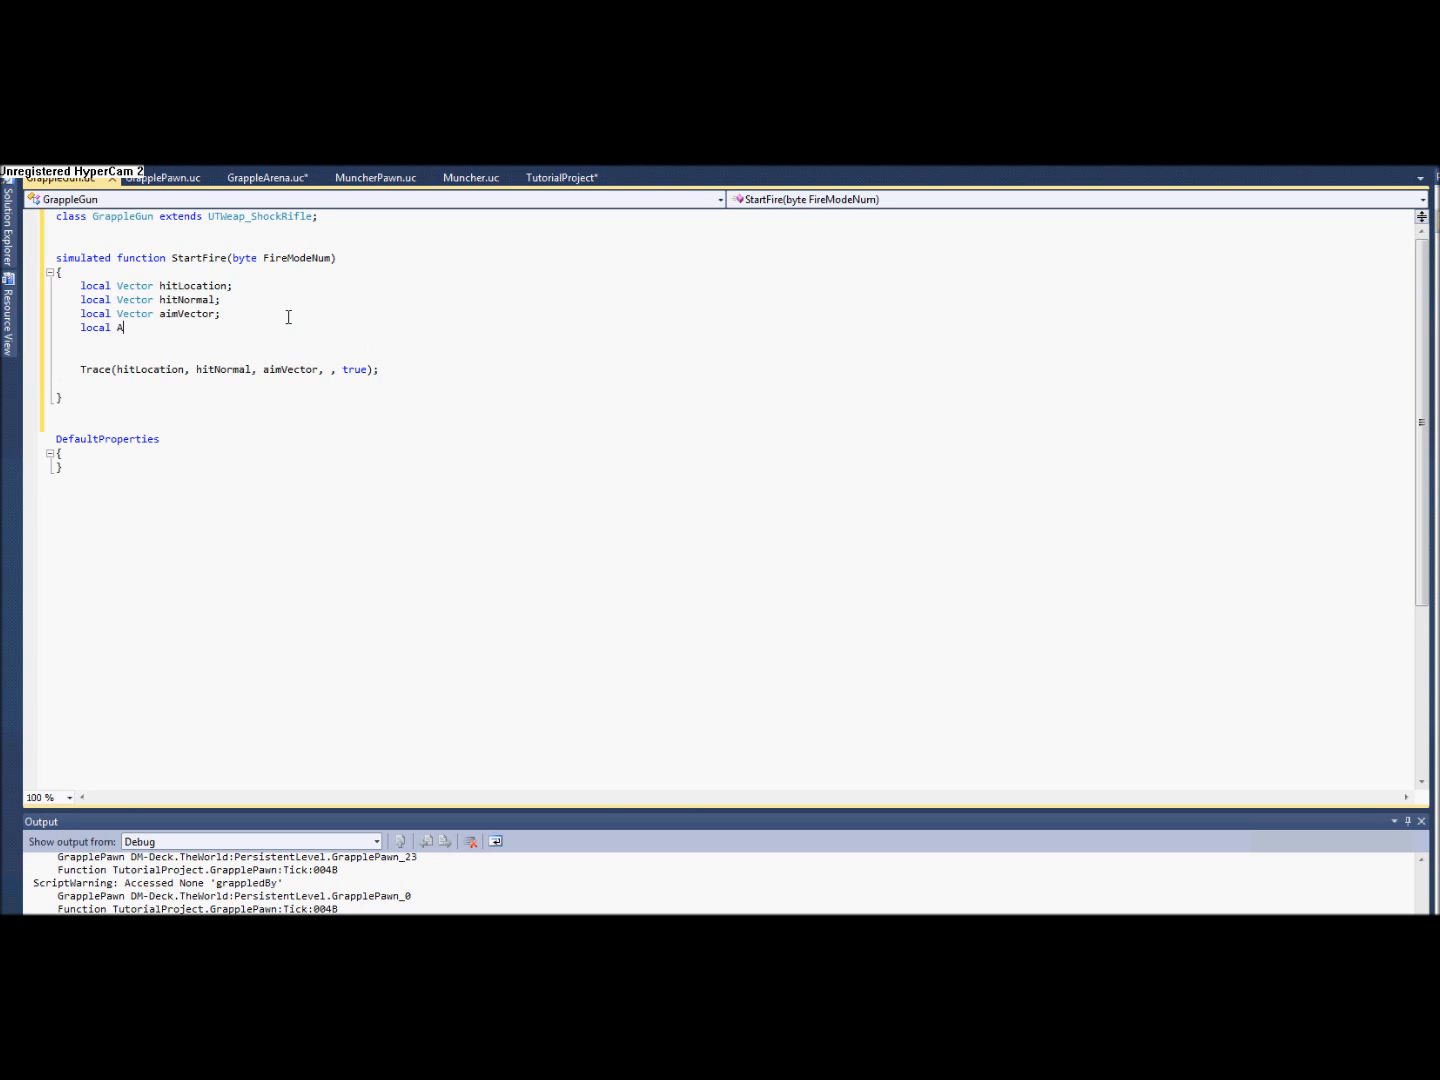
text(ctor)
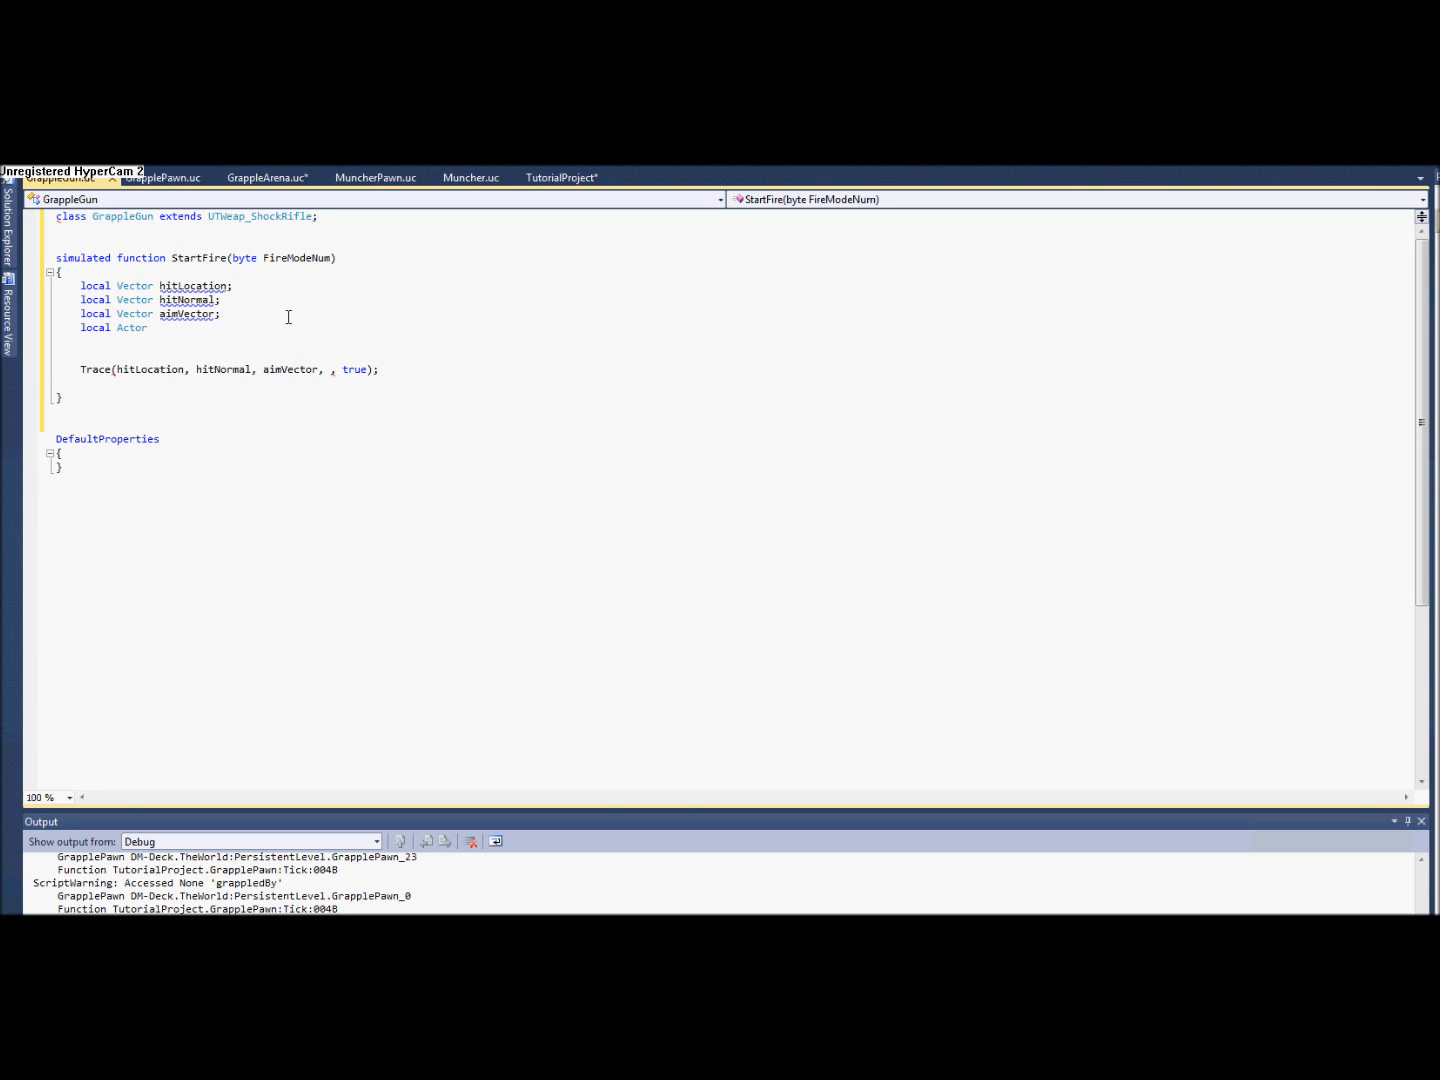
text(traced)
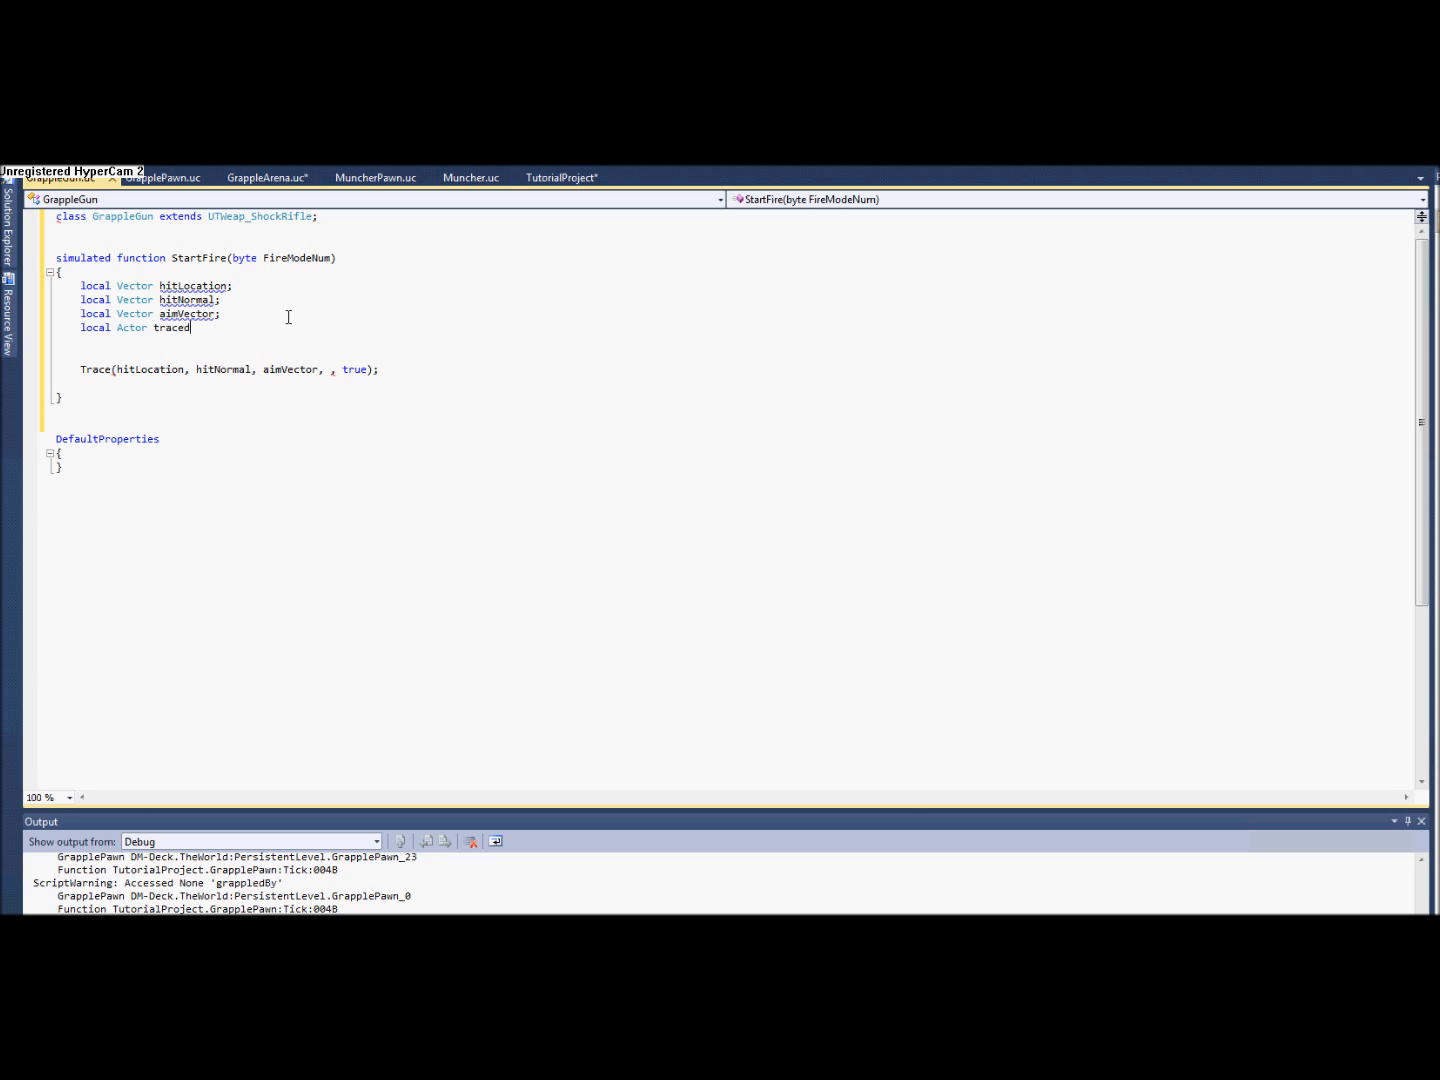
text(Actor;)
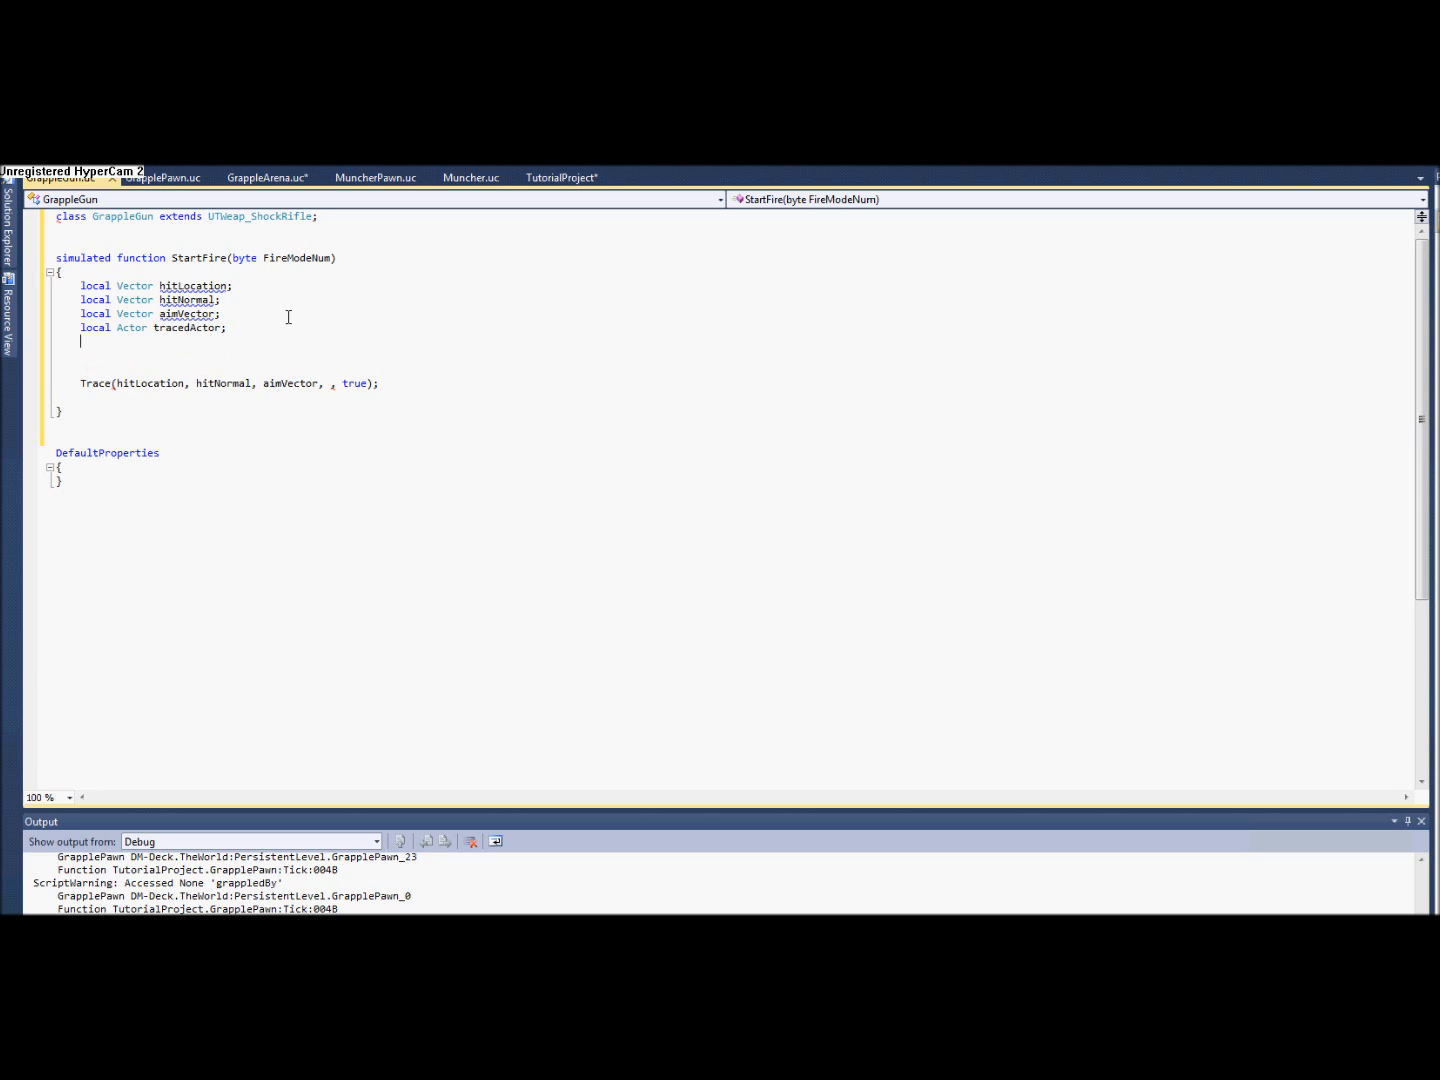
text(local)
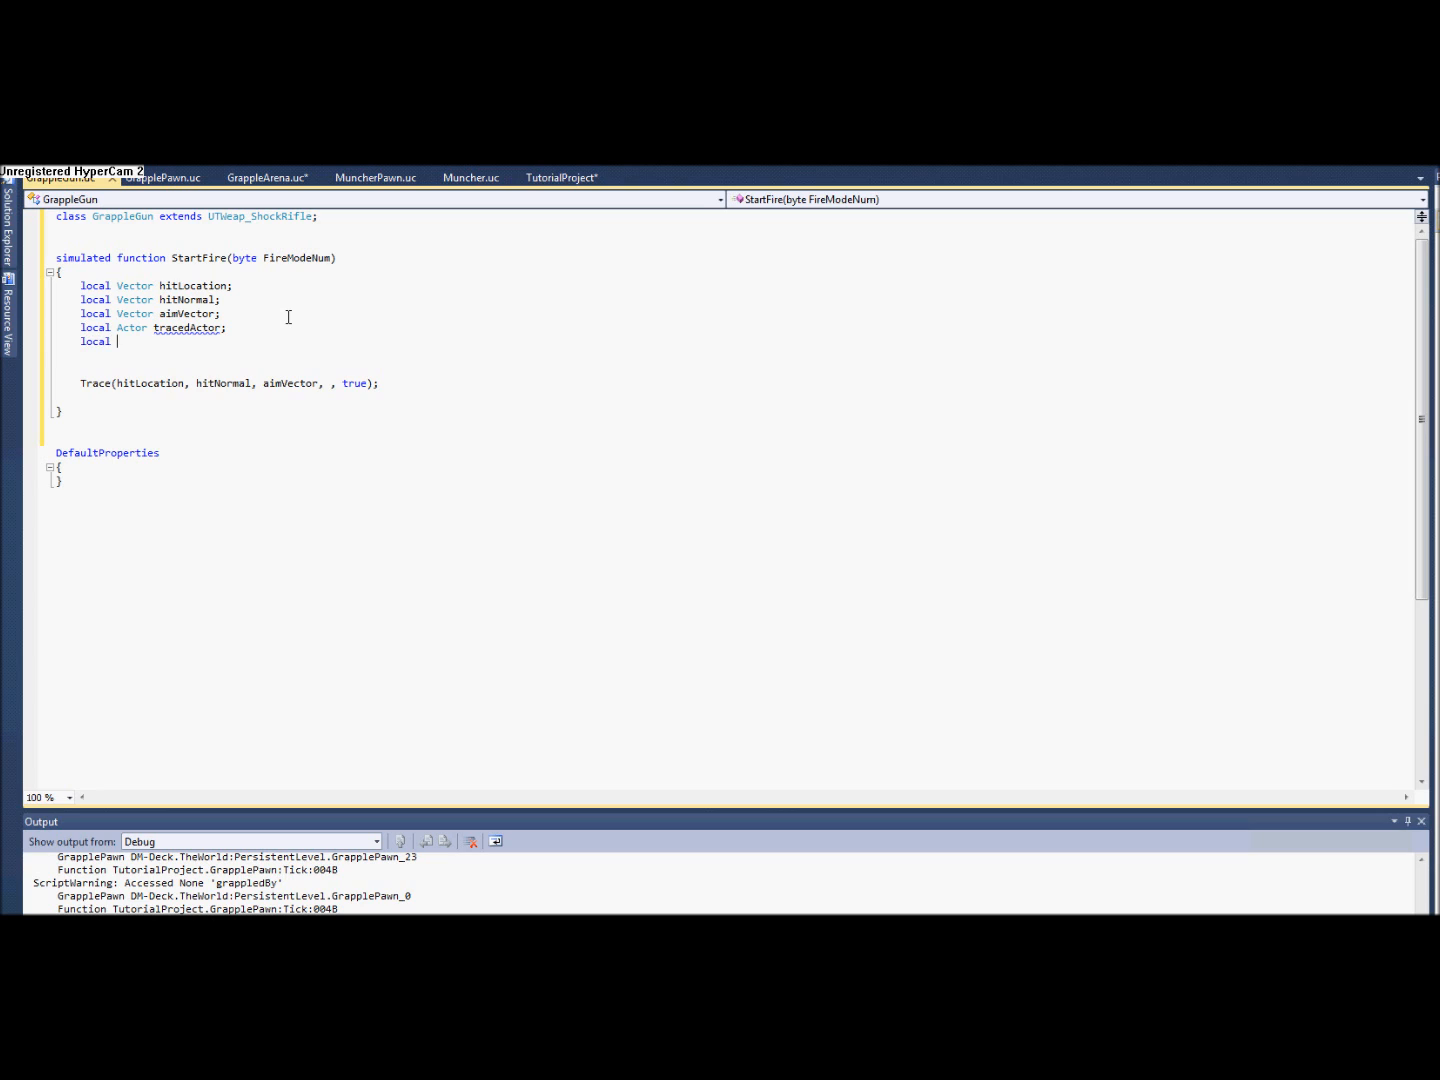
text(GrapplePawn gp;)
click(228, 382)
text(tracedActor = )
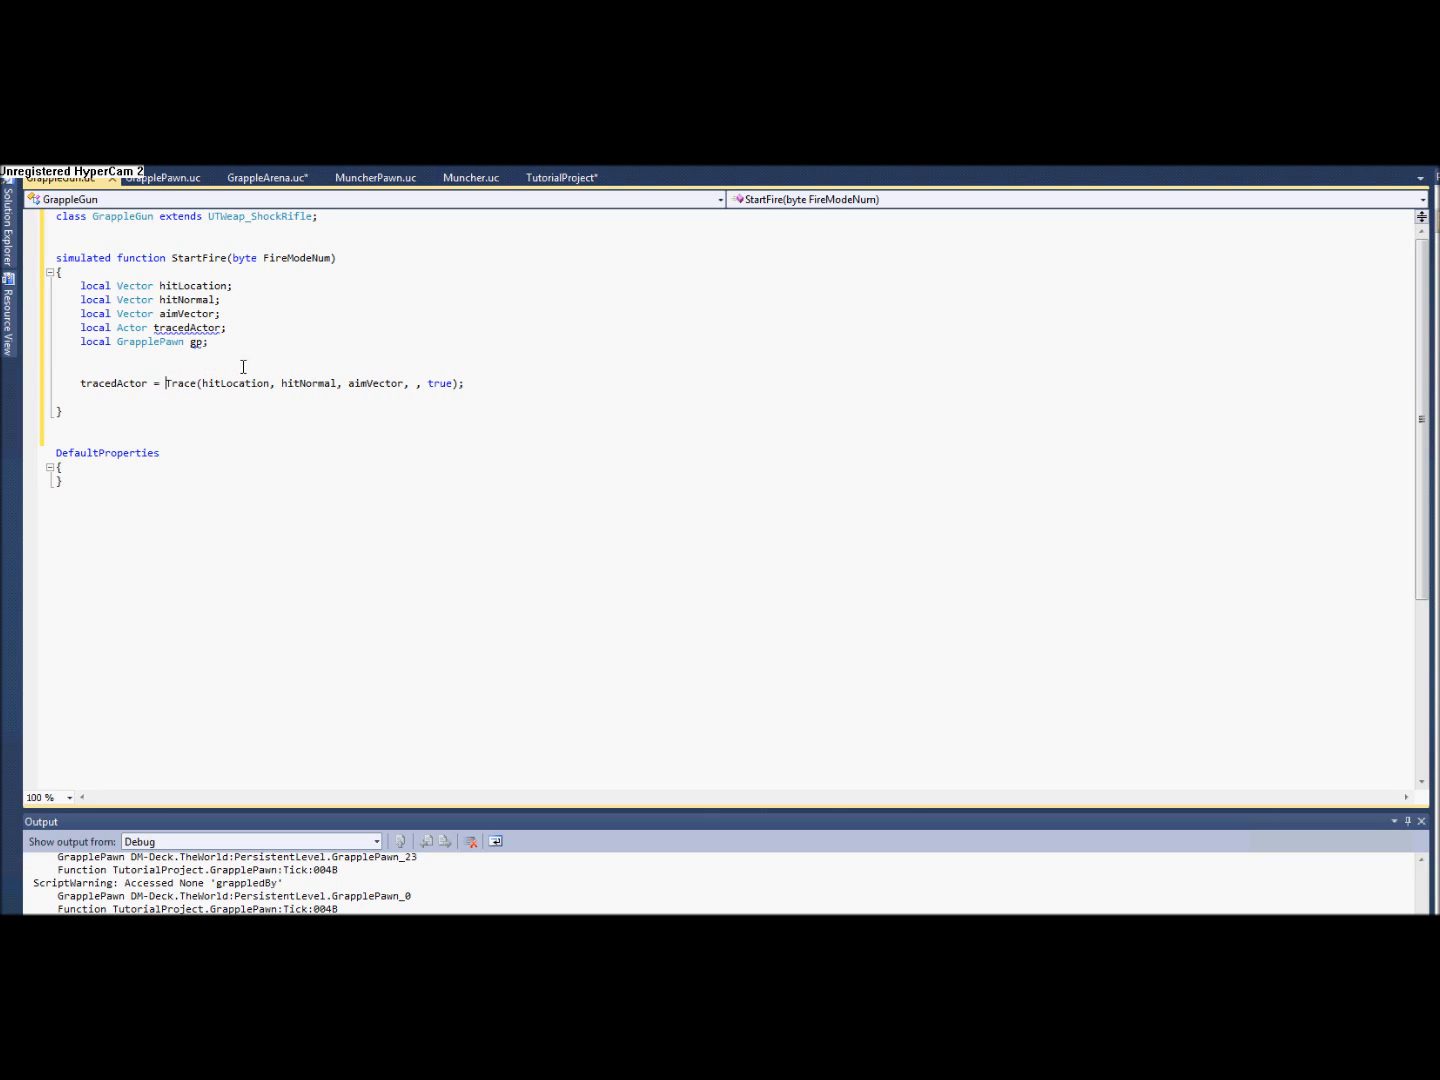
Begin an aimVector assignment on a new line above the Trace call.
double_click(376, 384)
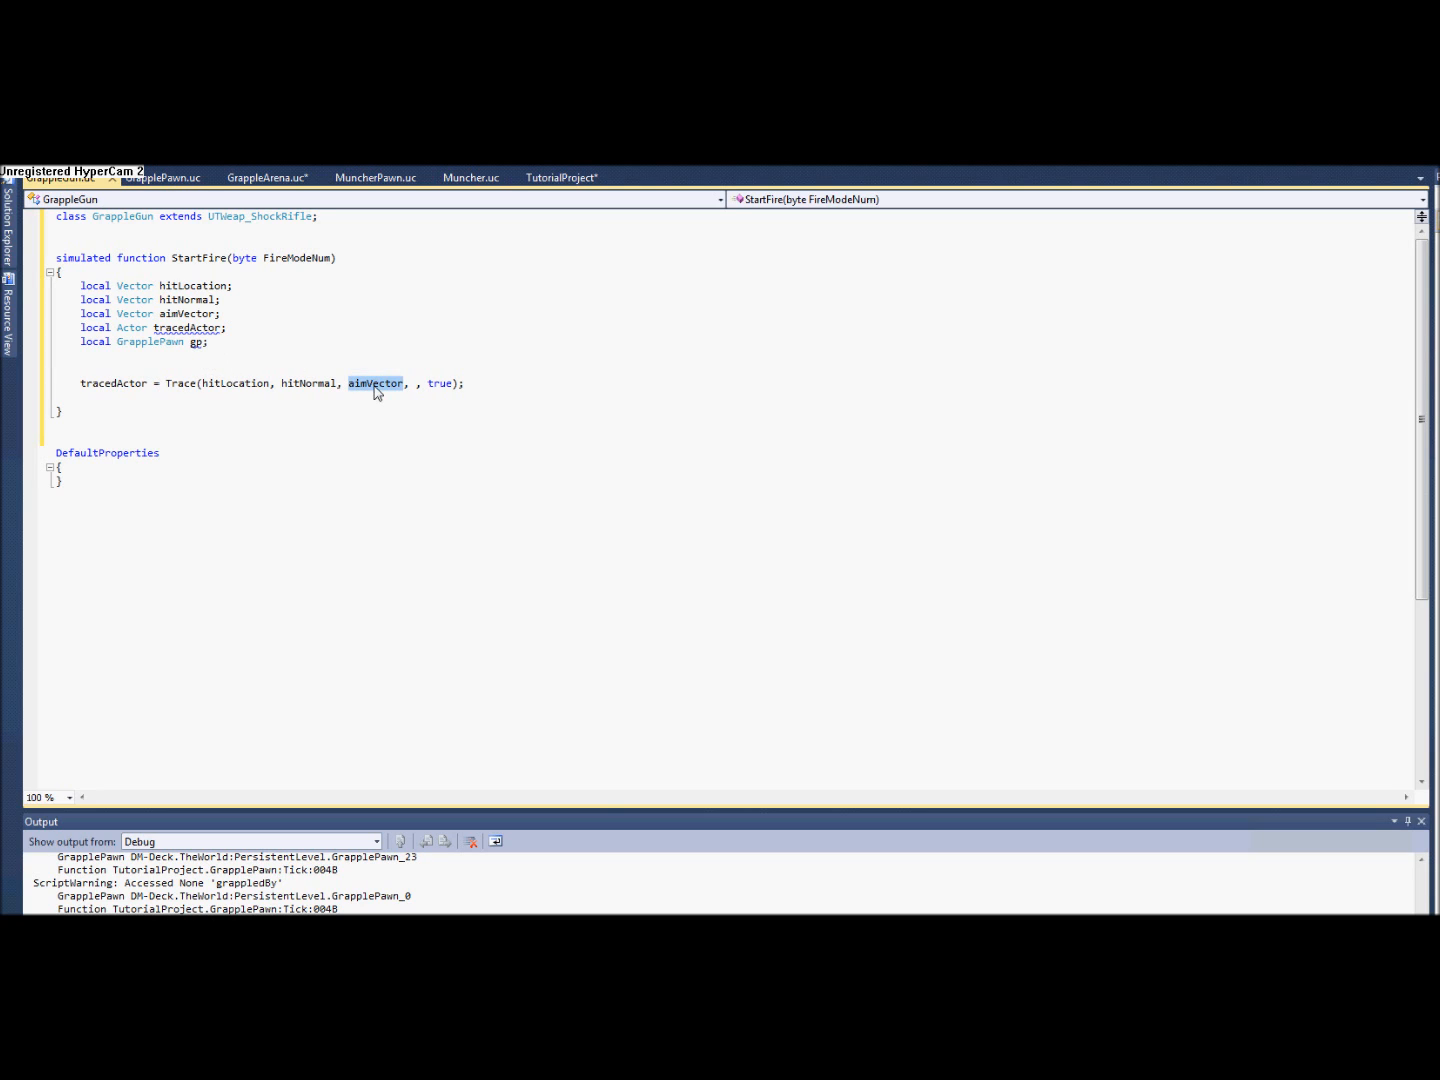
click(56, 368)
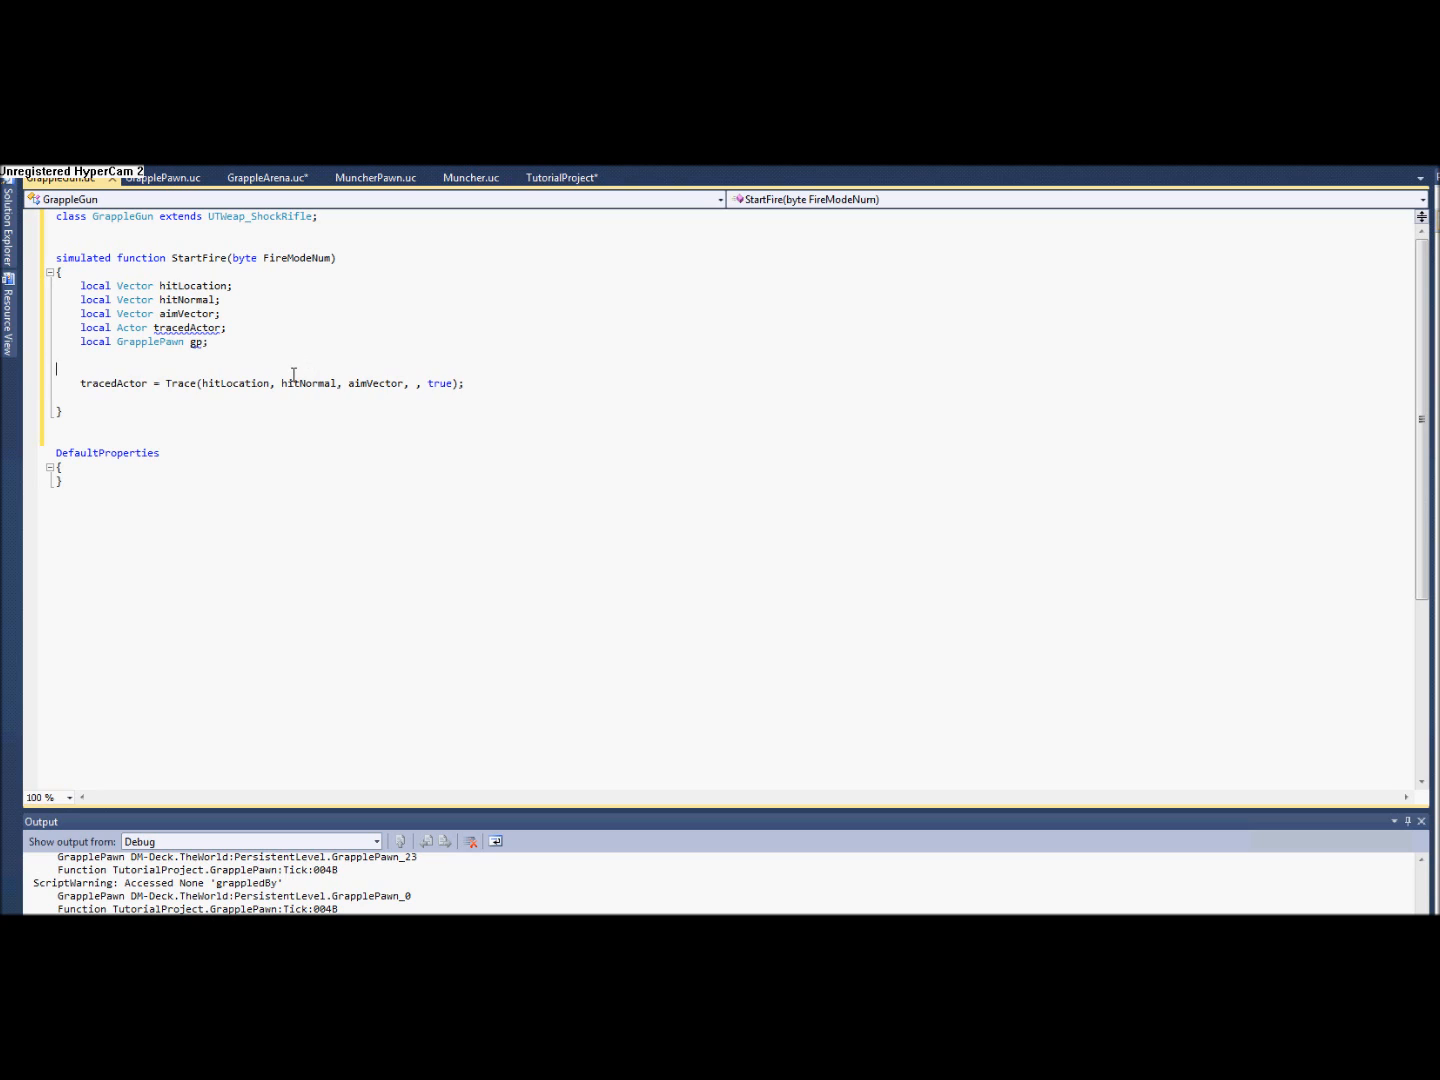
text(aimVector =)
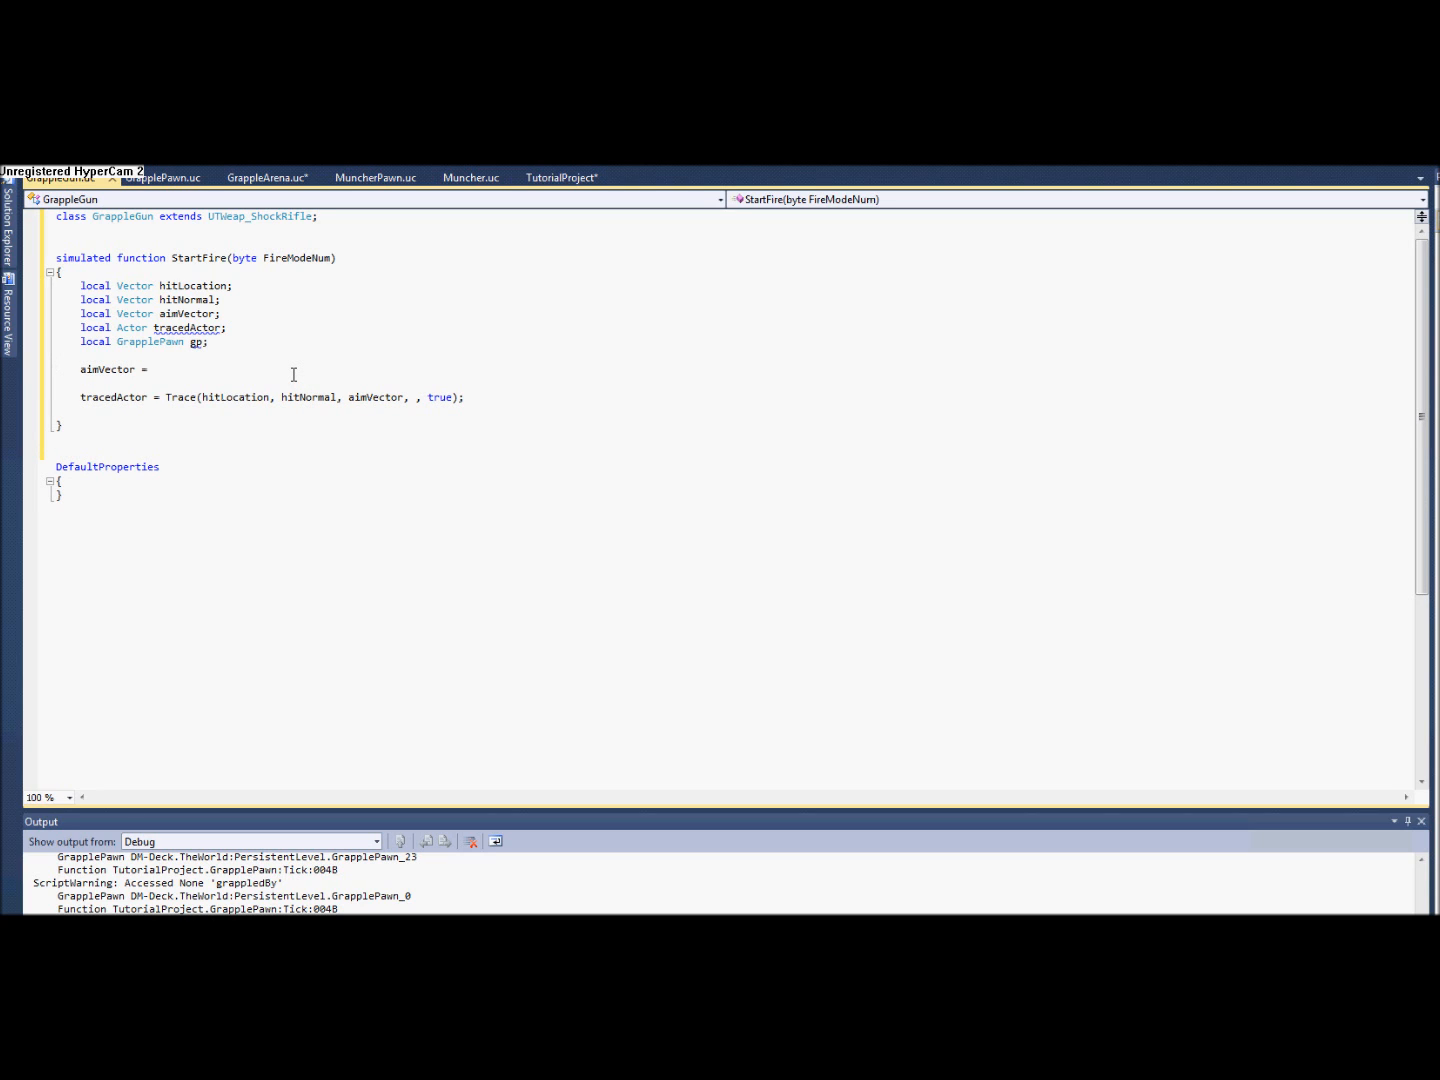
Write Owner.Location + (Vect(1,0,0) >> Pawn(Owner).GetBaseAimRotation() as the aim direction.
text(Owner)
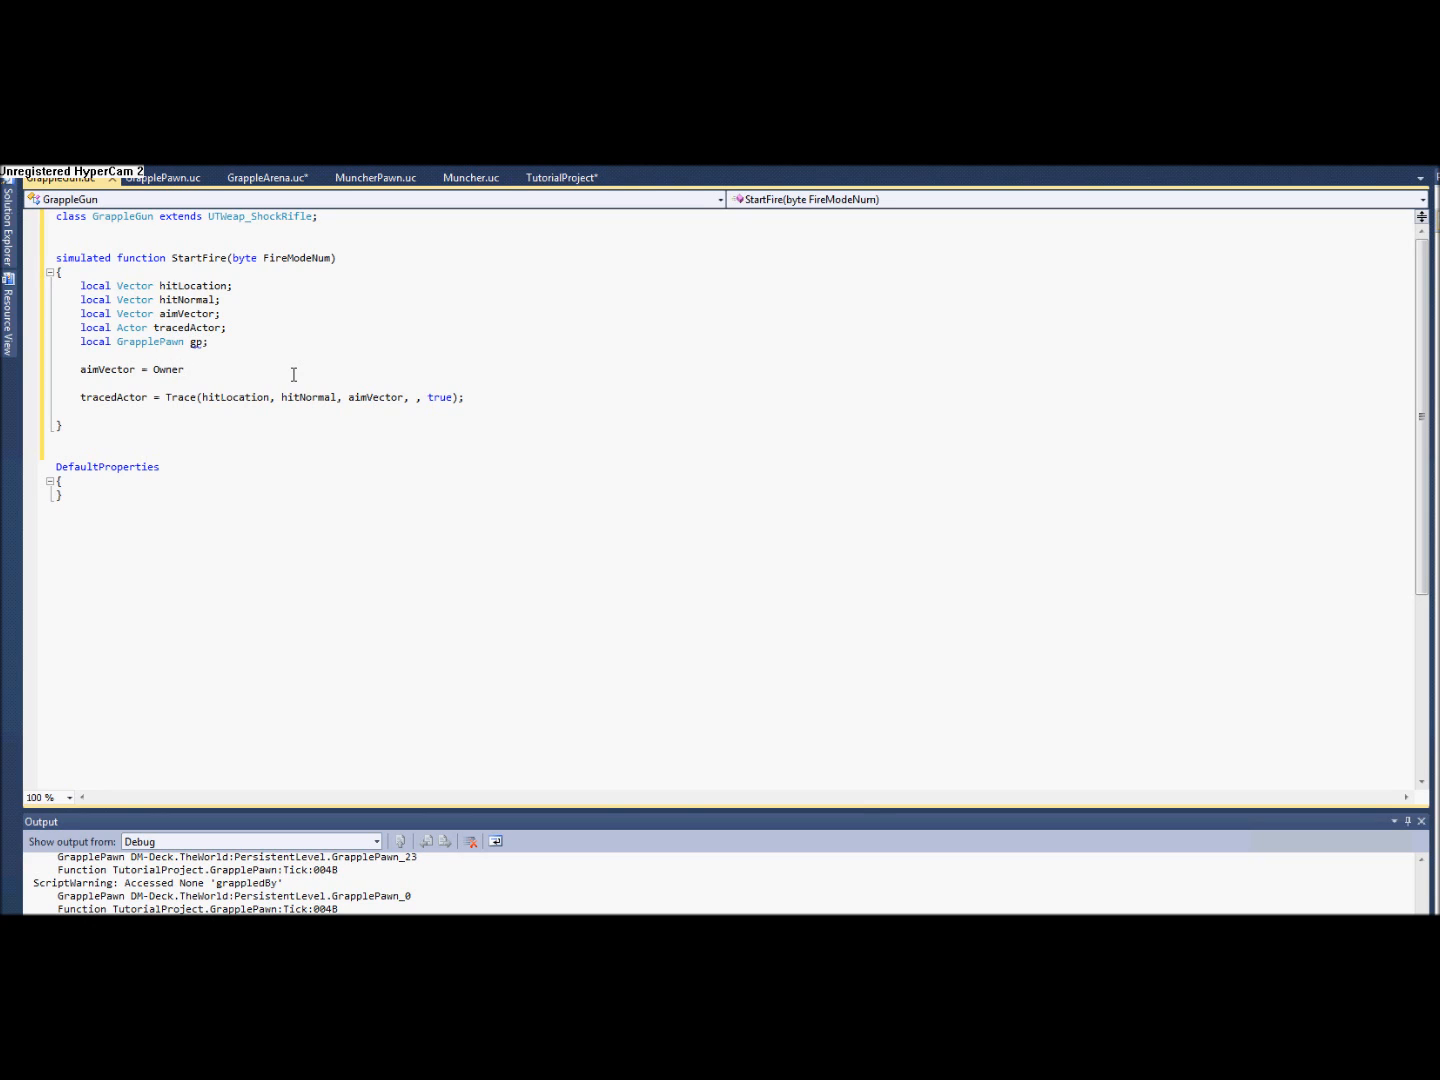
text(.location +)
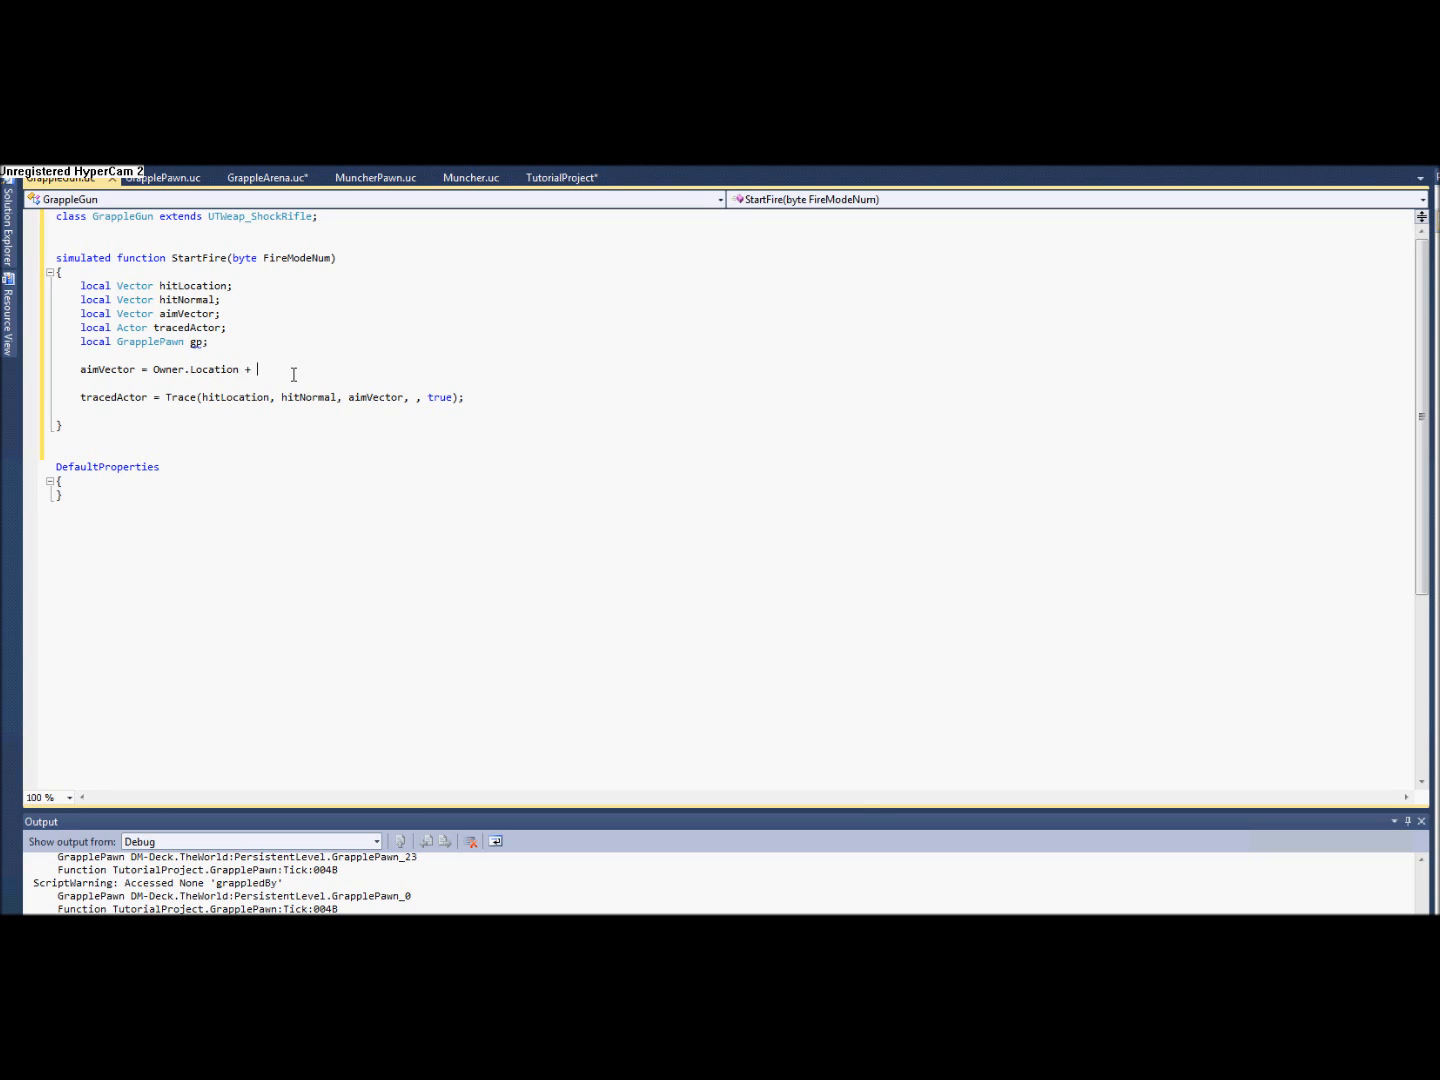
text((Vec)
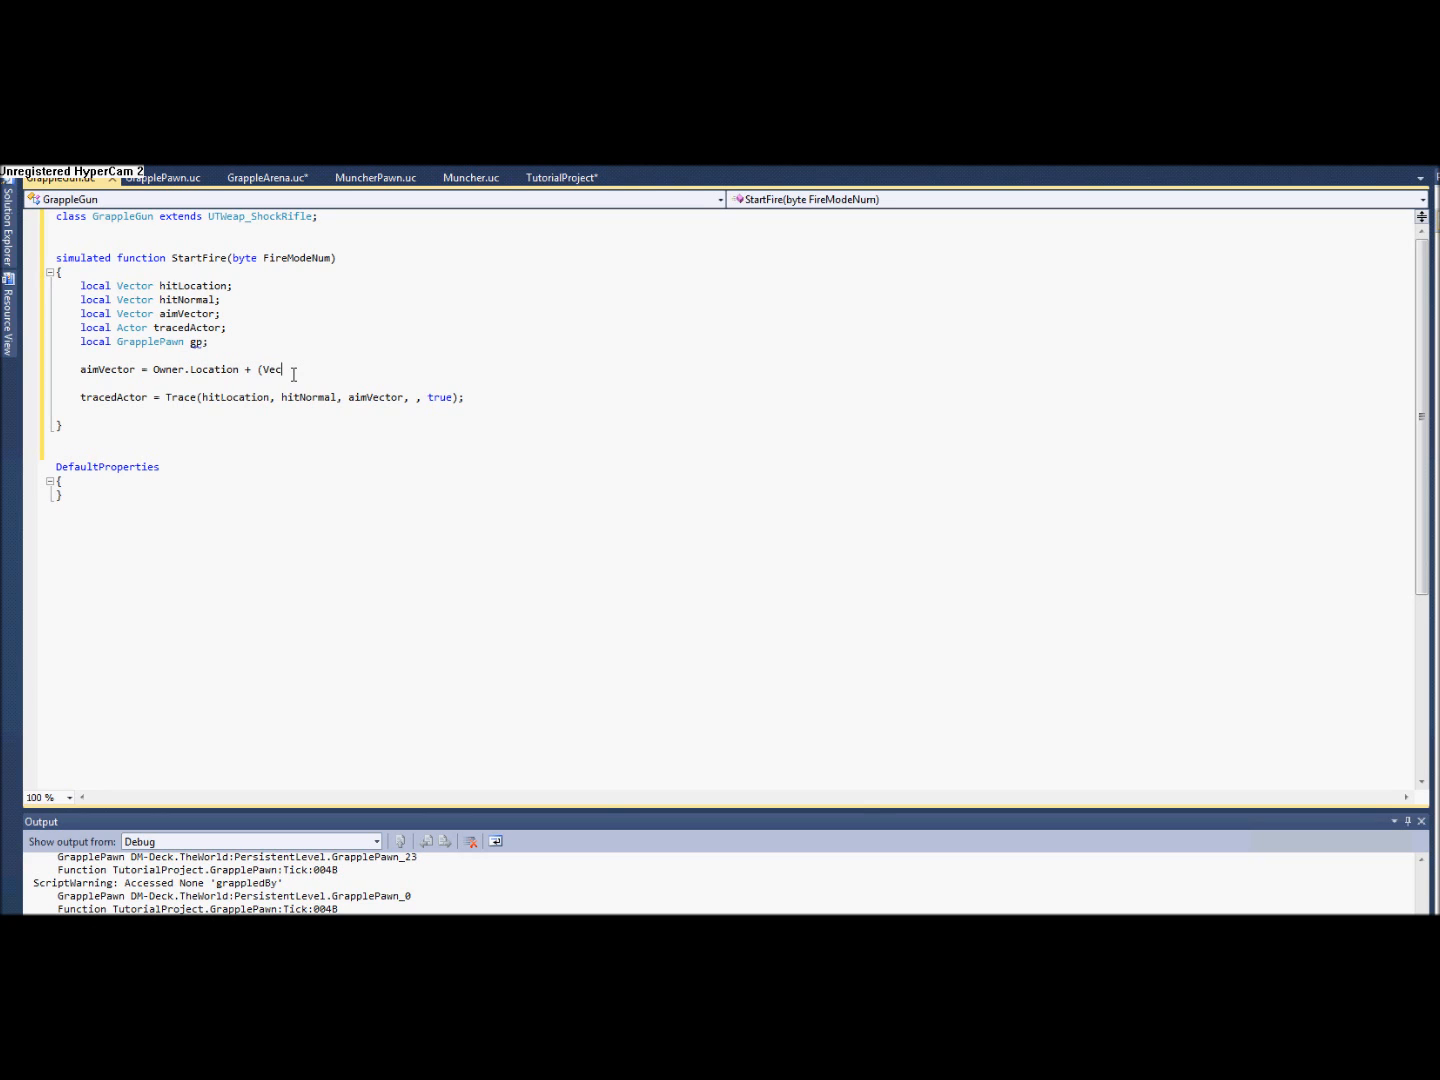
text(tor(1,)
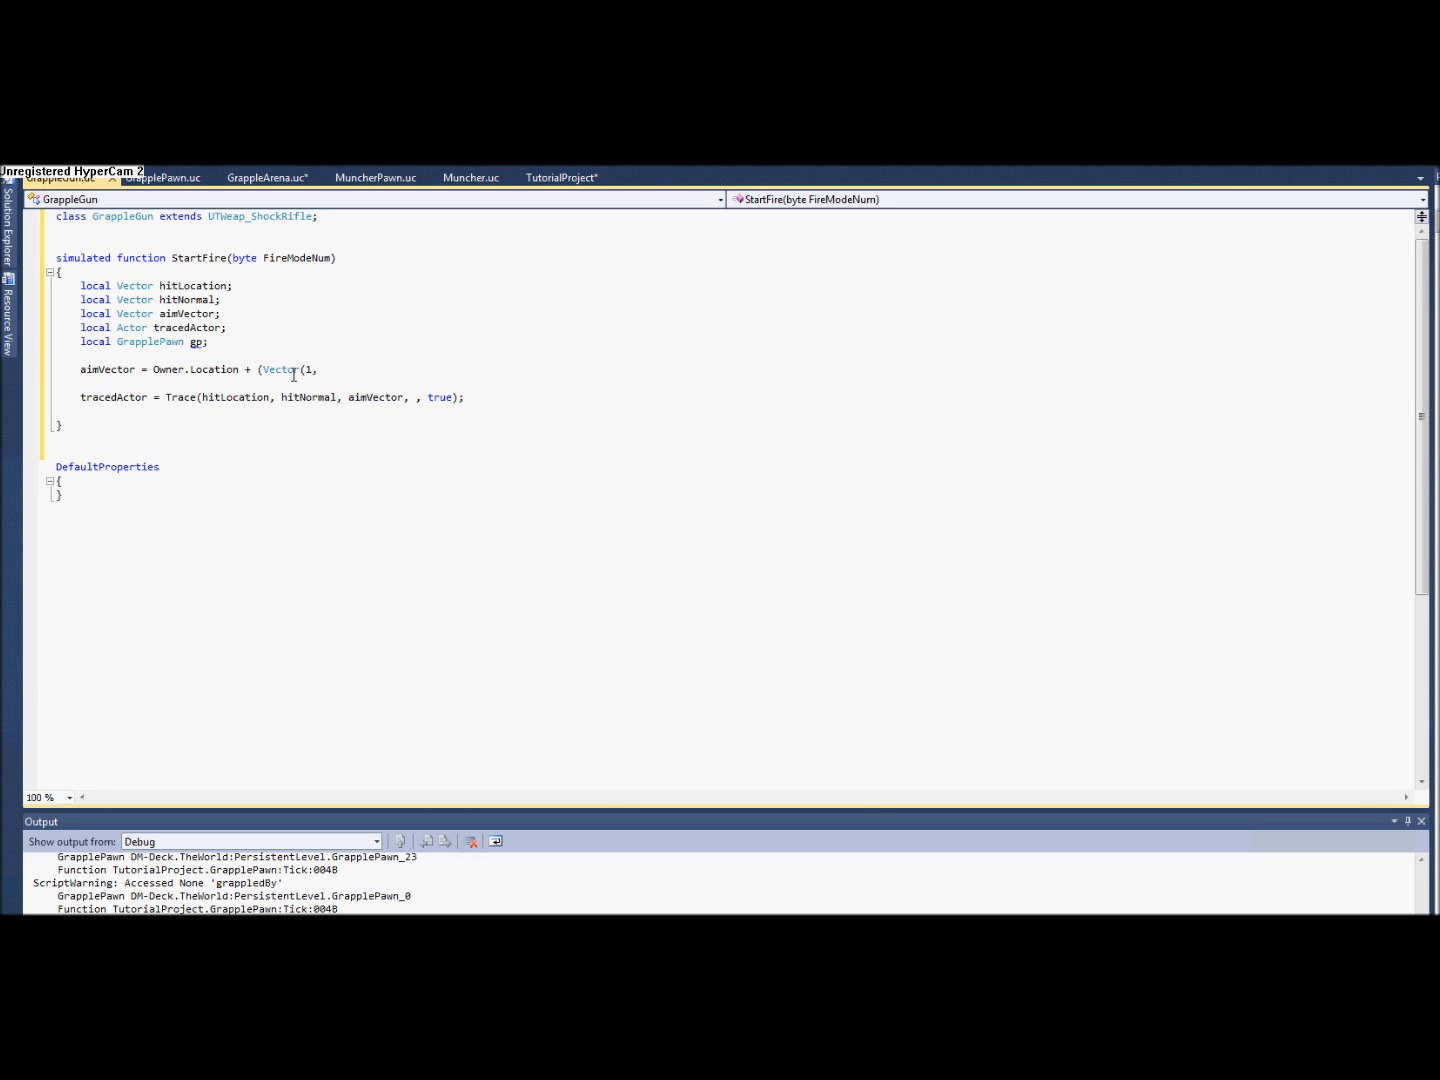
text(,0,0))
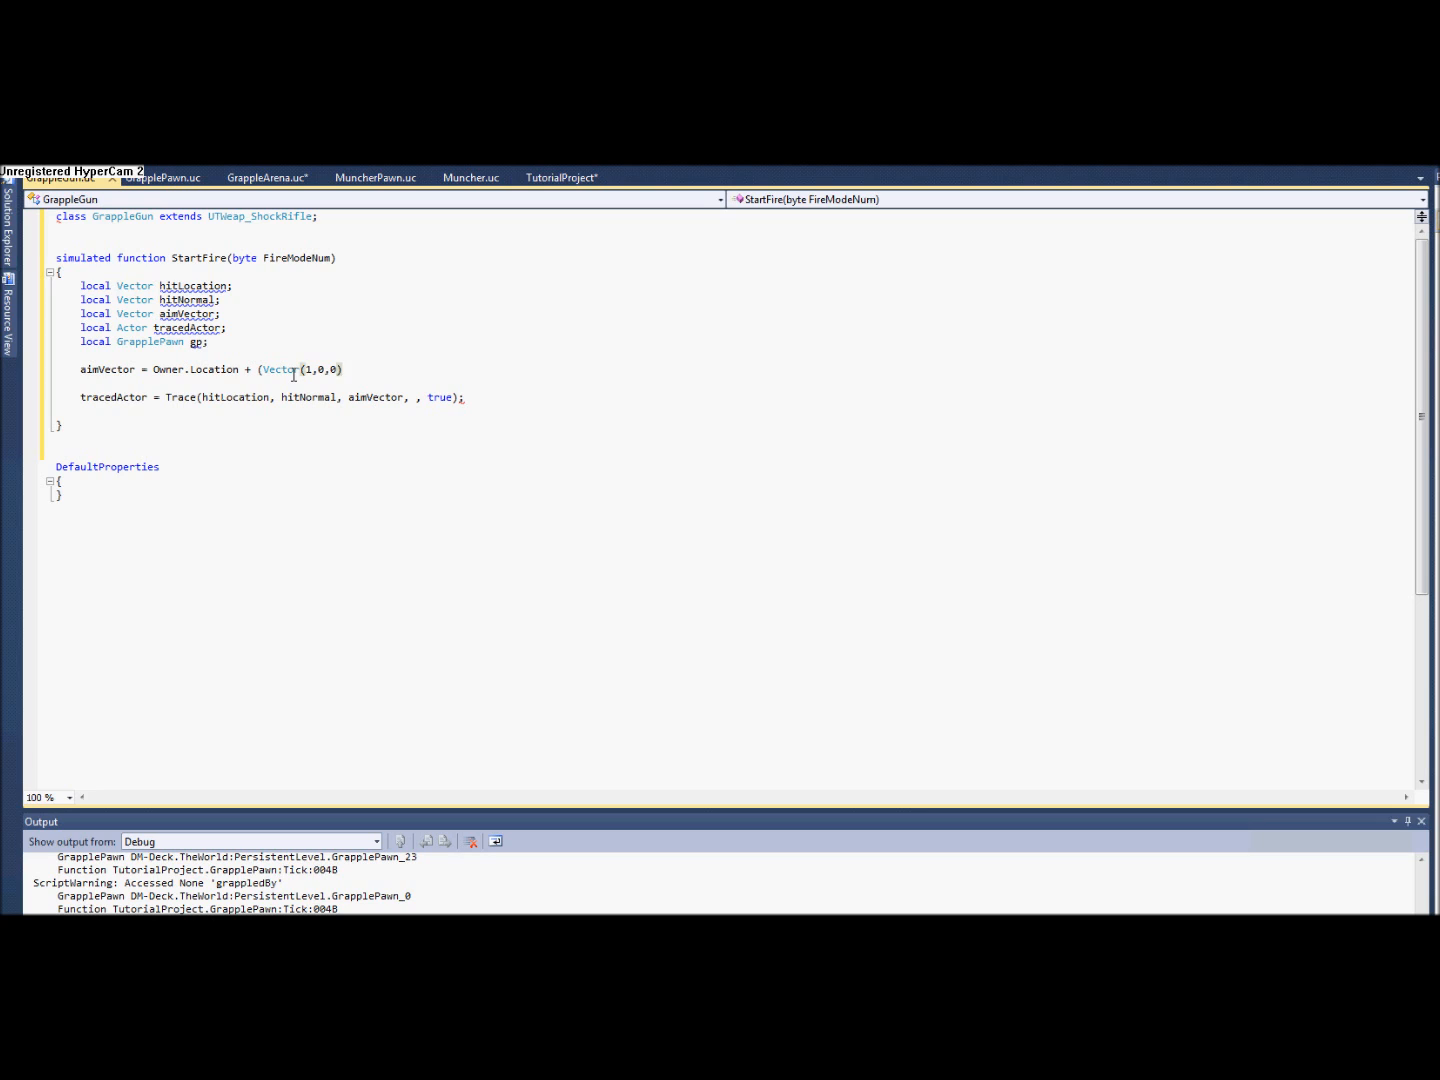
text(>>)
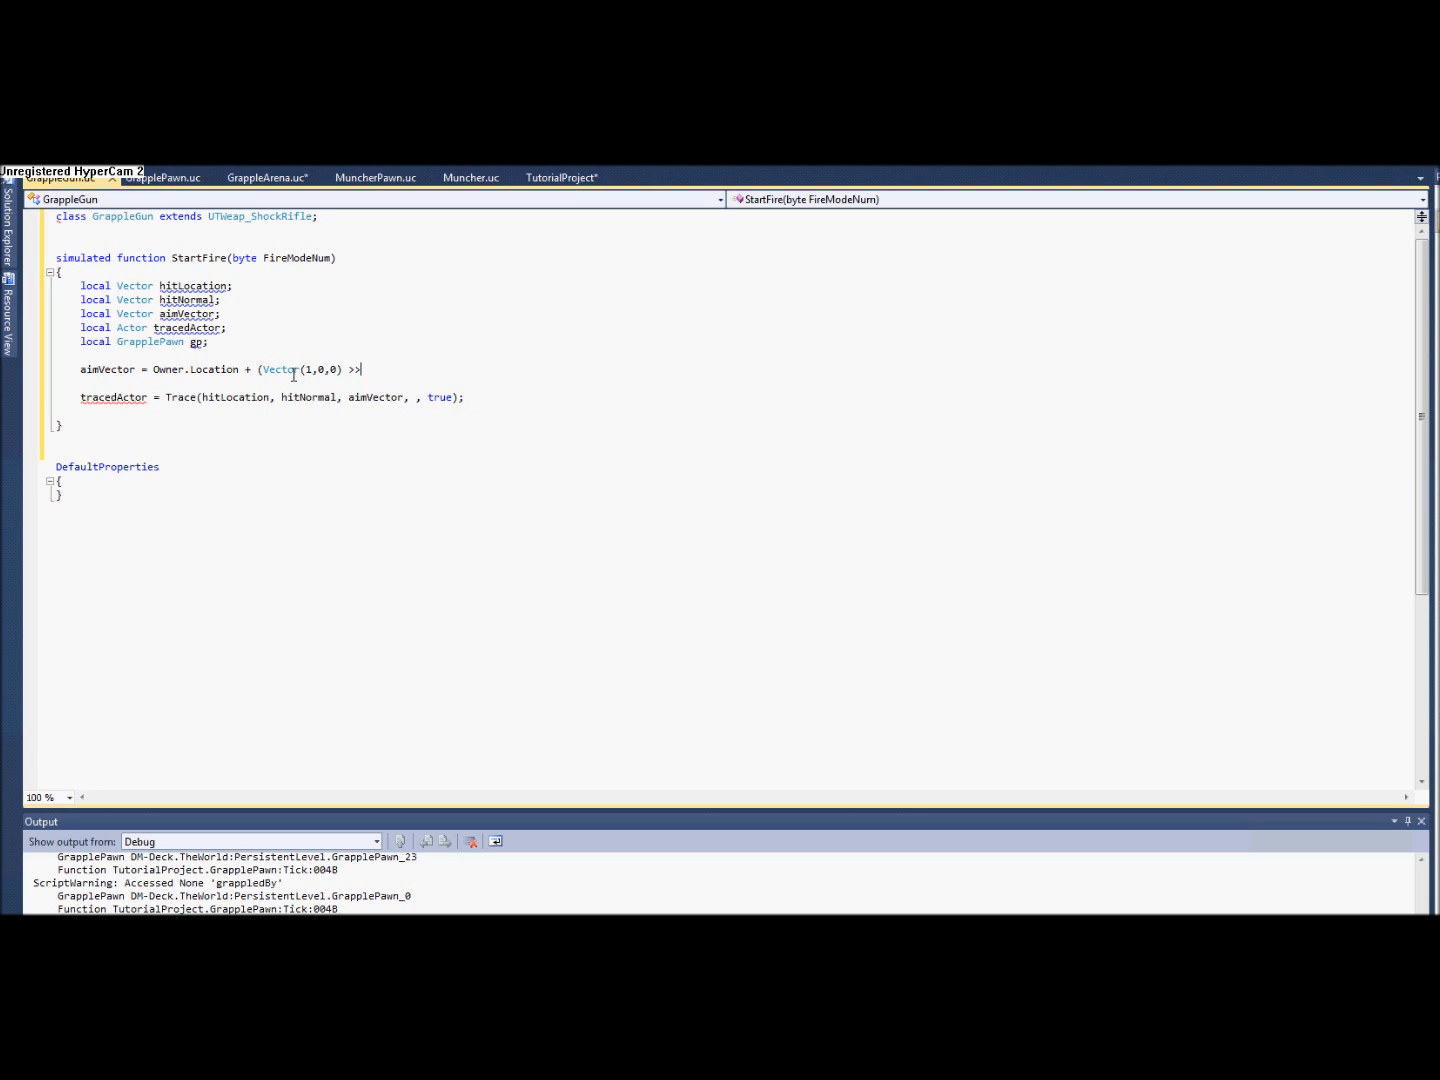
text(Pawn)
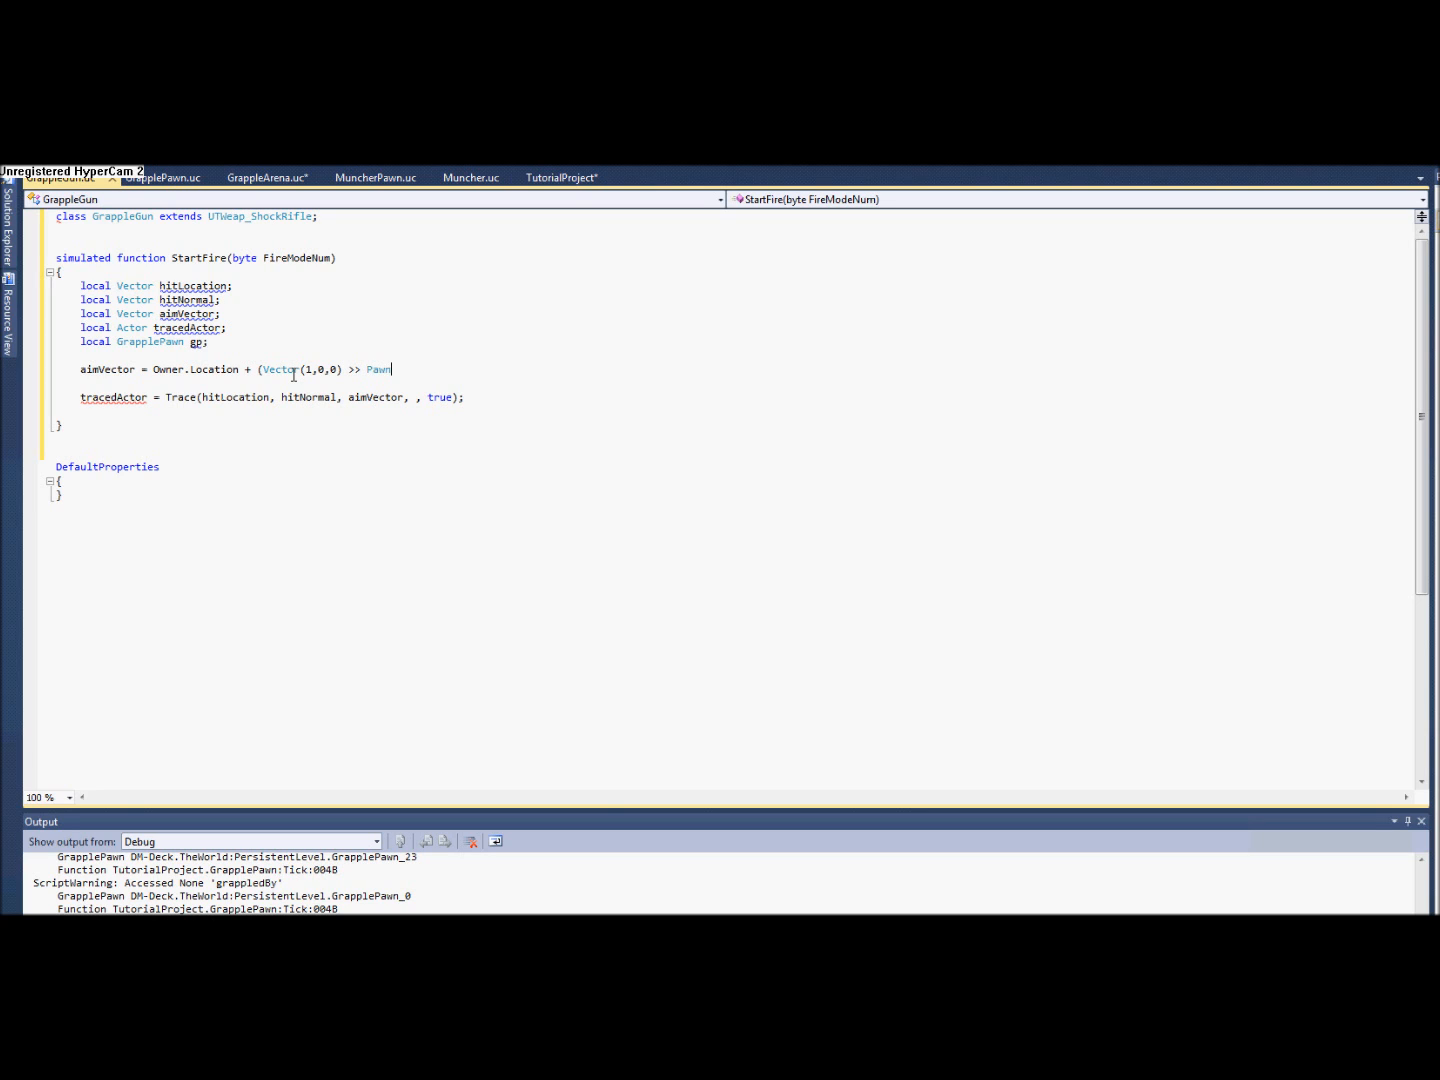
text((Owner))
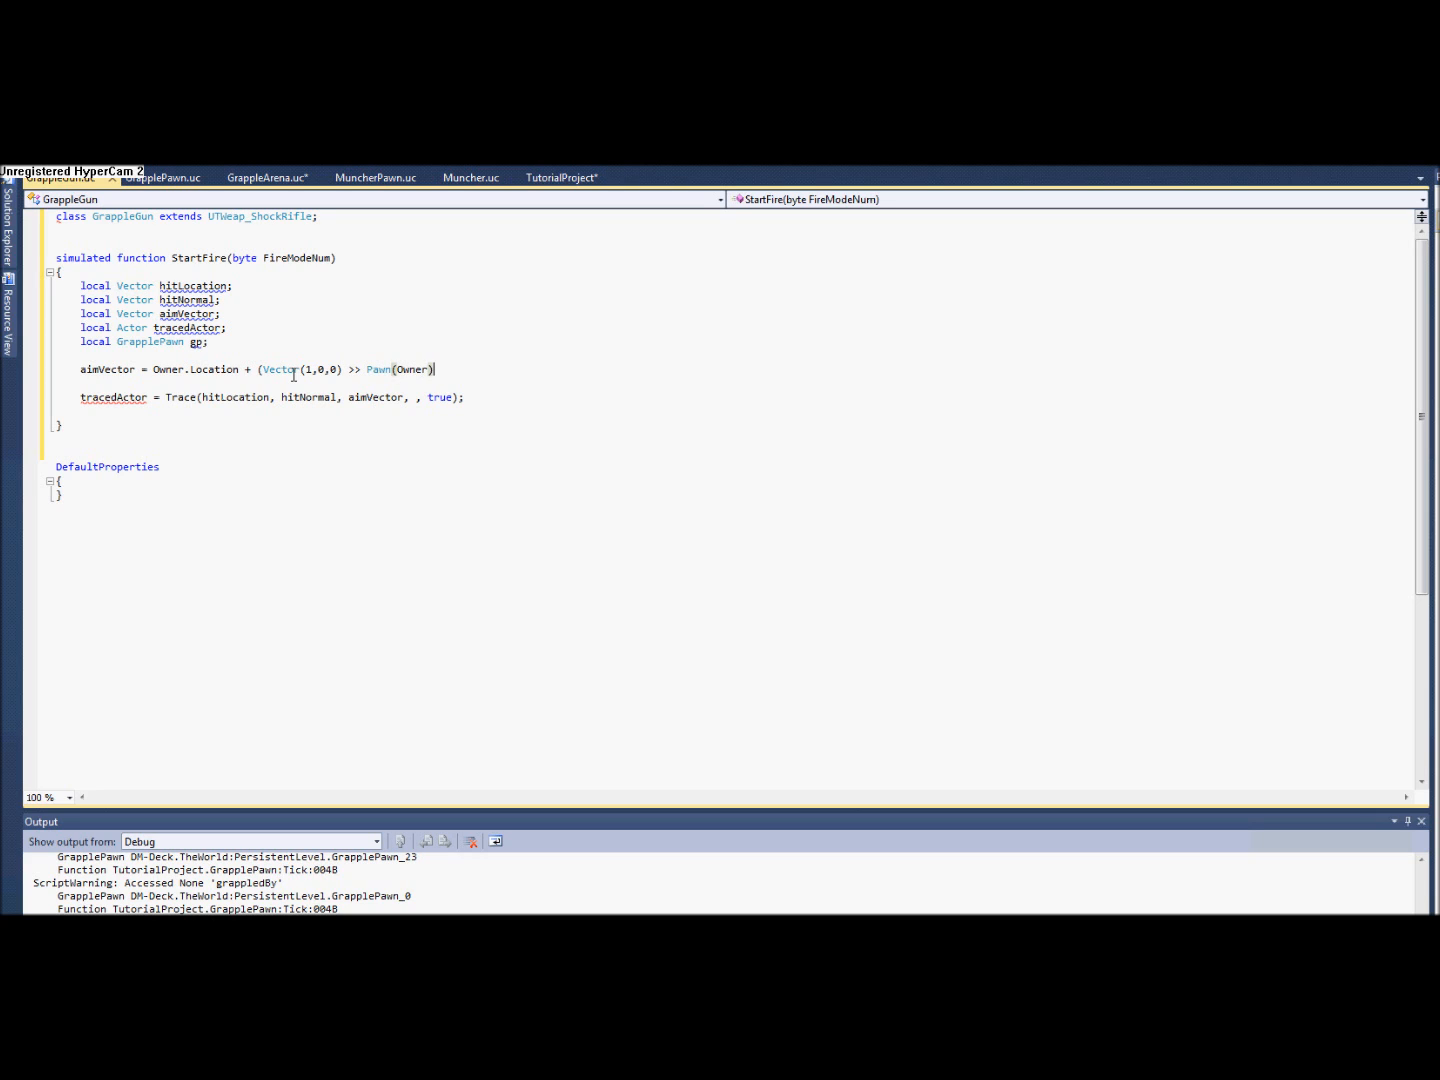
text(.getaim)
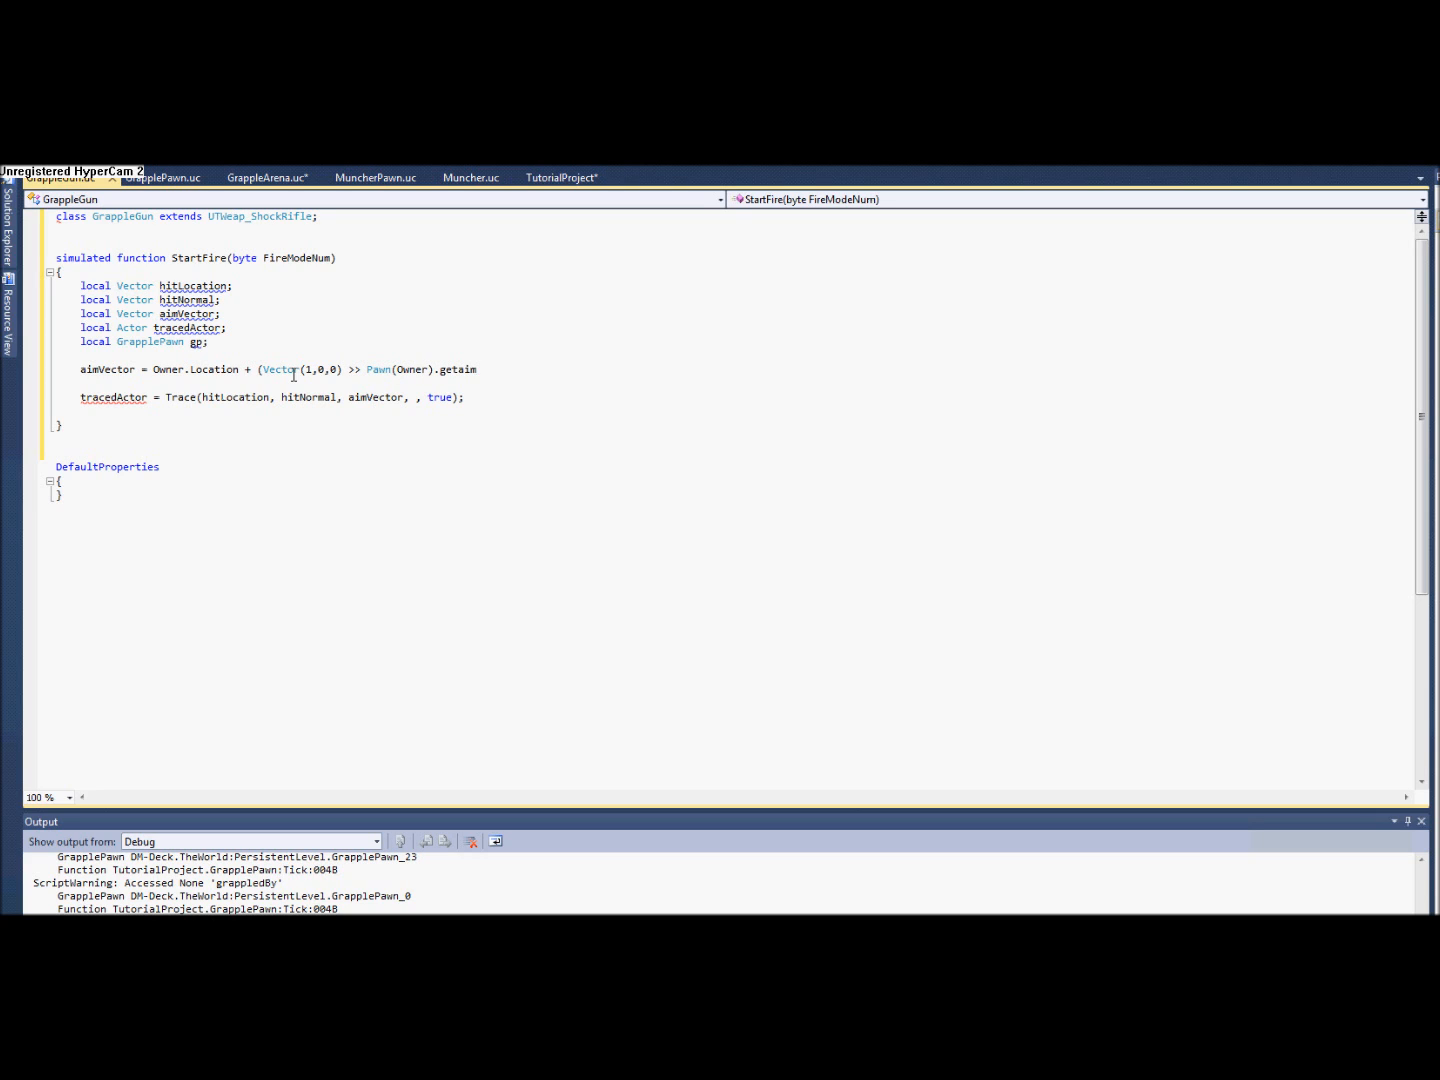
key(Backspace)
text(GetBaseAimRotation)
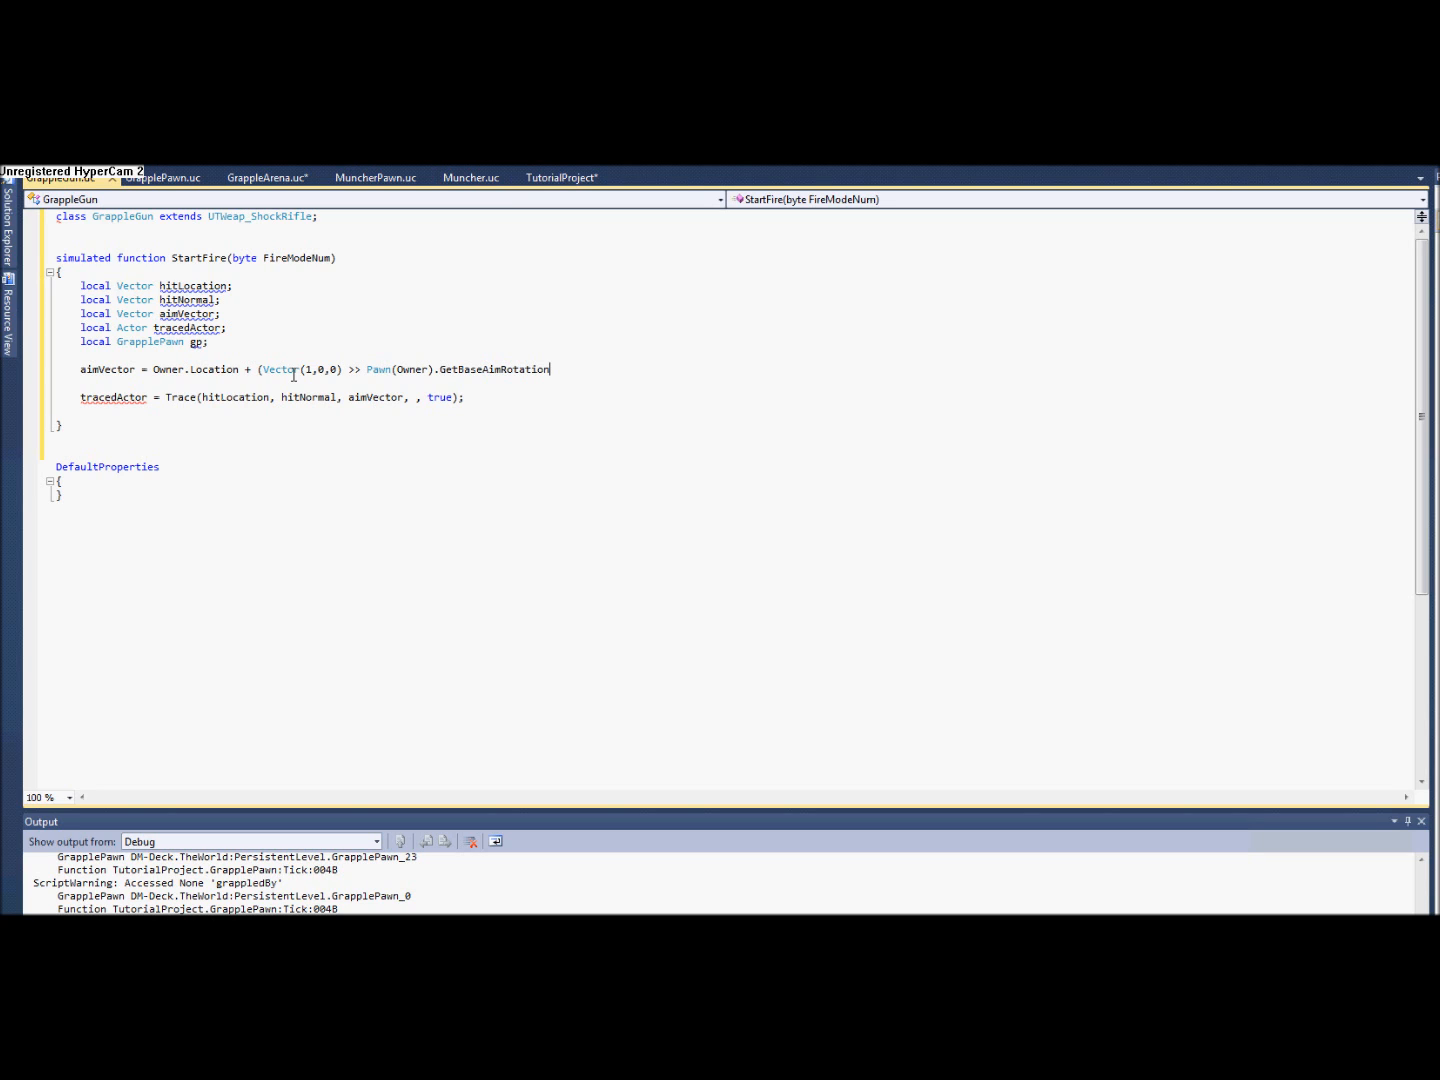
text(())
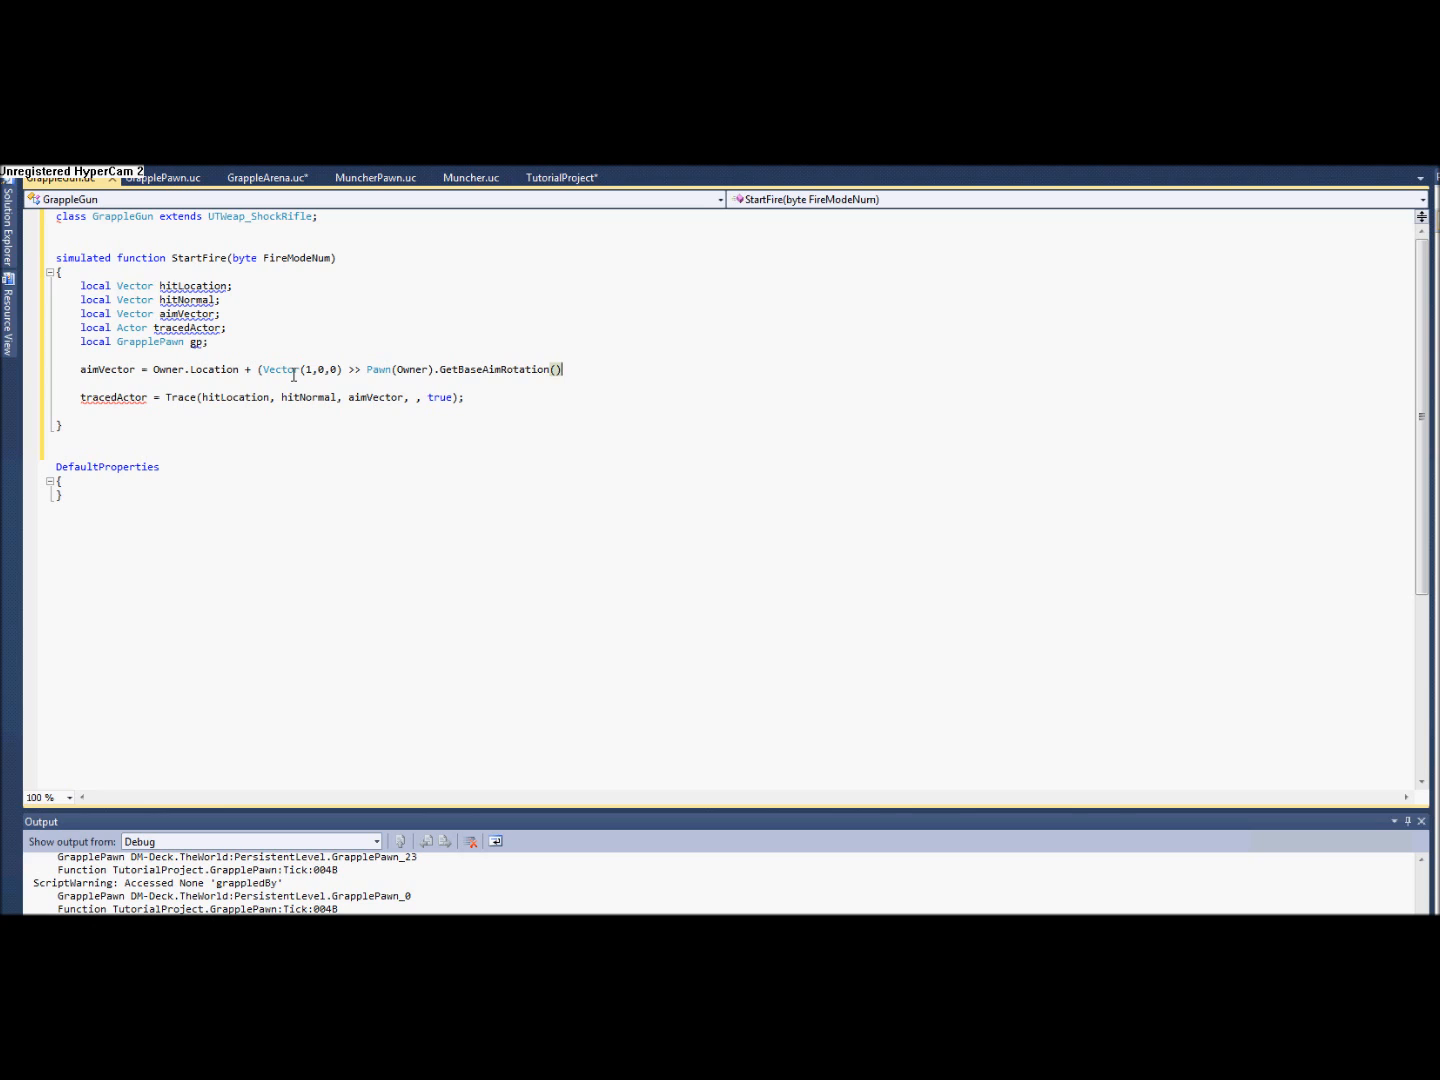
Close the rotated direction and scale it by * 10000000.
text())
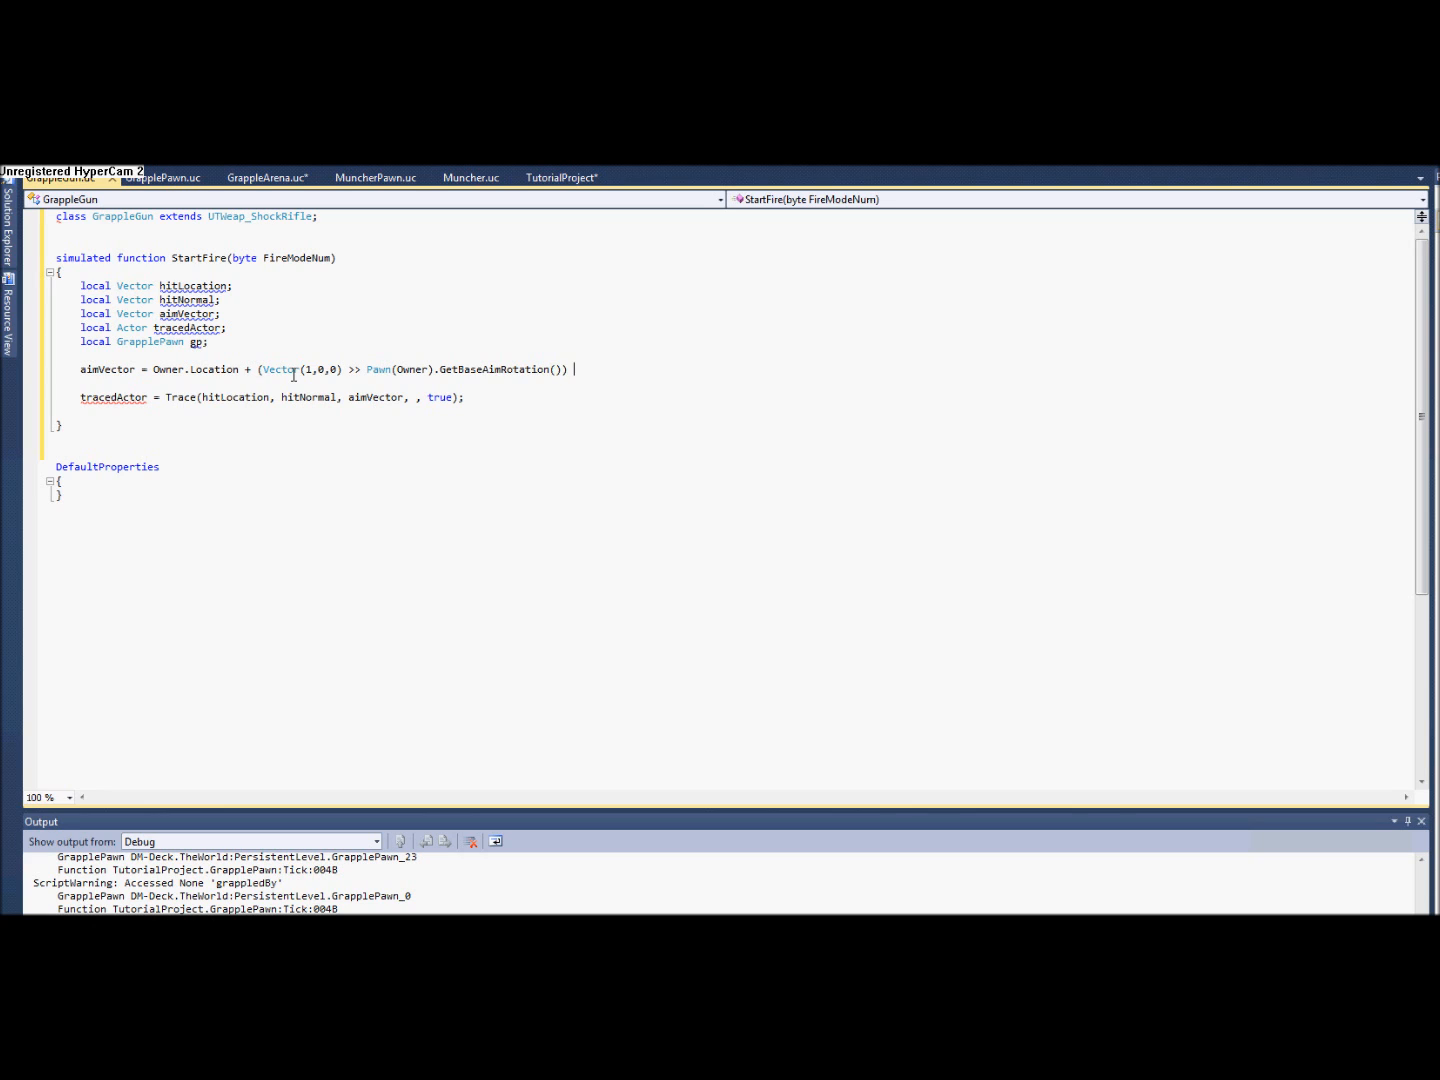
text(* 1000)
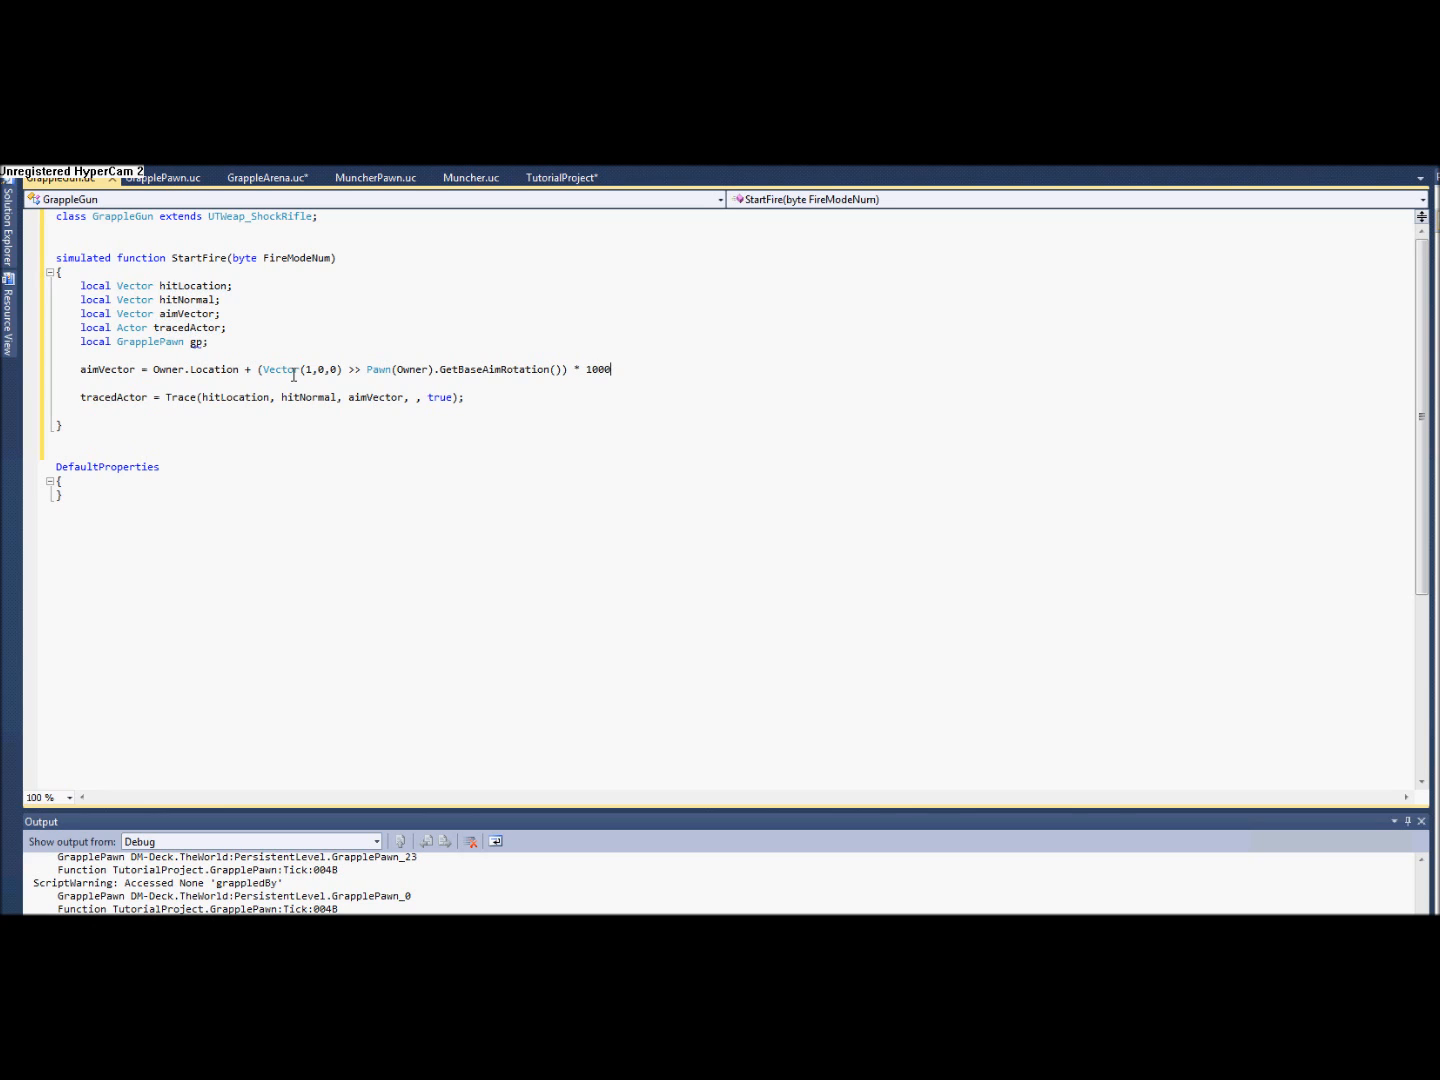
text(0)
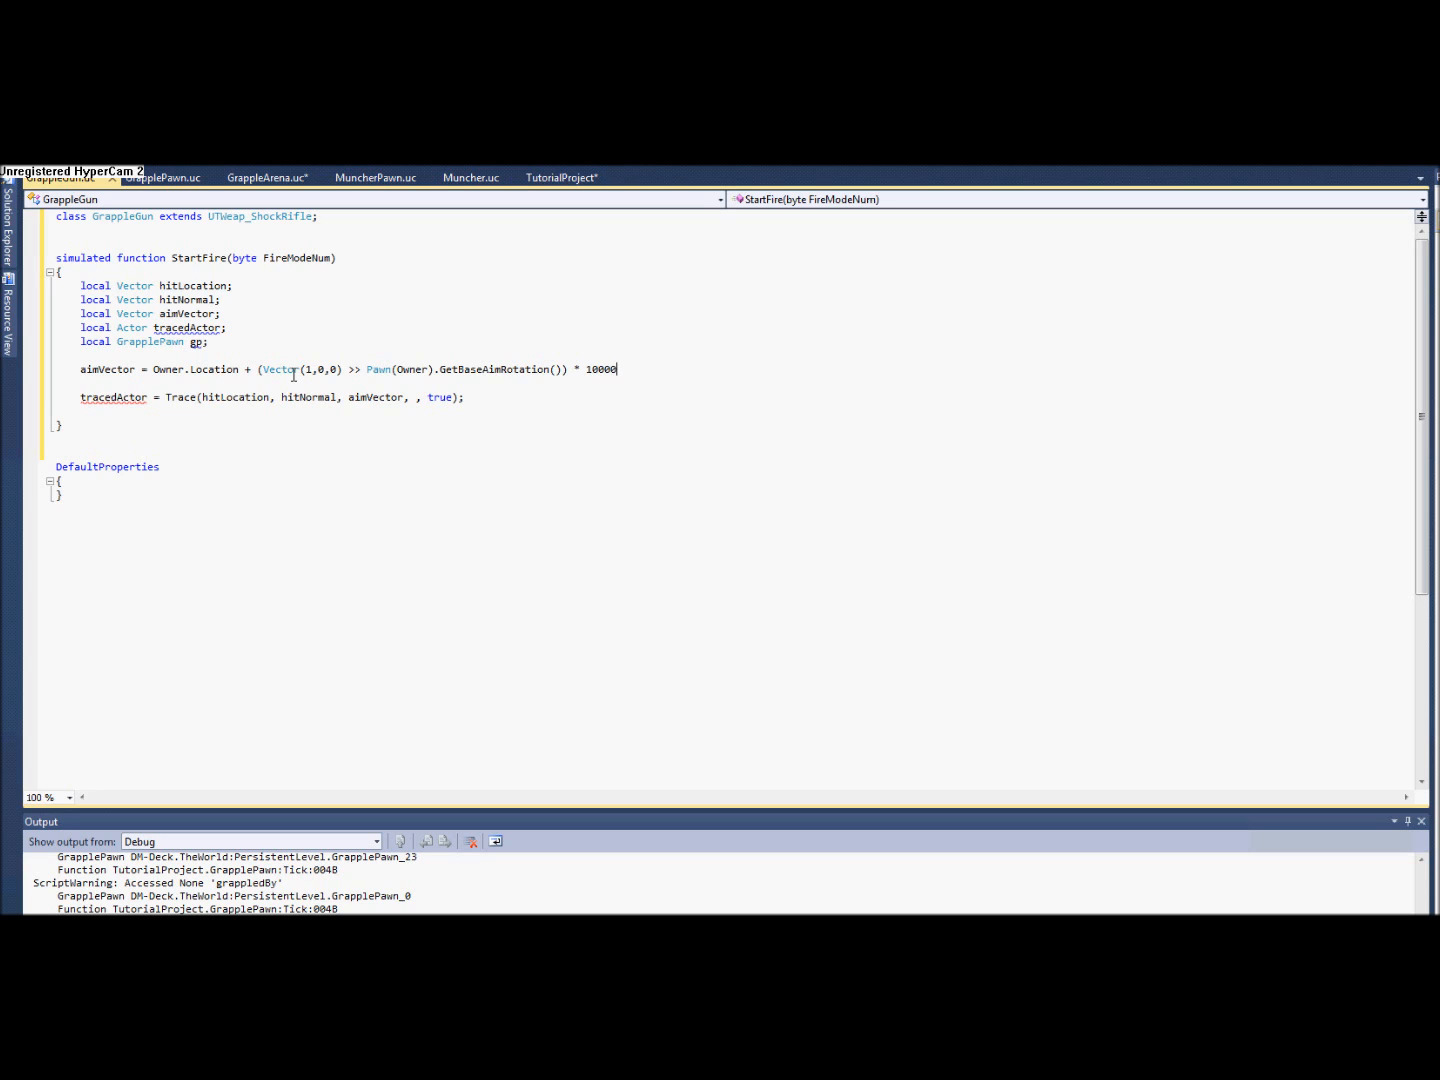
text(000)
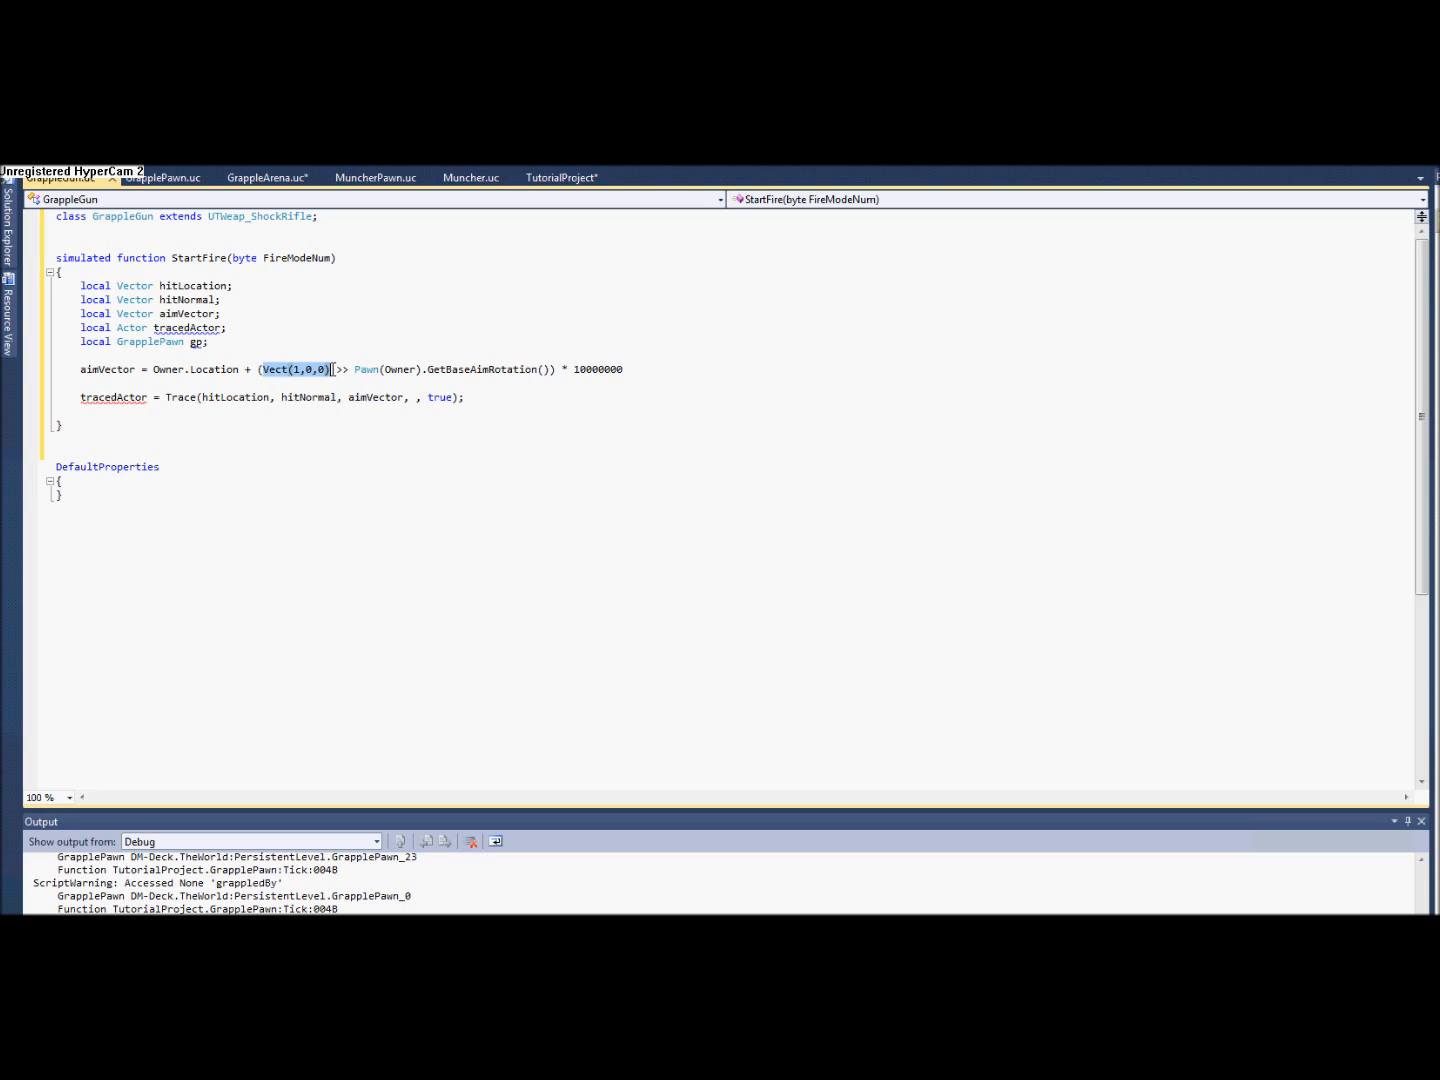
Terminate the aimVector assignment with a semicolon and open a fresh line below.
drag(334, 368, 560, 368)
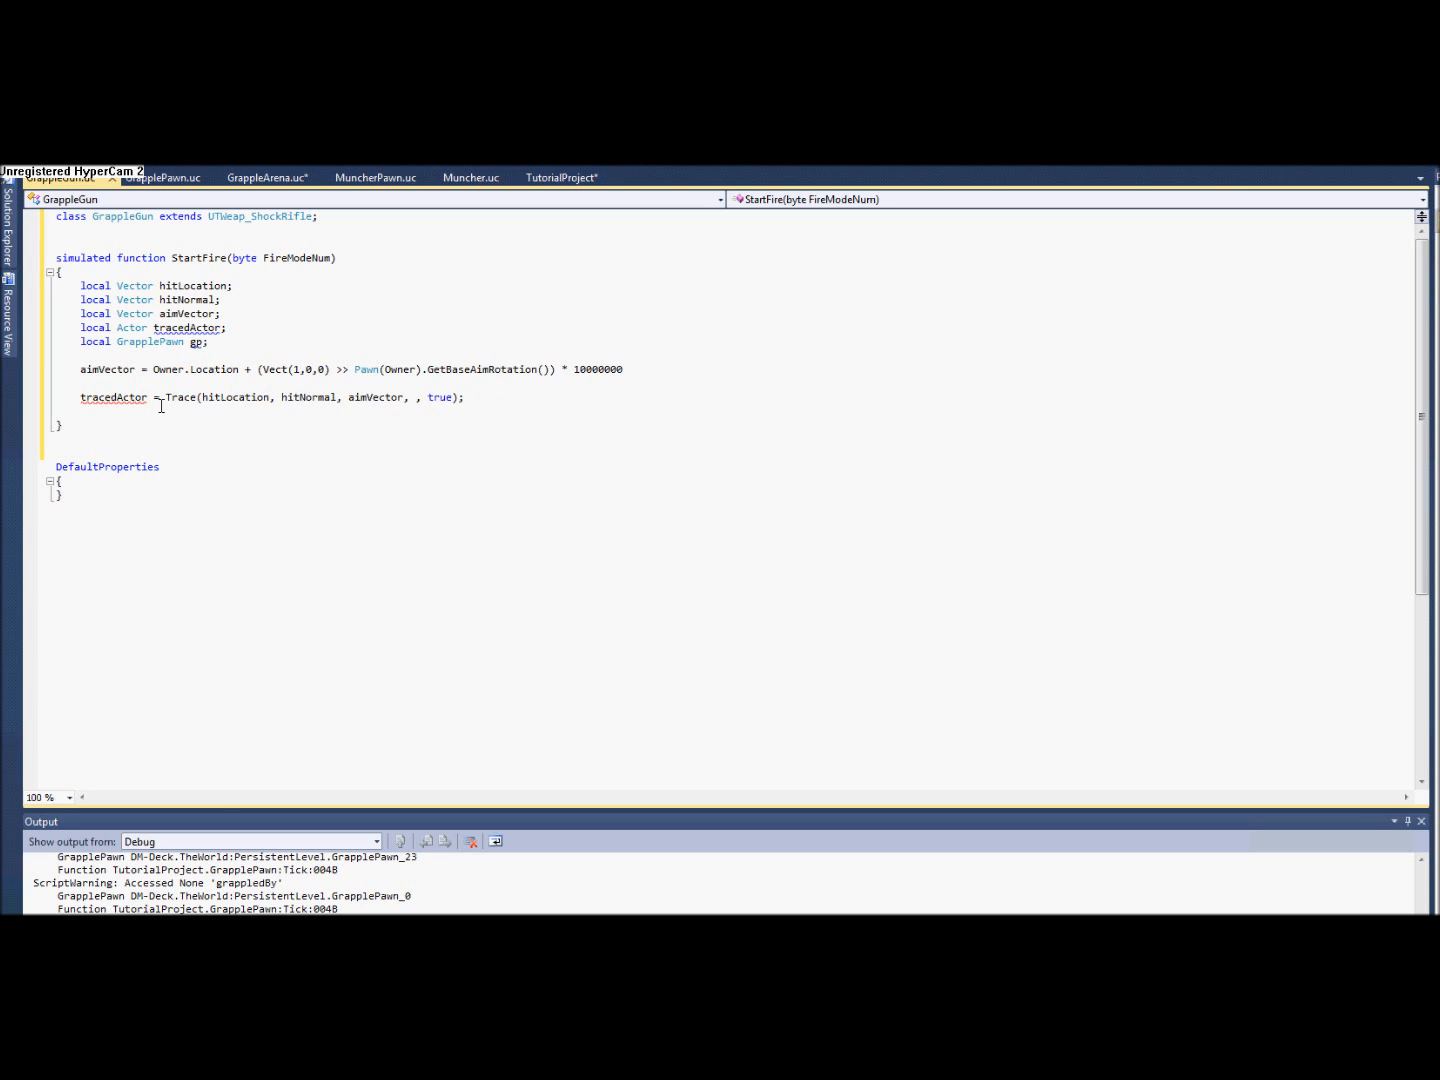
mouse_move(674, 368)
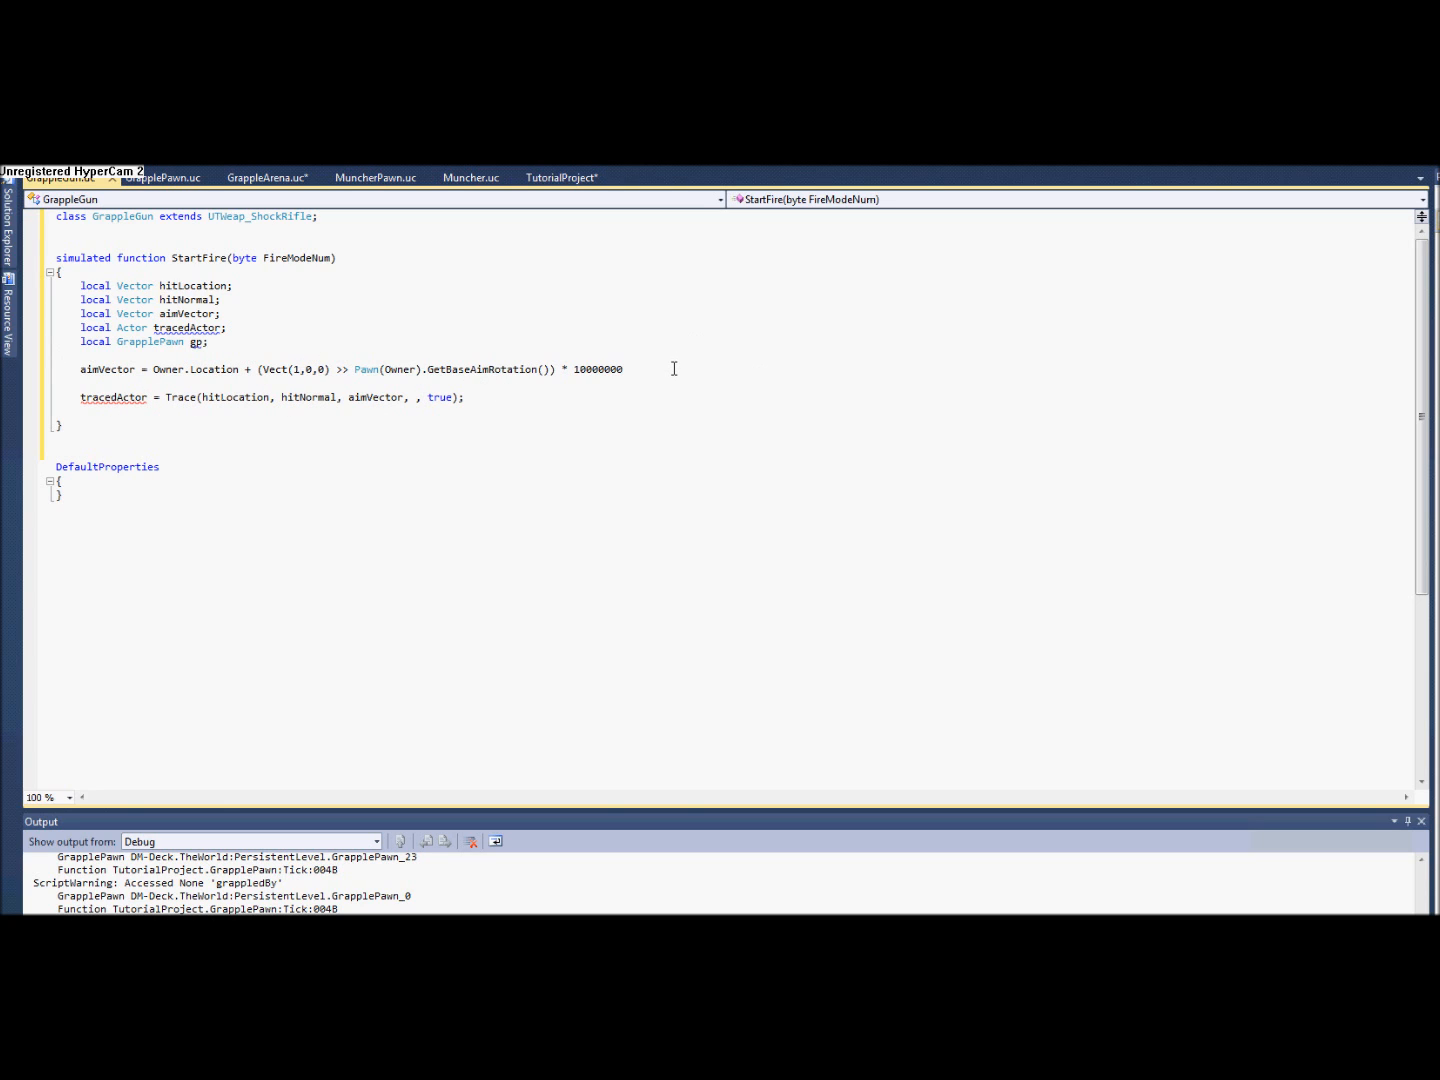
text(;)
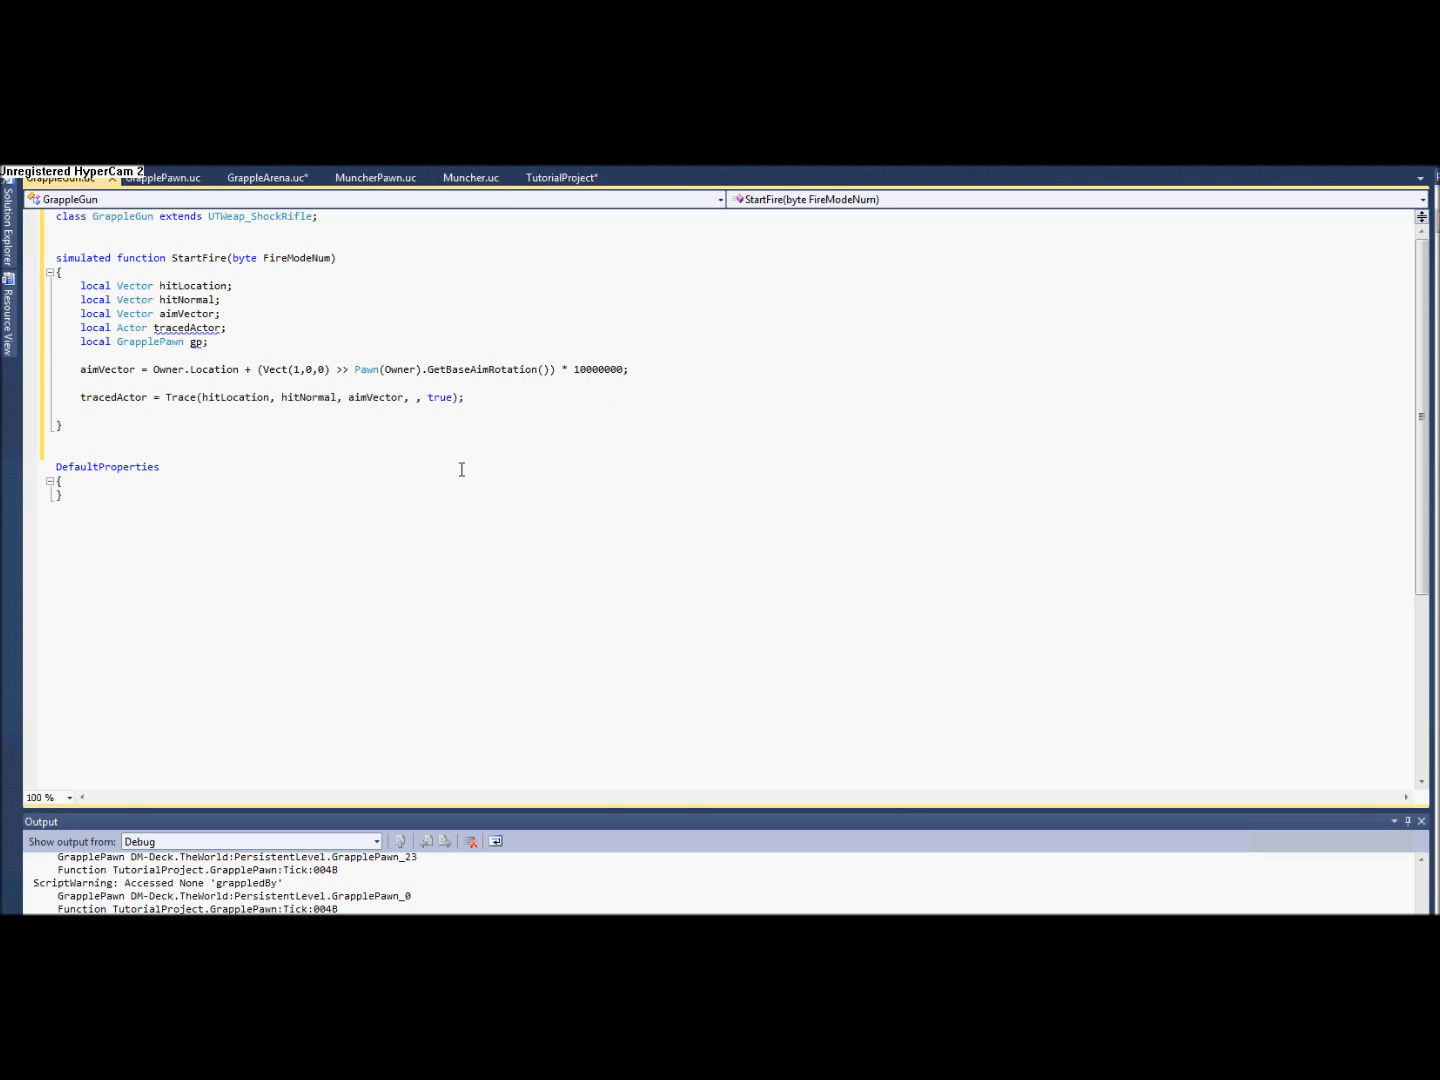
key(Enter)
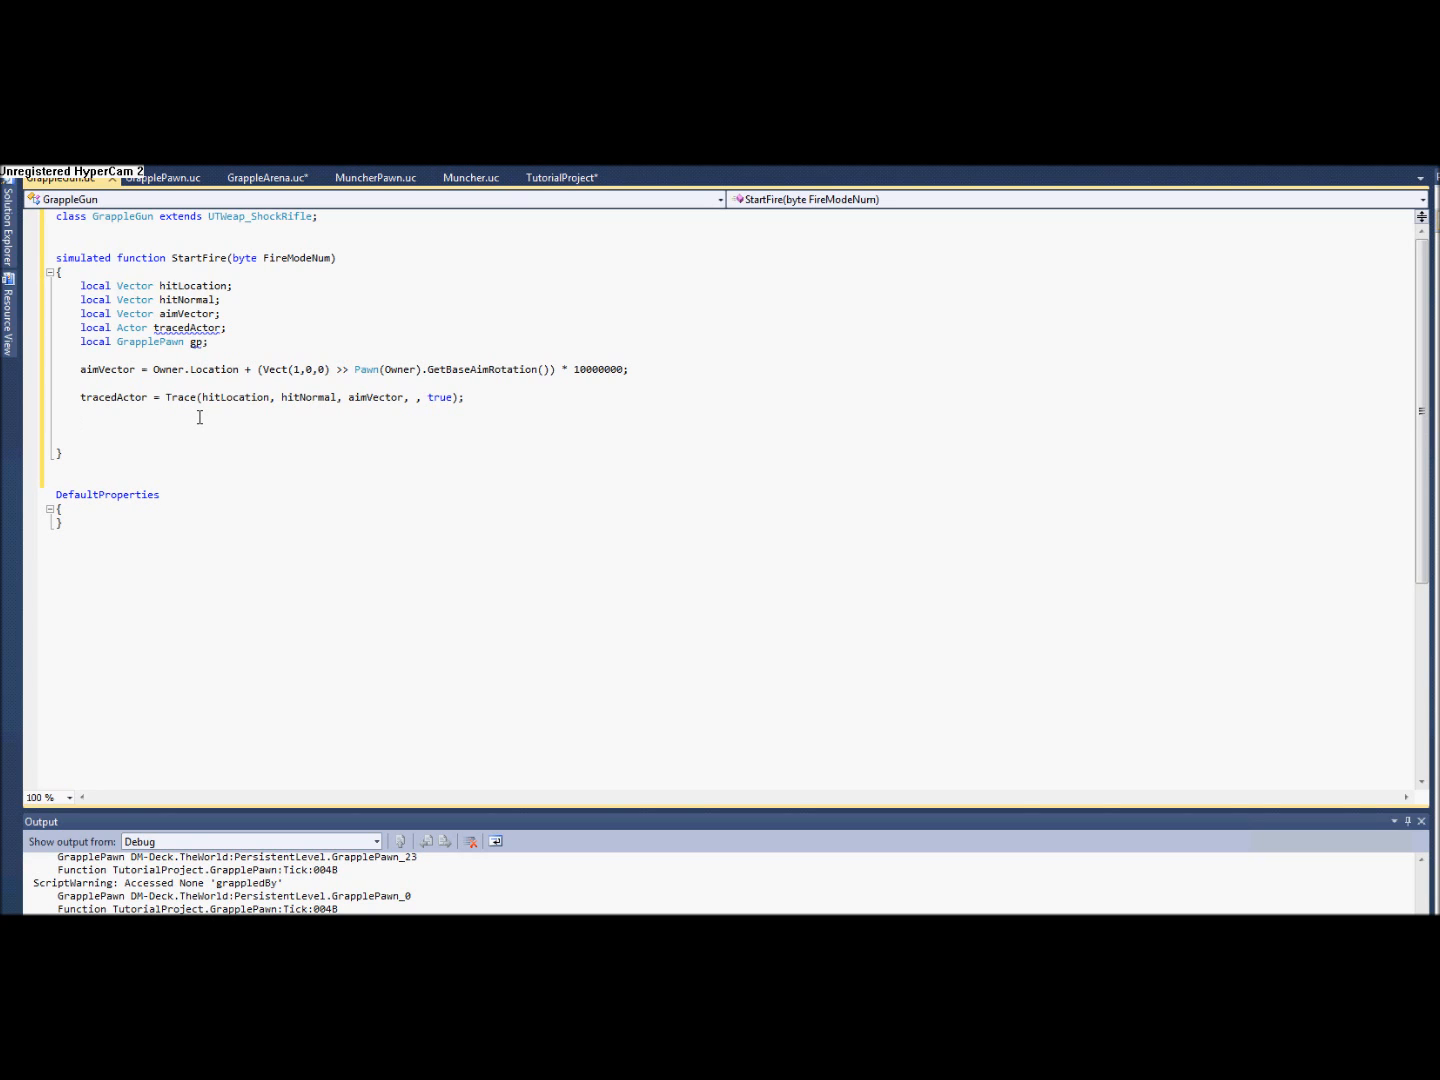
Add the outer check if(tracedActor != None).
text(if(trace)
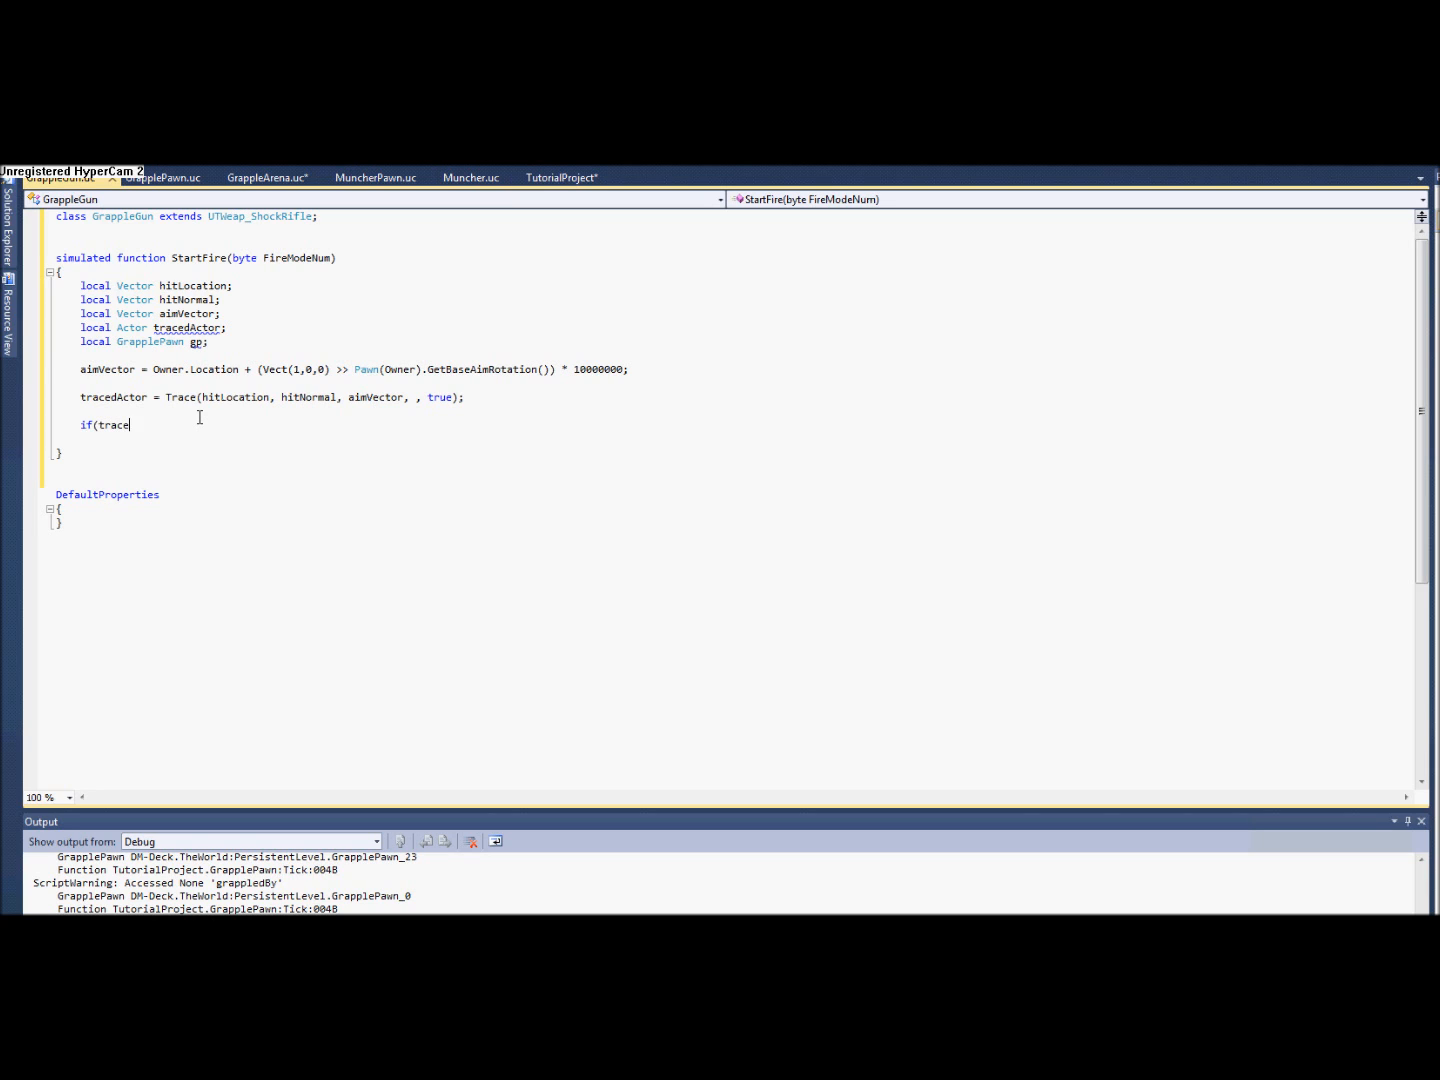
text(dActor)
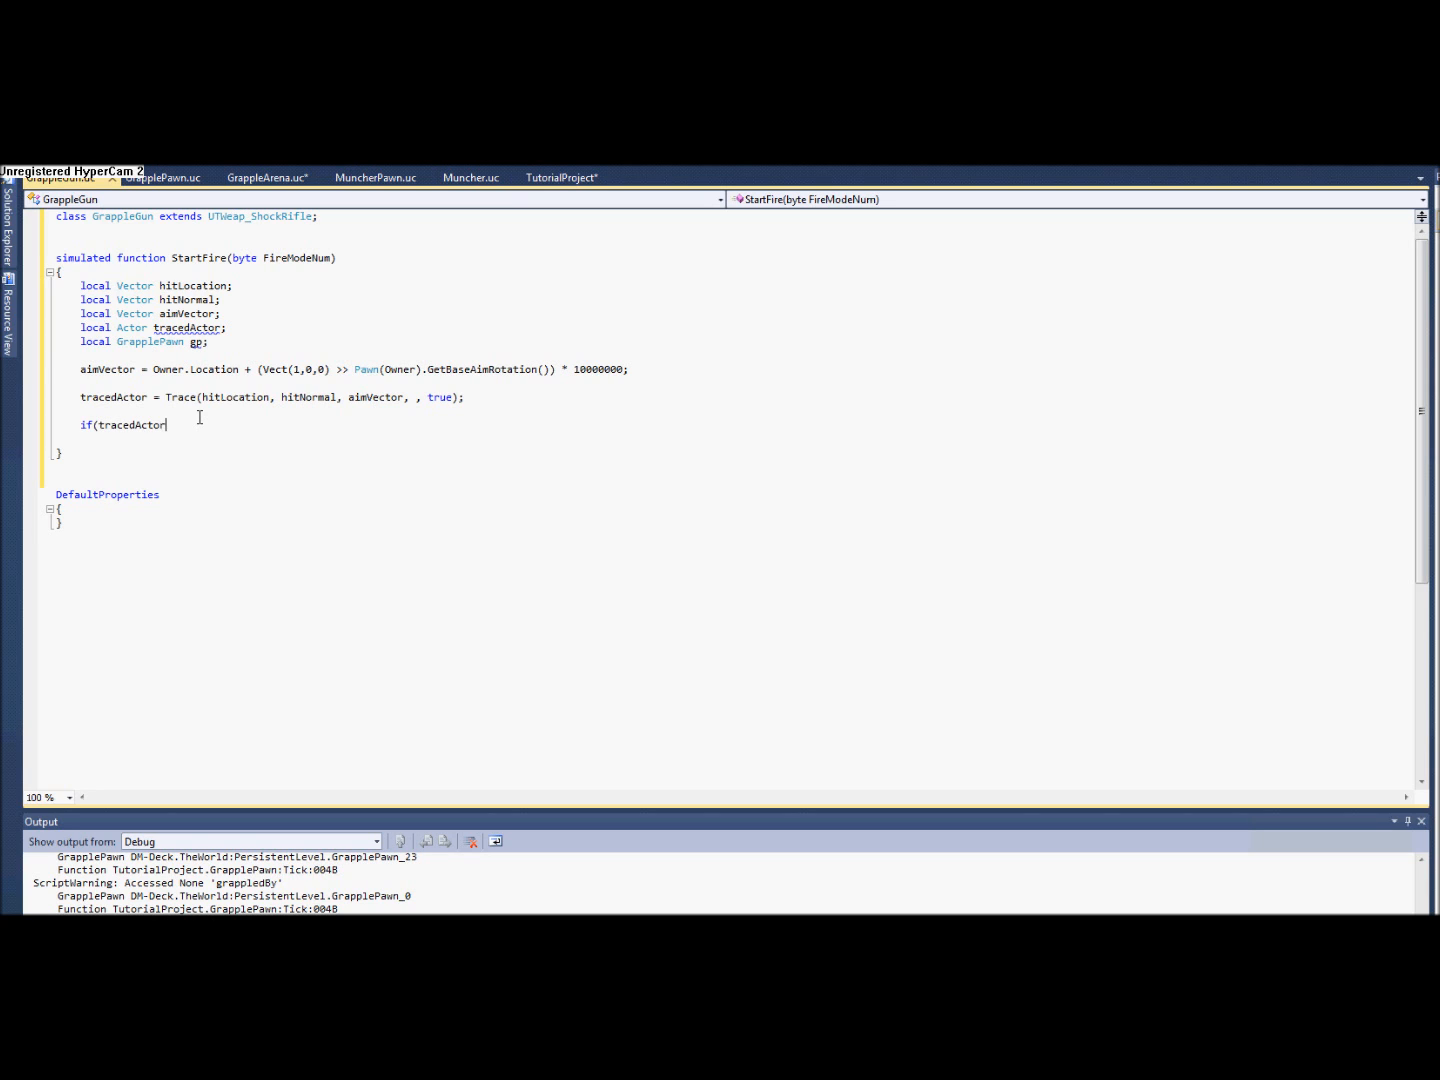
text(!= Non)
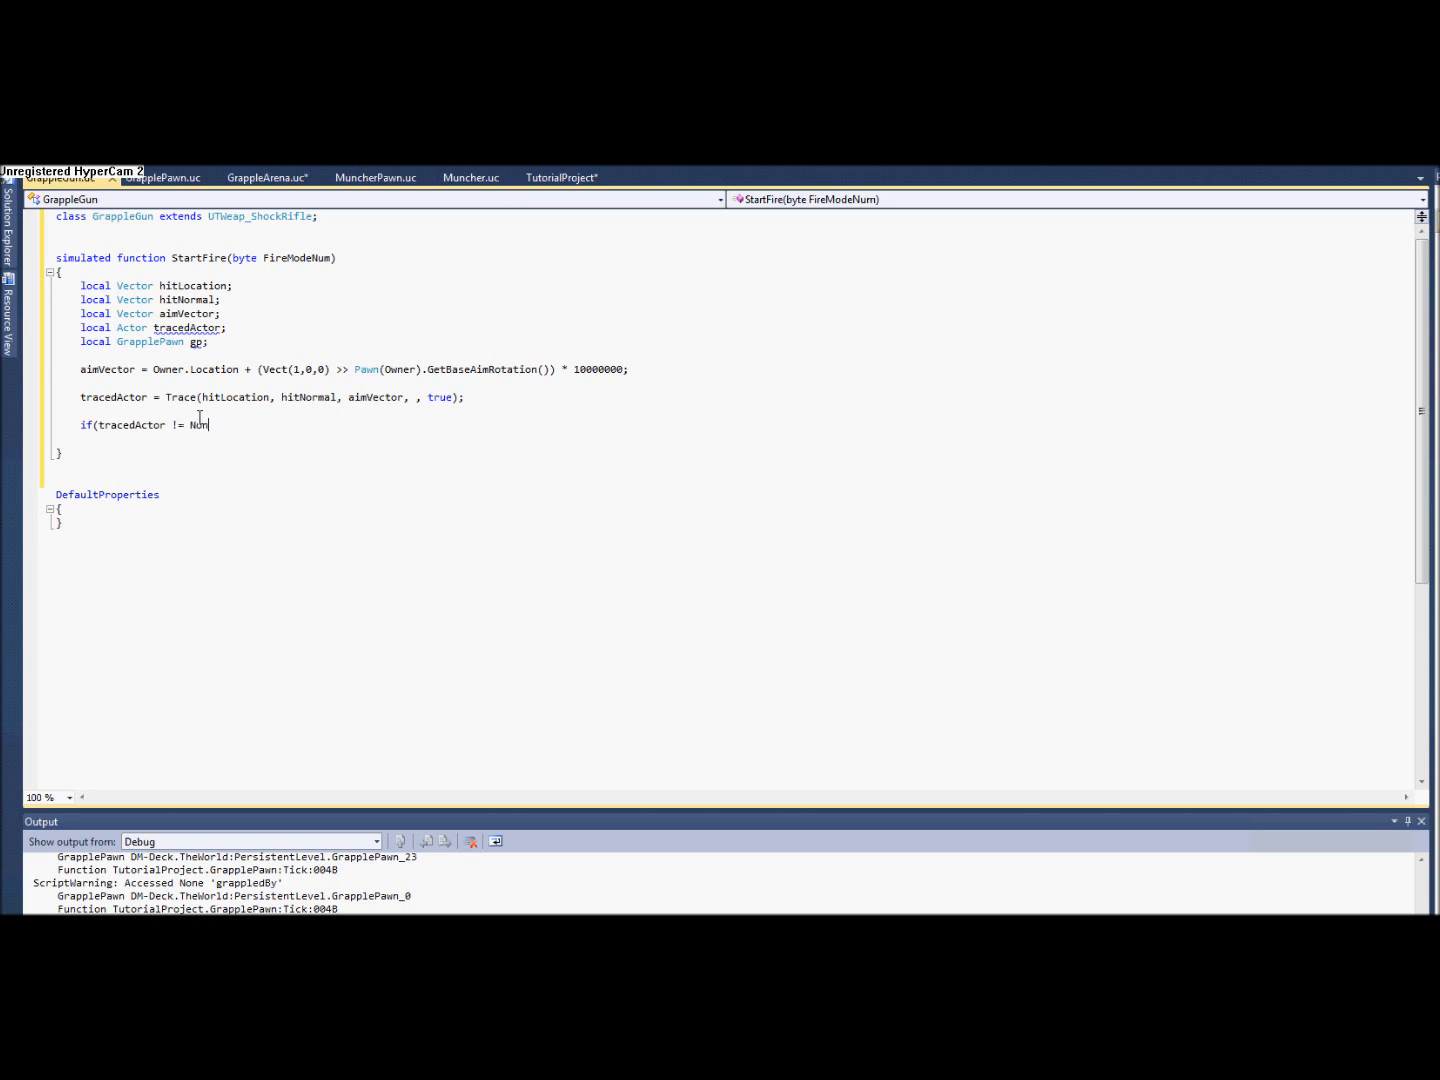
text())
text({)
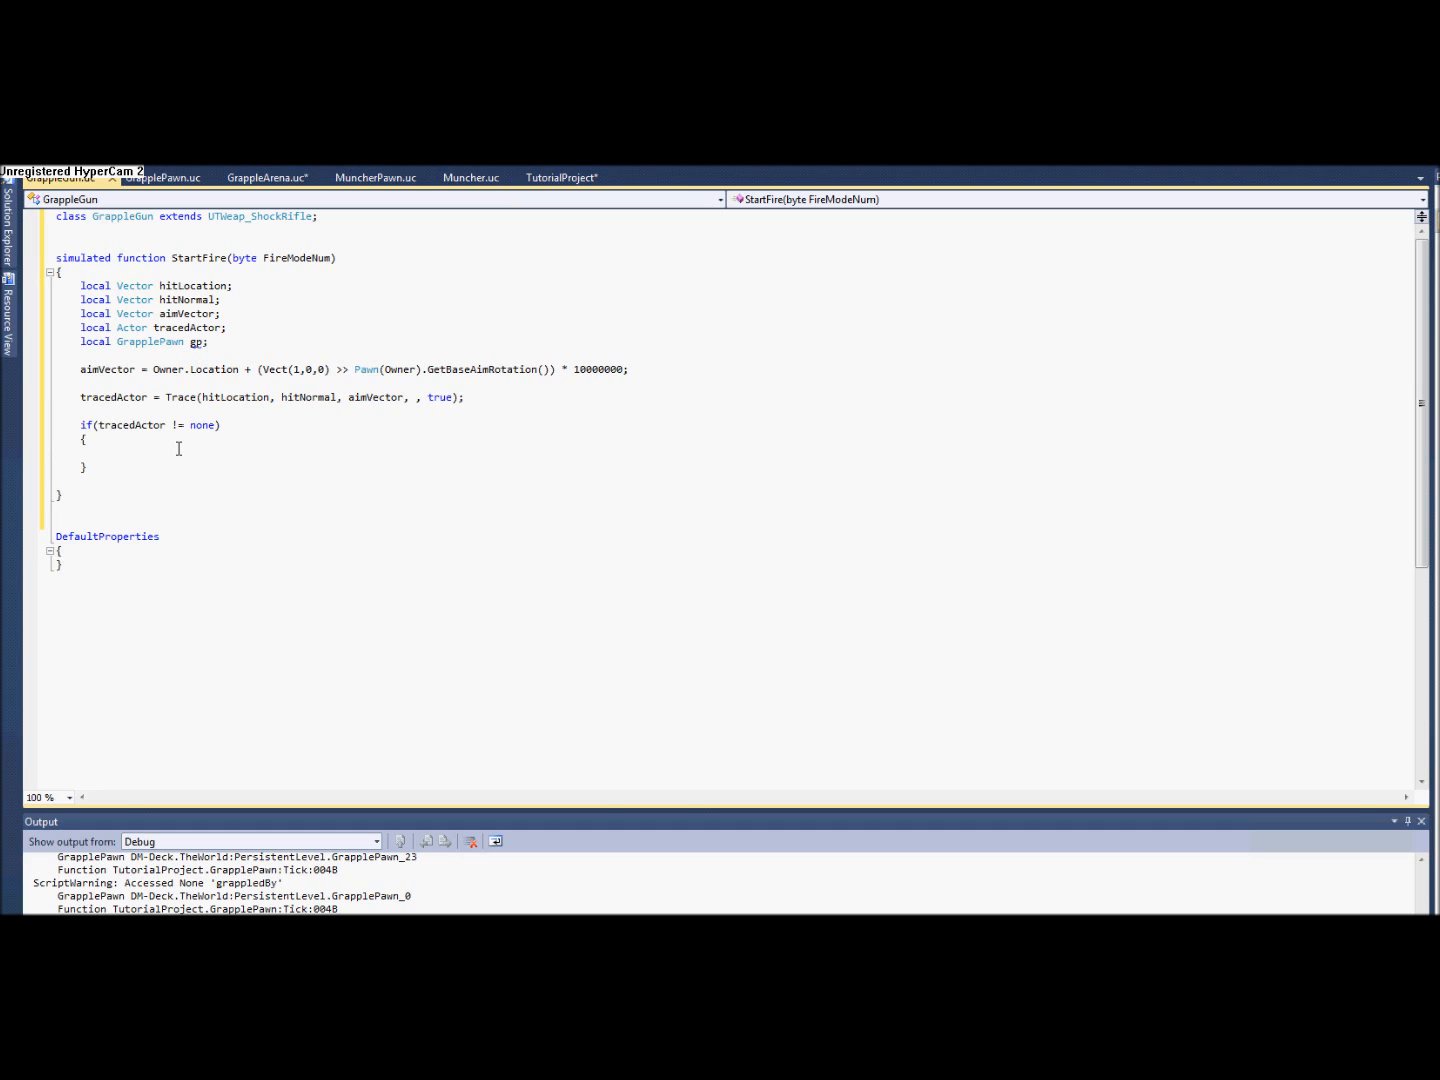
Nest an if(tracedActor.bWorldGeometry) branch with an empty body.
text(if()
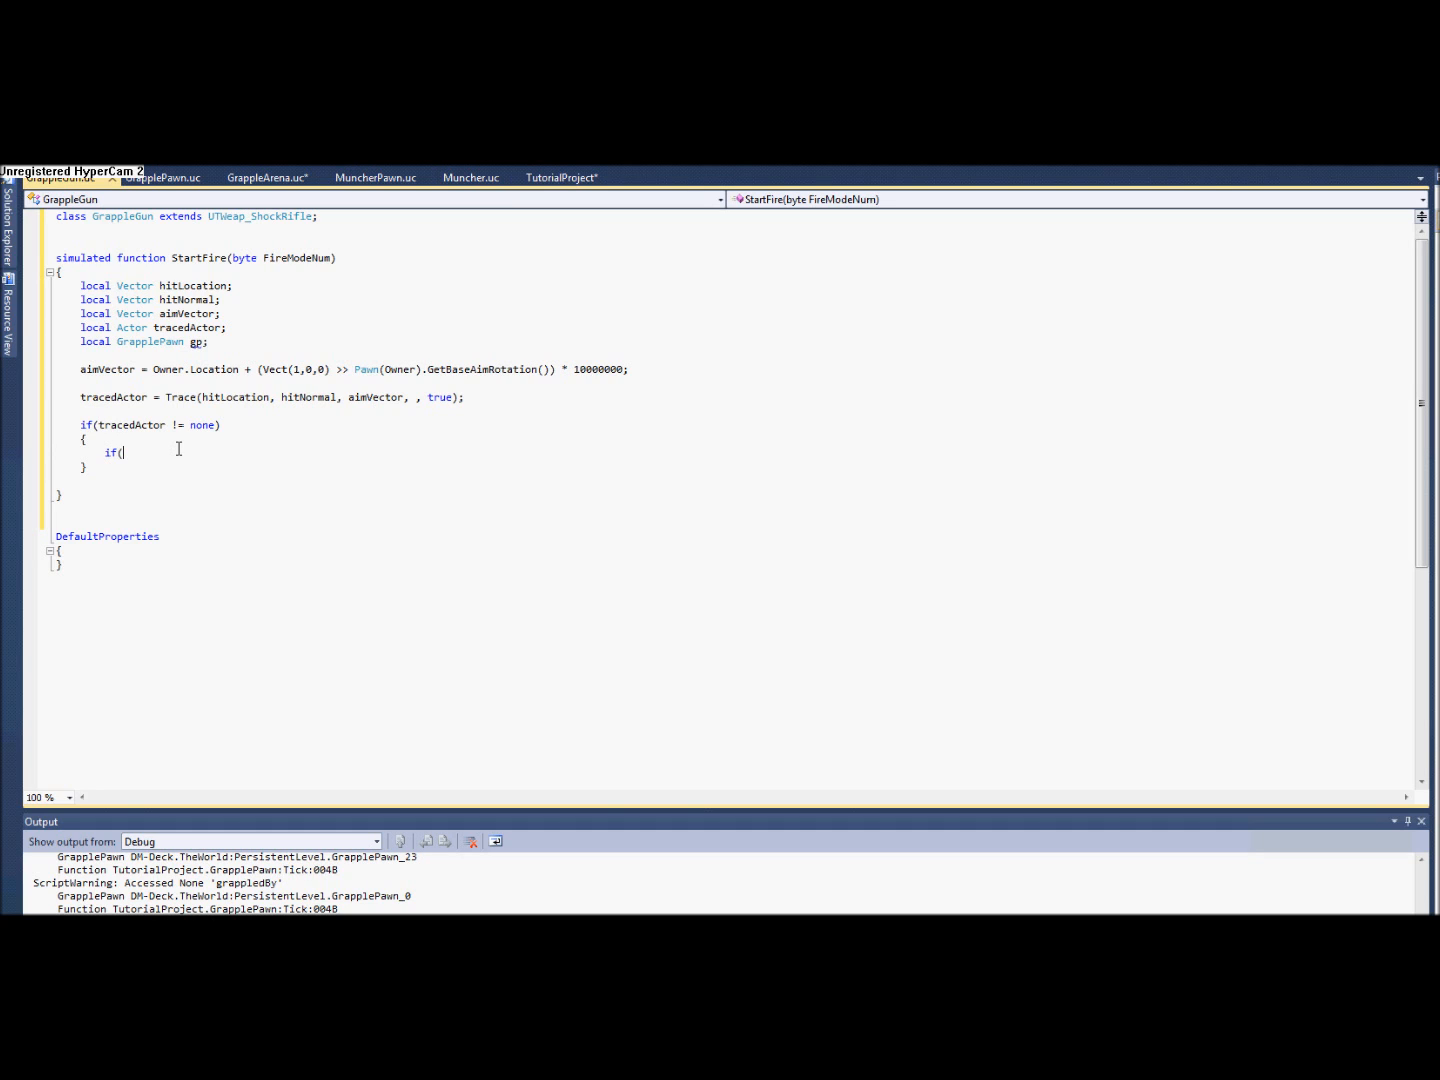
text(tracedActor.)
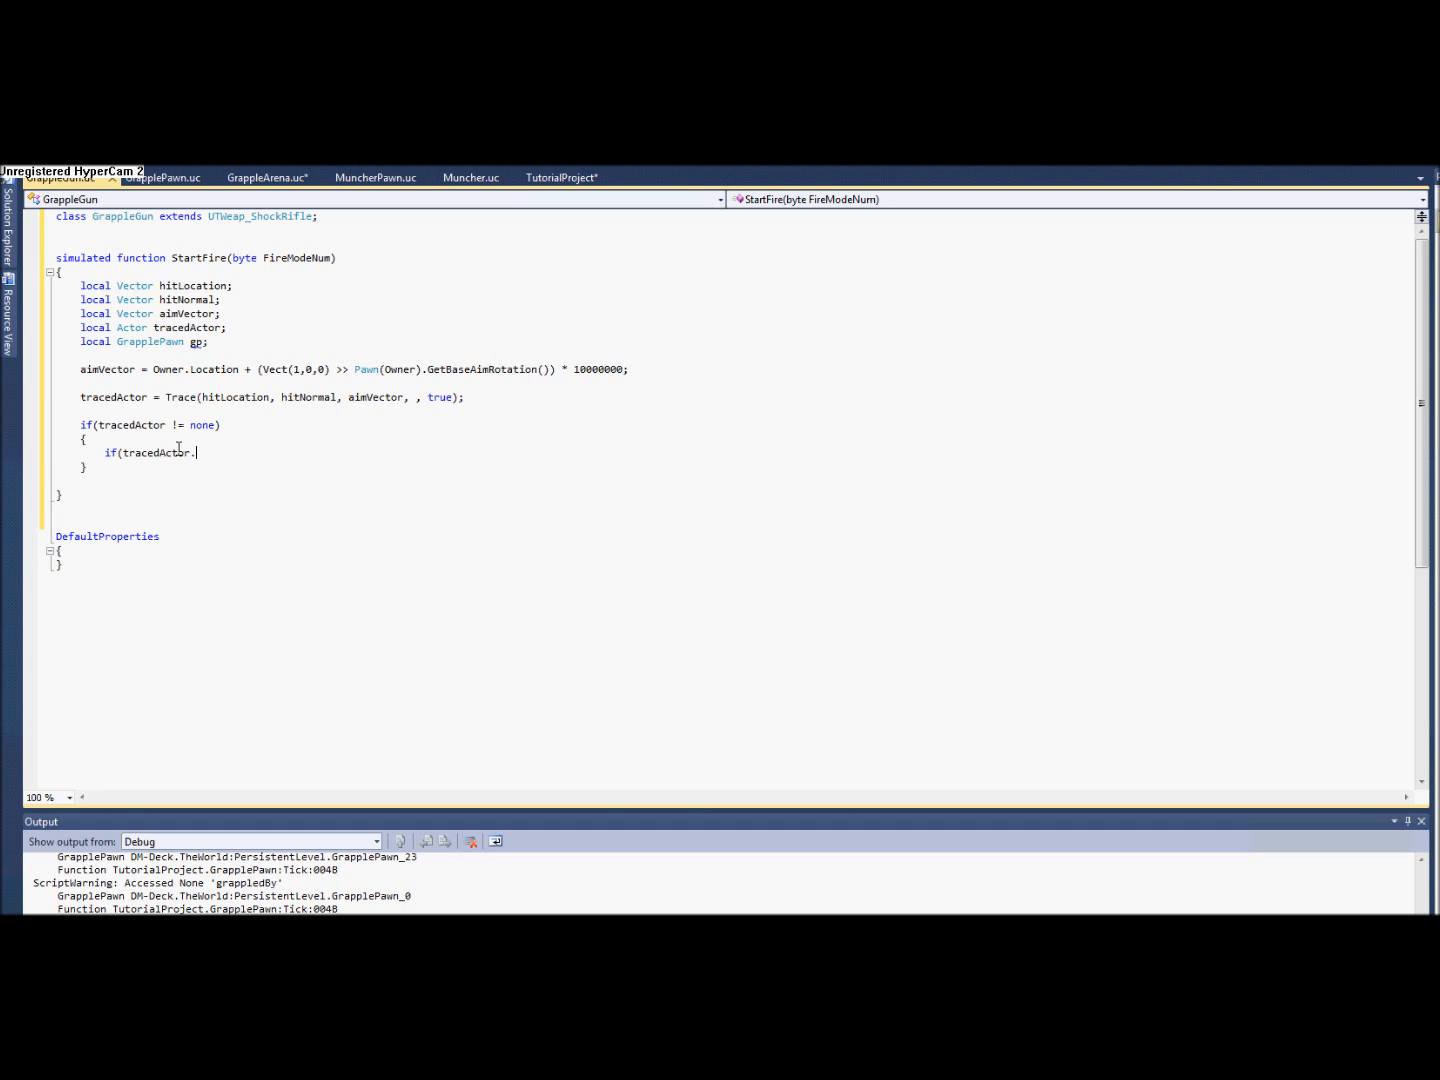
text(bw)
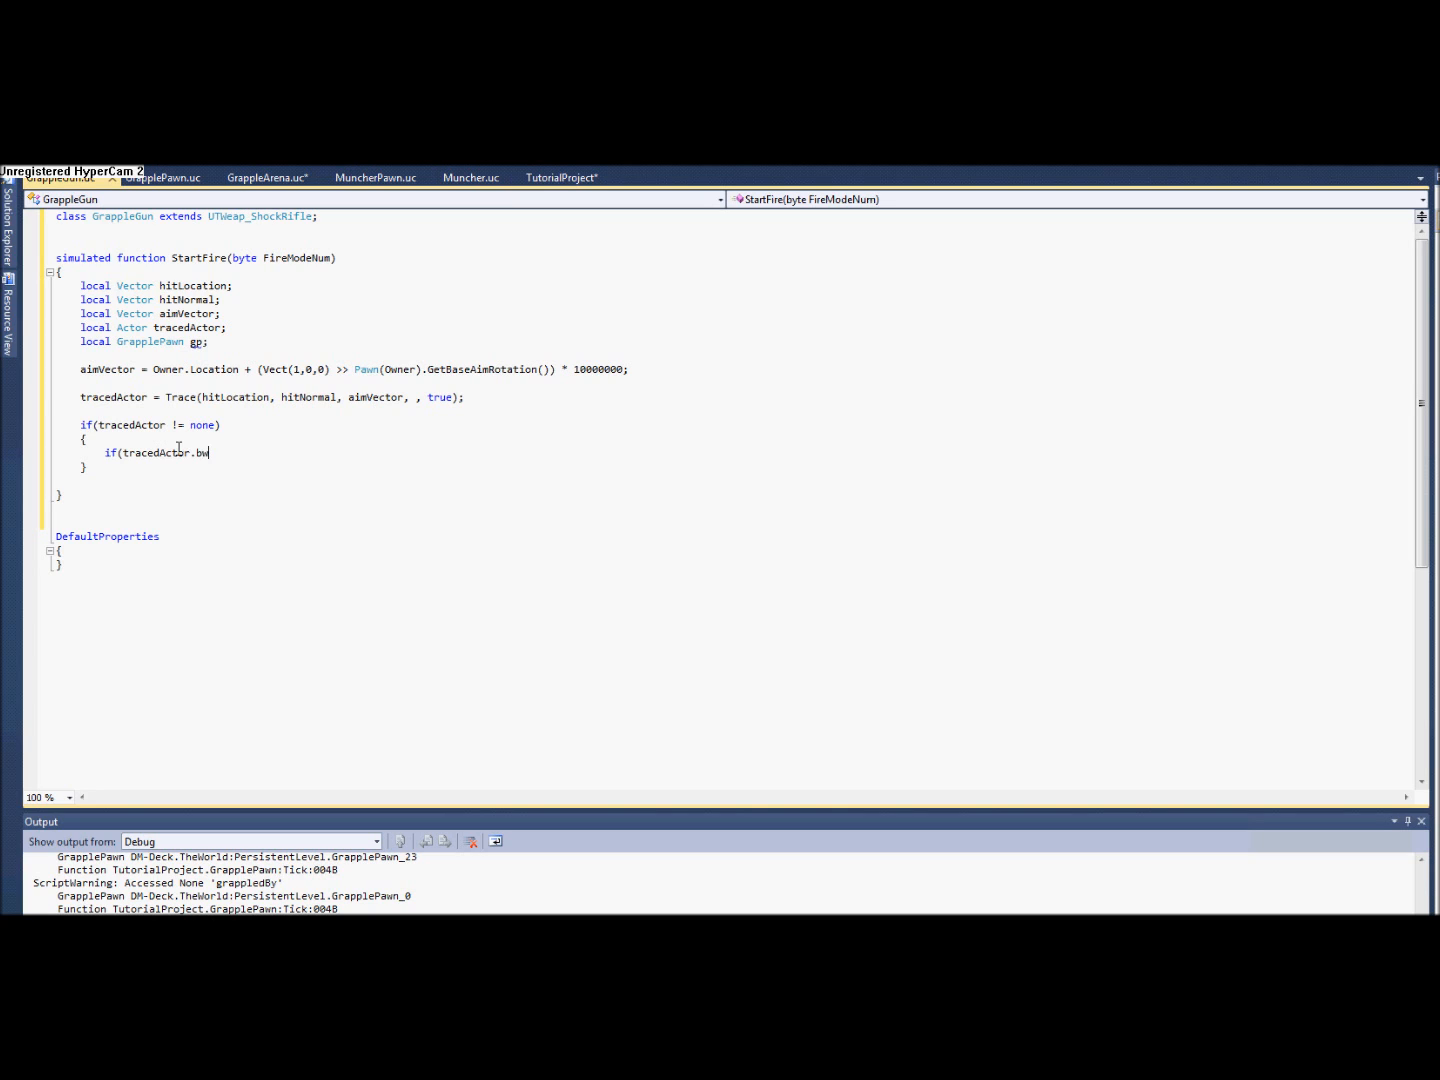
text(orldGeometry))
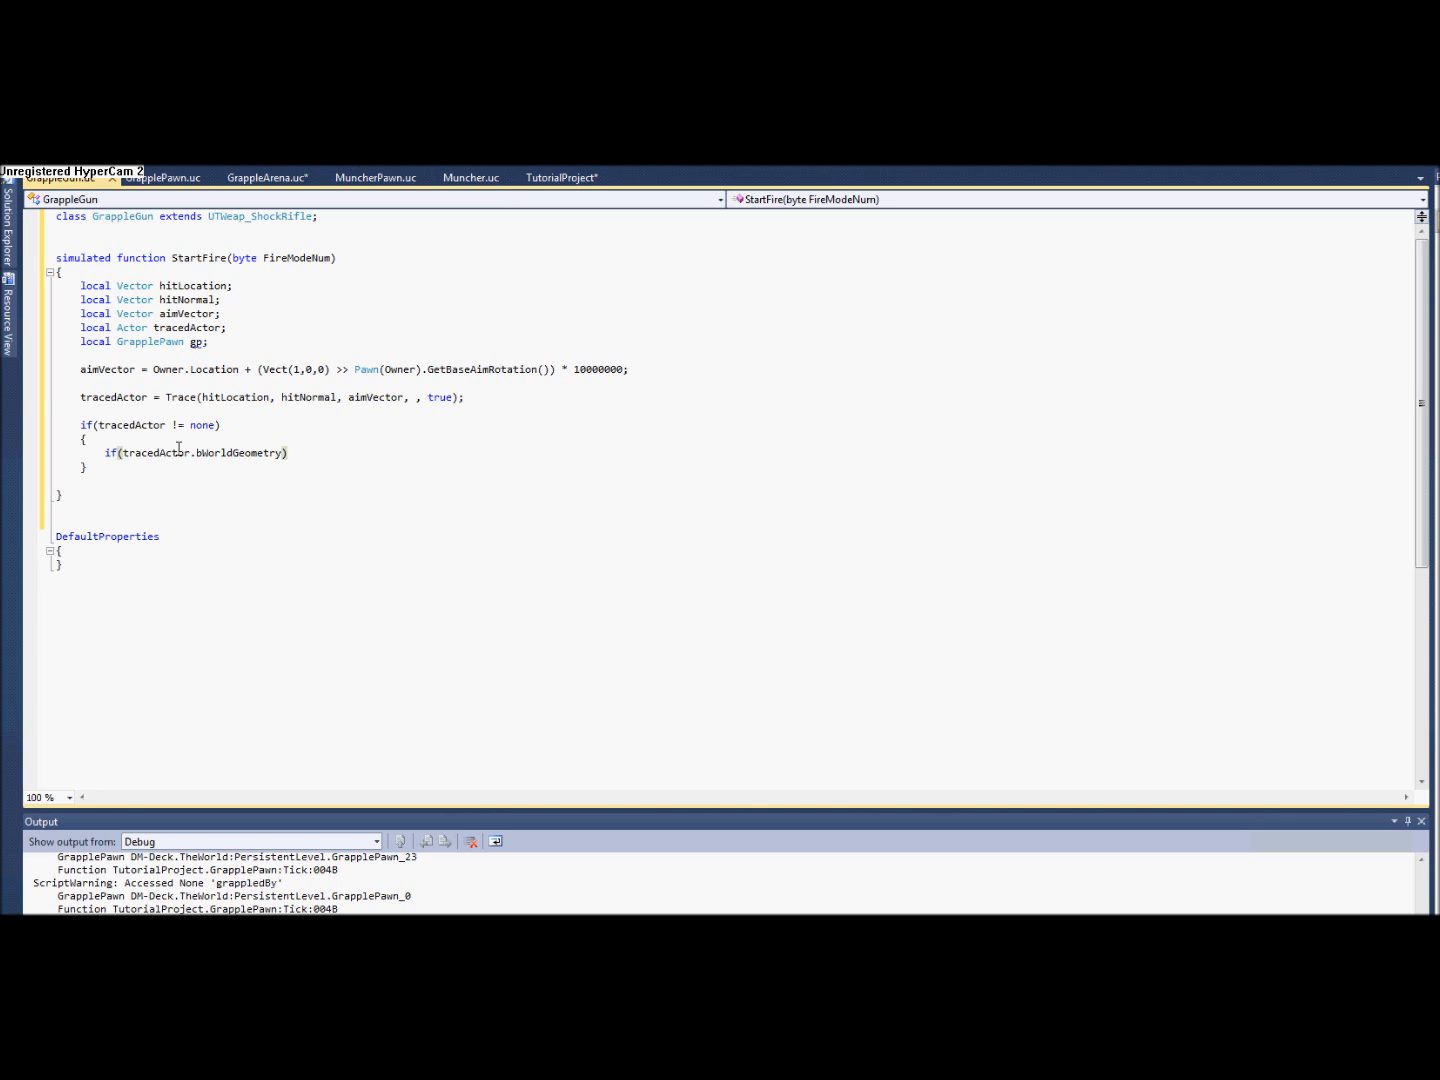
key(enter)
text({)
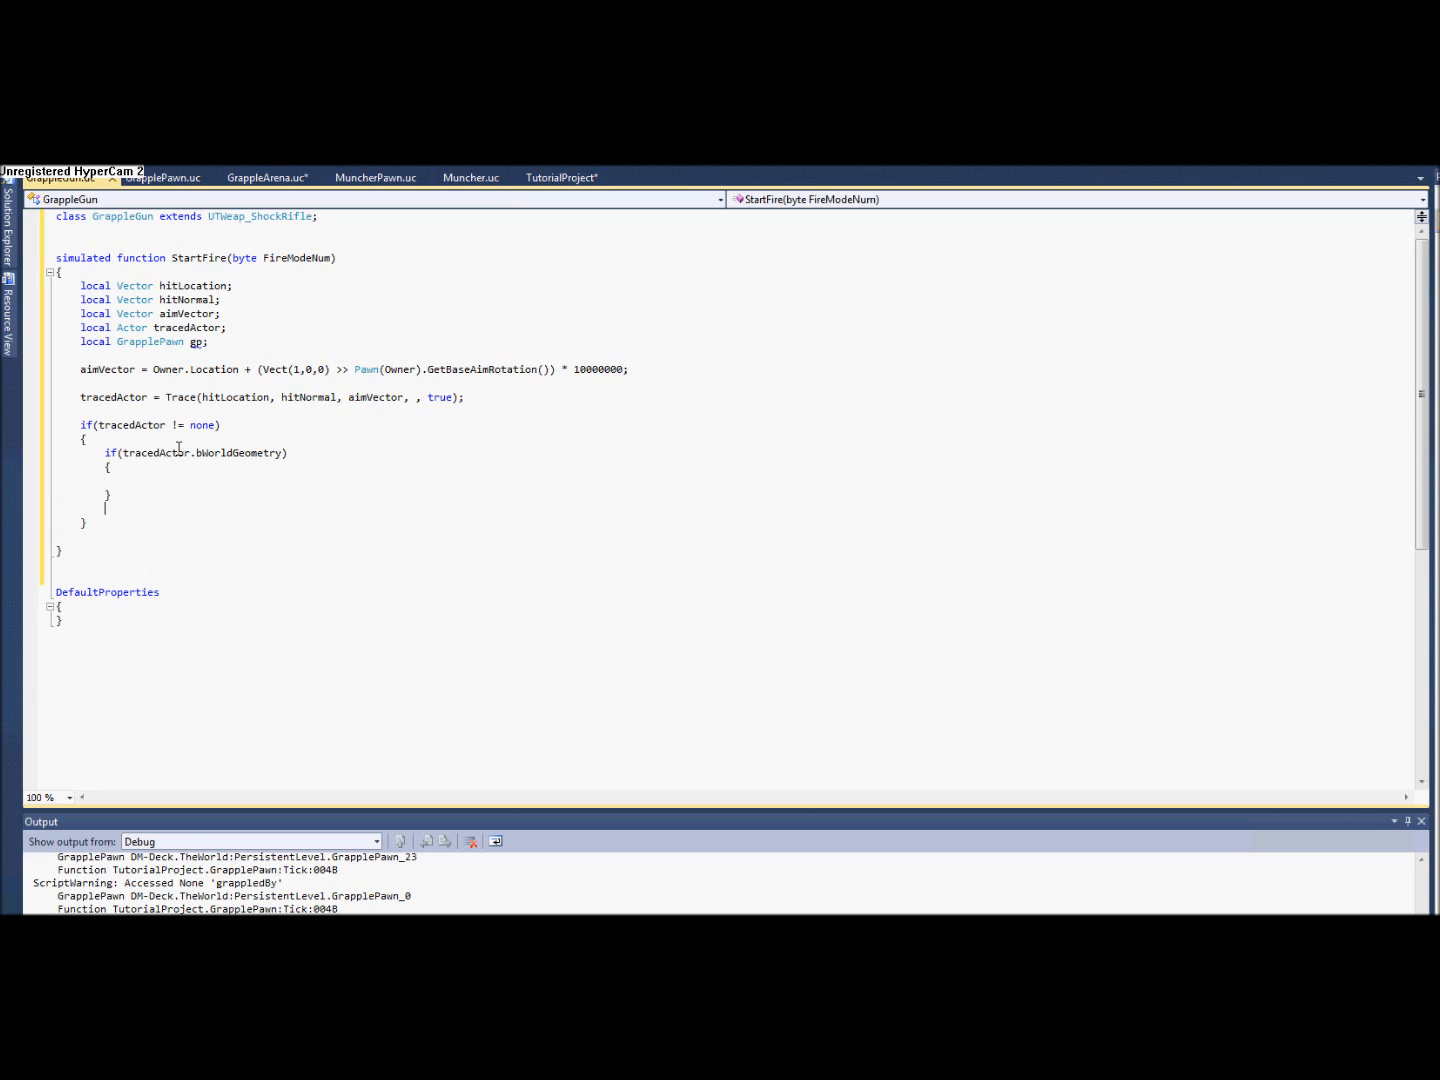
Add the else if(GrapplePawn(tracedActor) != none) test.
text(else)
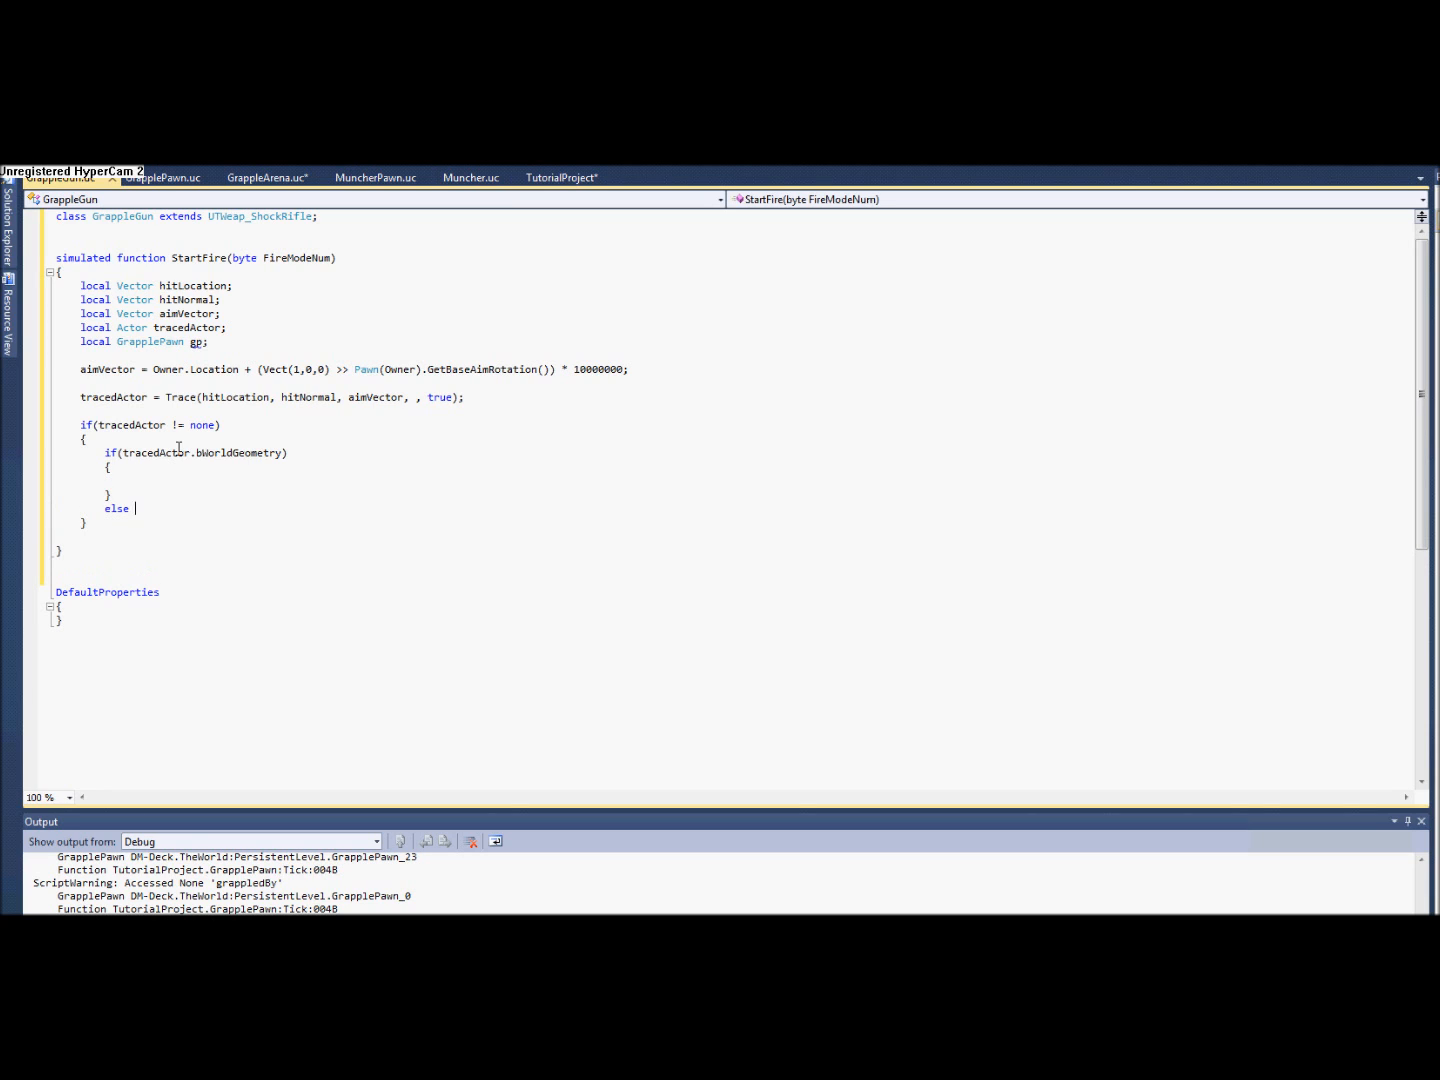
text(if()
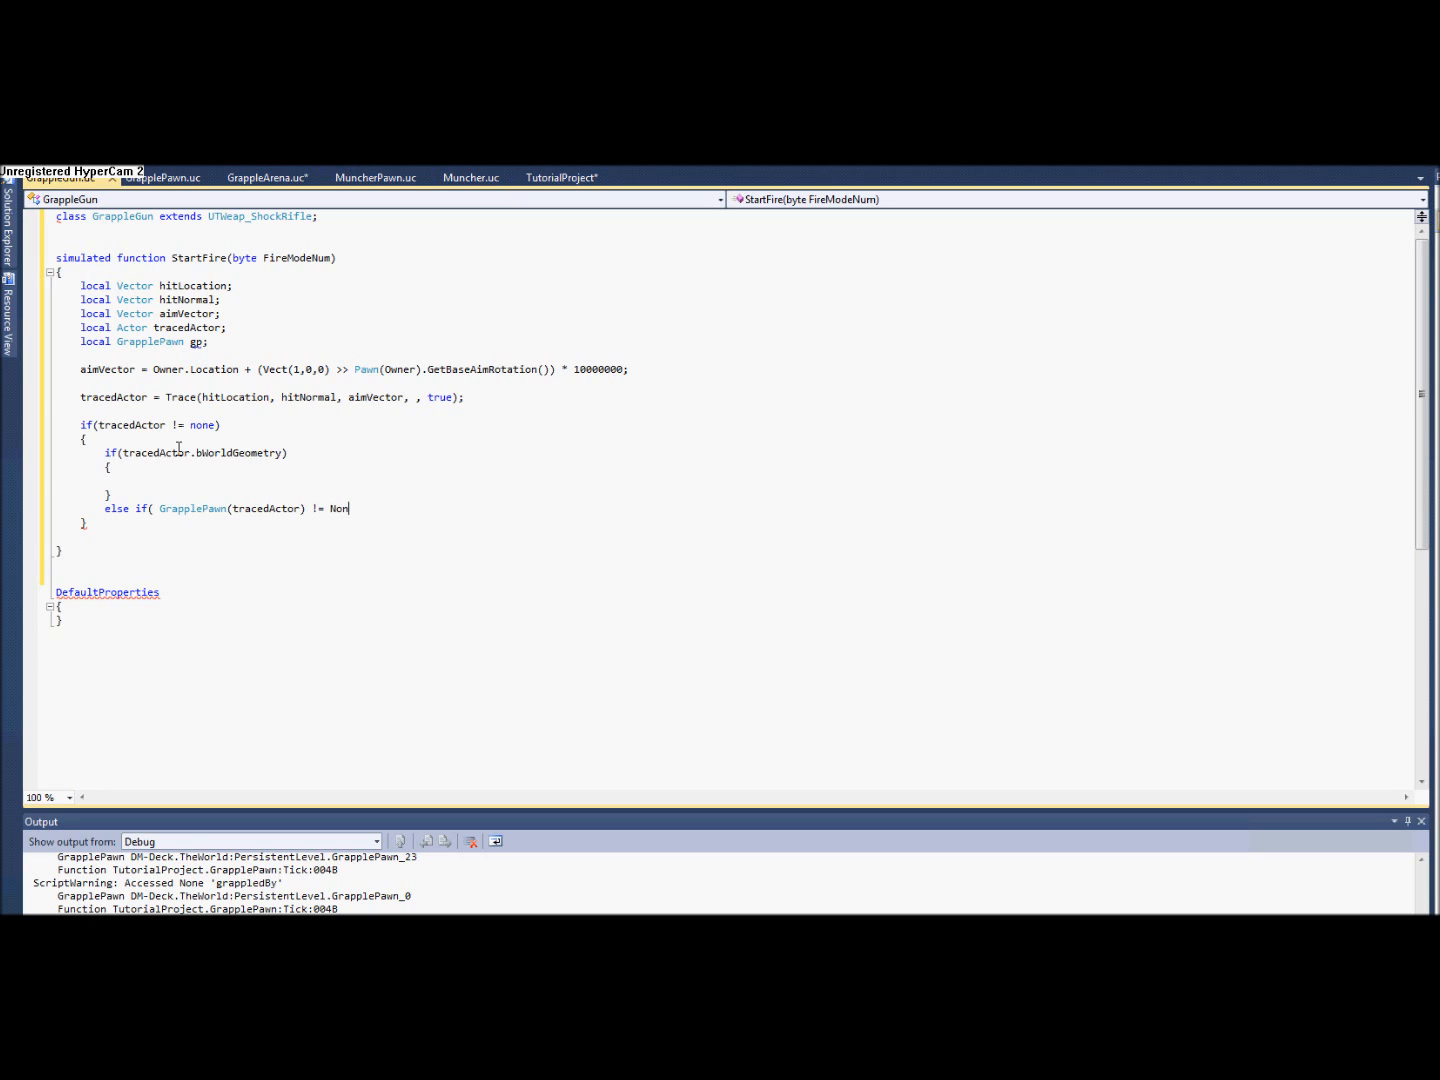
text(e))
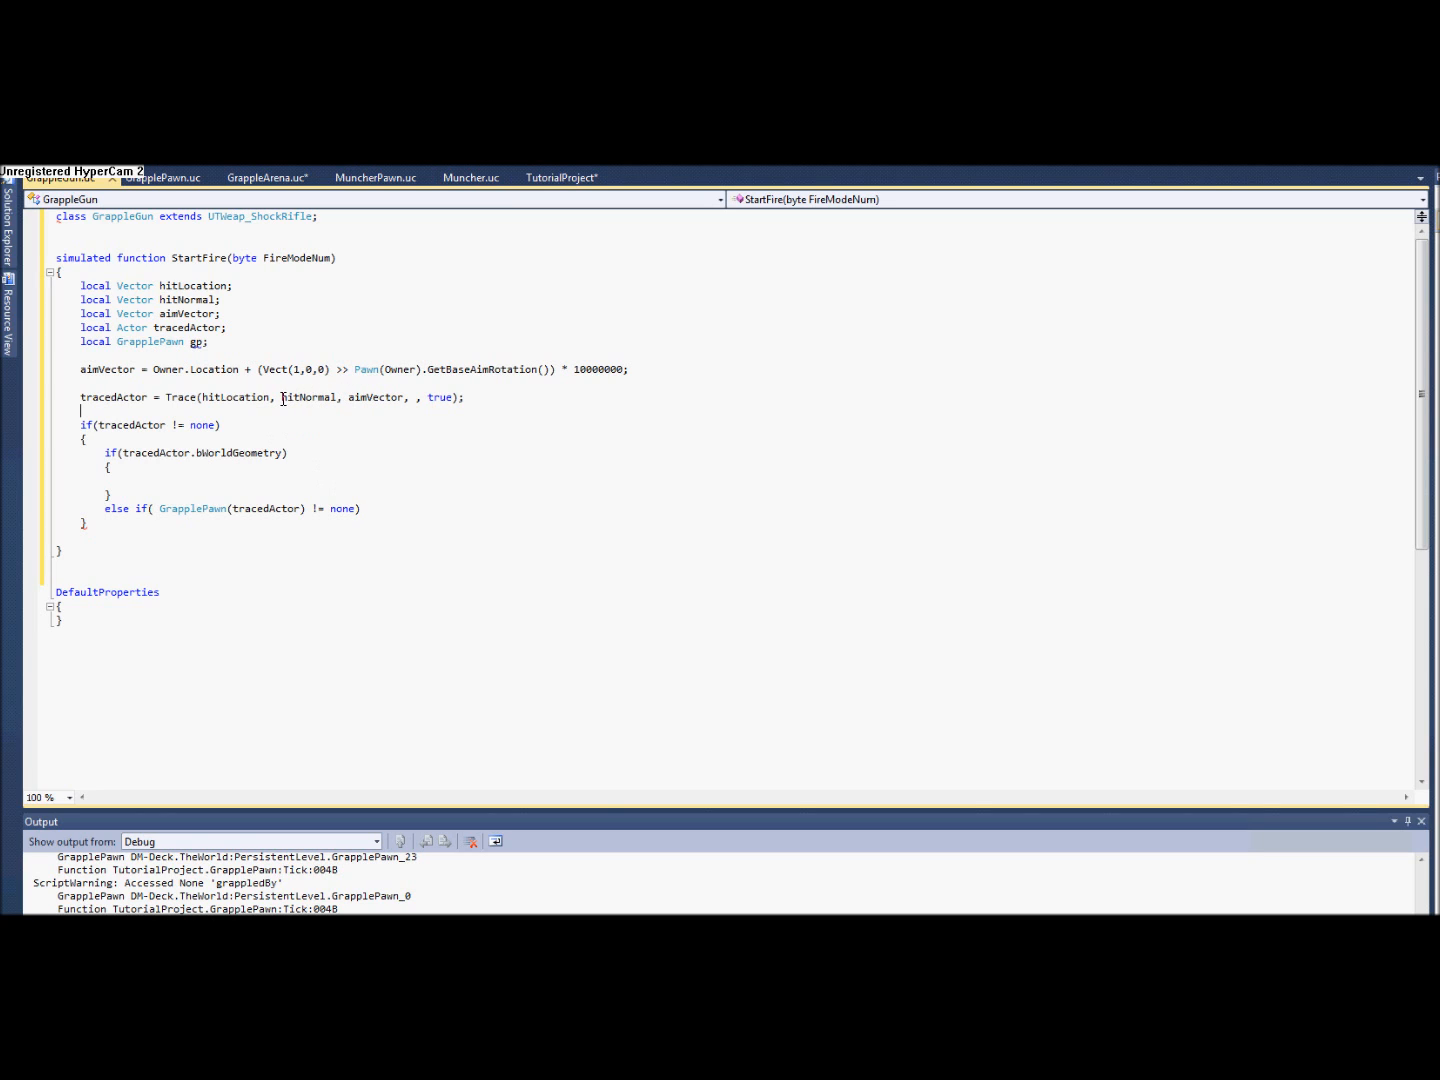
Assign gp = GrapplePawn(tracedActor) before the check and test gp != none in the else-if.
key(Backspace)
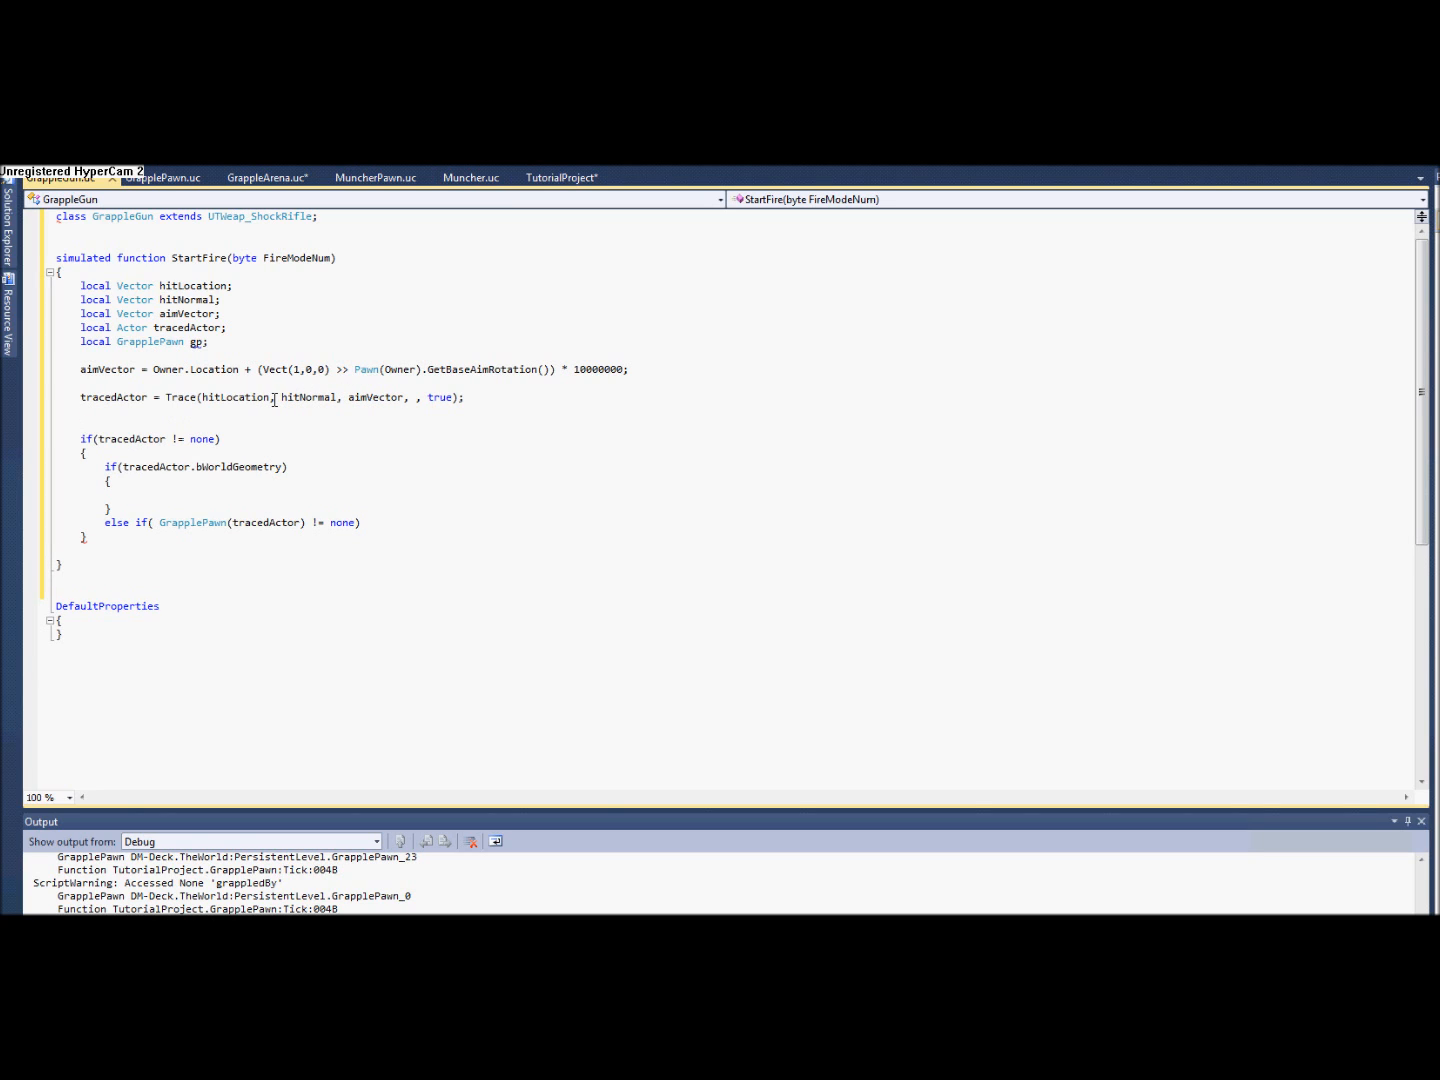
text(gp =)
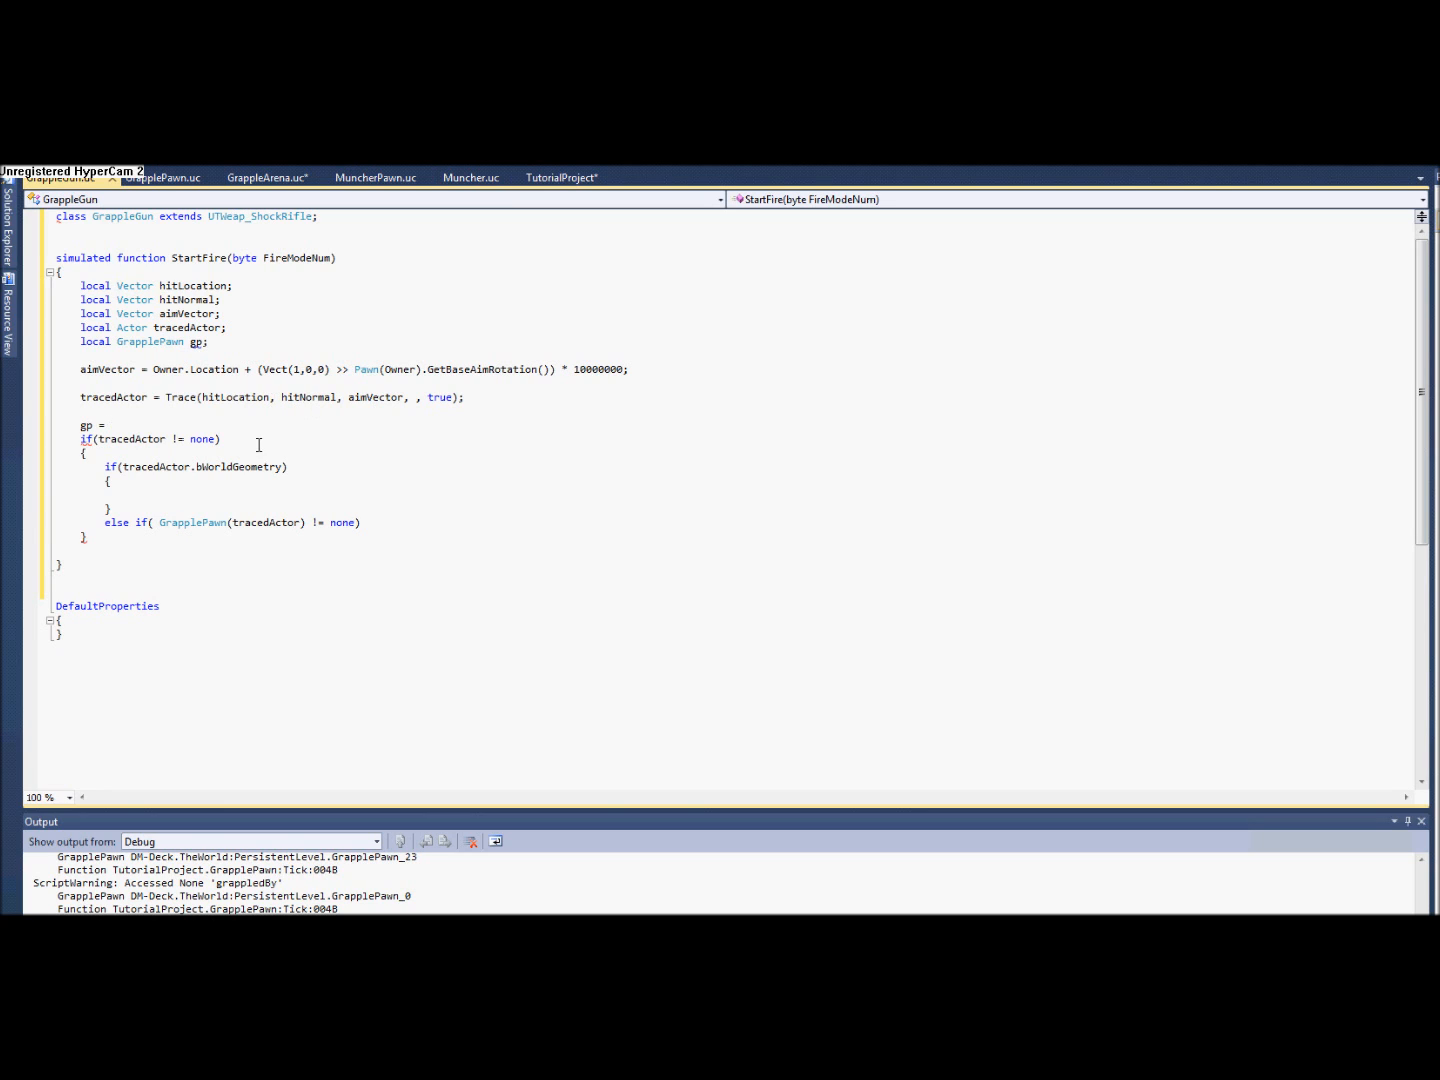
double_click(232, 522)
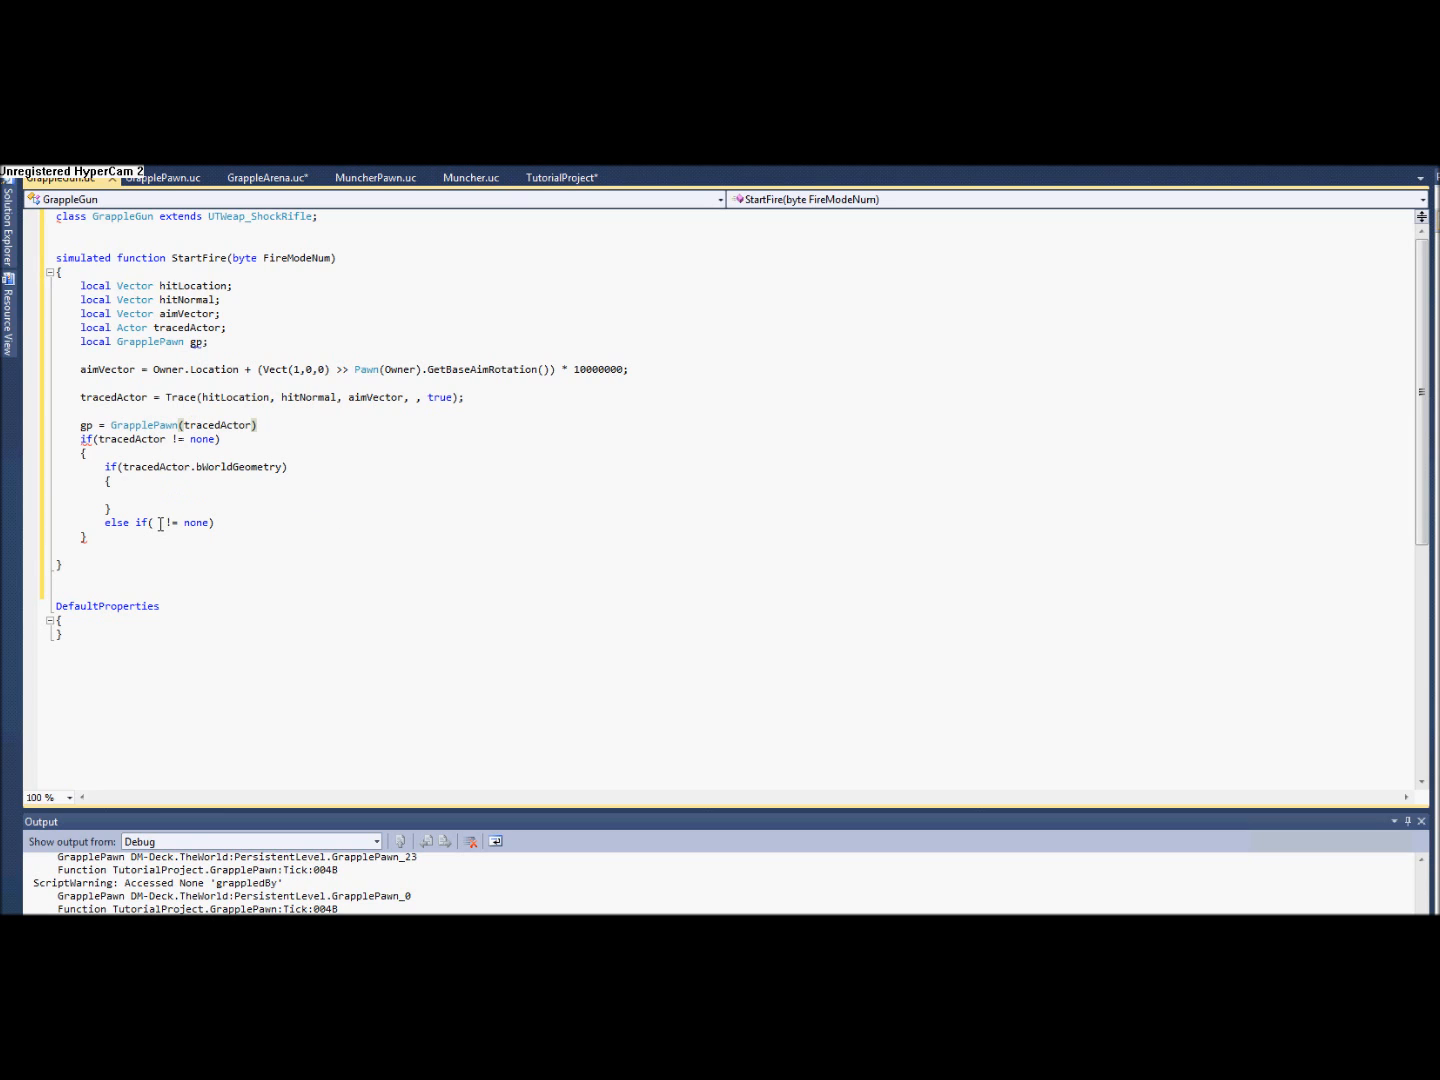
text(gp)
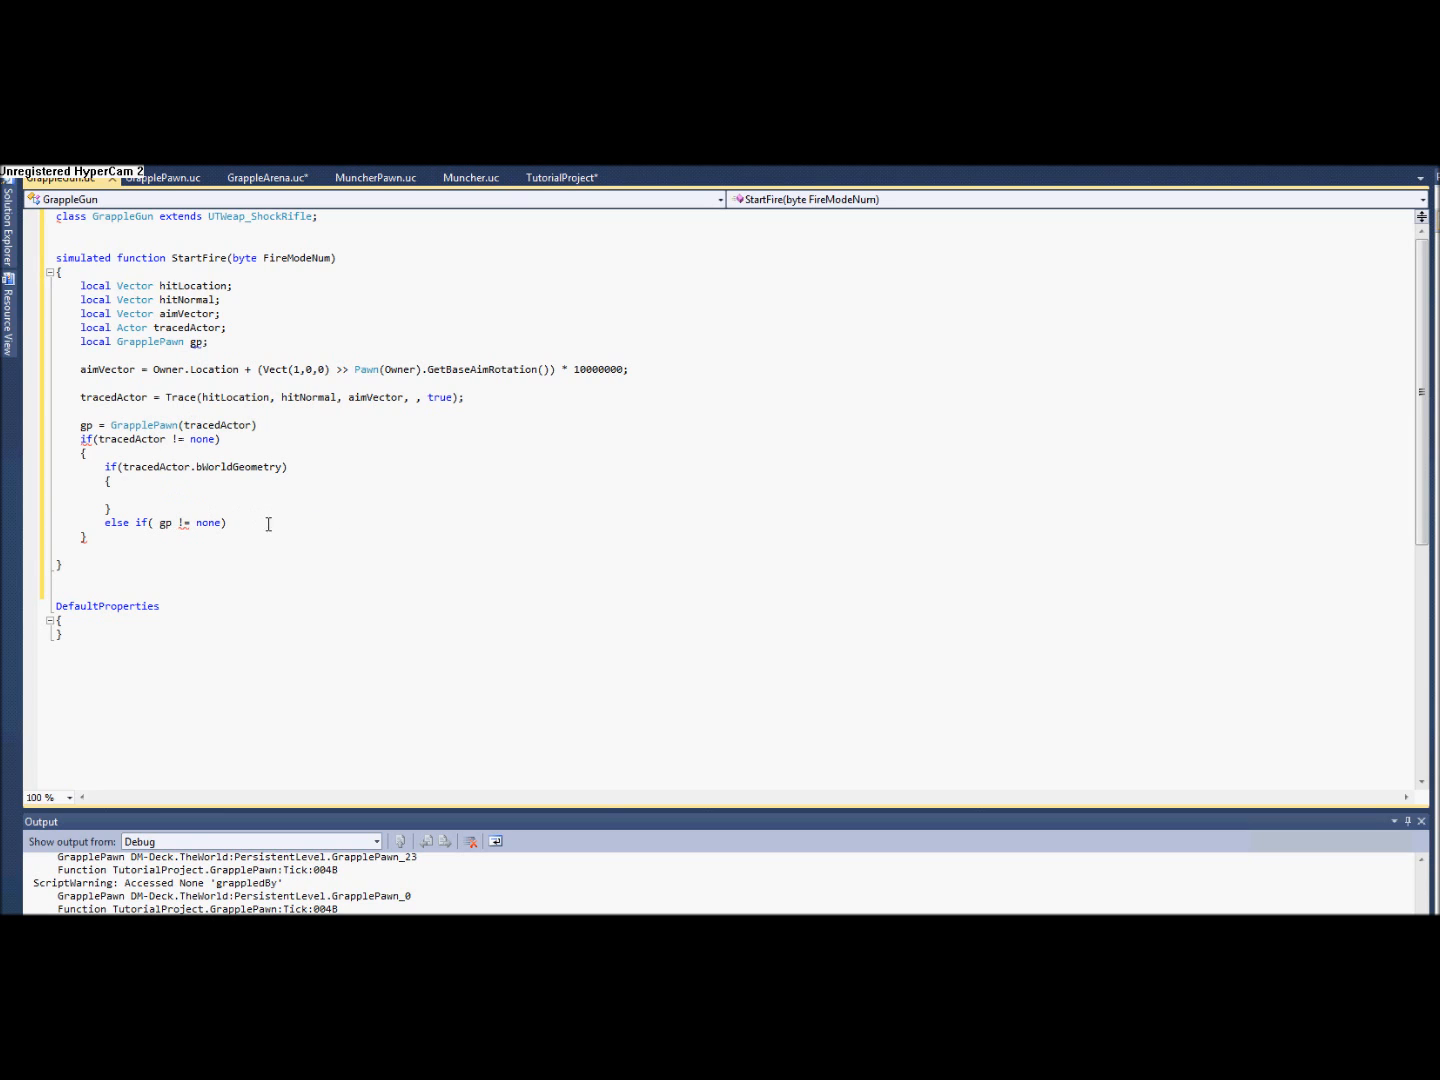